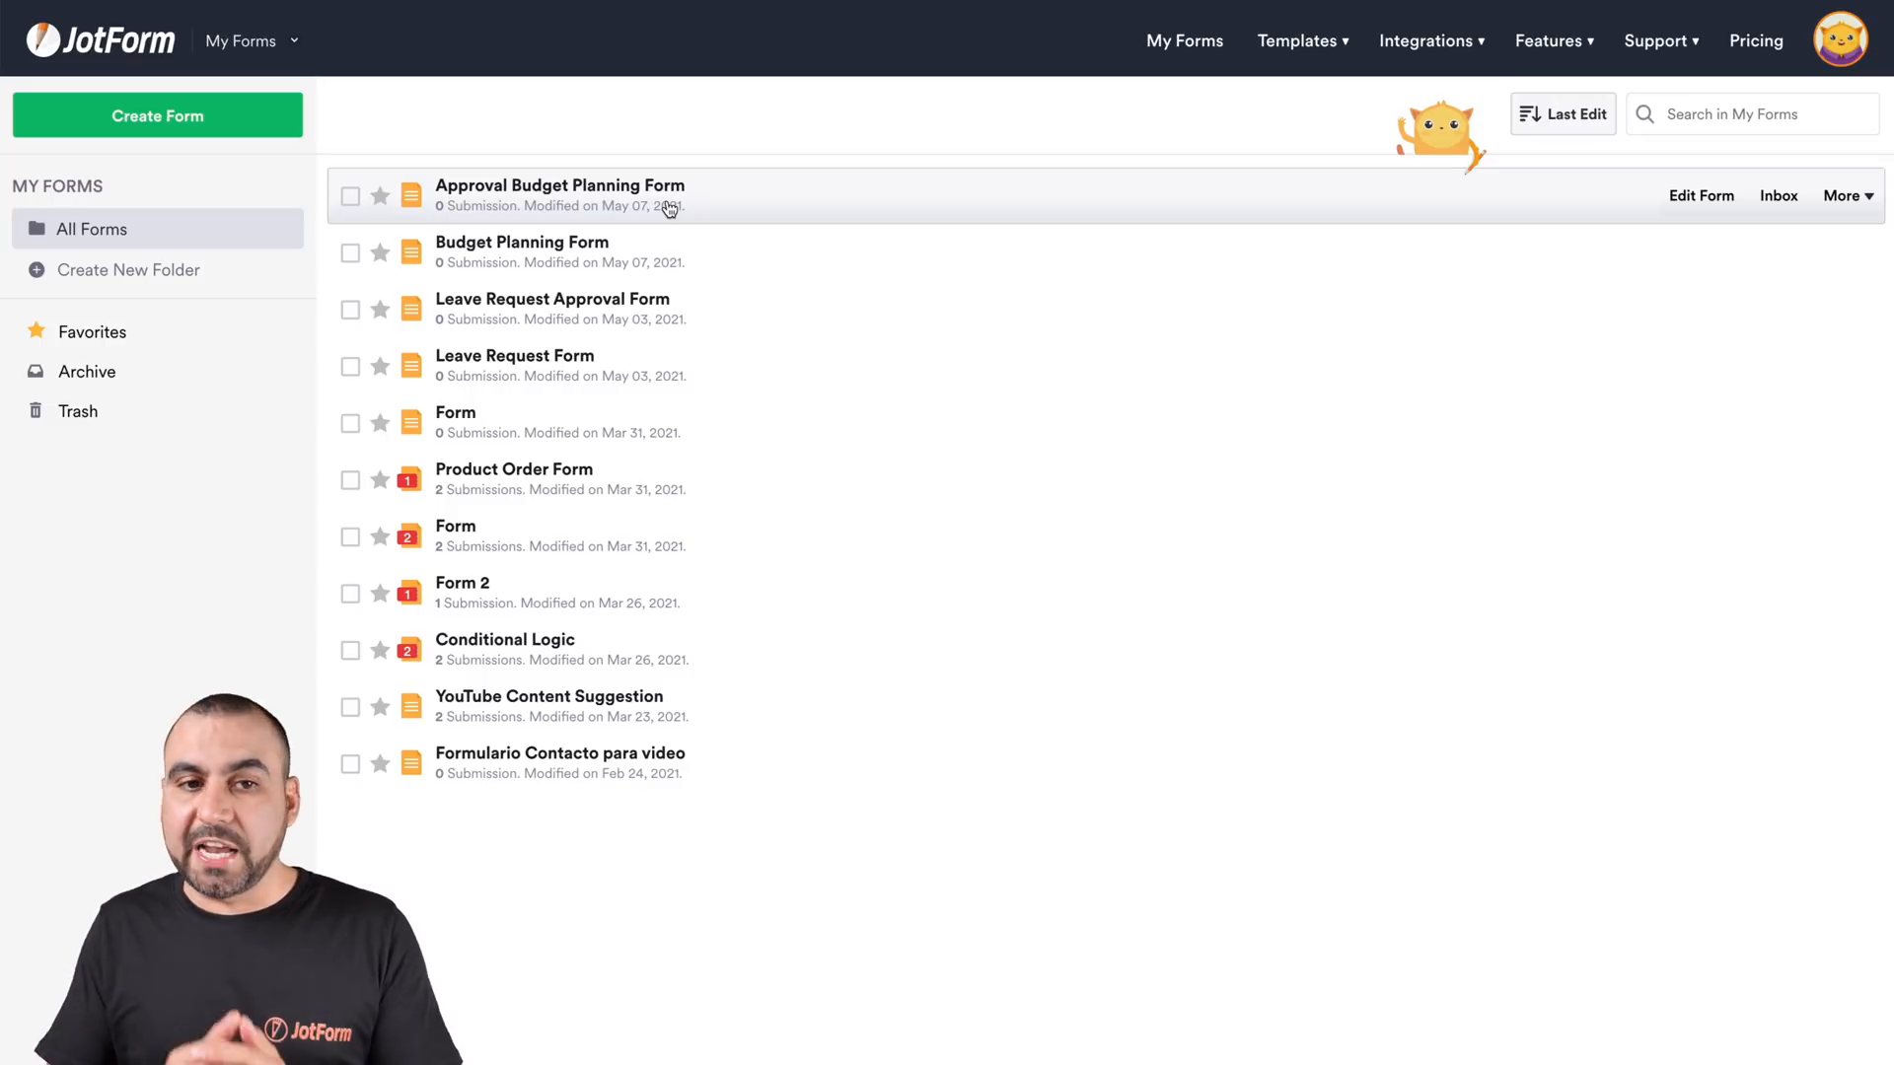
Step: Go to My Approvals and create a new approval flow
left_click(241, 39)
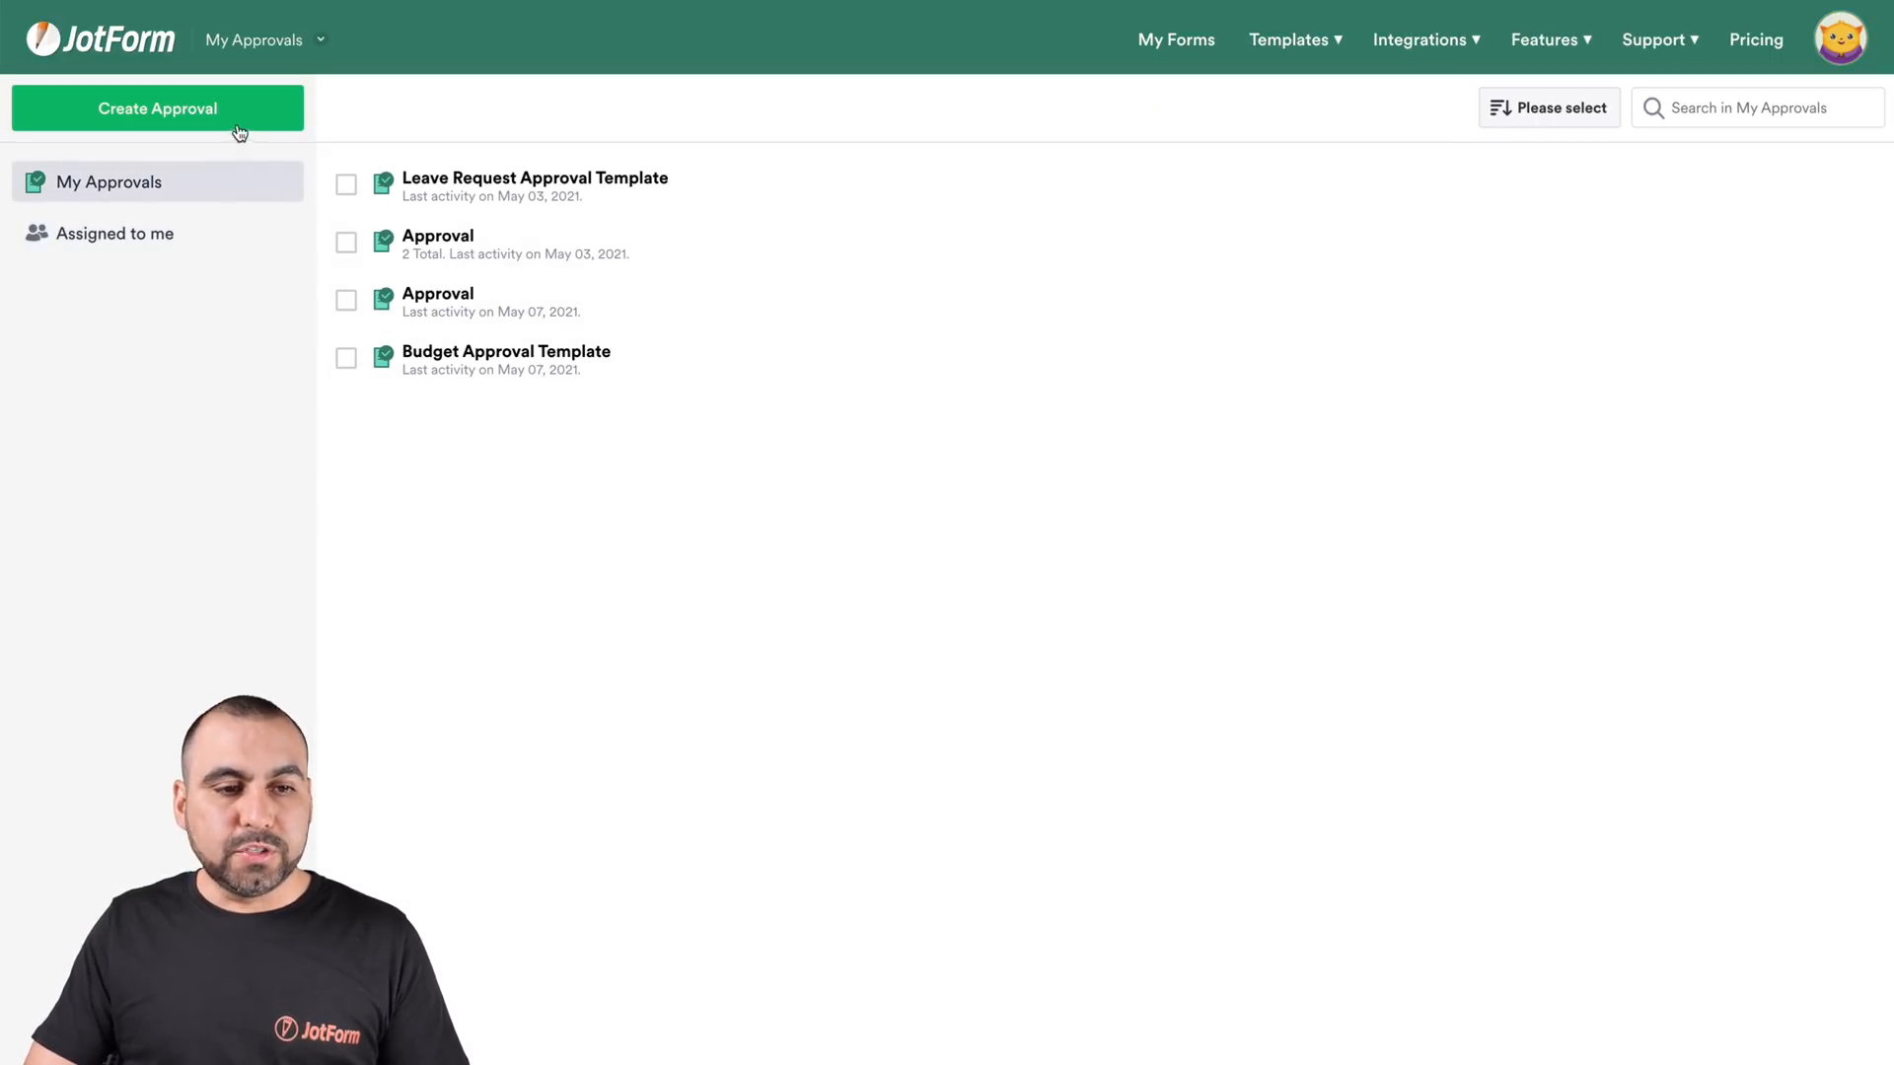
left_click(156, 107)
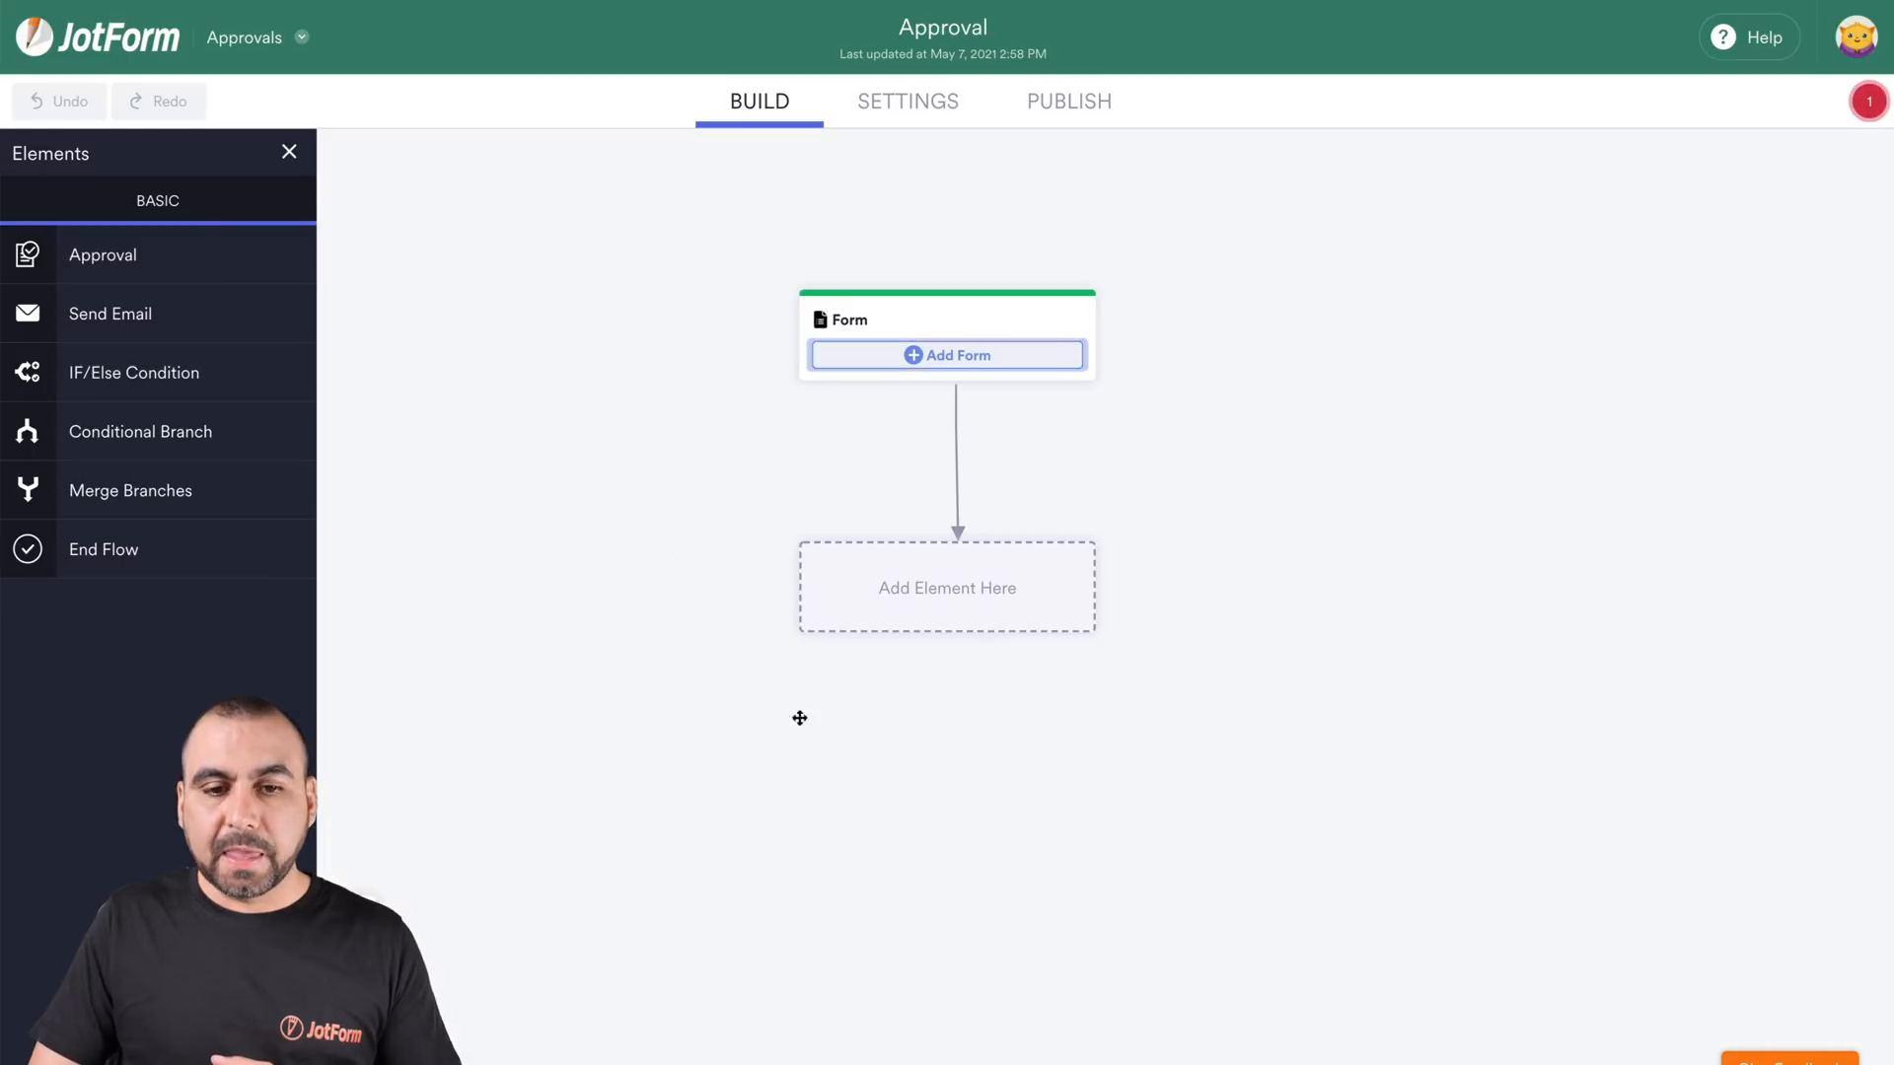
mouse_move(1000, 748)
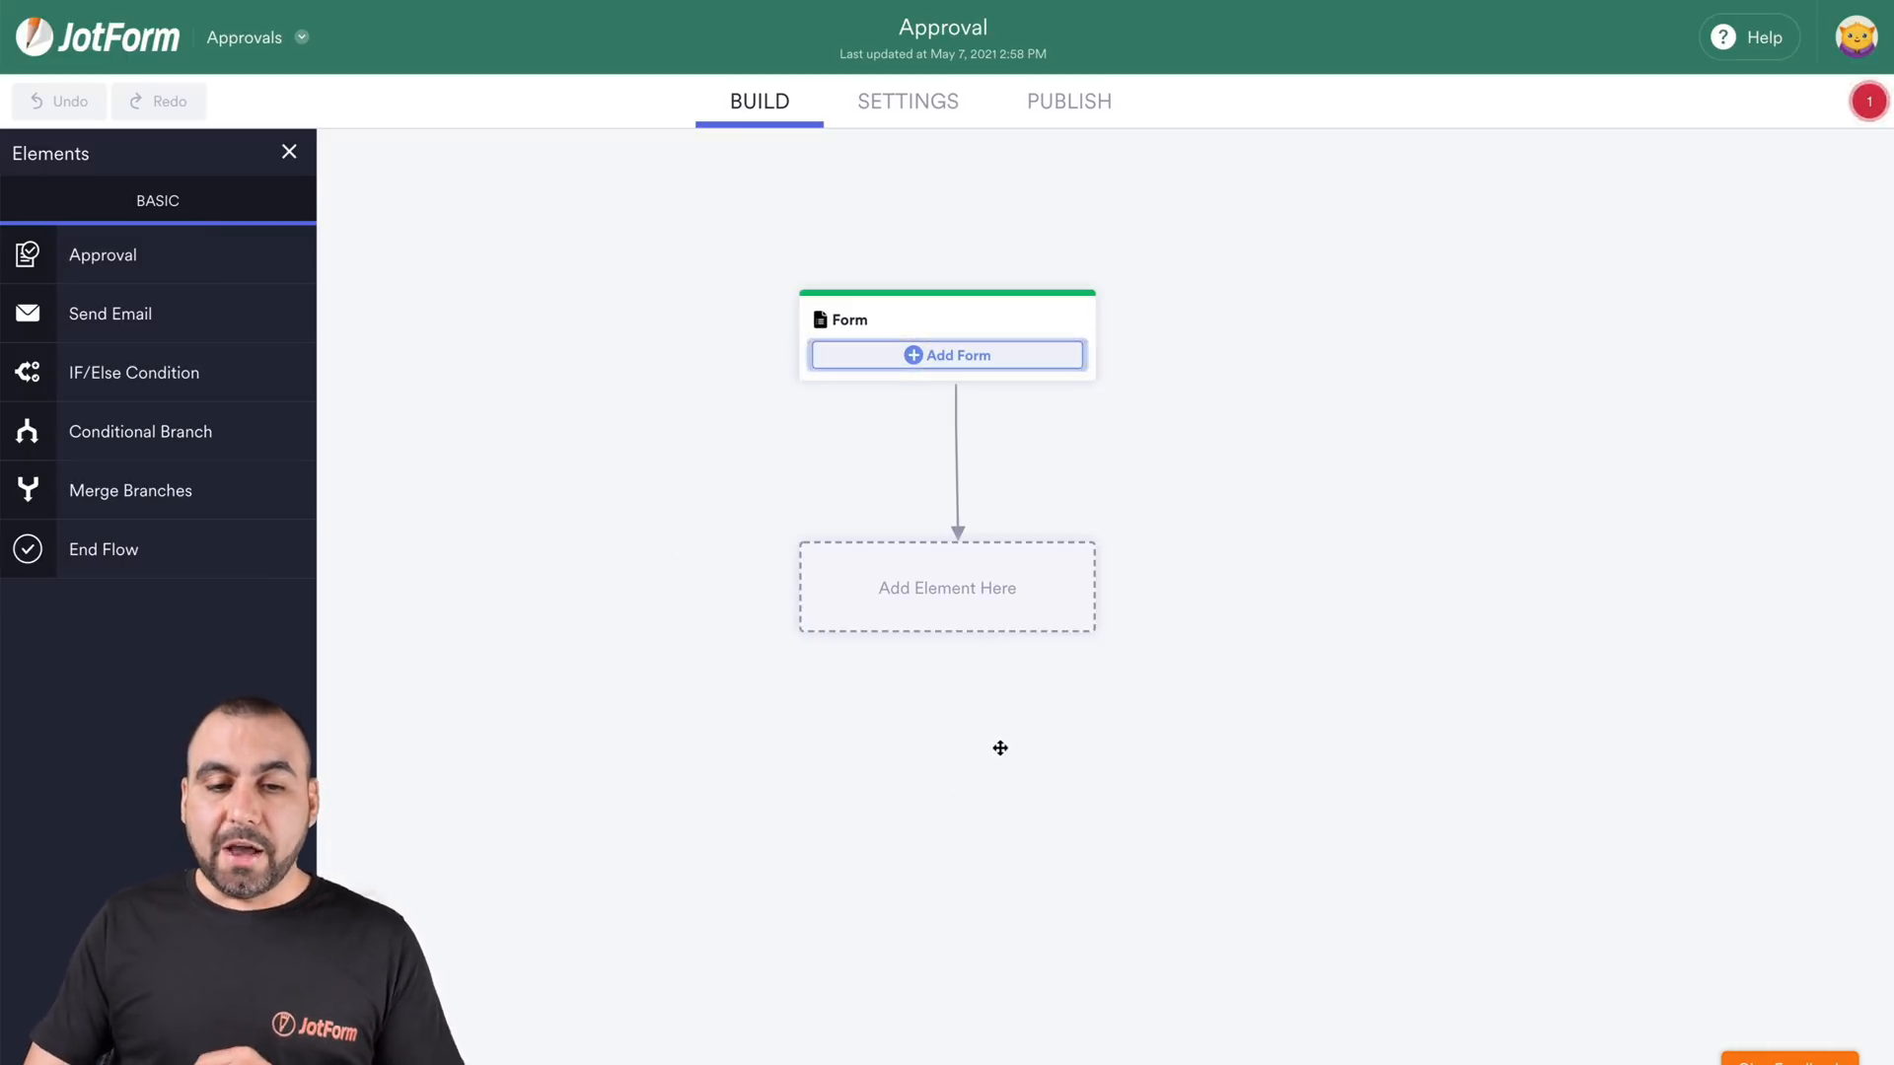
Step: Link the flow's starting step to the Approval Budget Planning Form
left_click(947, 355)
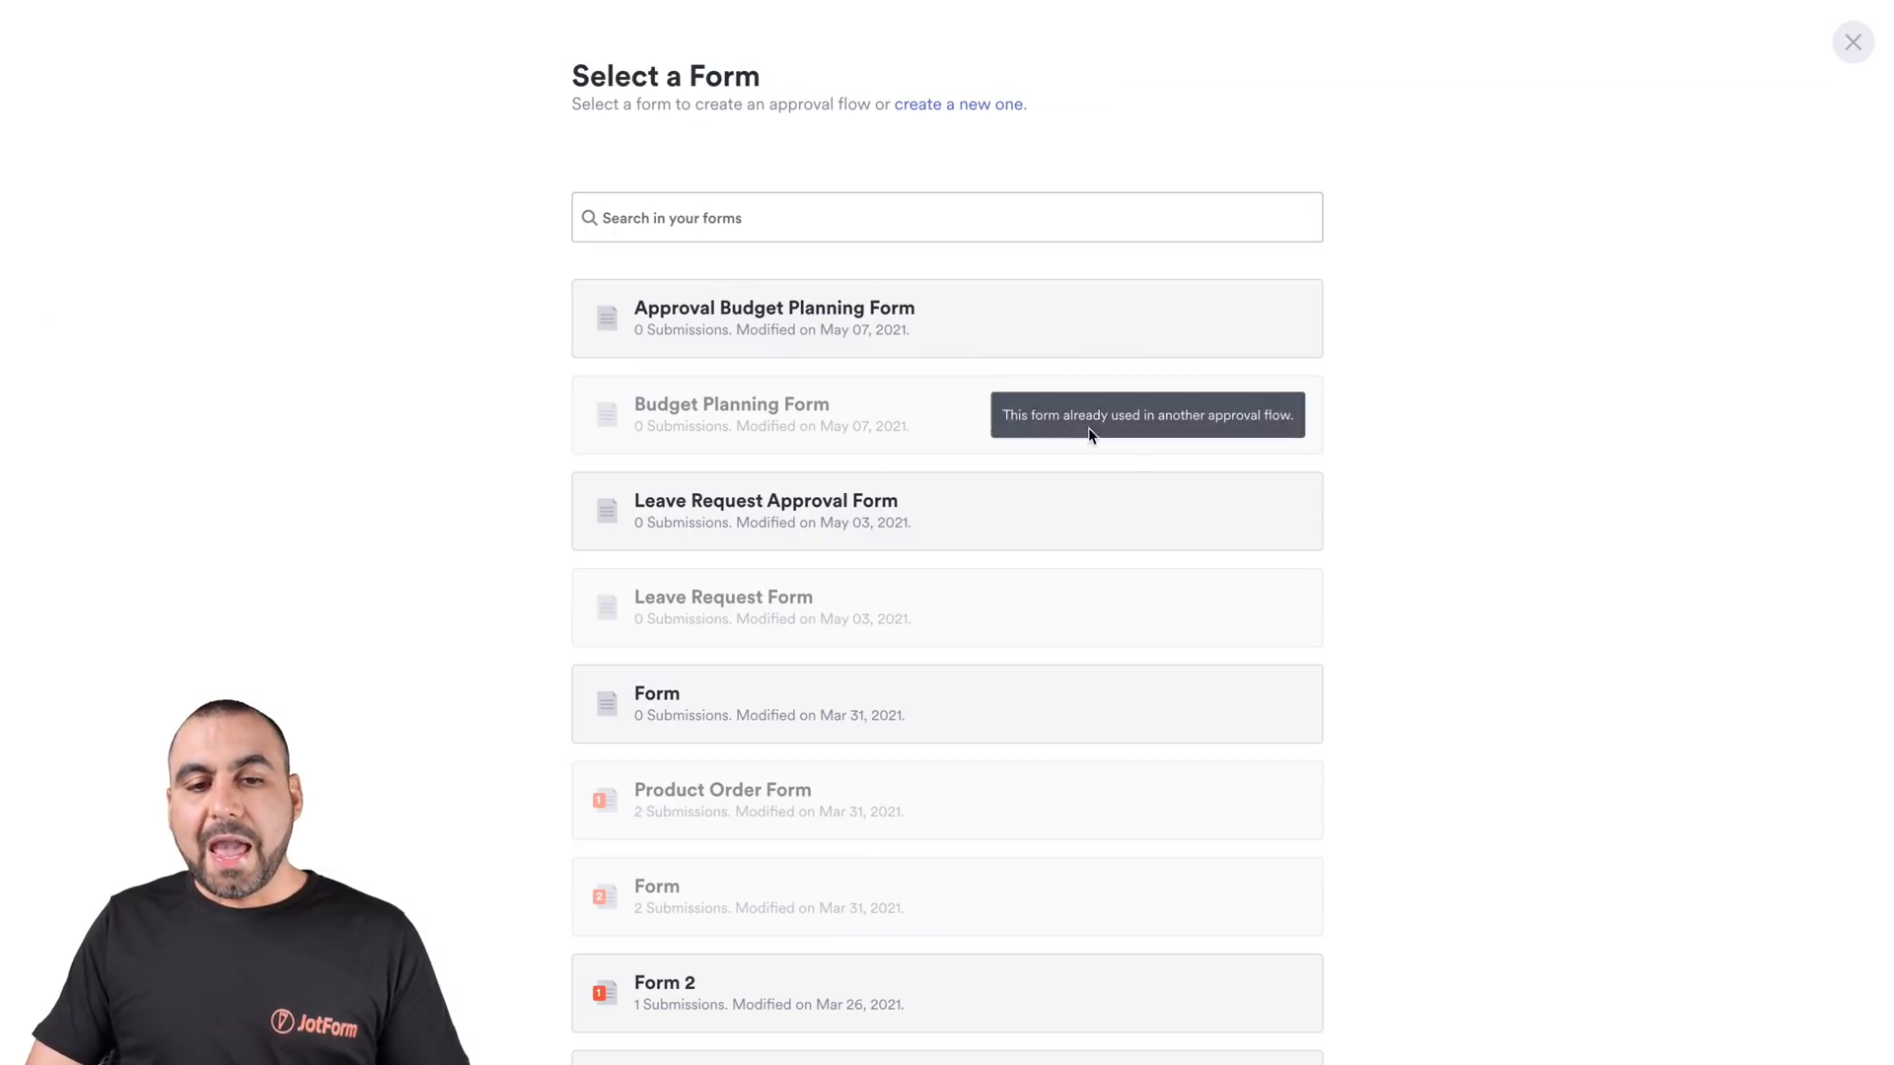
mouse_move(1421, 509)
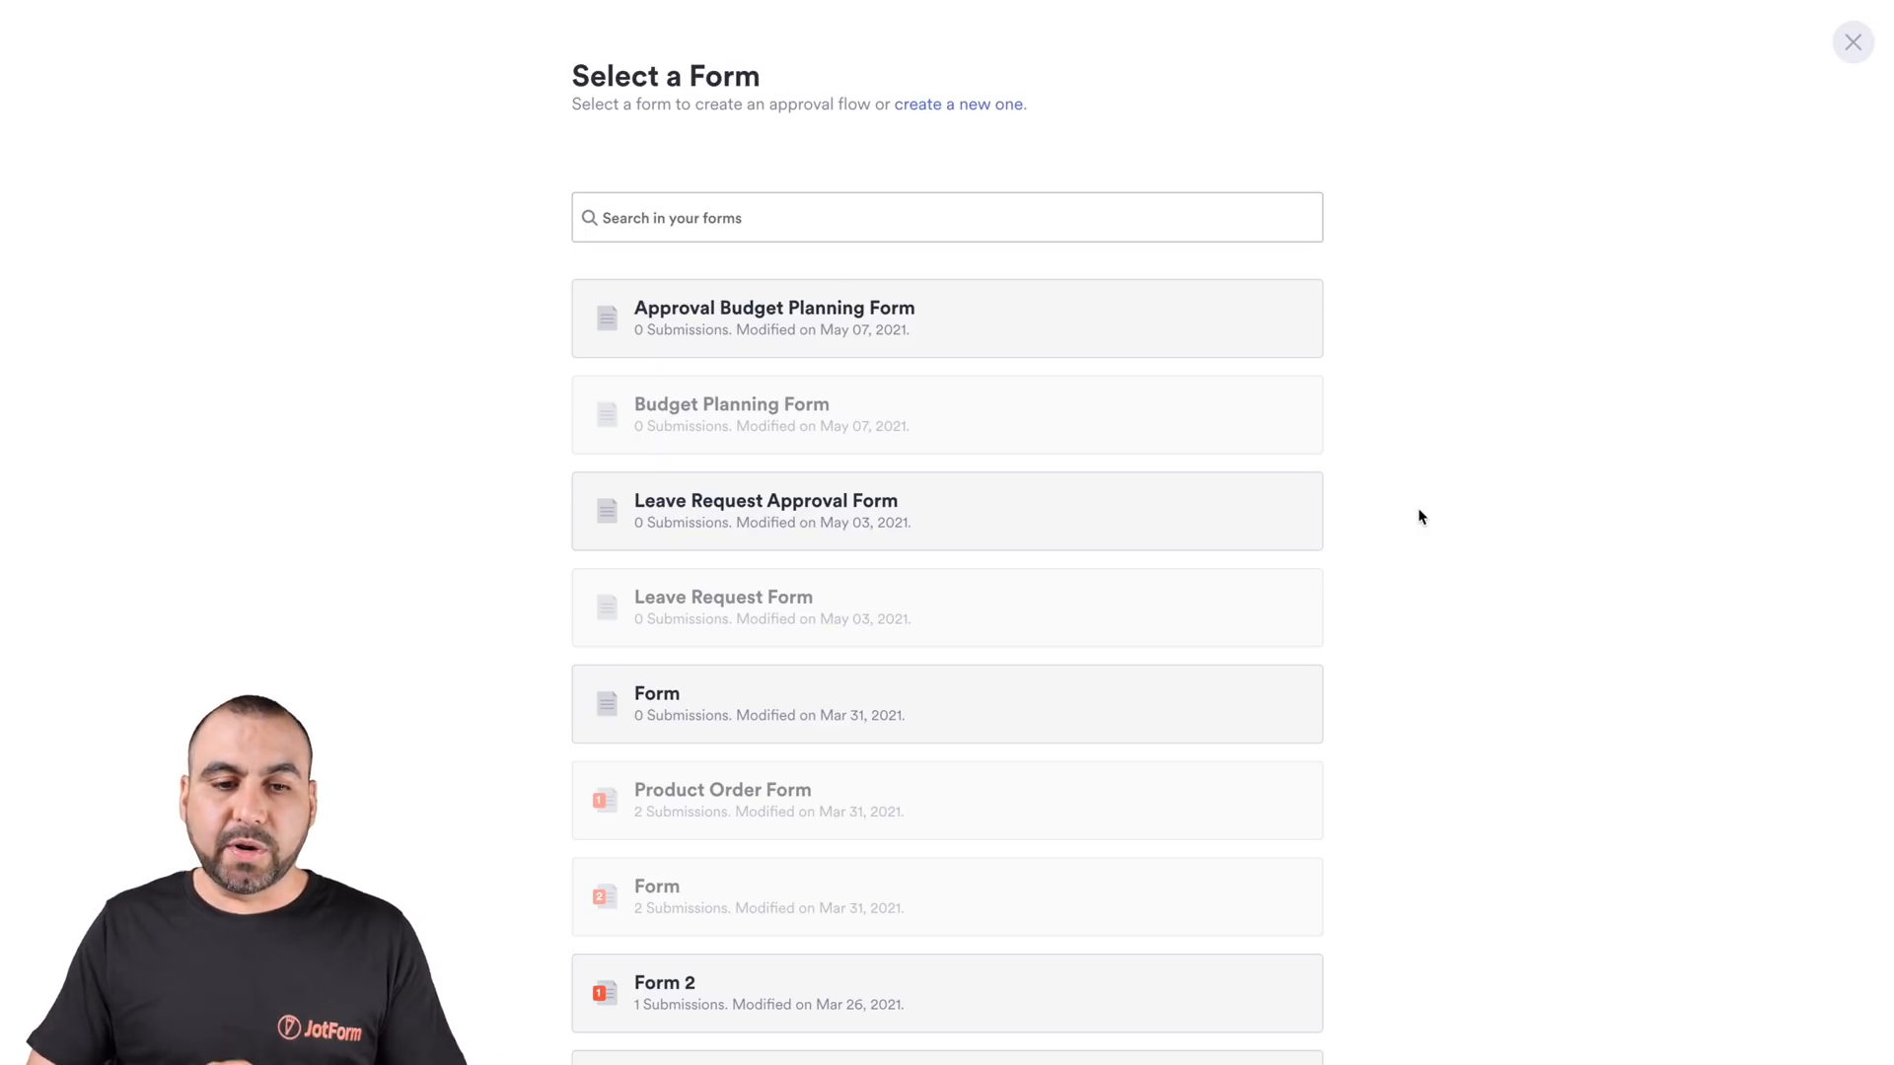
left_click(773, 318)
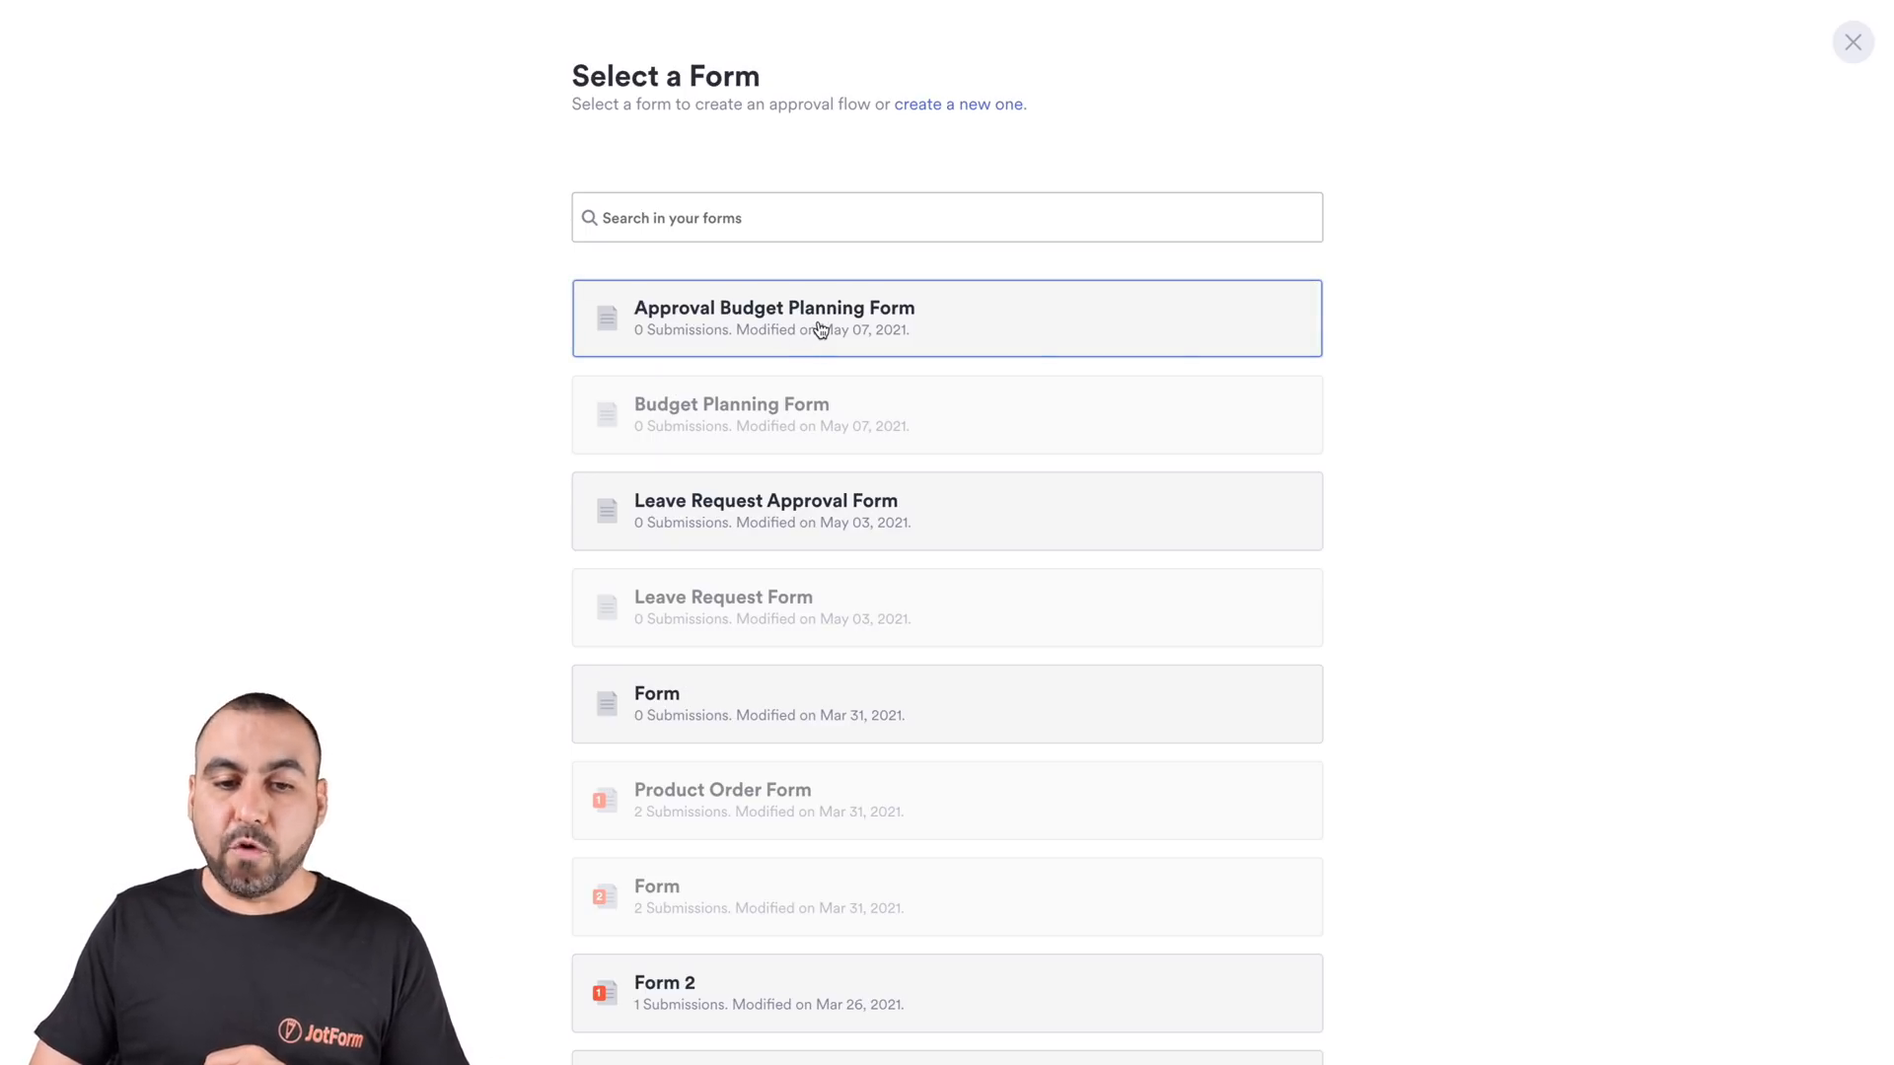
left_click(773, 318)
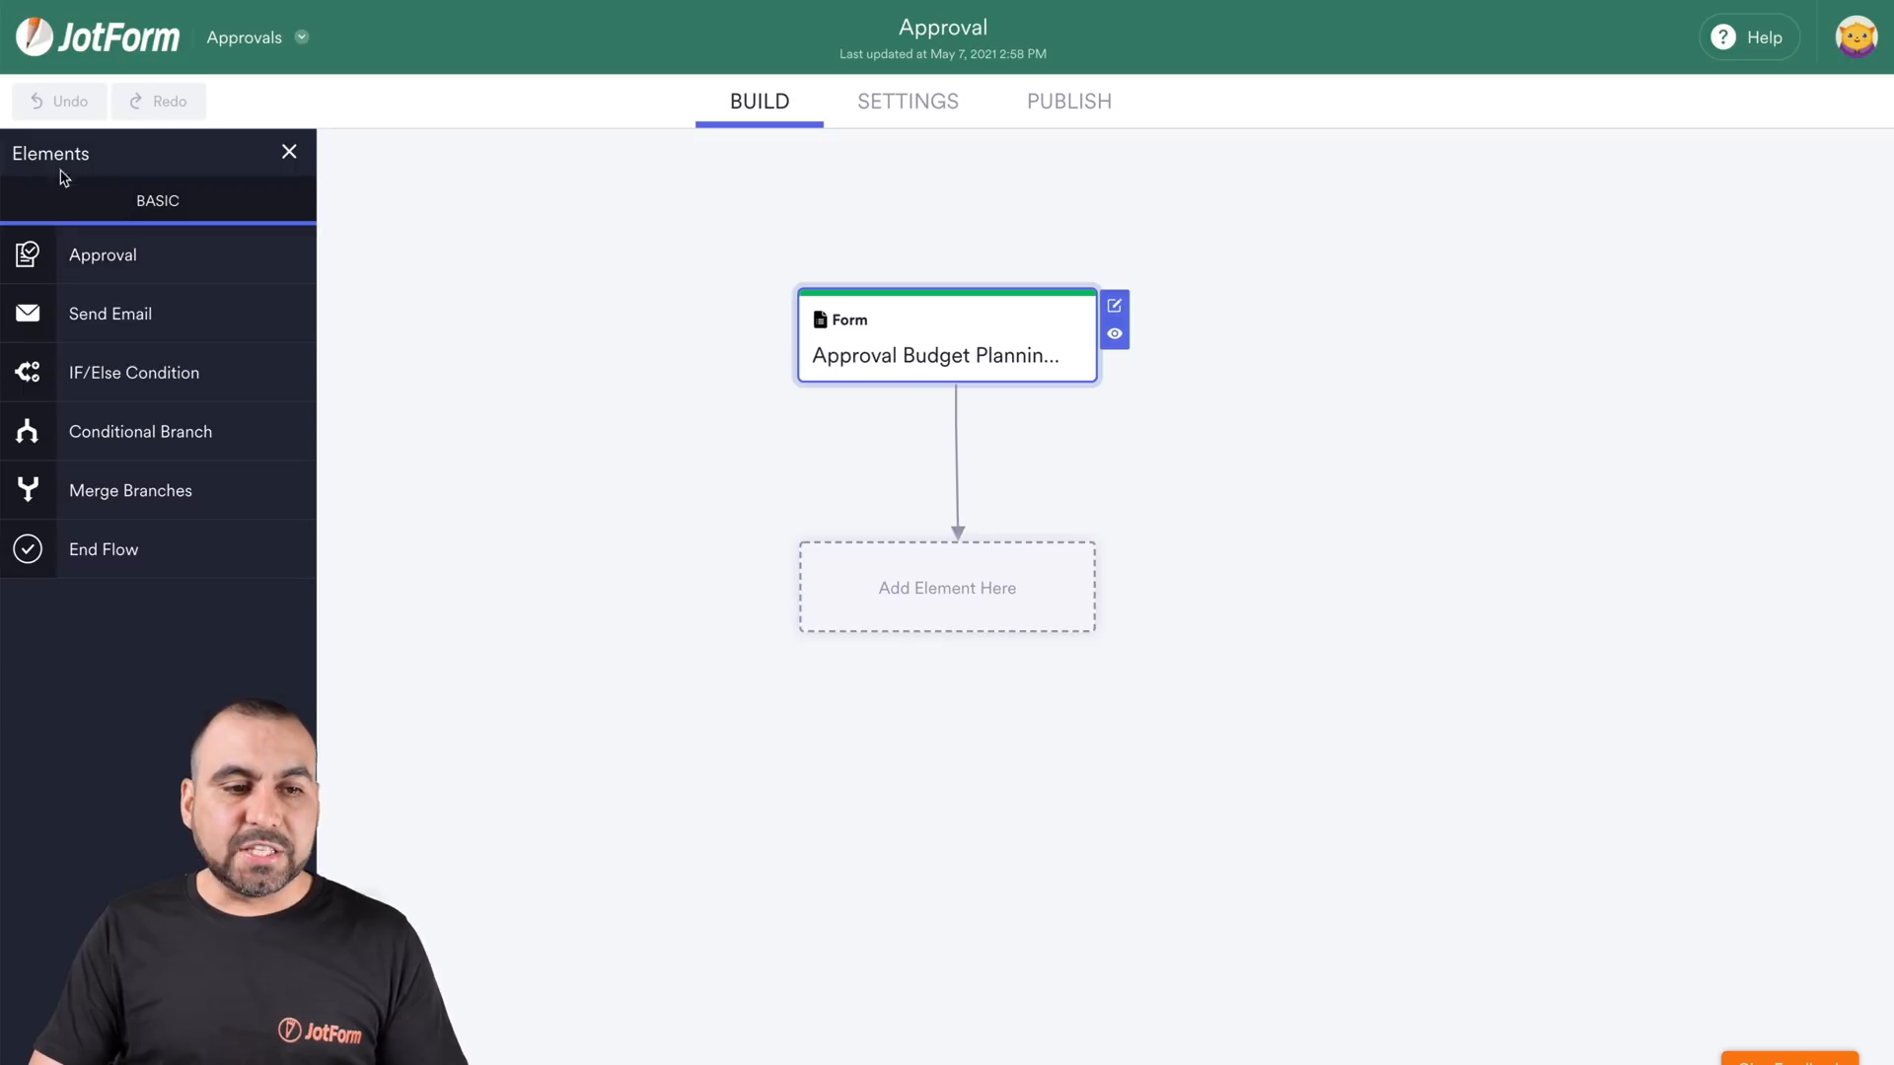
mouse_move(154, 271)
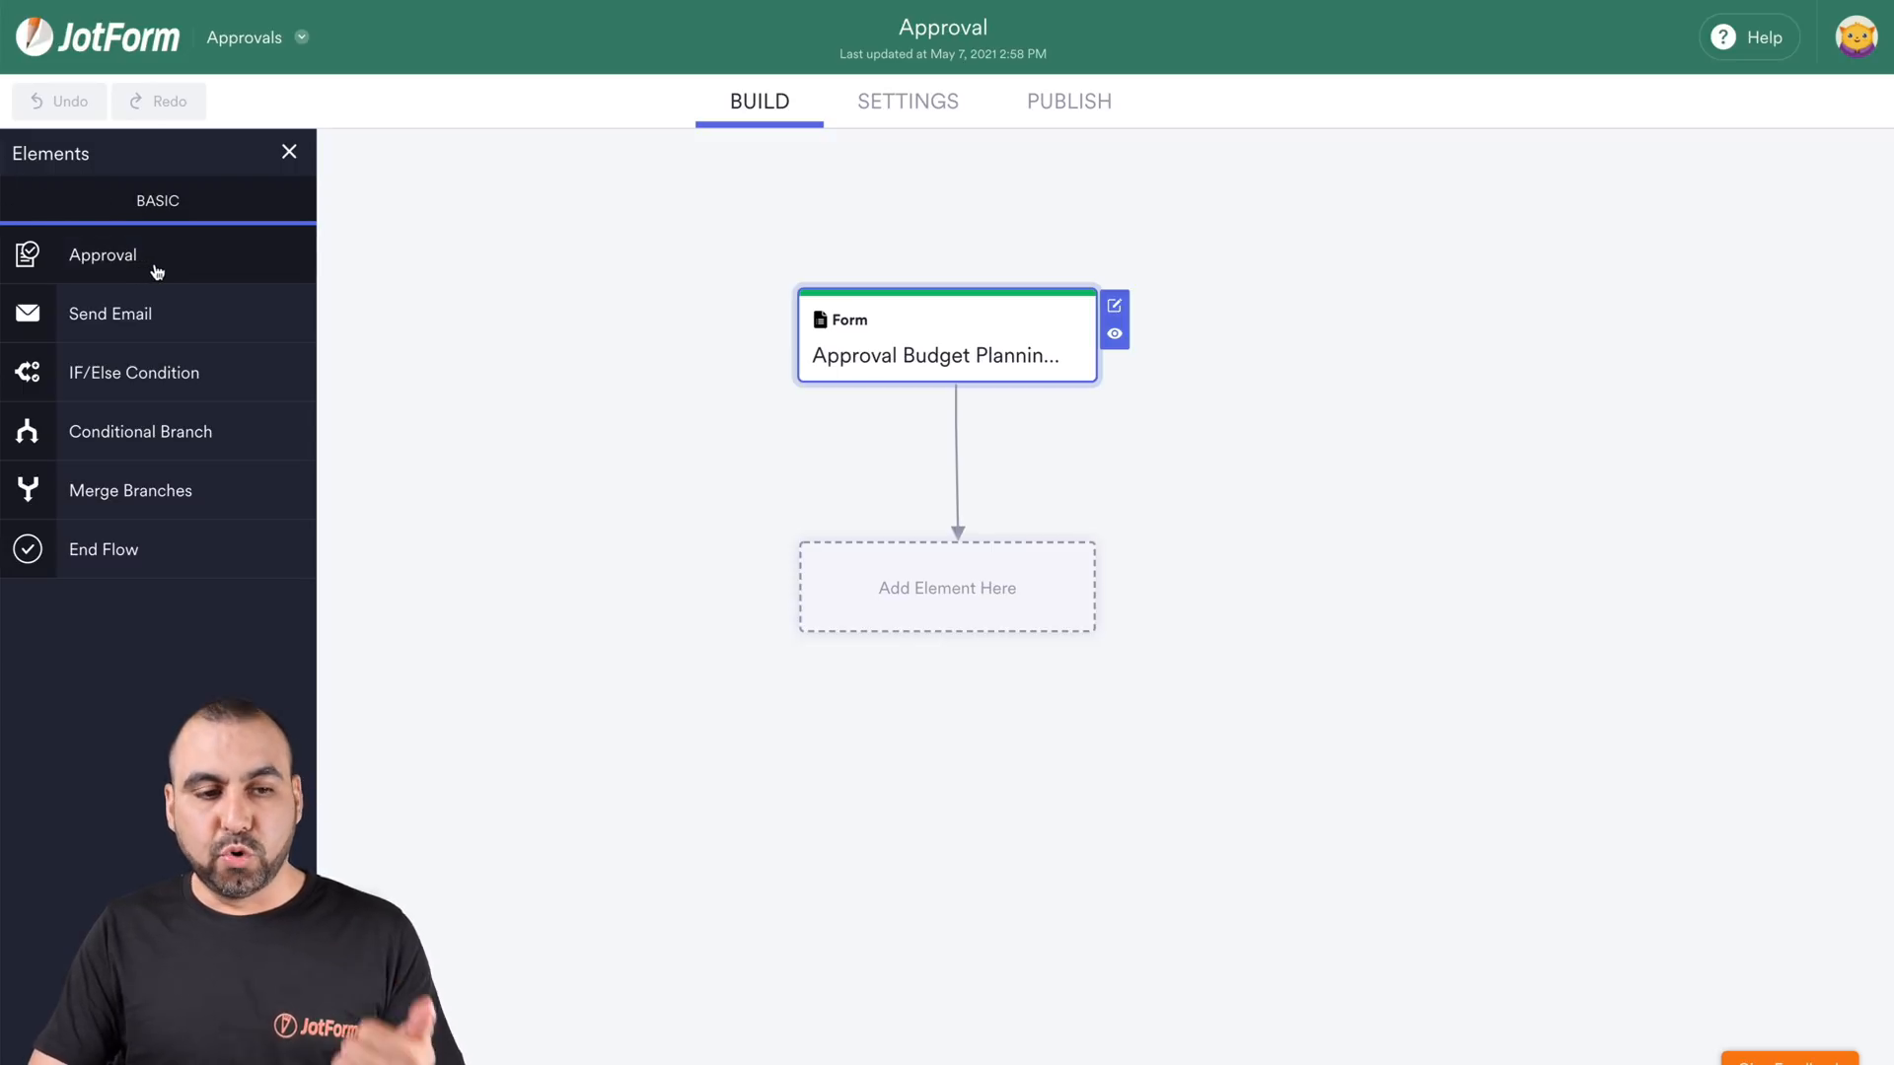
mouse_move(227, 375)
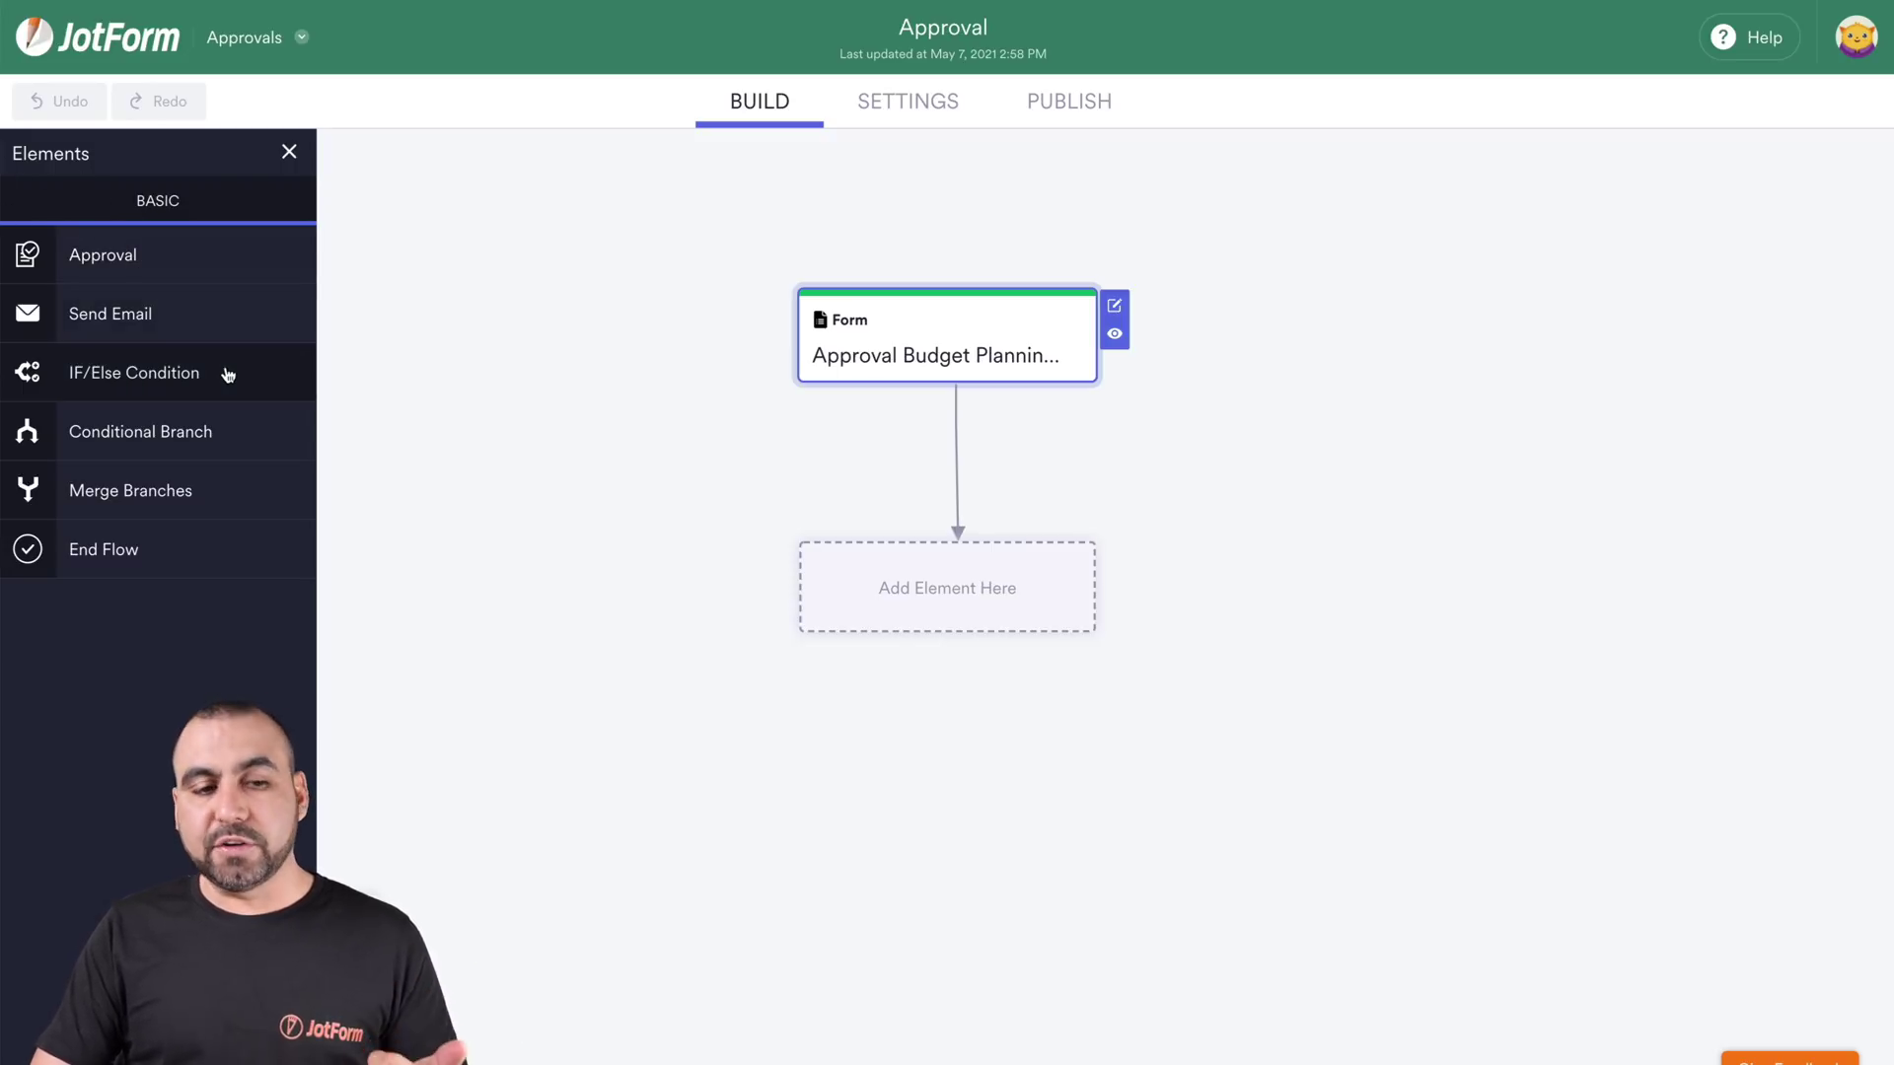
mouse_move(239, 491)
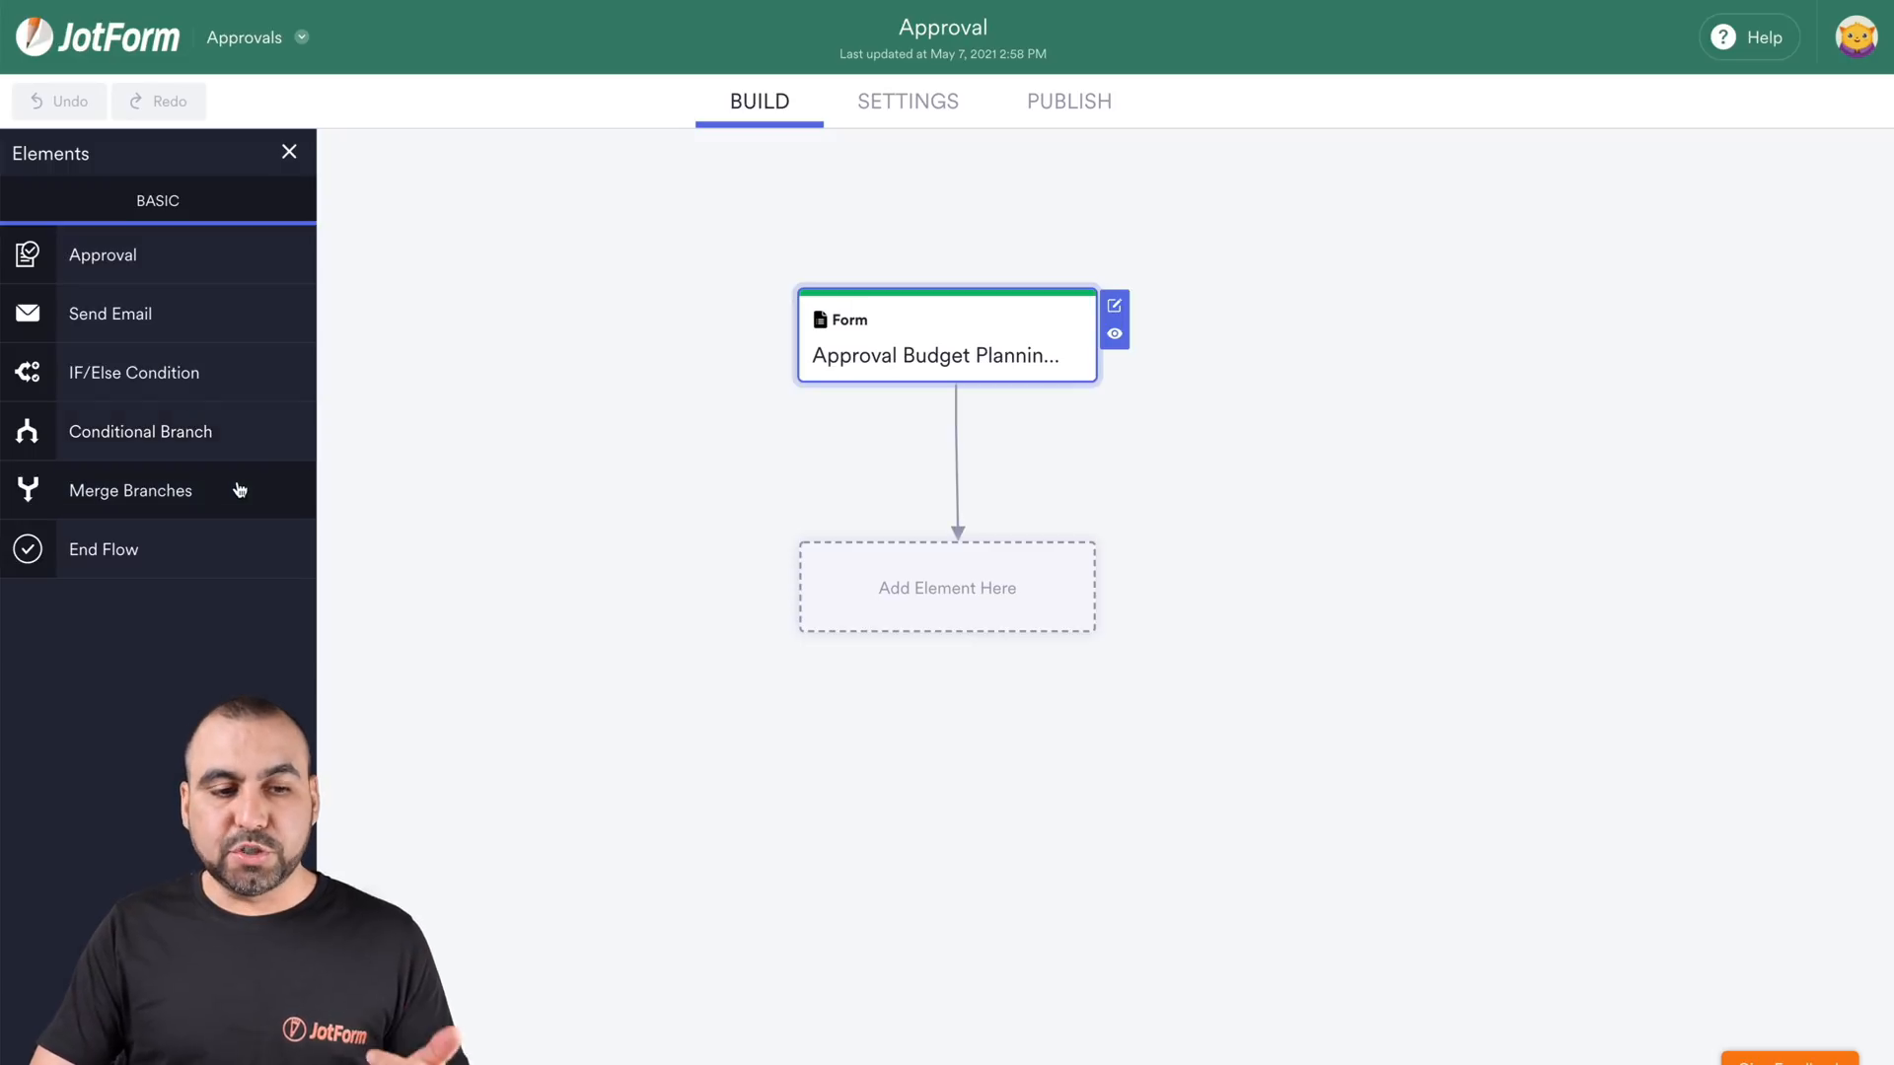
mouse_move(206, 379)
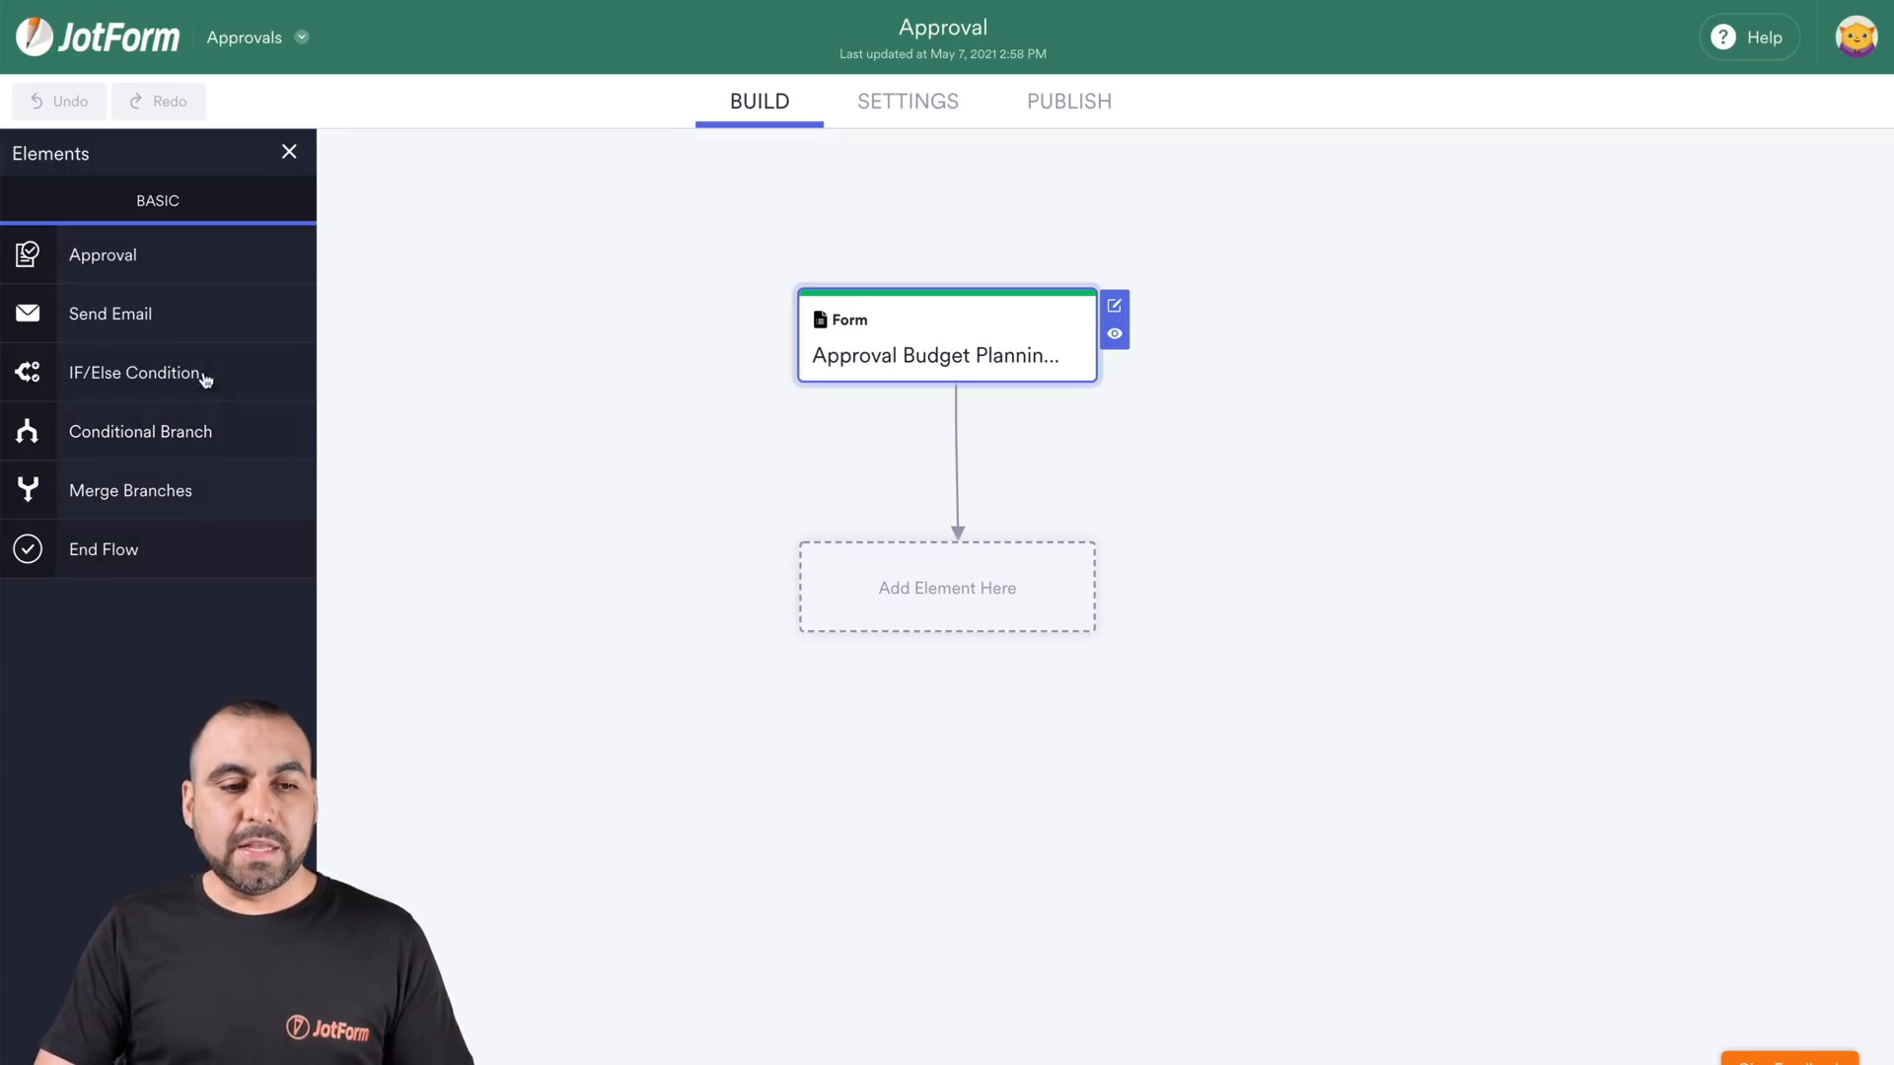
Step: Add an Approval step after the form and set its approver email address
left_click(103, 255)
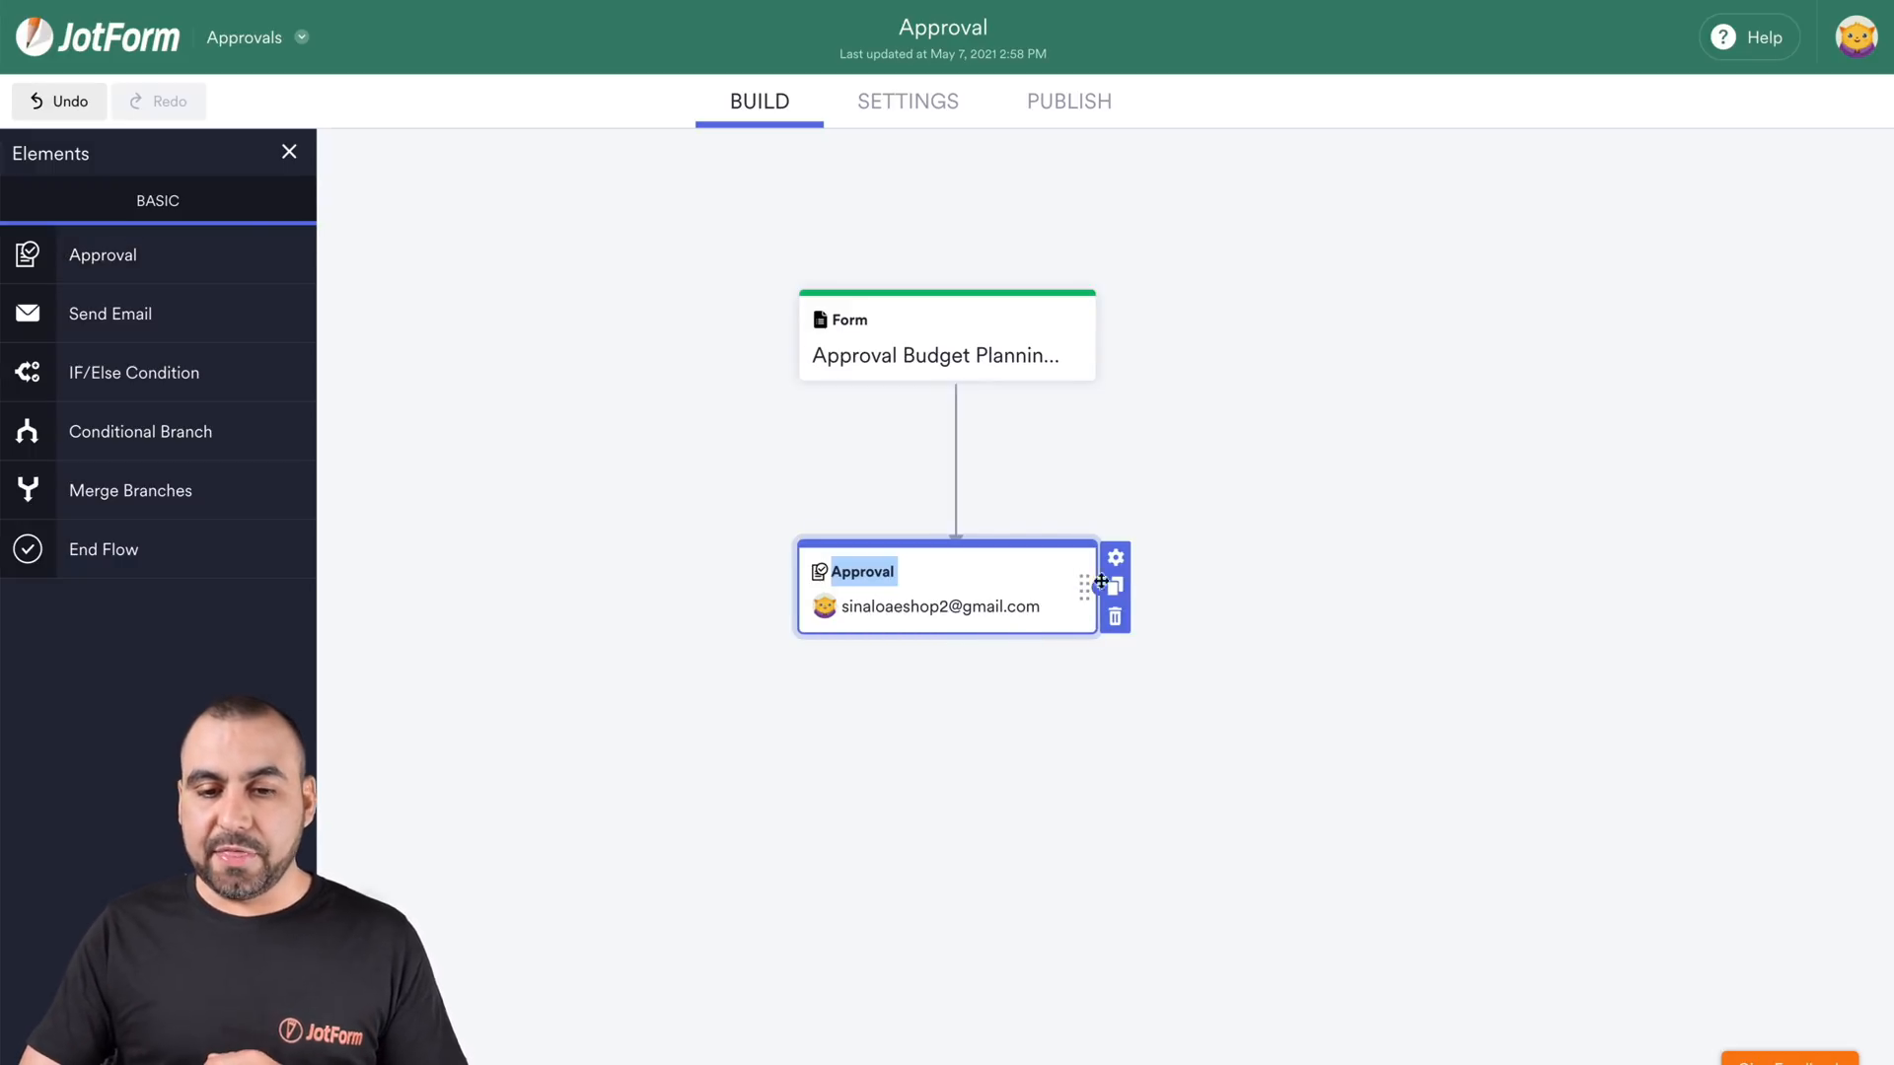
left_click(1113, 556)
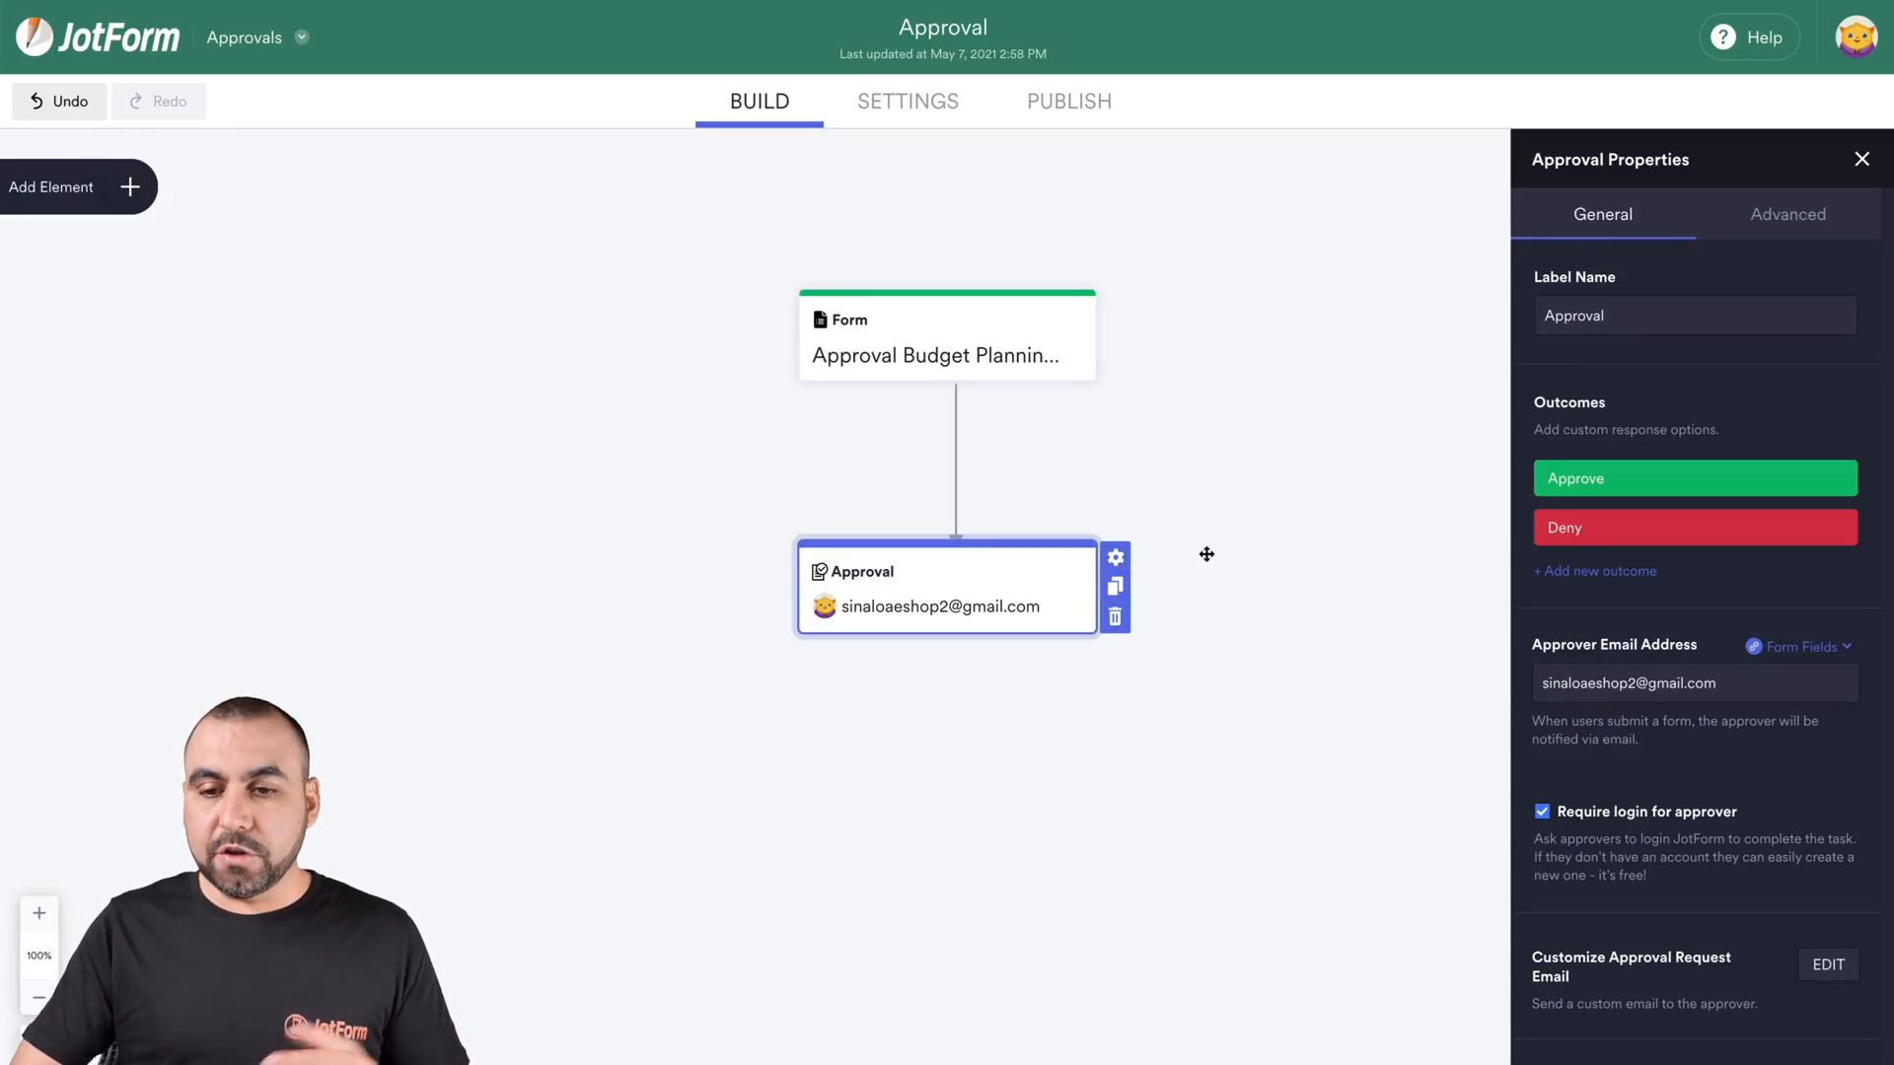
mouse_move(1643, 444)
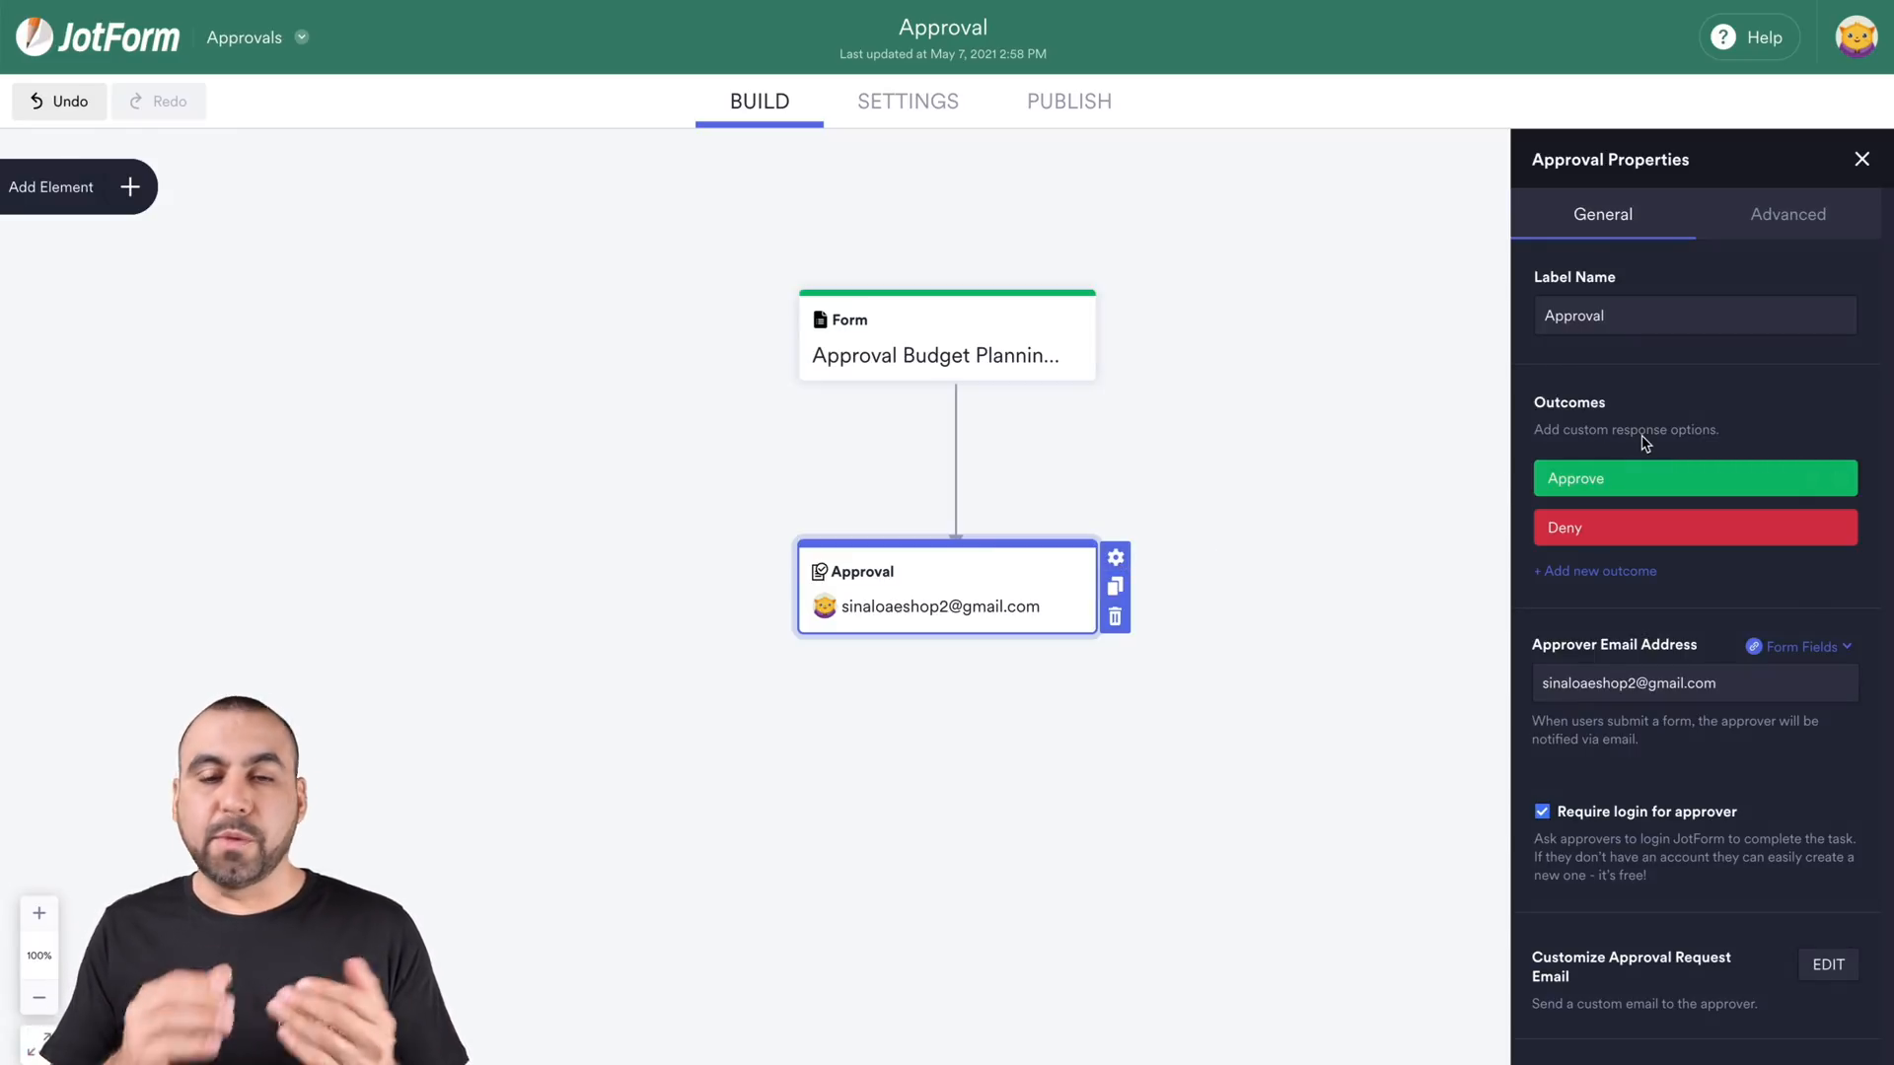
mouse_move(1594, 527)
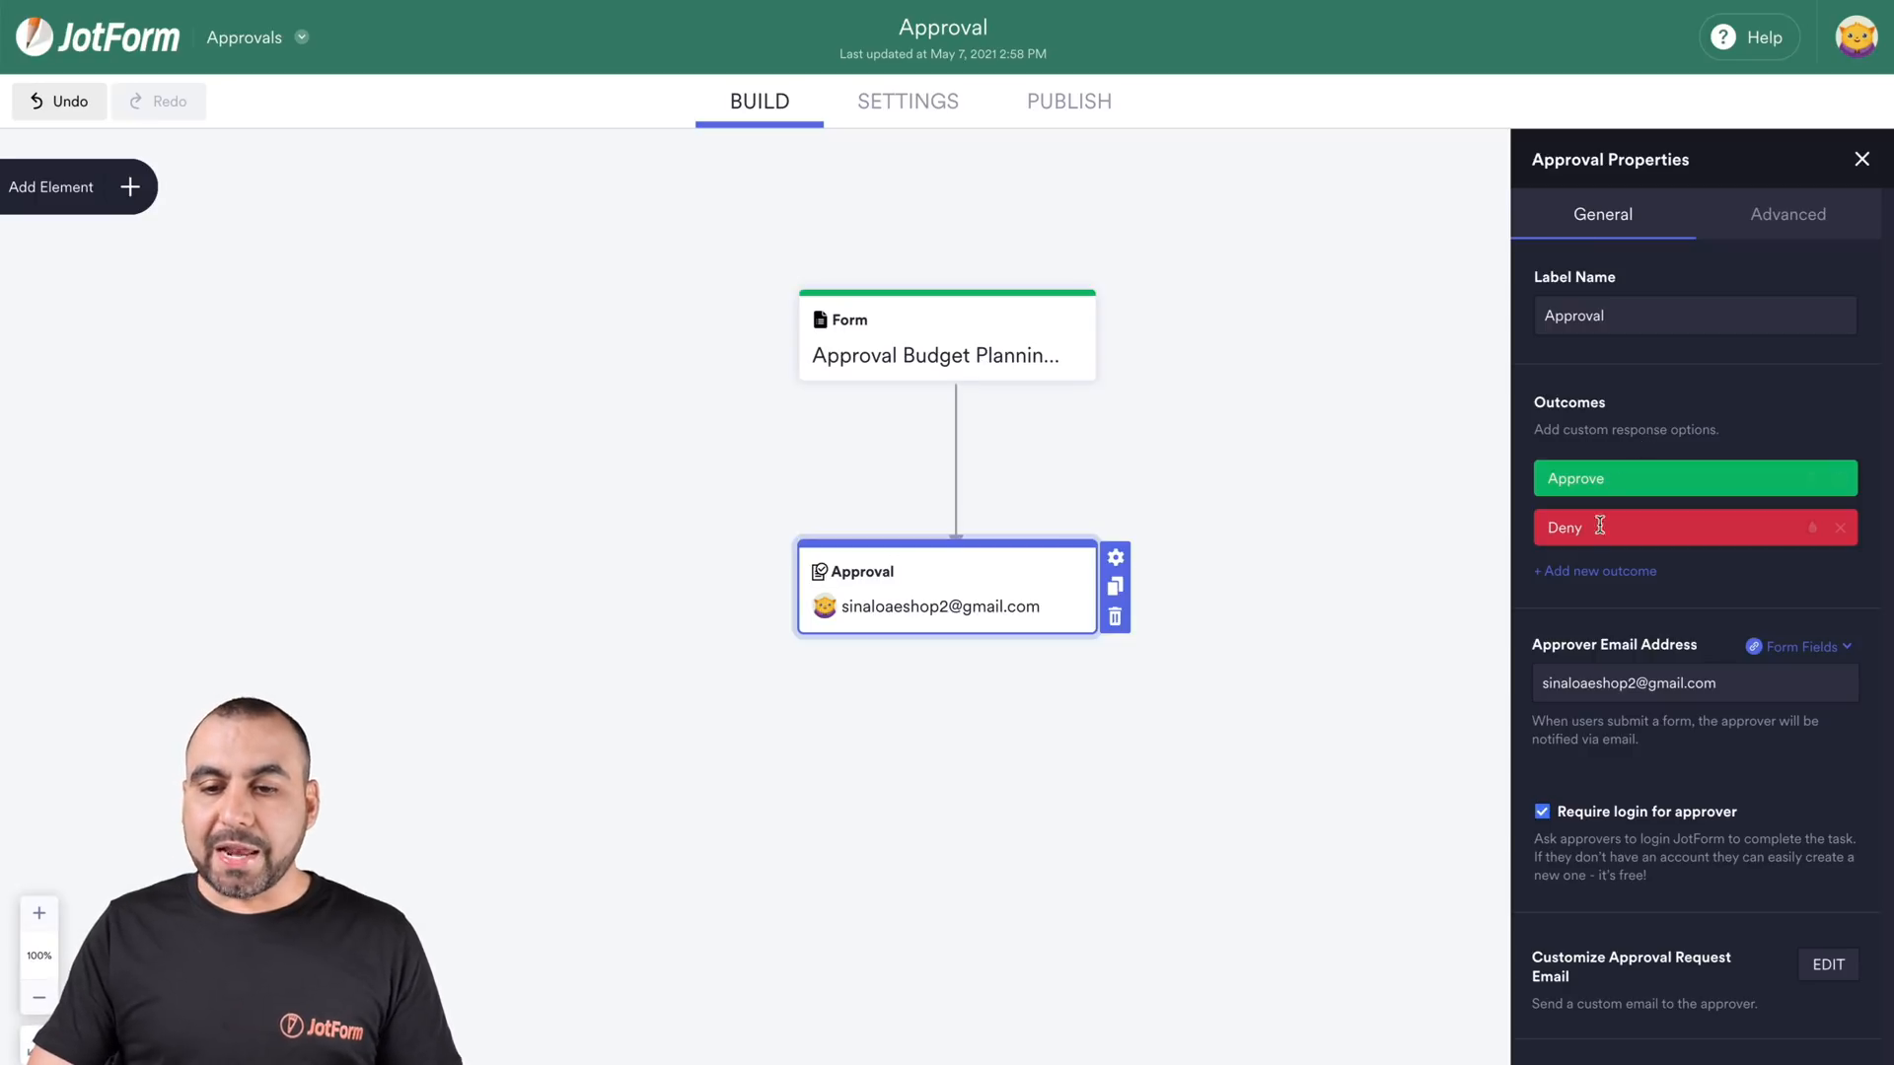
mouse_move(1600, 580)
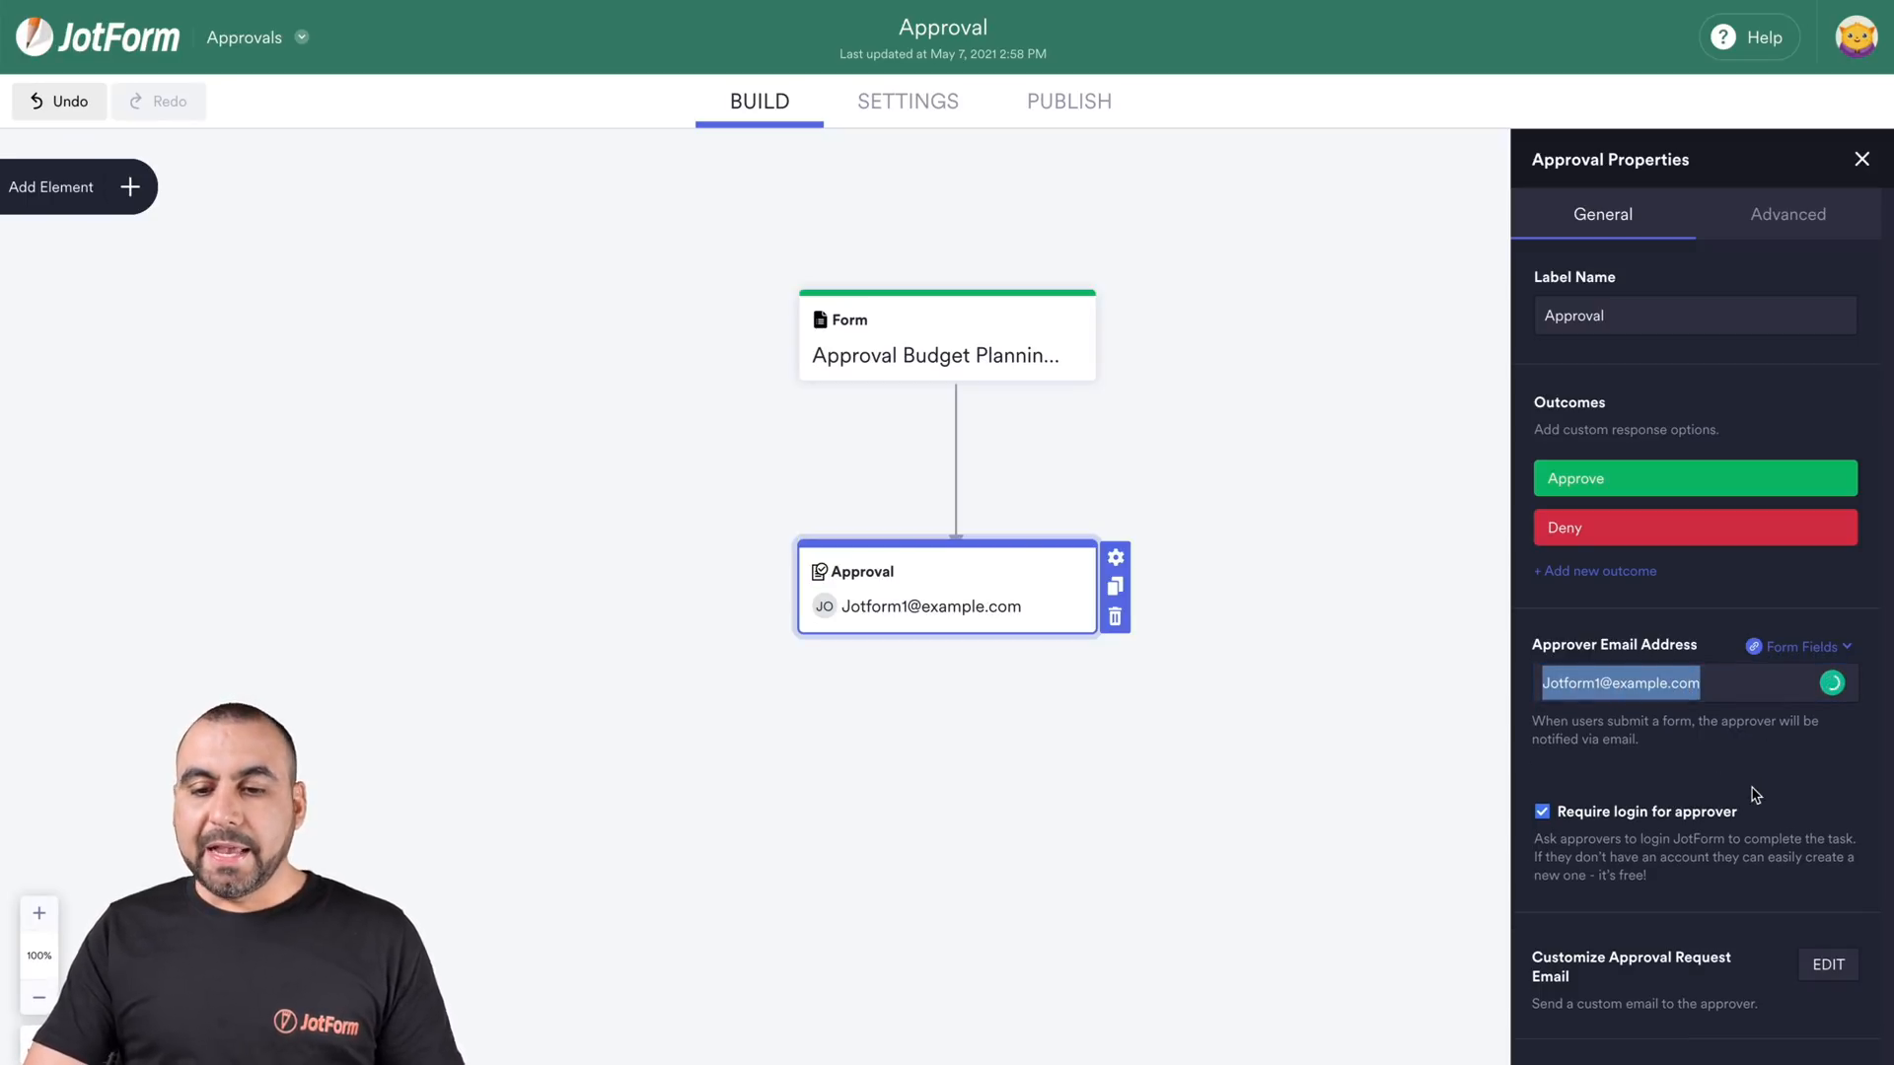
mouse_move(1661, 865)
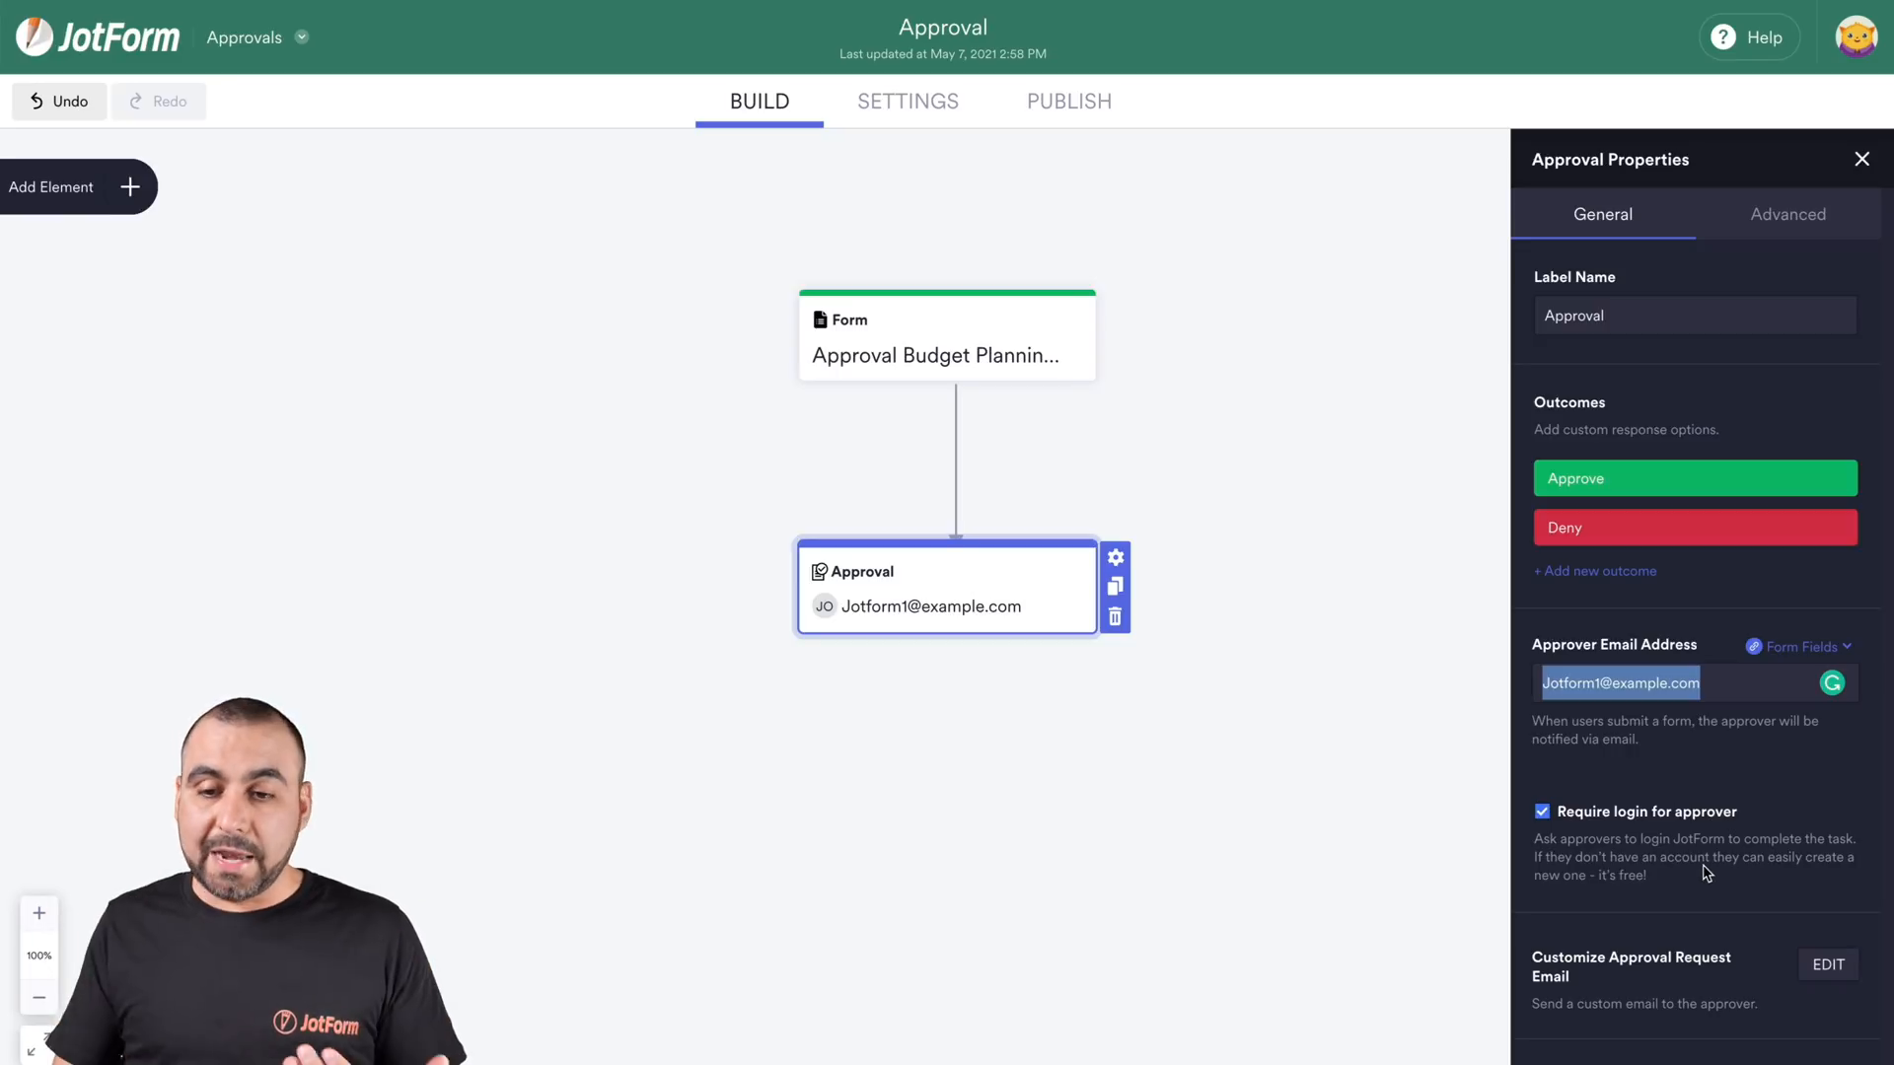
mouse_move(1633, 950)
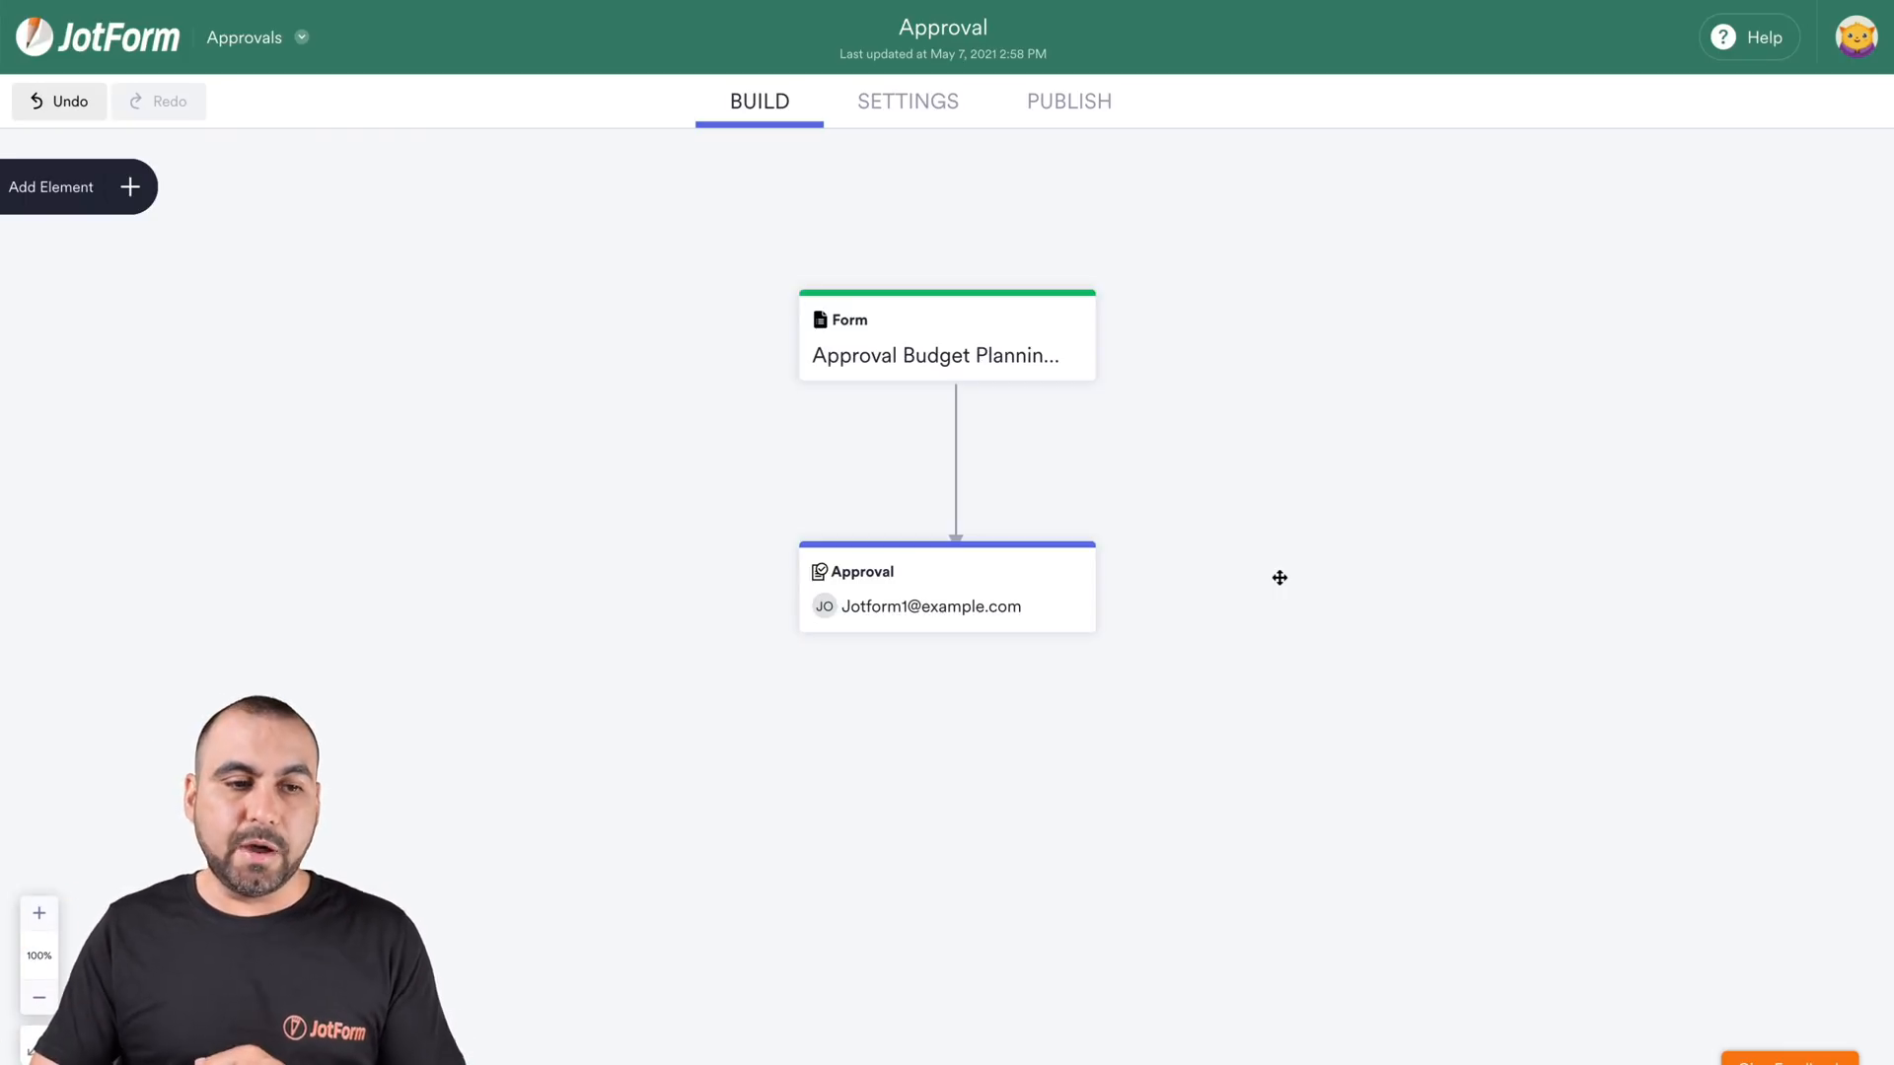
Step: Add two Email steps under the Approval, left on Approve and right on Deny
left_click(77, 187)
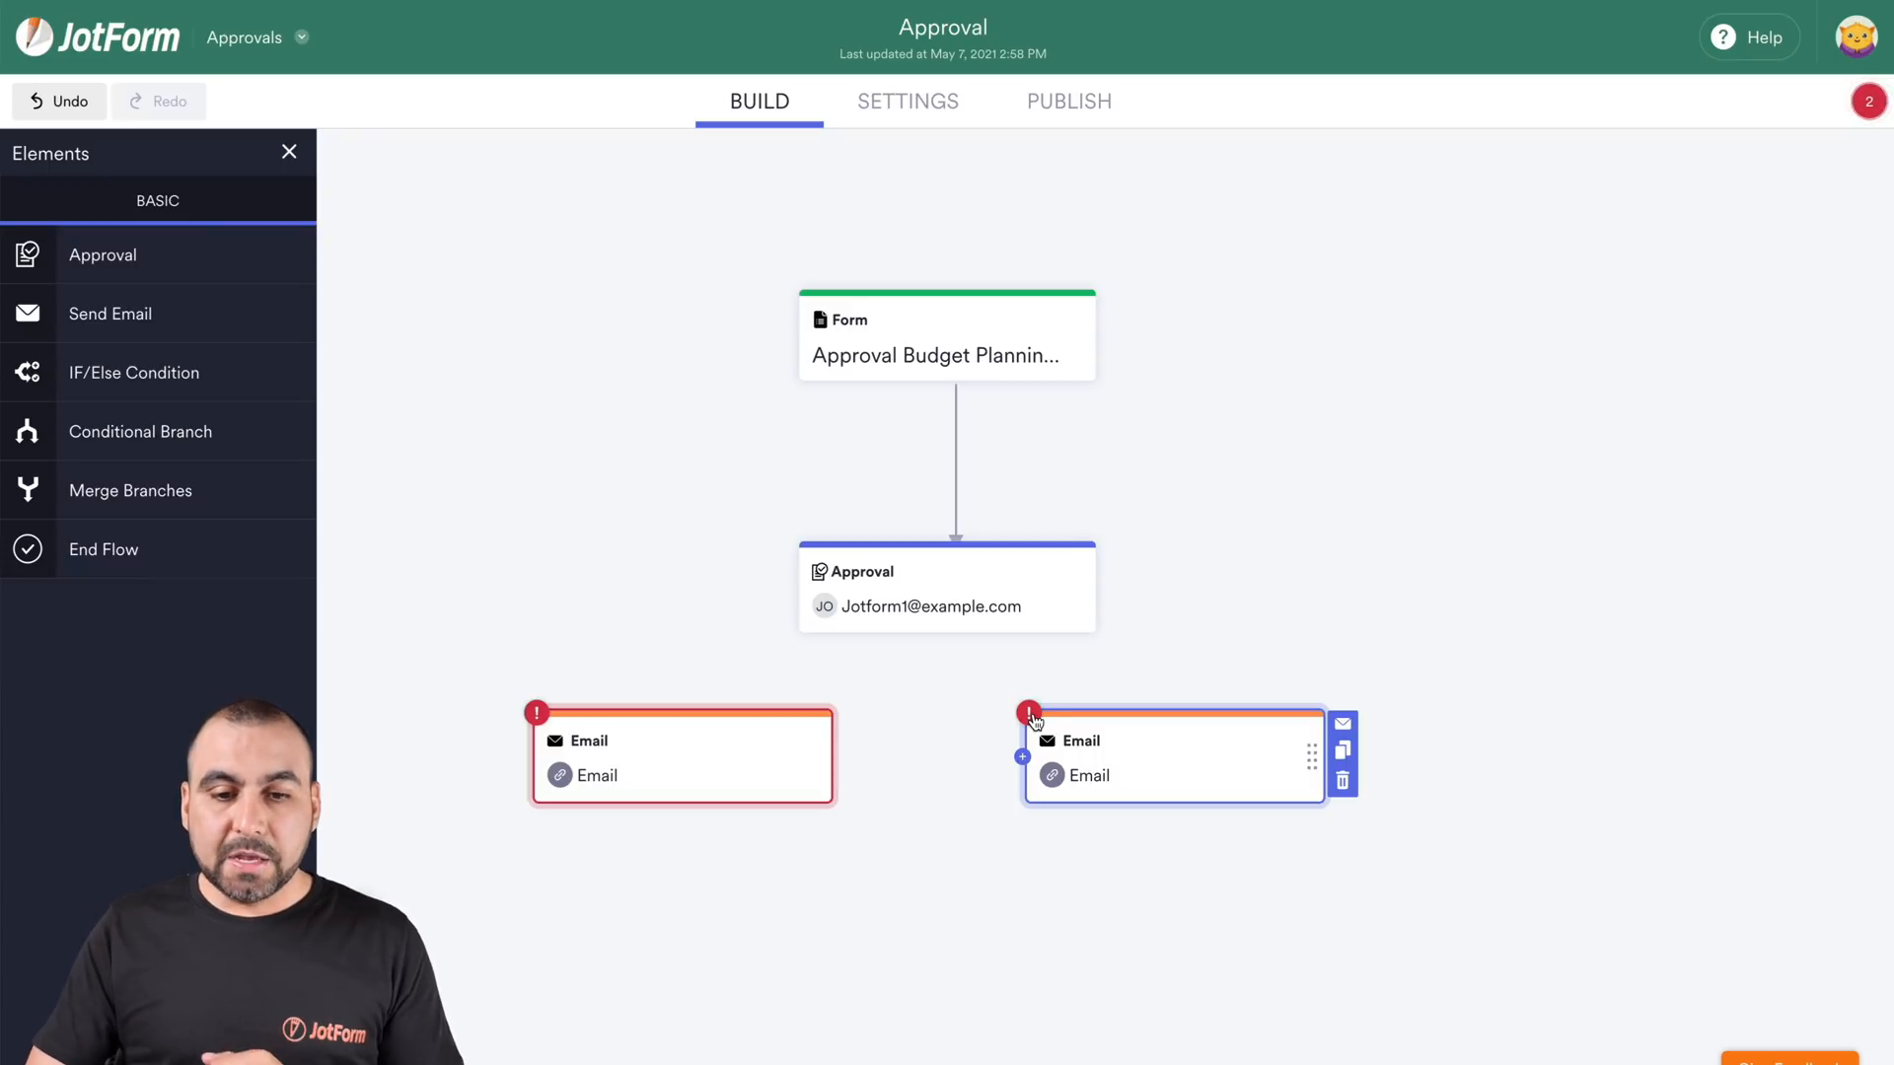
left_click(947, 588)
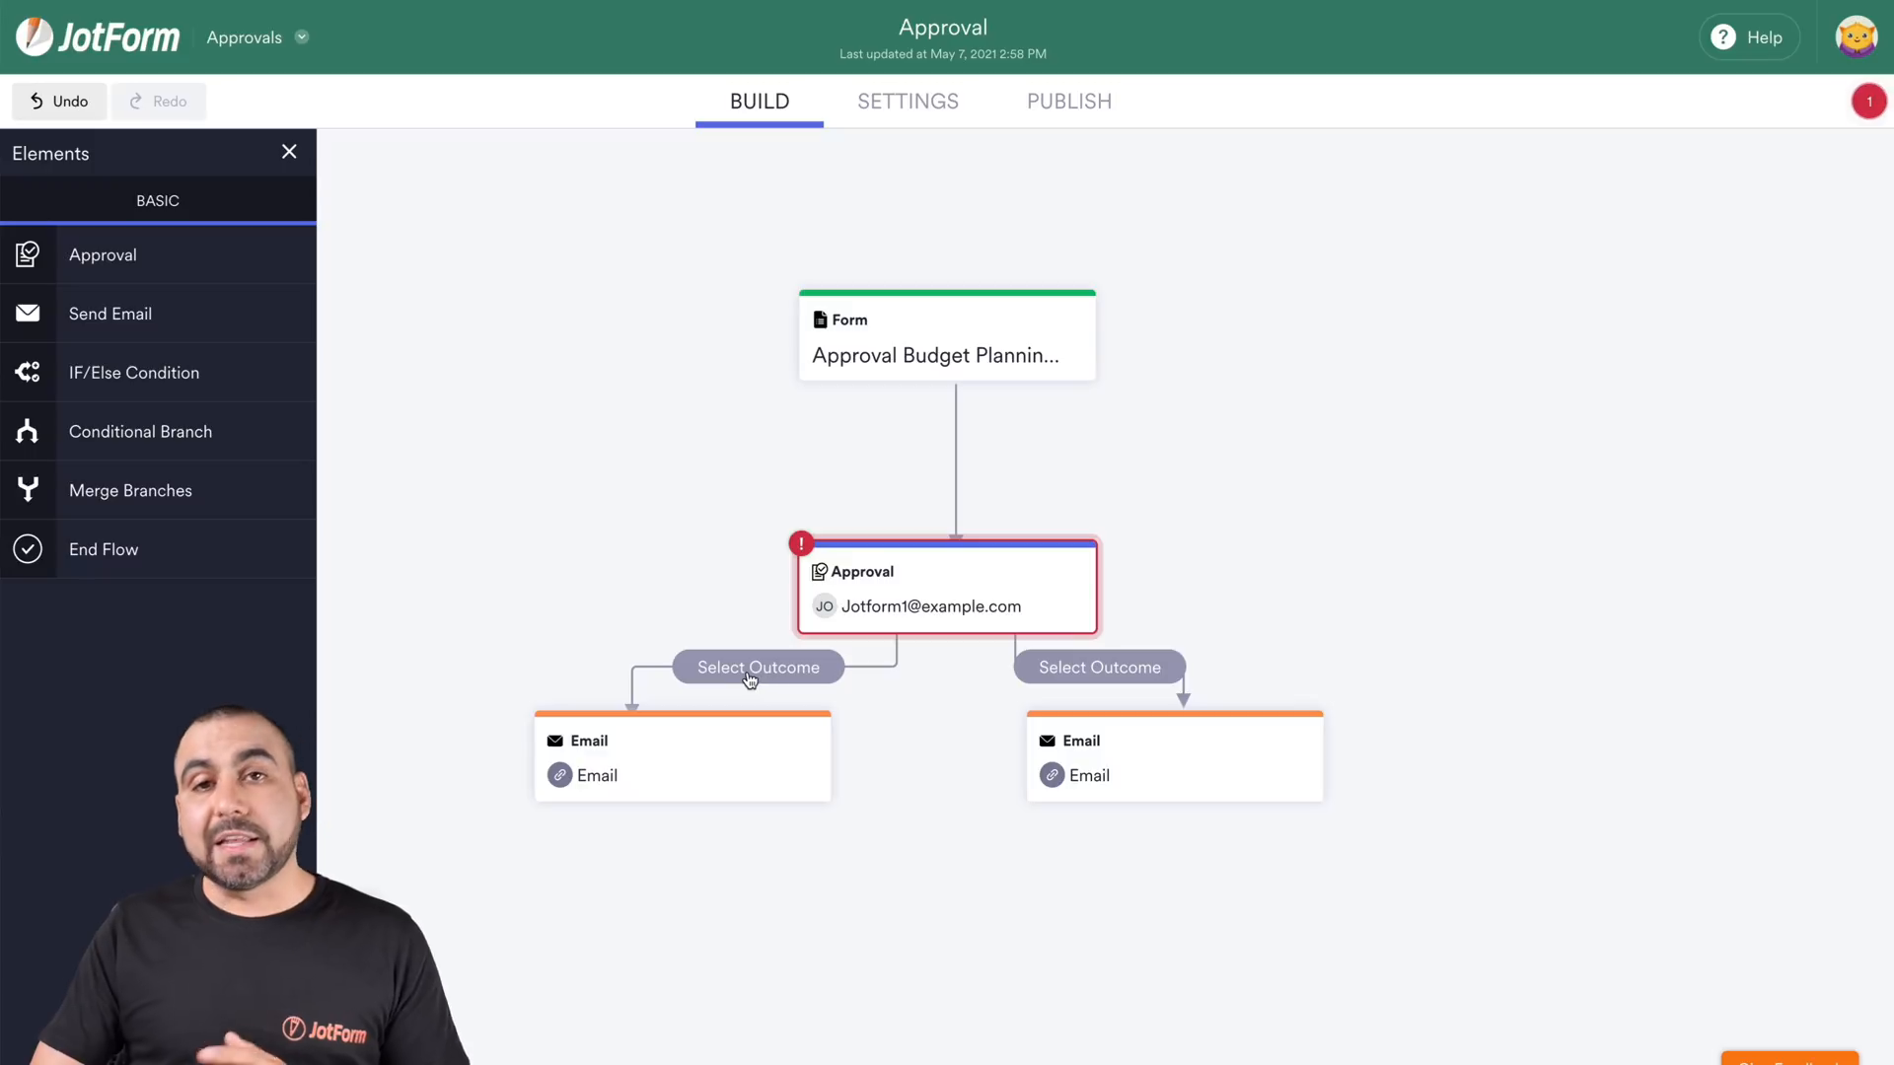
left_click(757, 667)
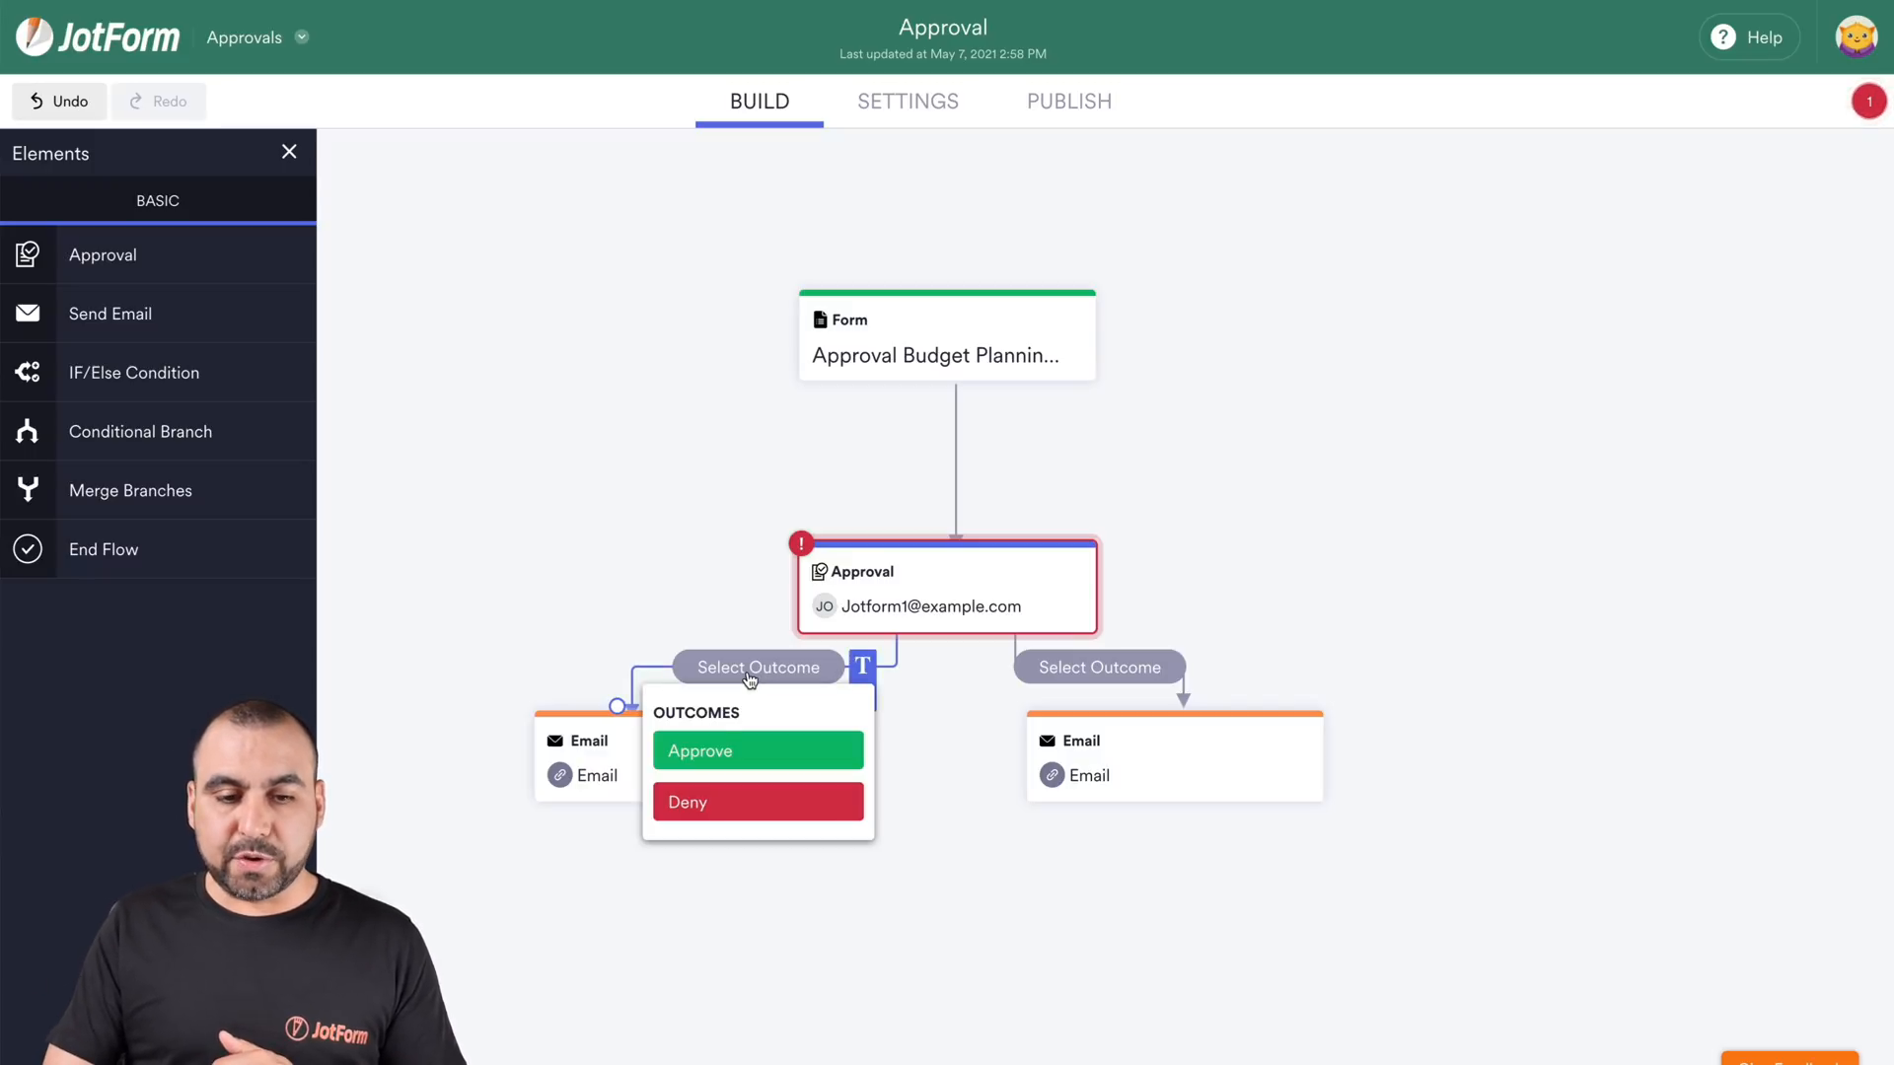
mouse_move(738, 758)
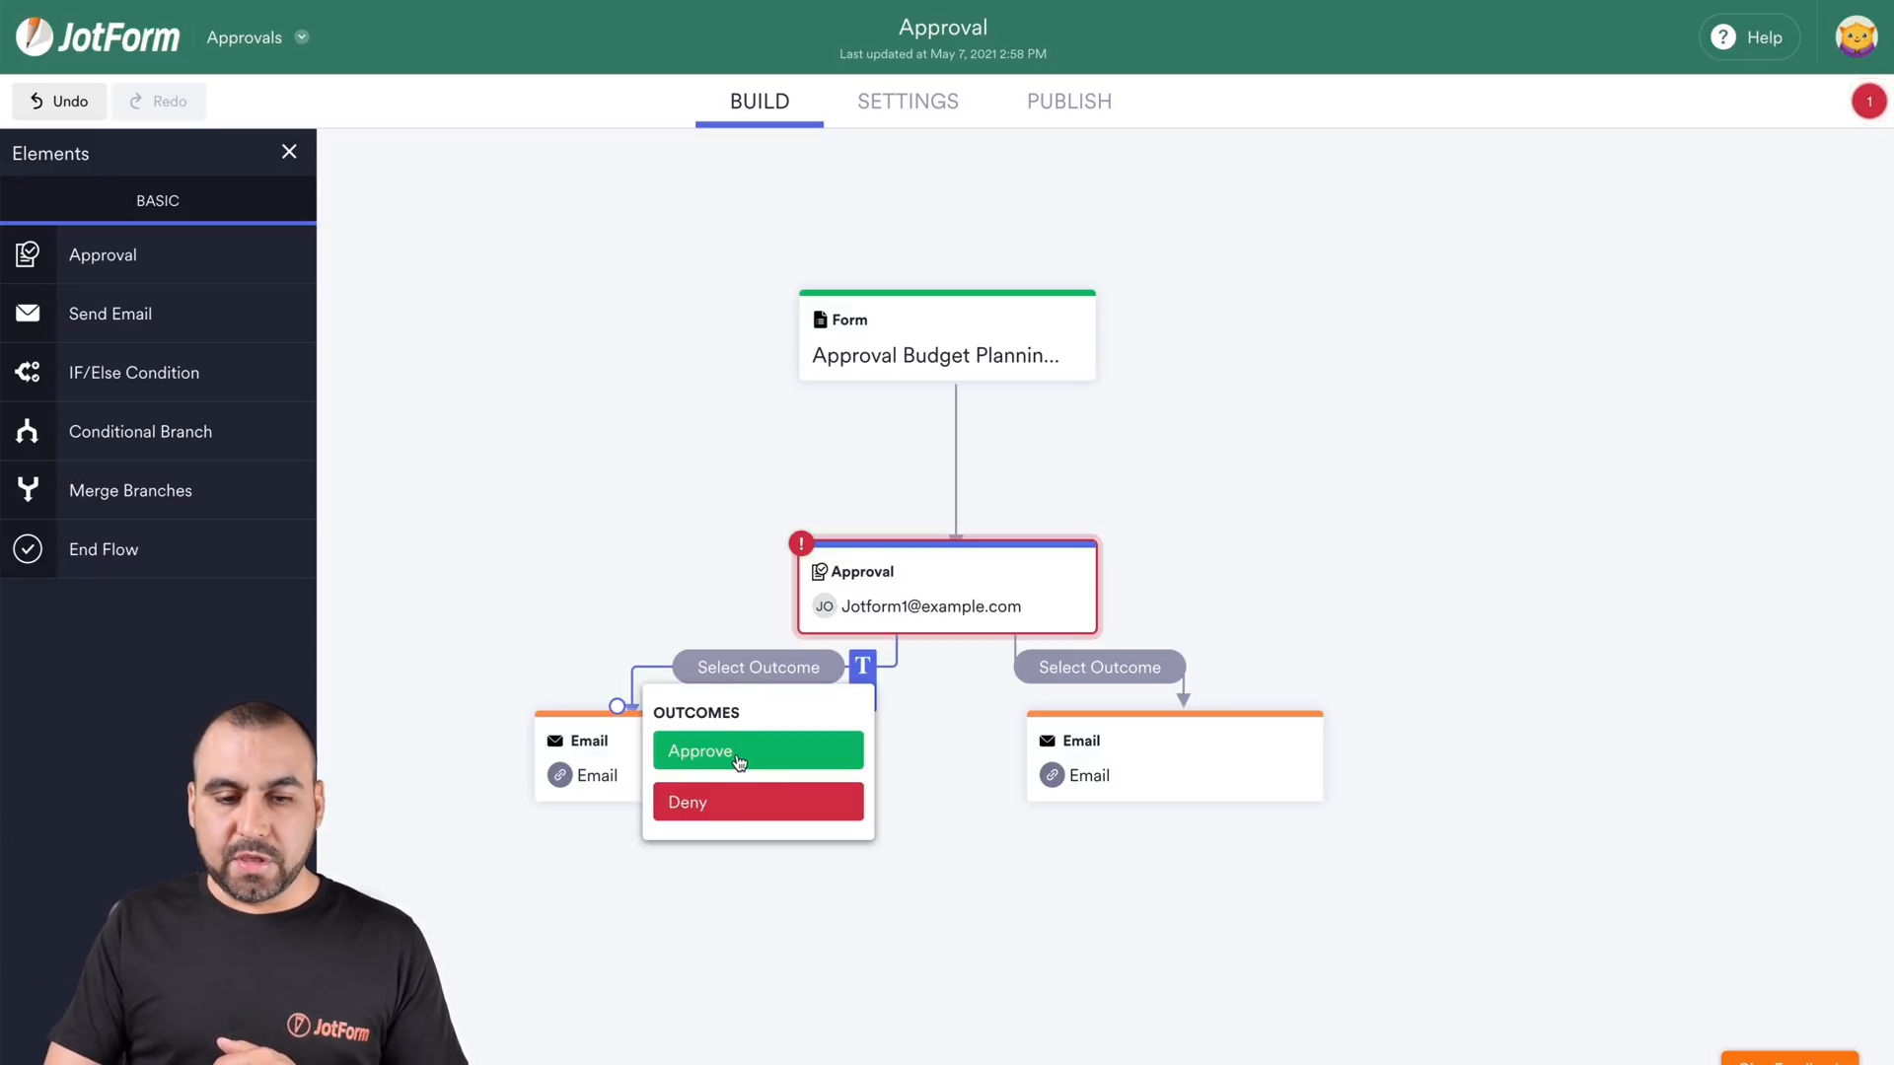
left_click(738, 751)
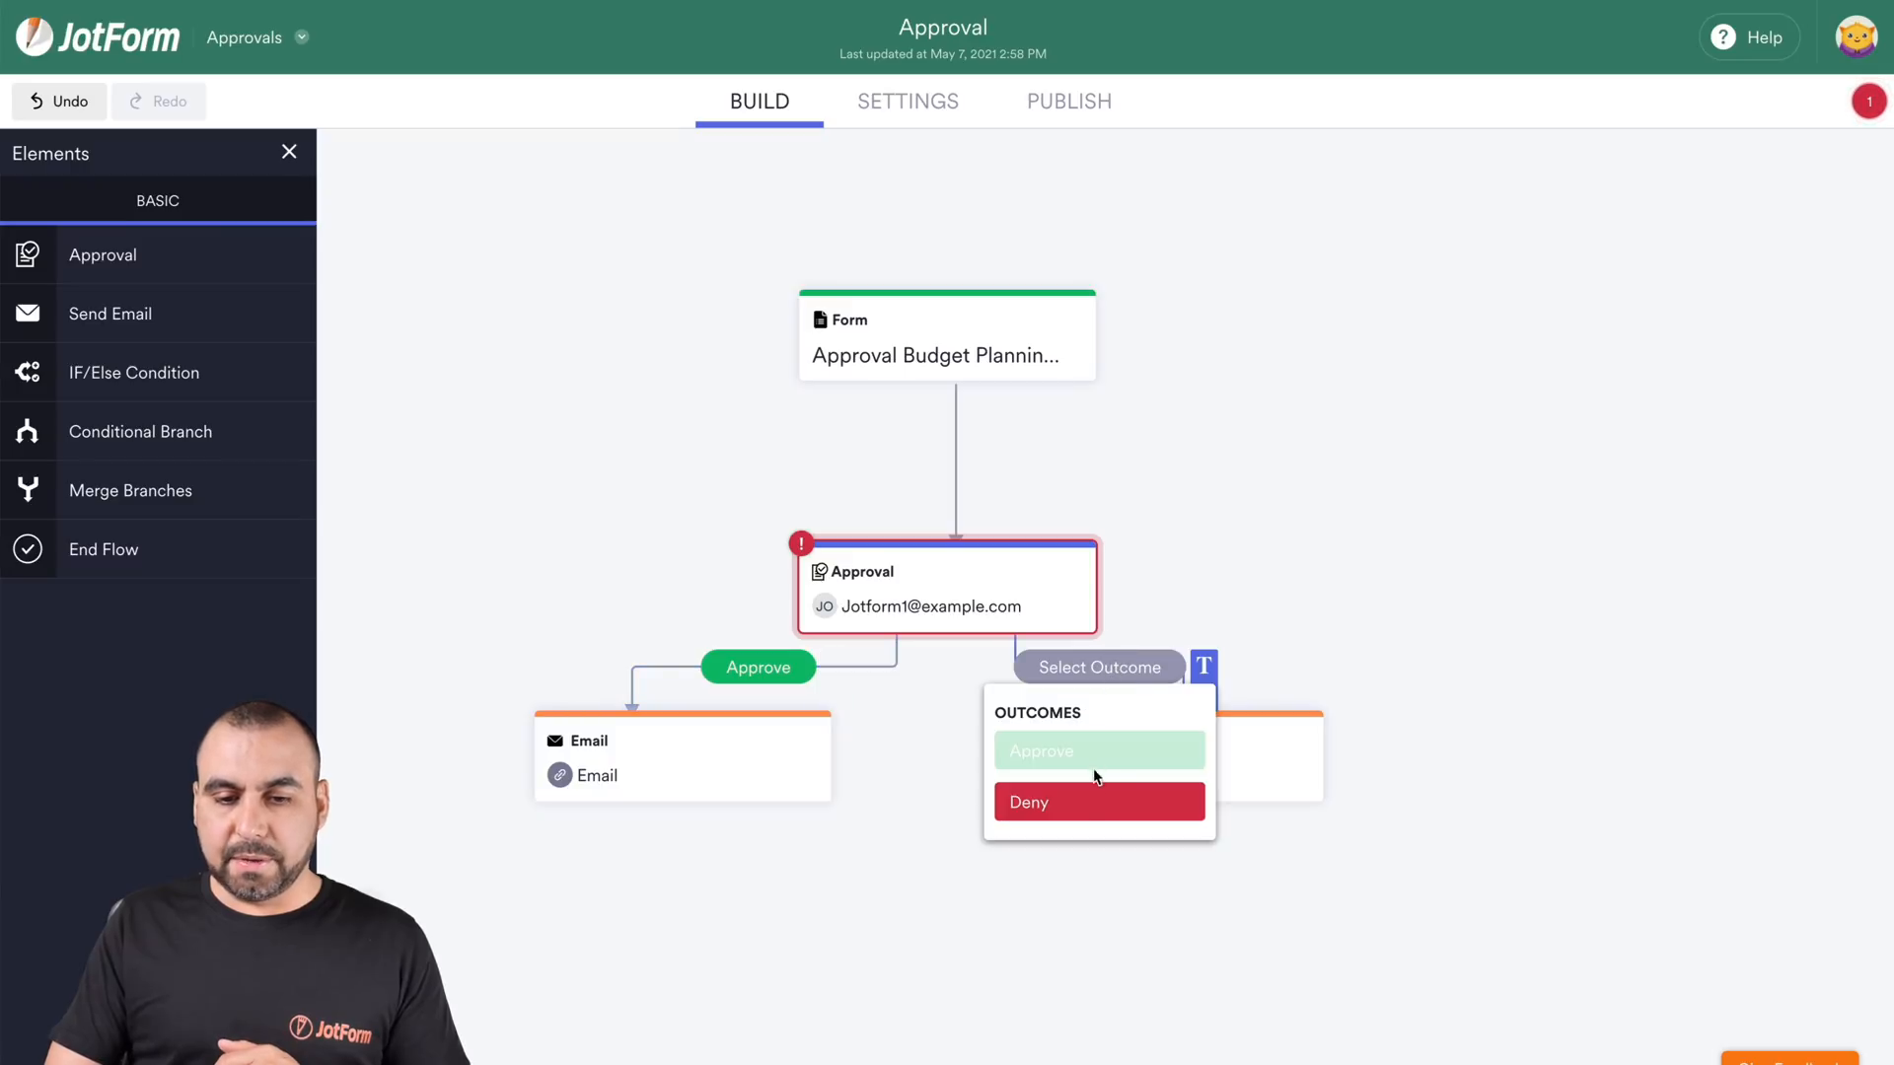
left_click(1097, 803)
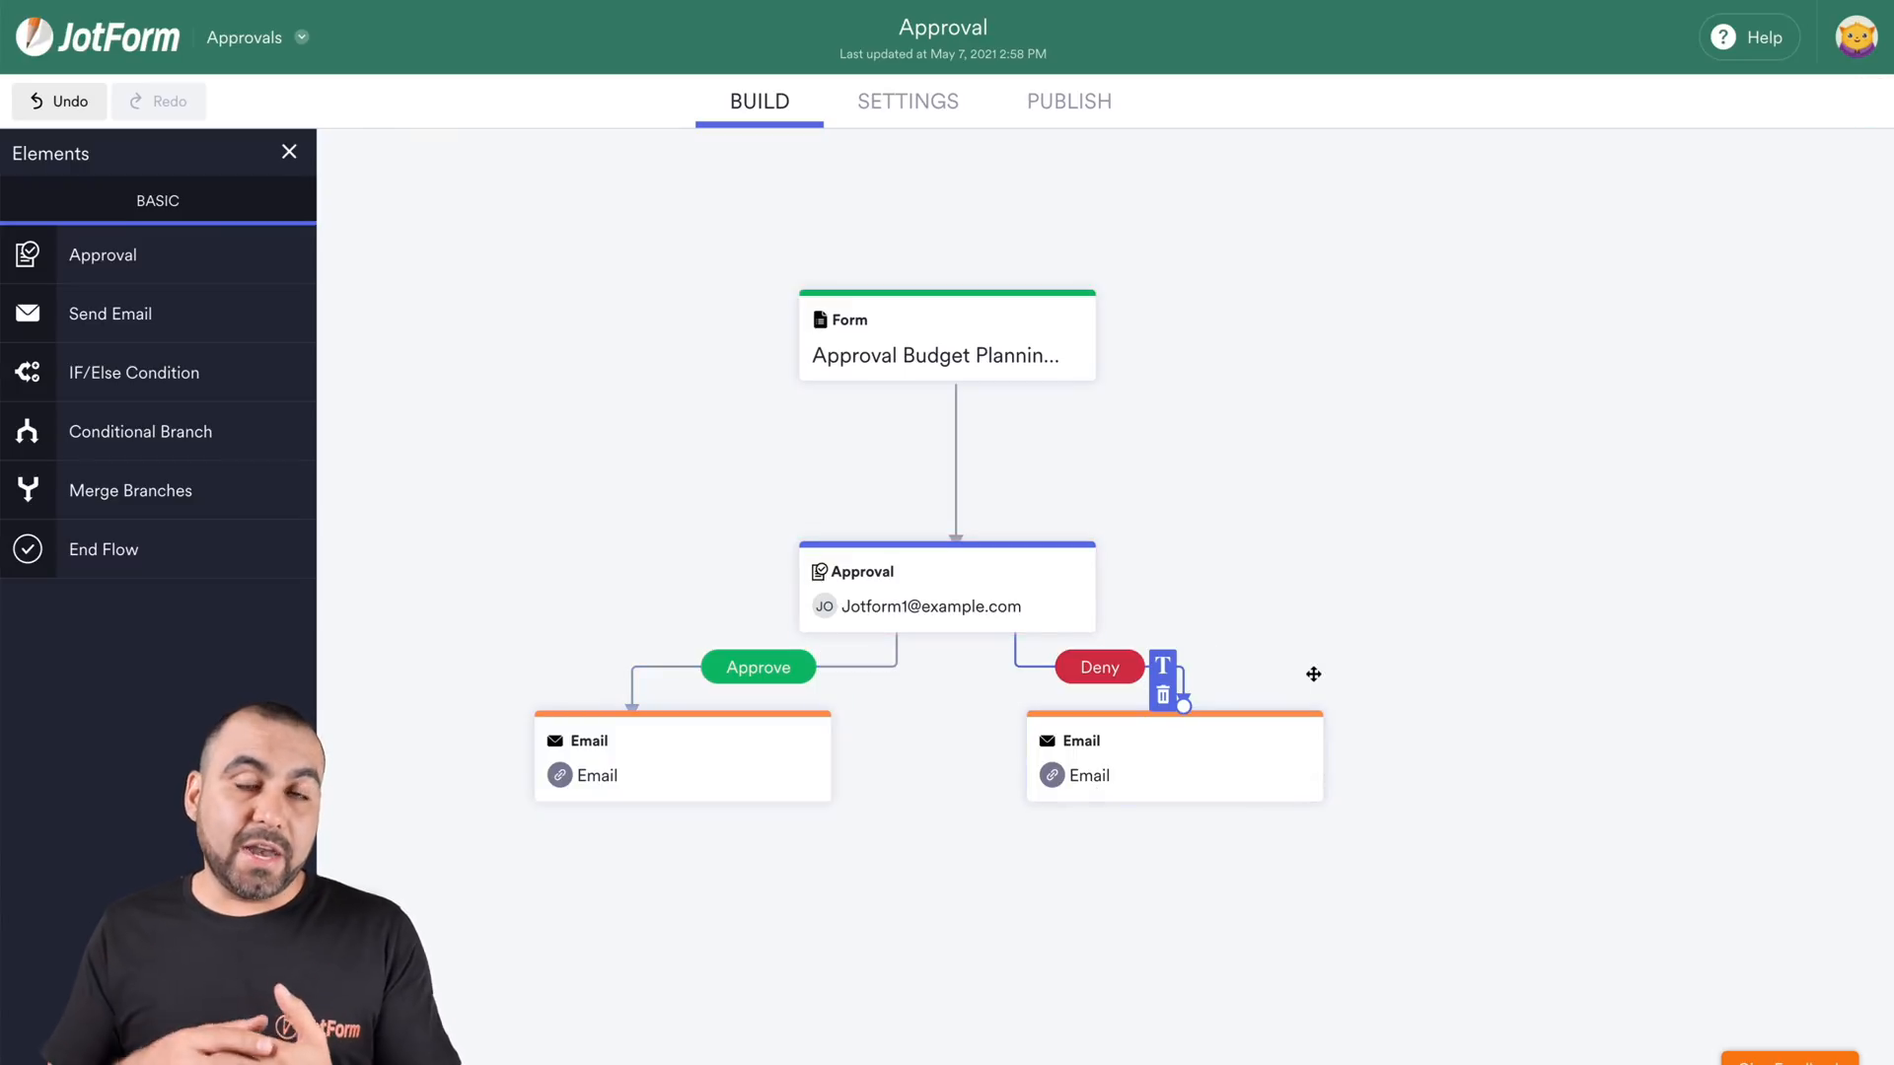
mouse_move(1434, 701)
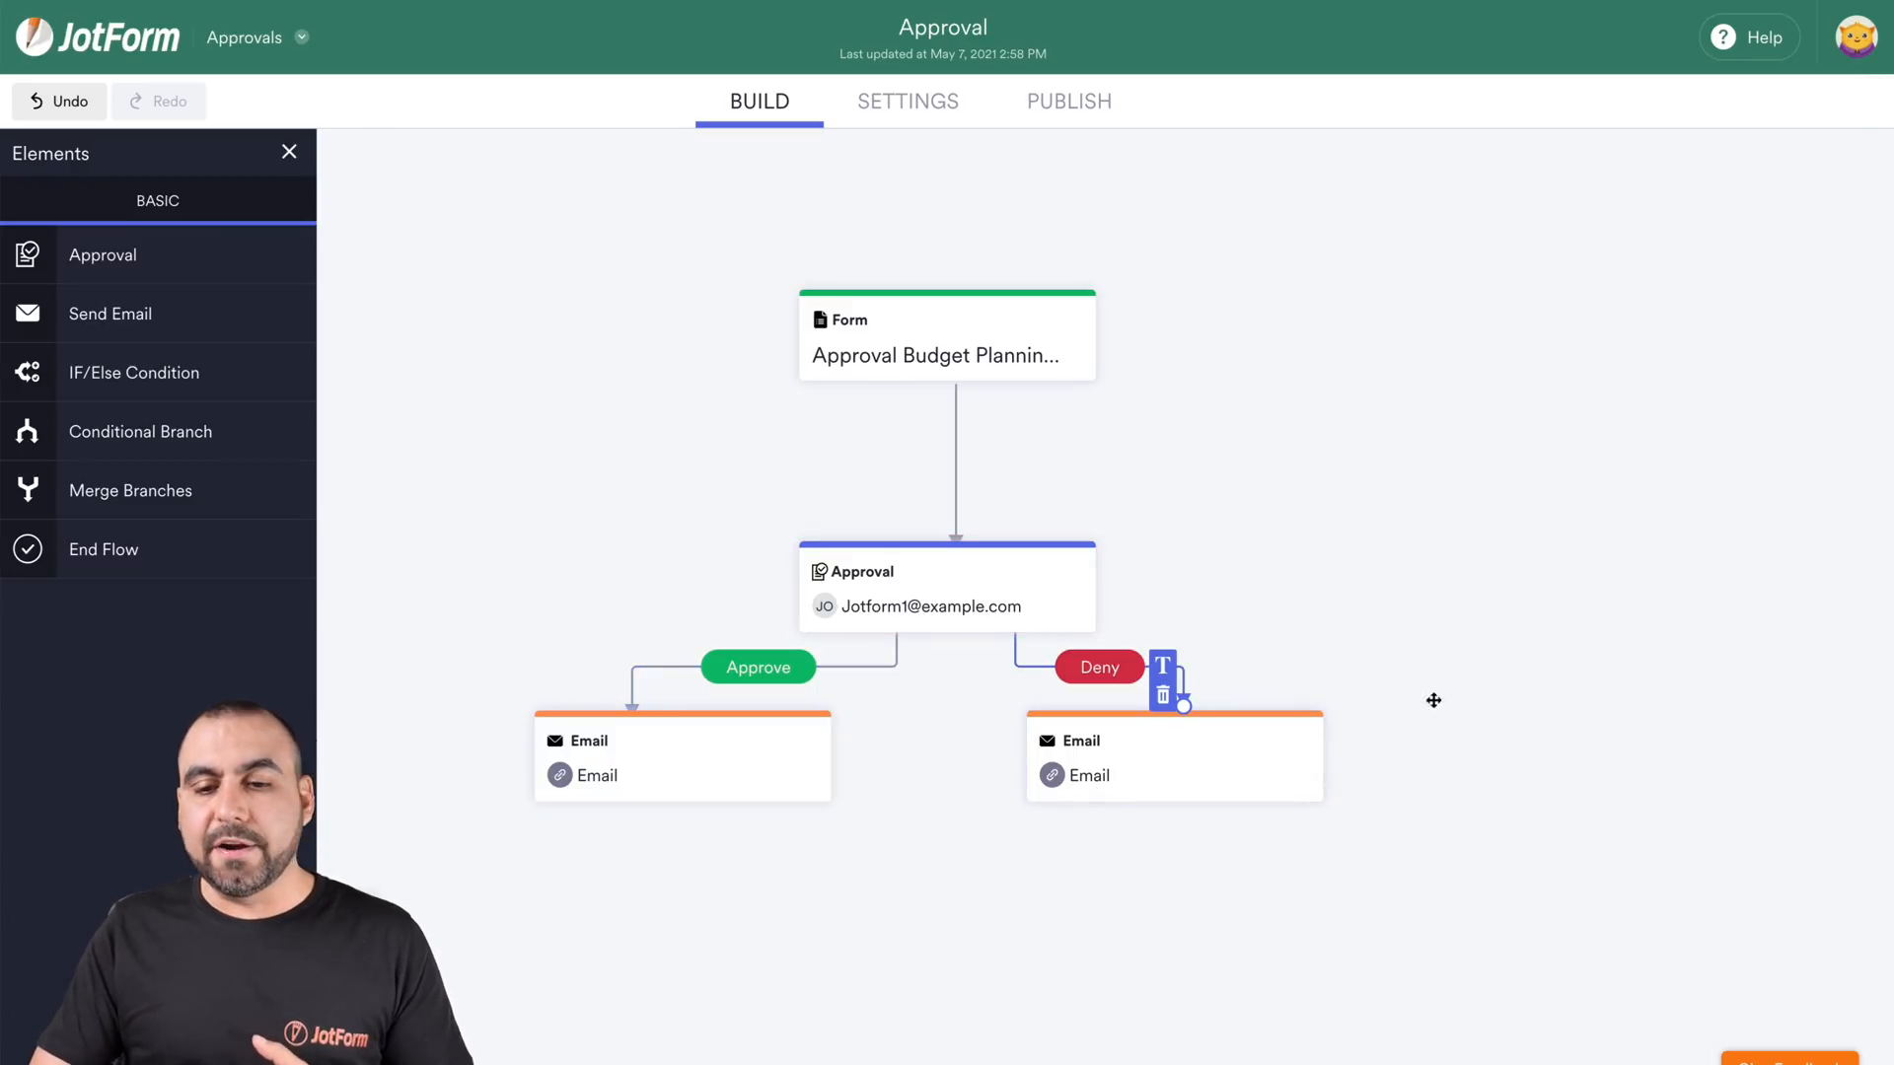
mouse_move(951, 752)
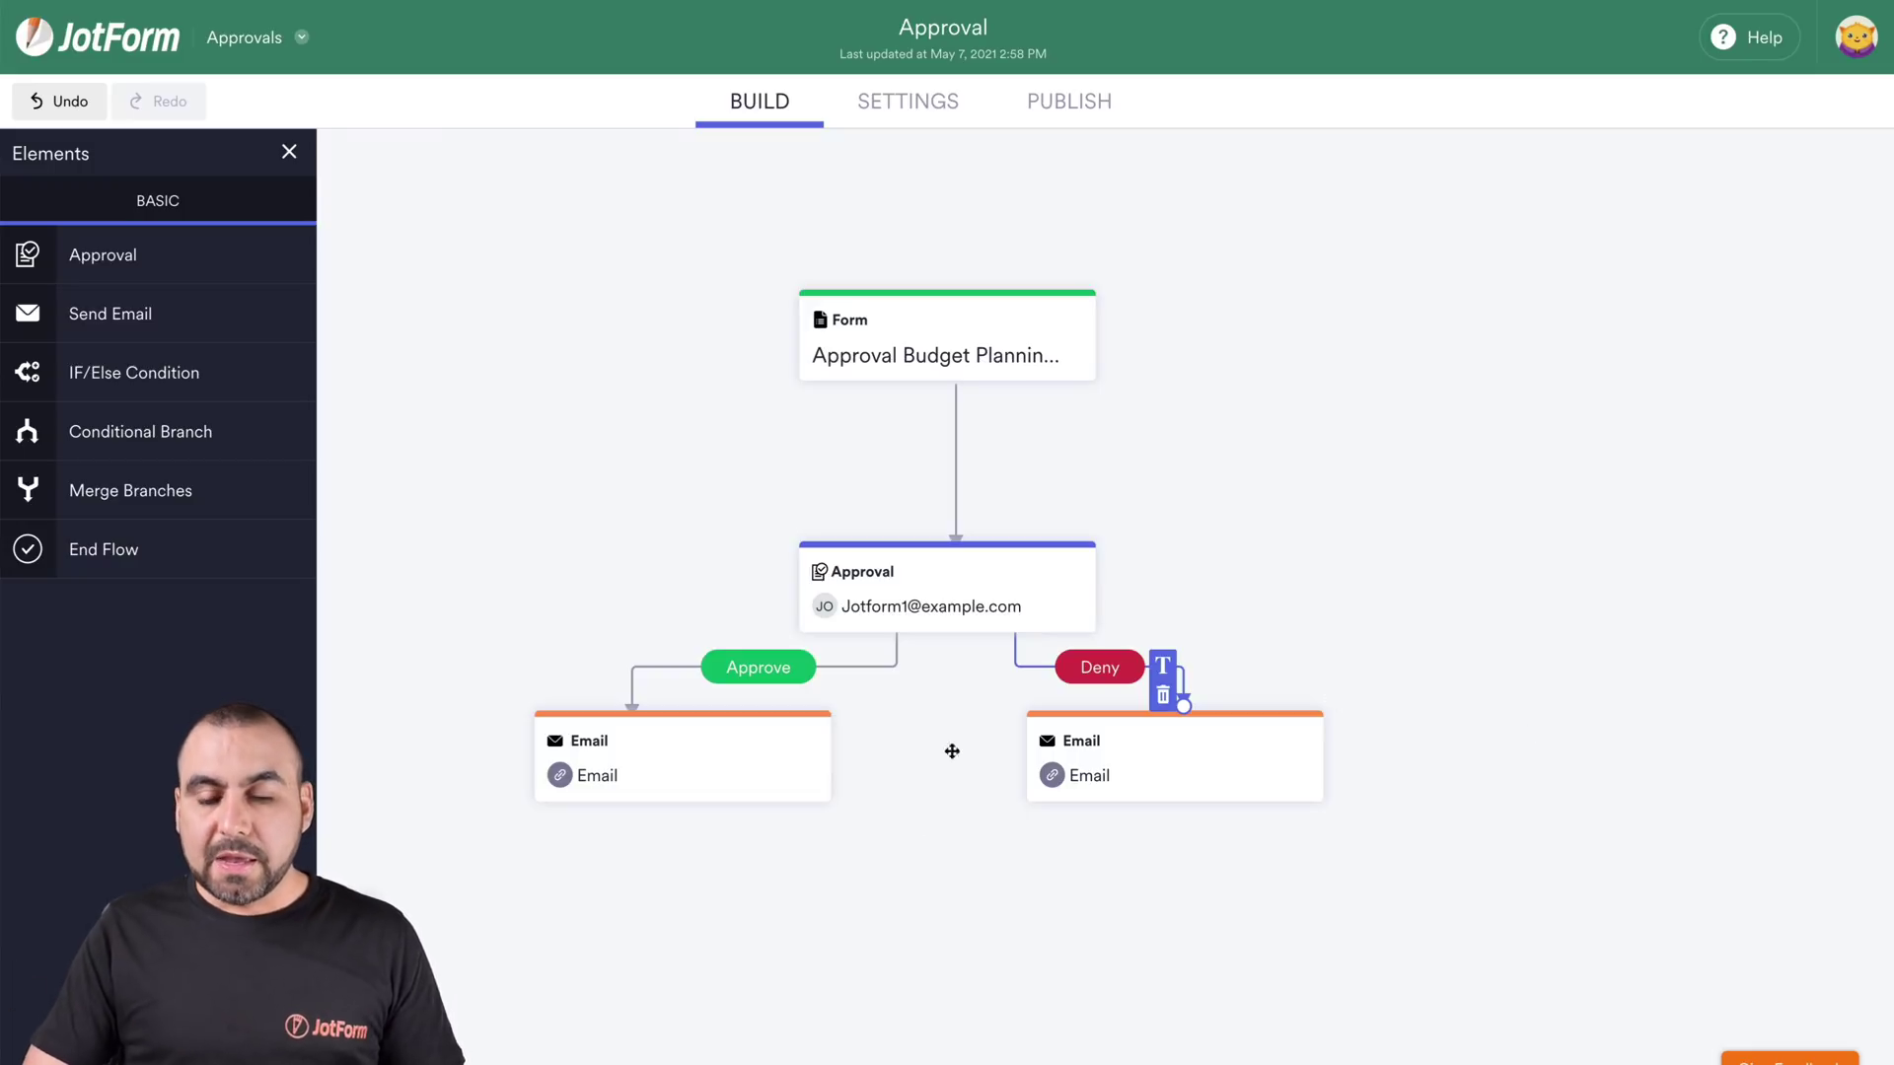
mouse_move(810, 816)
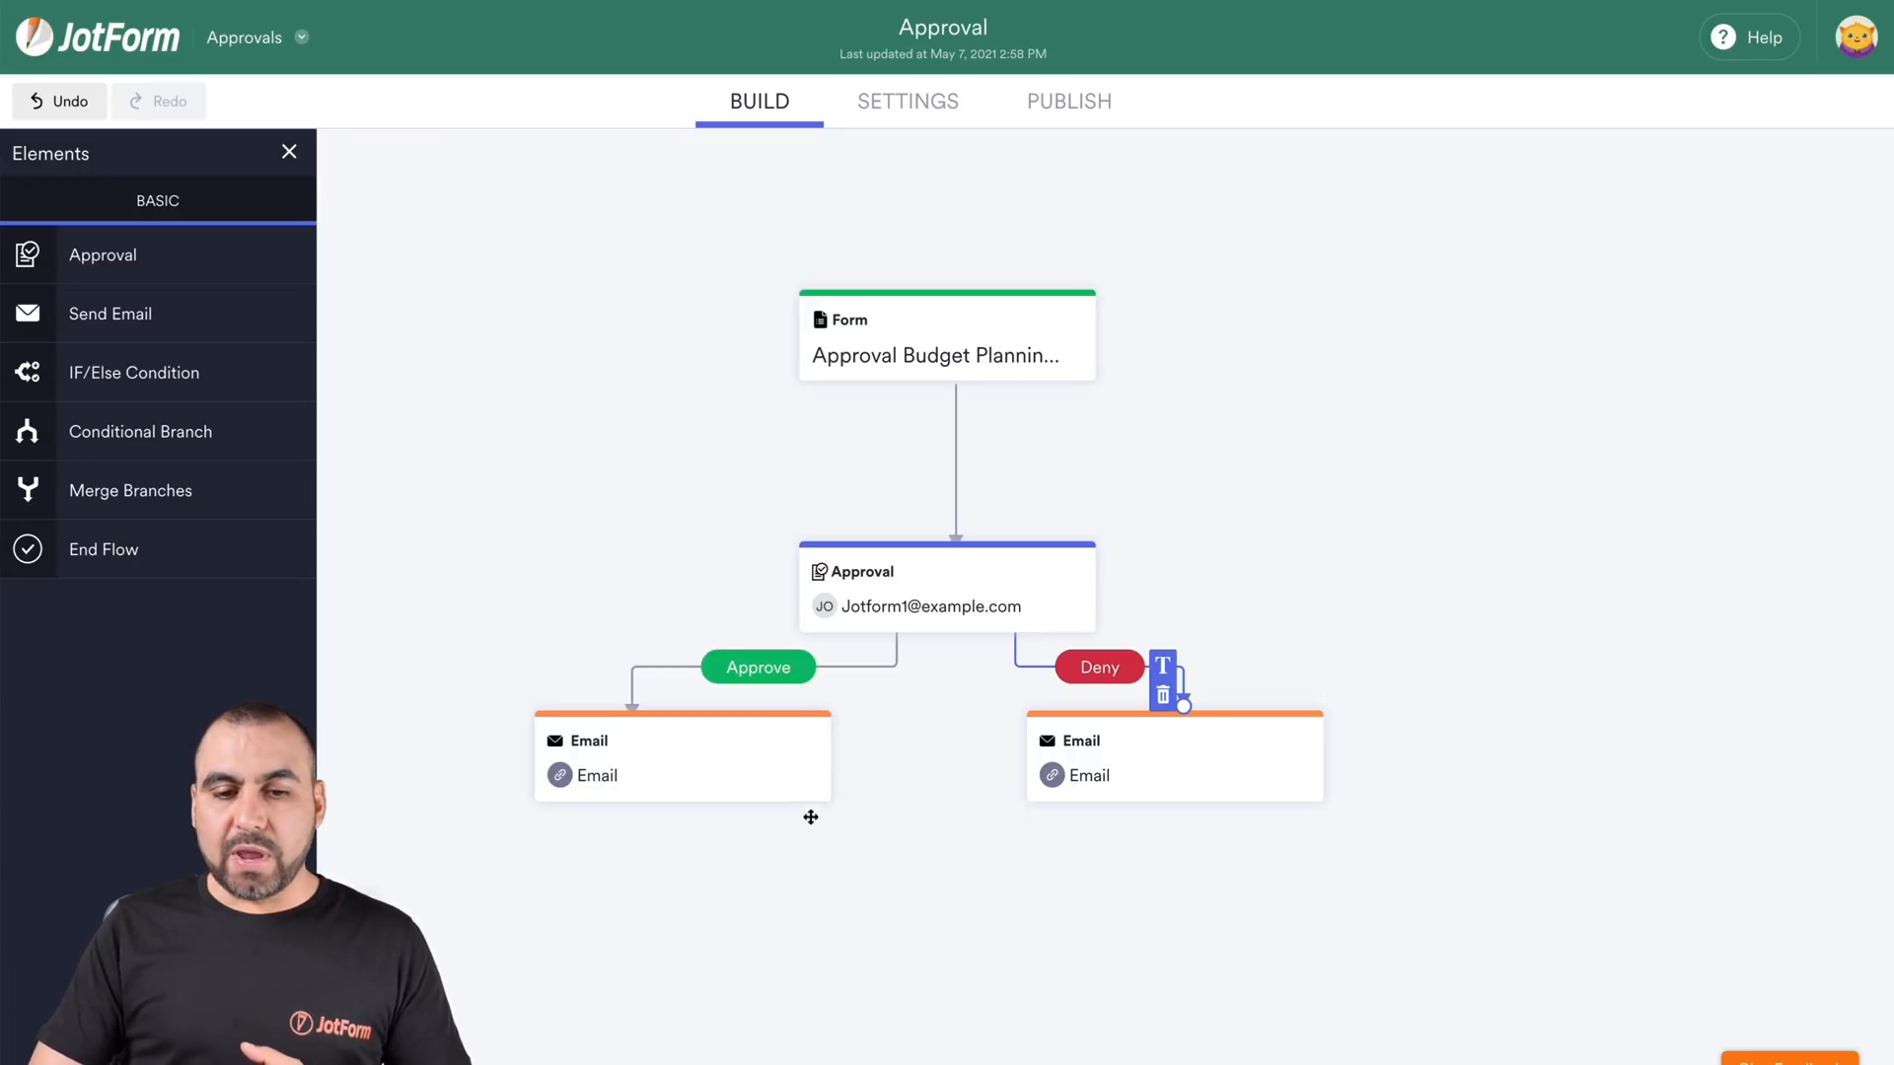
mouse_move(758, 676)
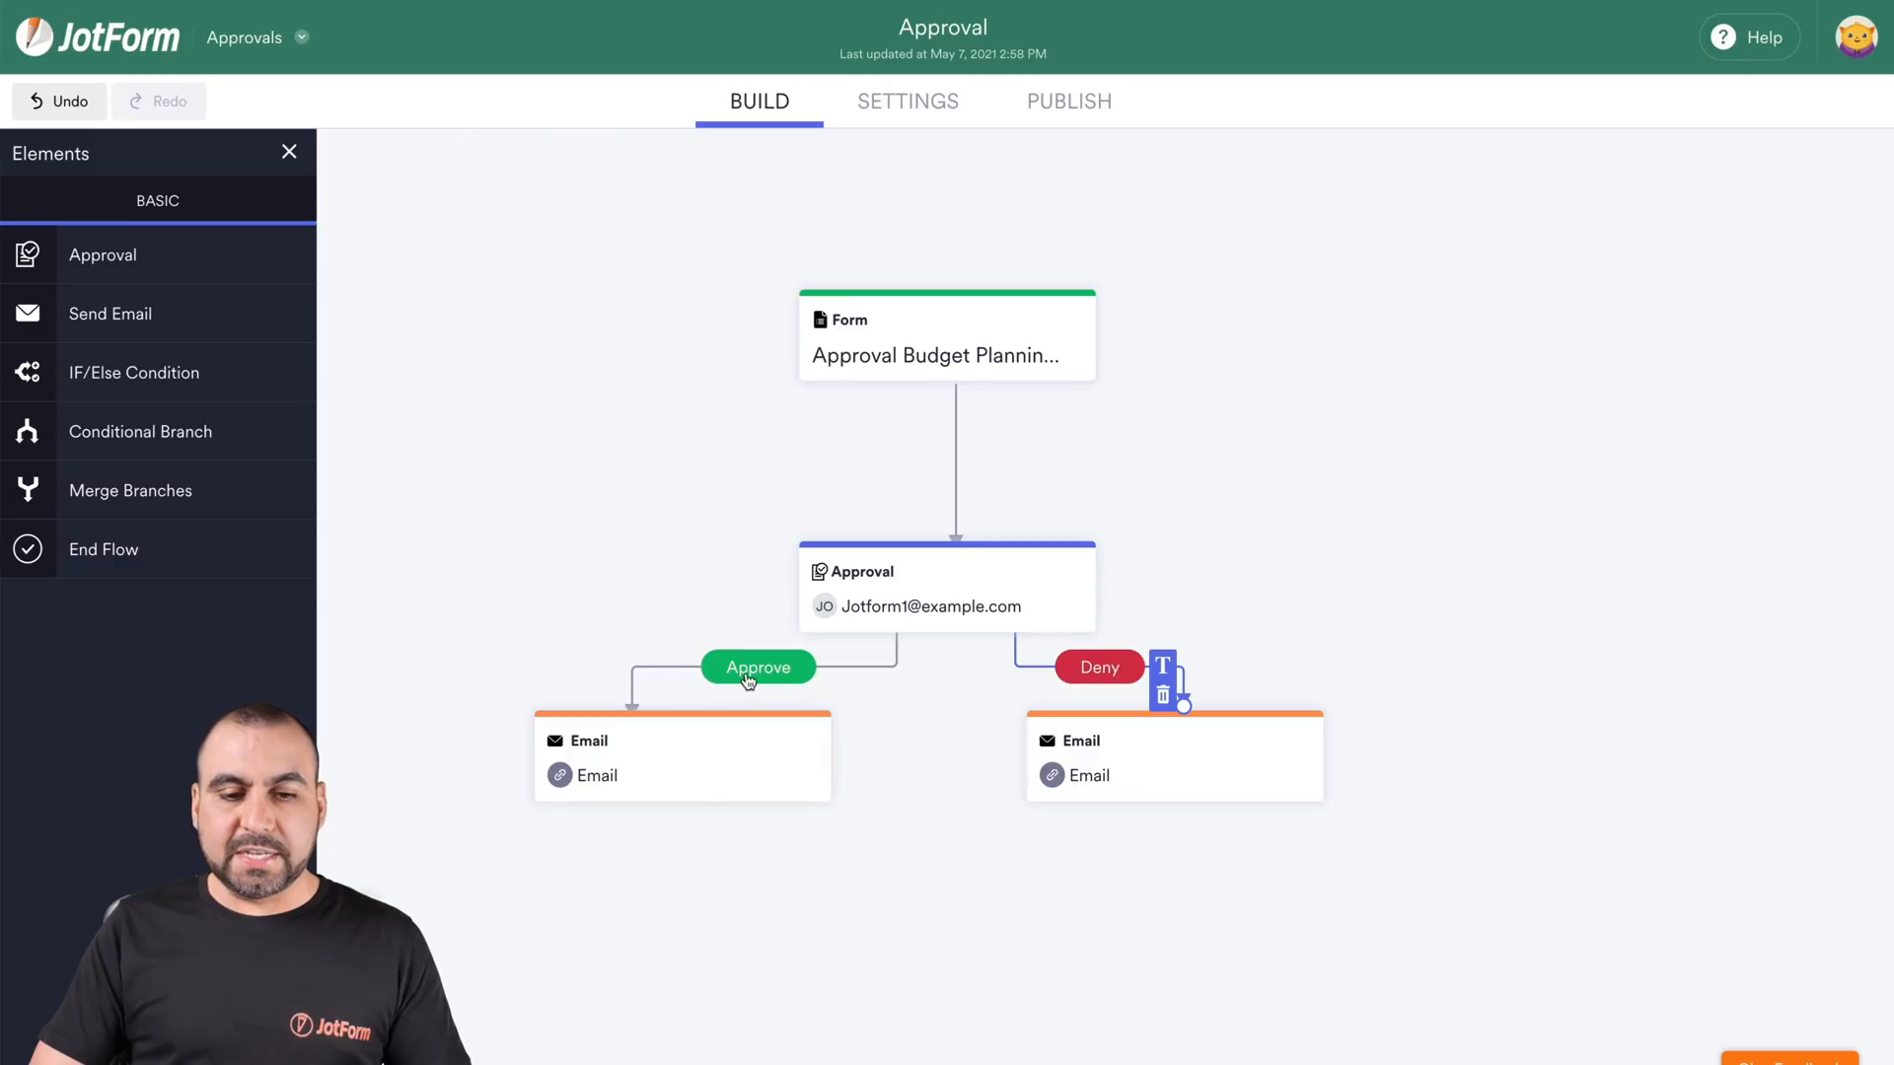
Step: Title the Approve-branch email 'Email for approved budget', confirm recipient is the Email field, and save
left_click(682, 757)
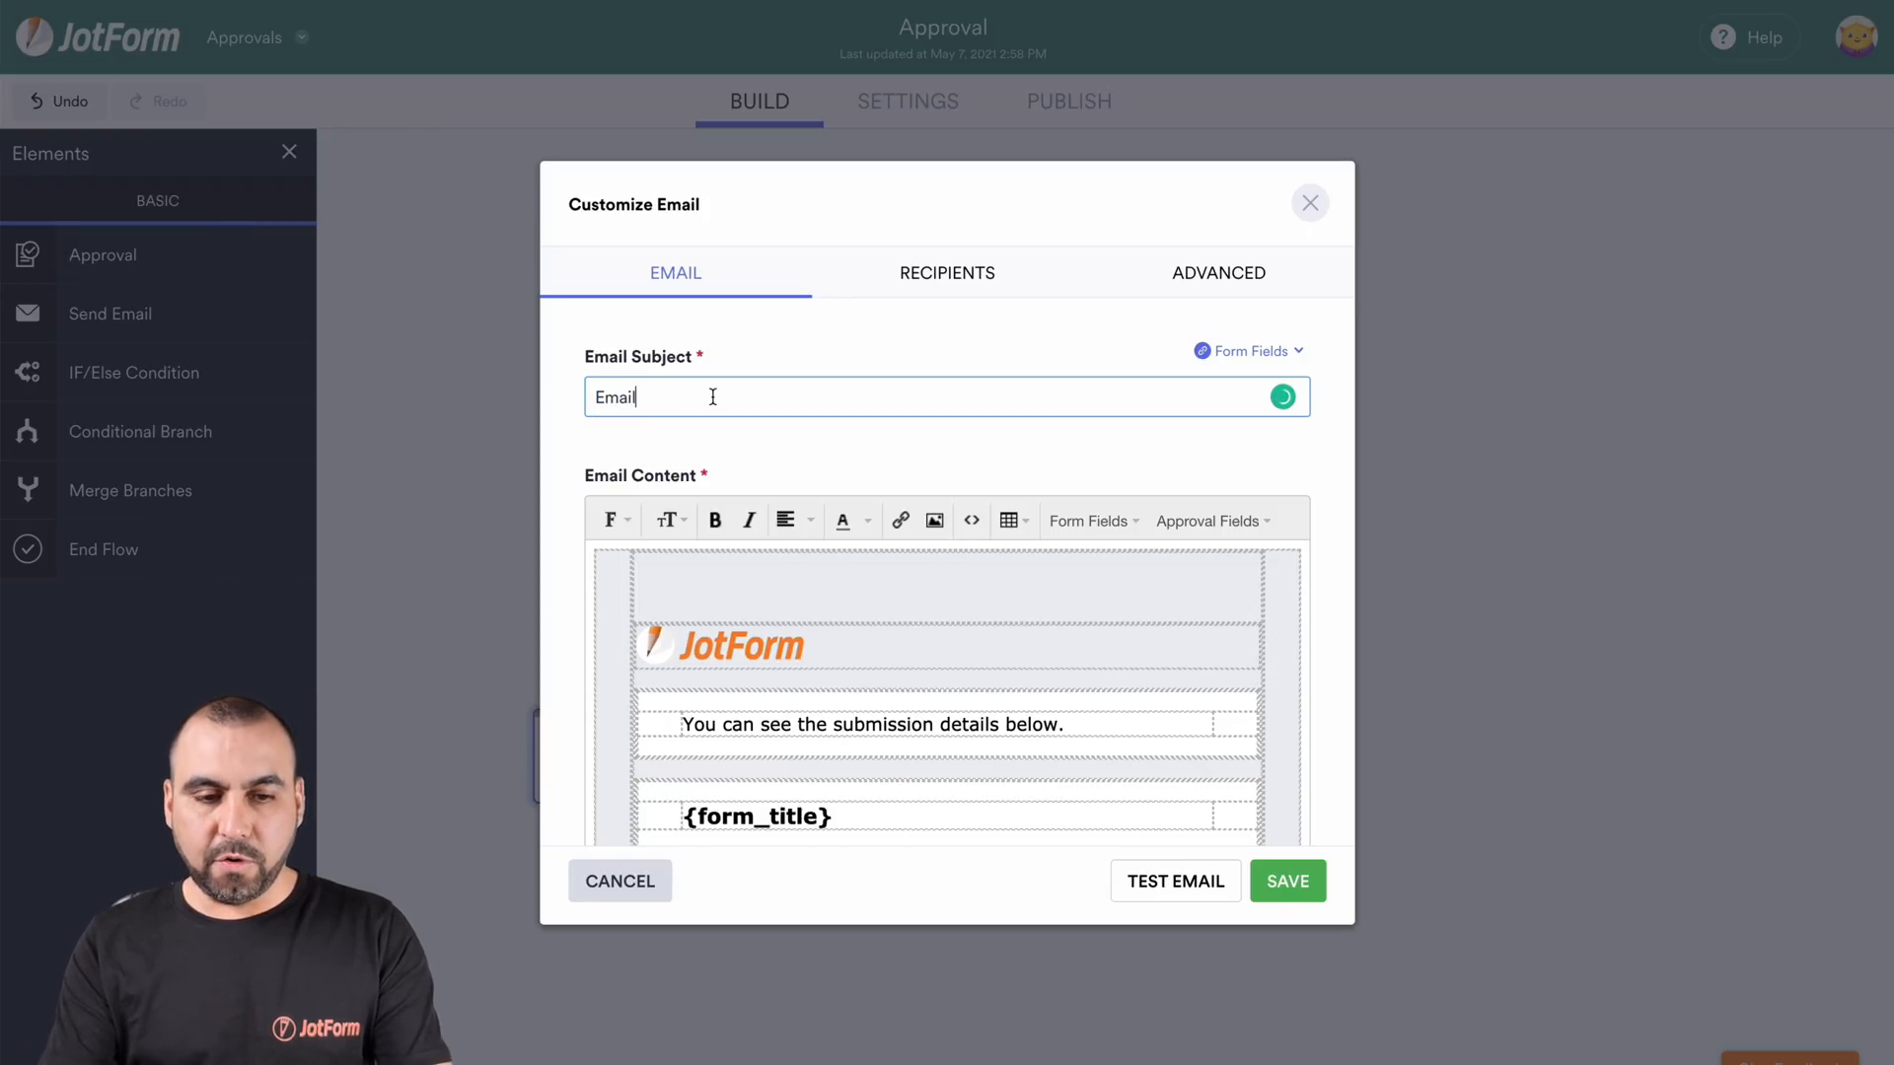
type("for approved")
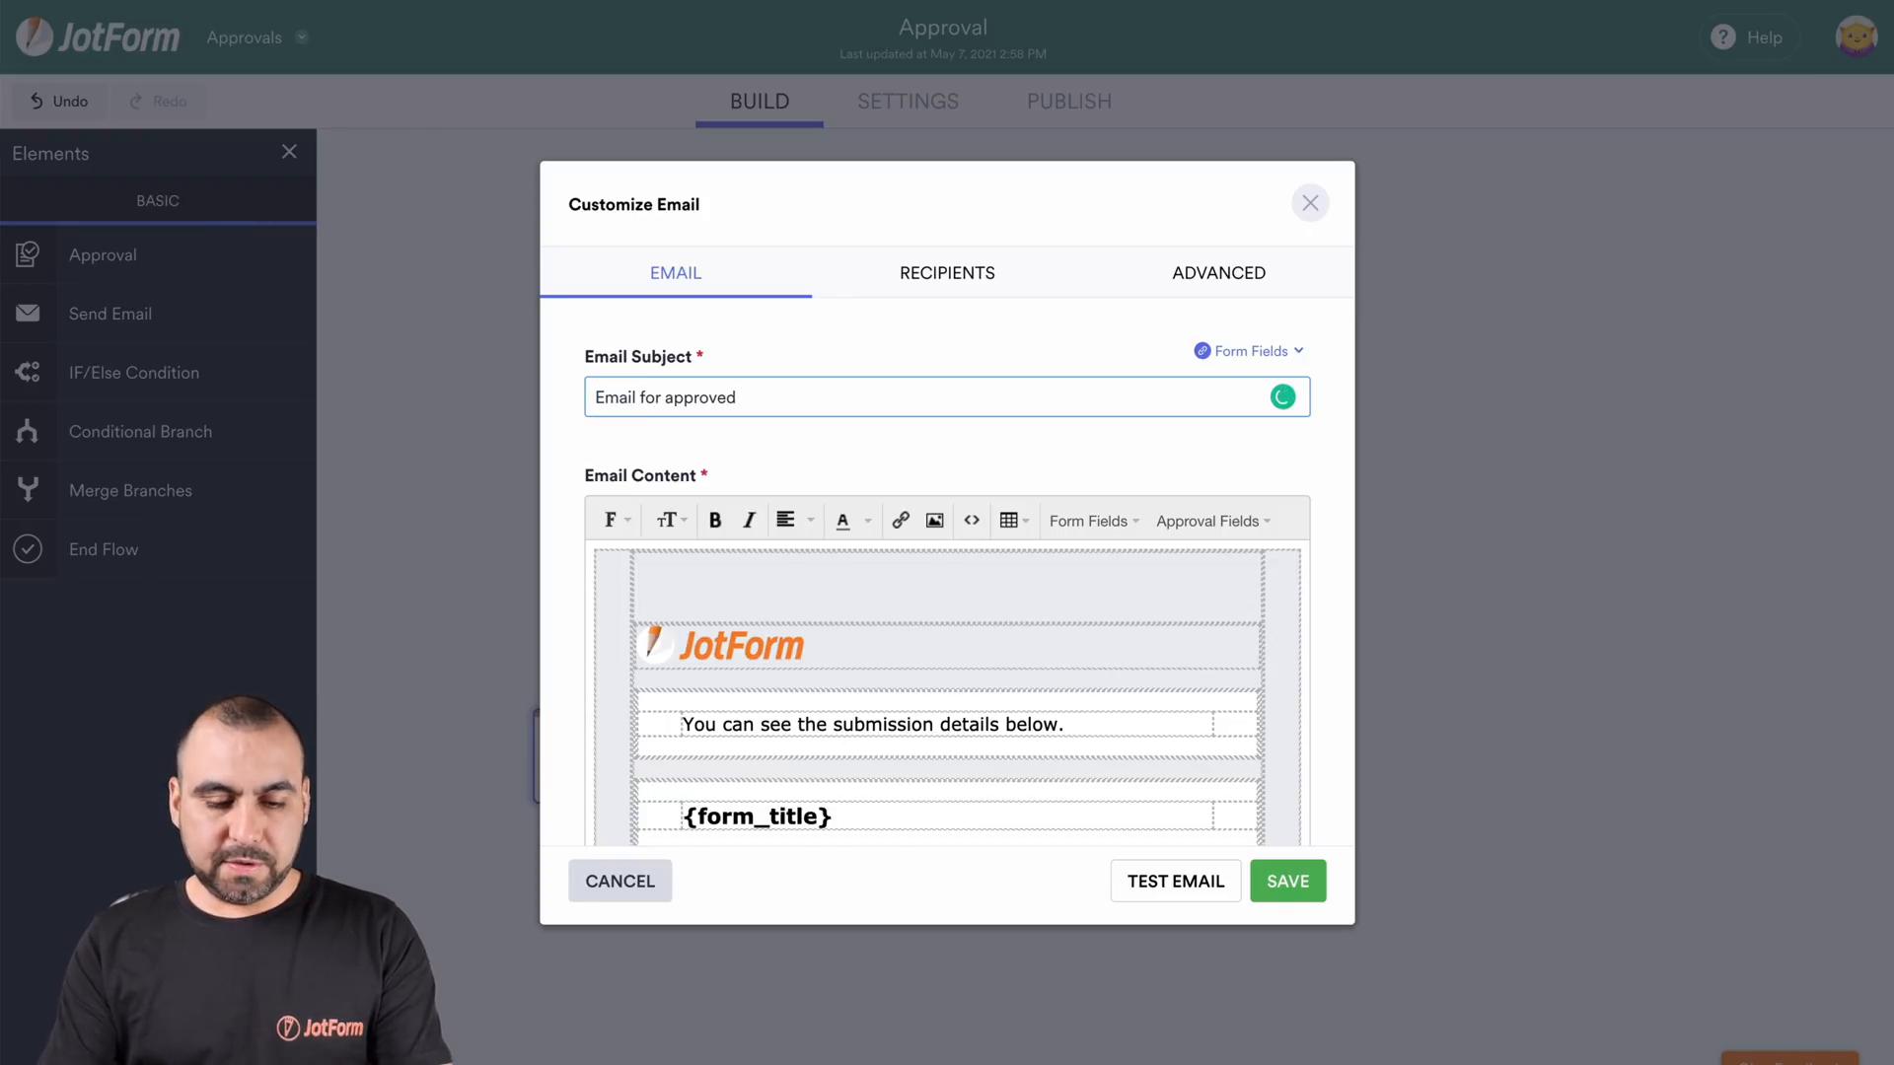
type("but")
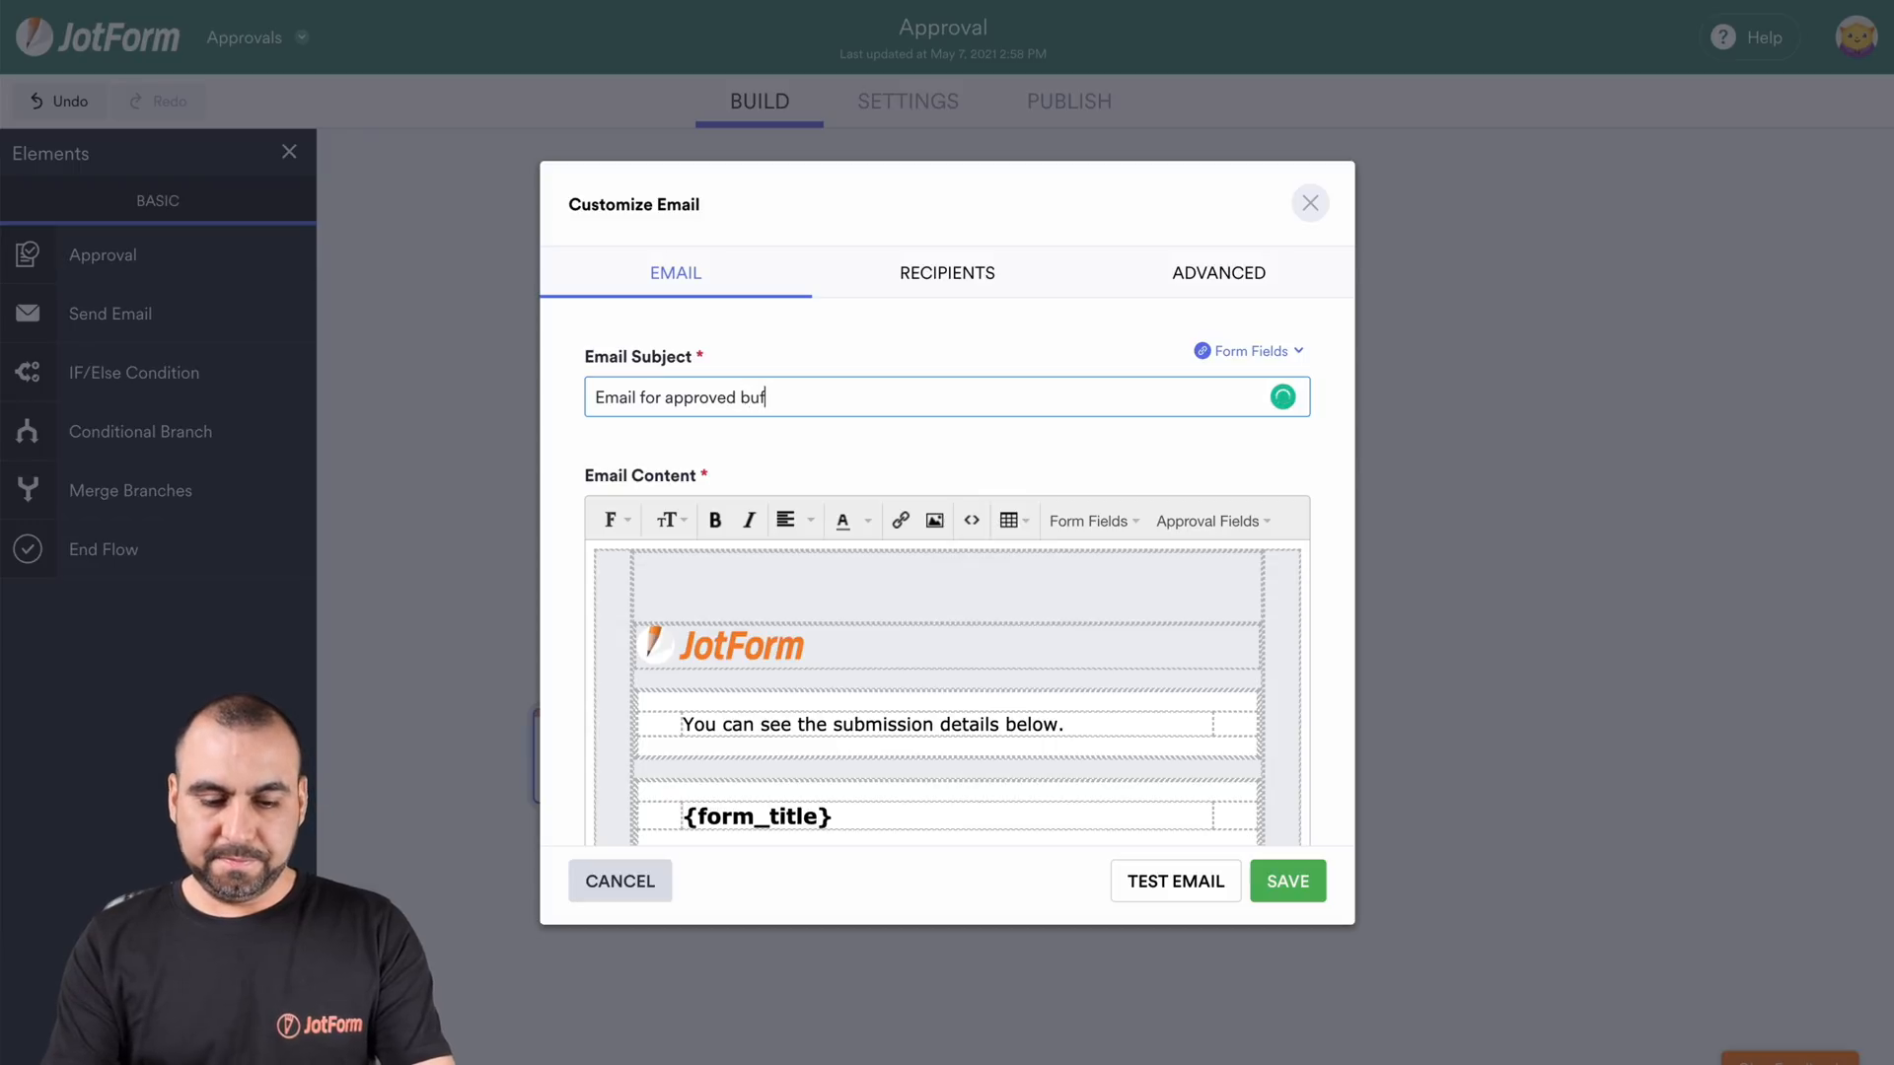
type("dget")
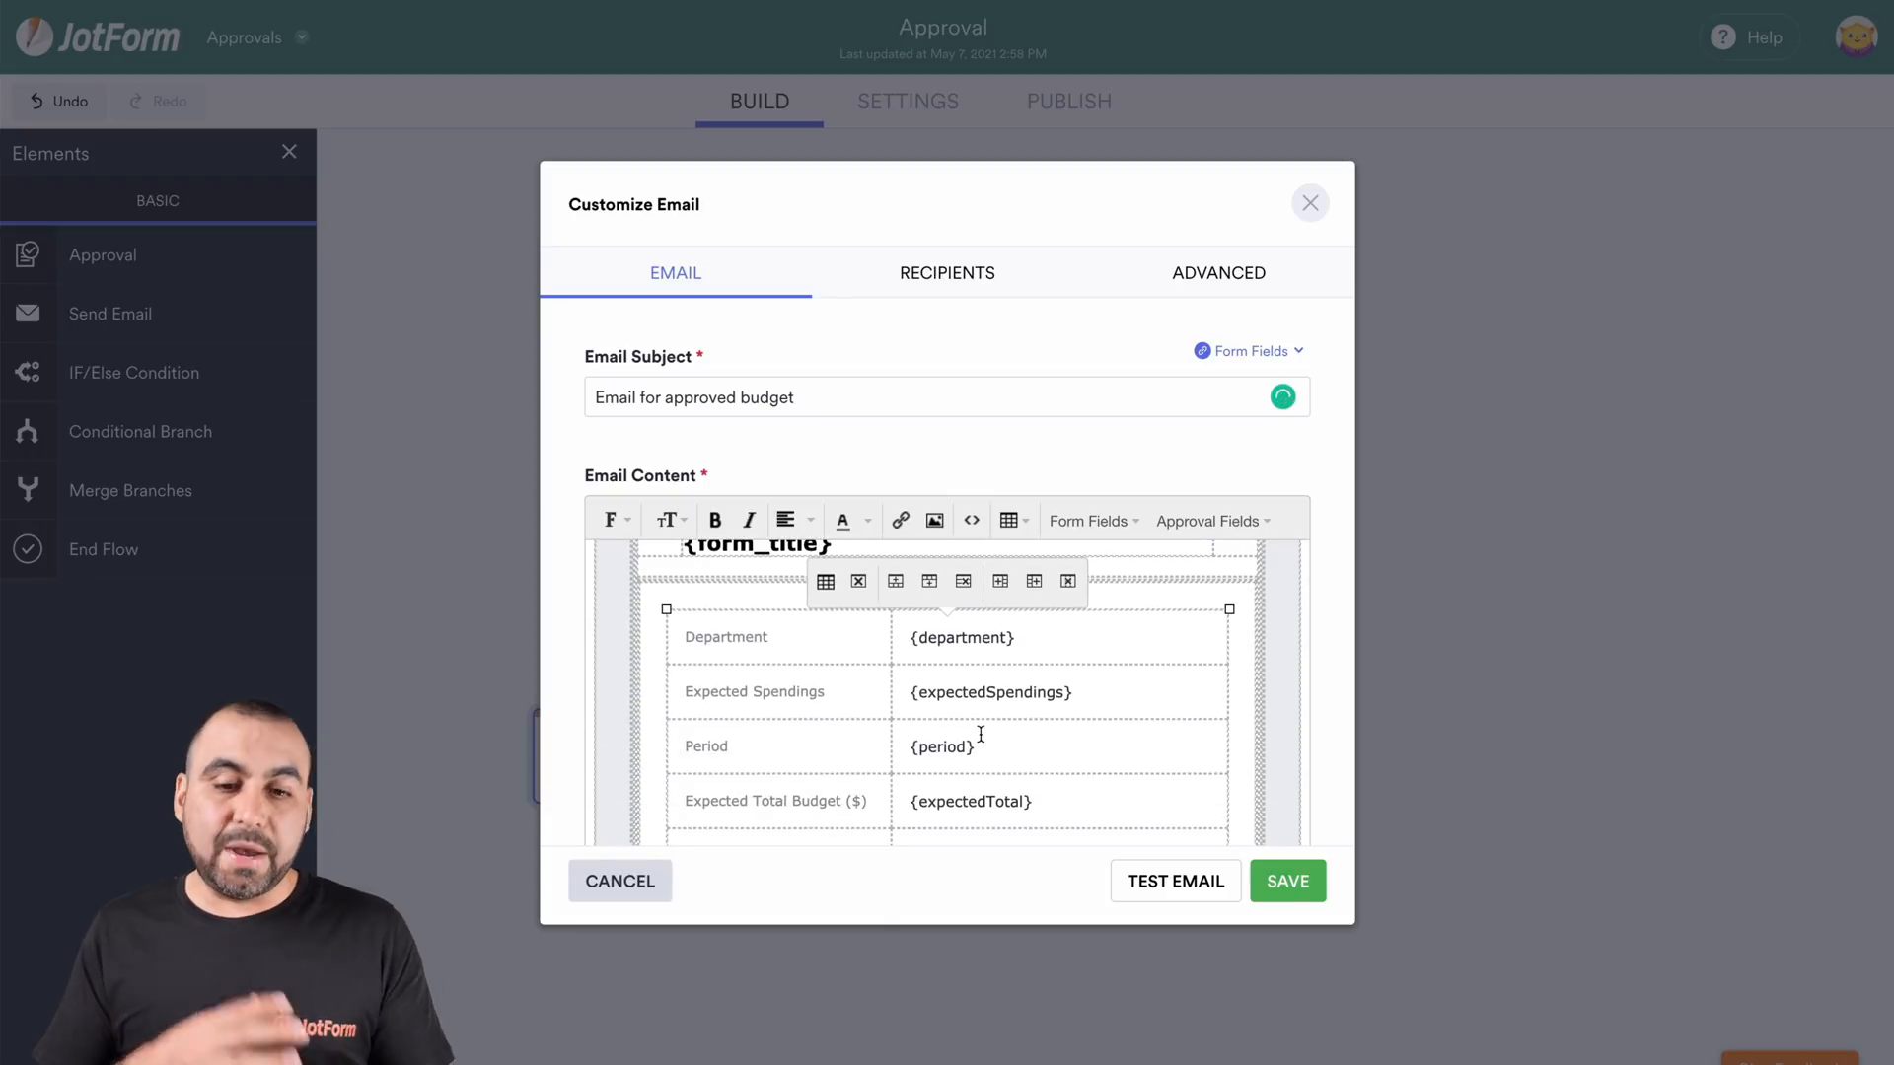
scroll("down", 3)
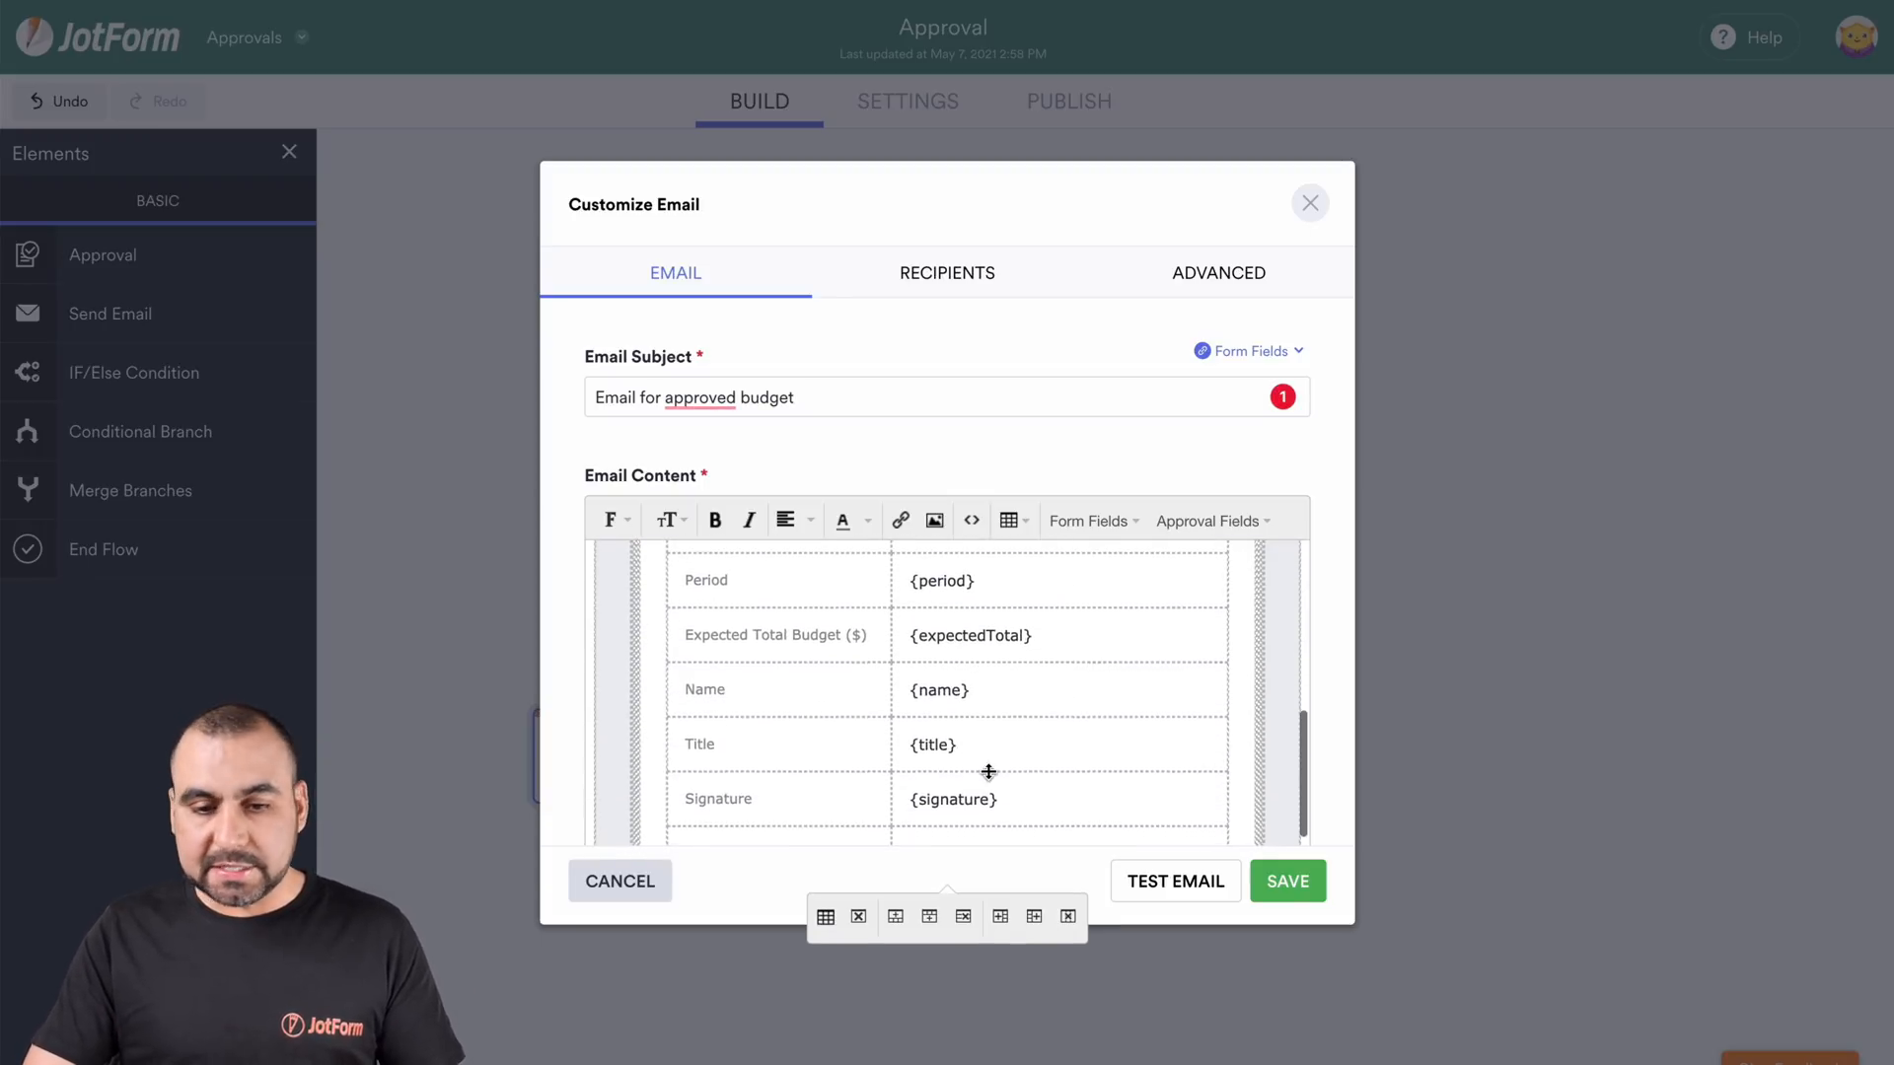
scroll("down", 3)
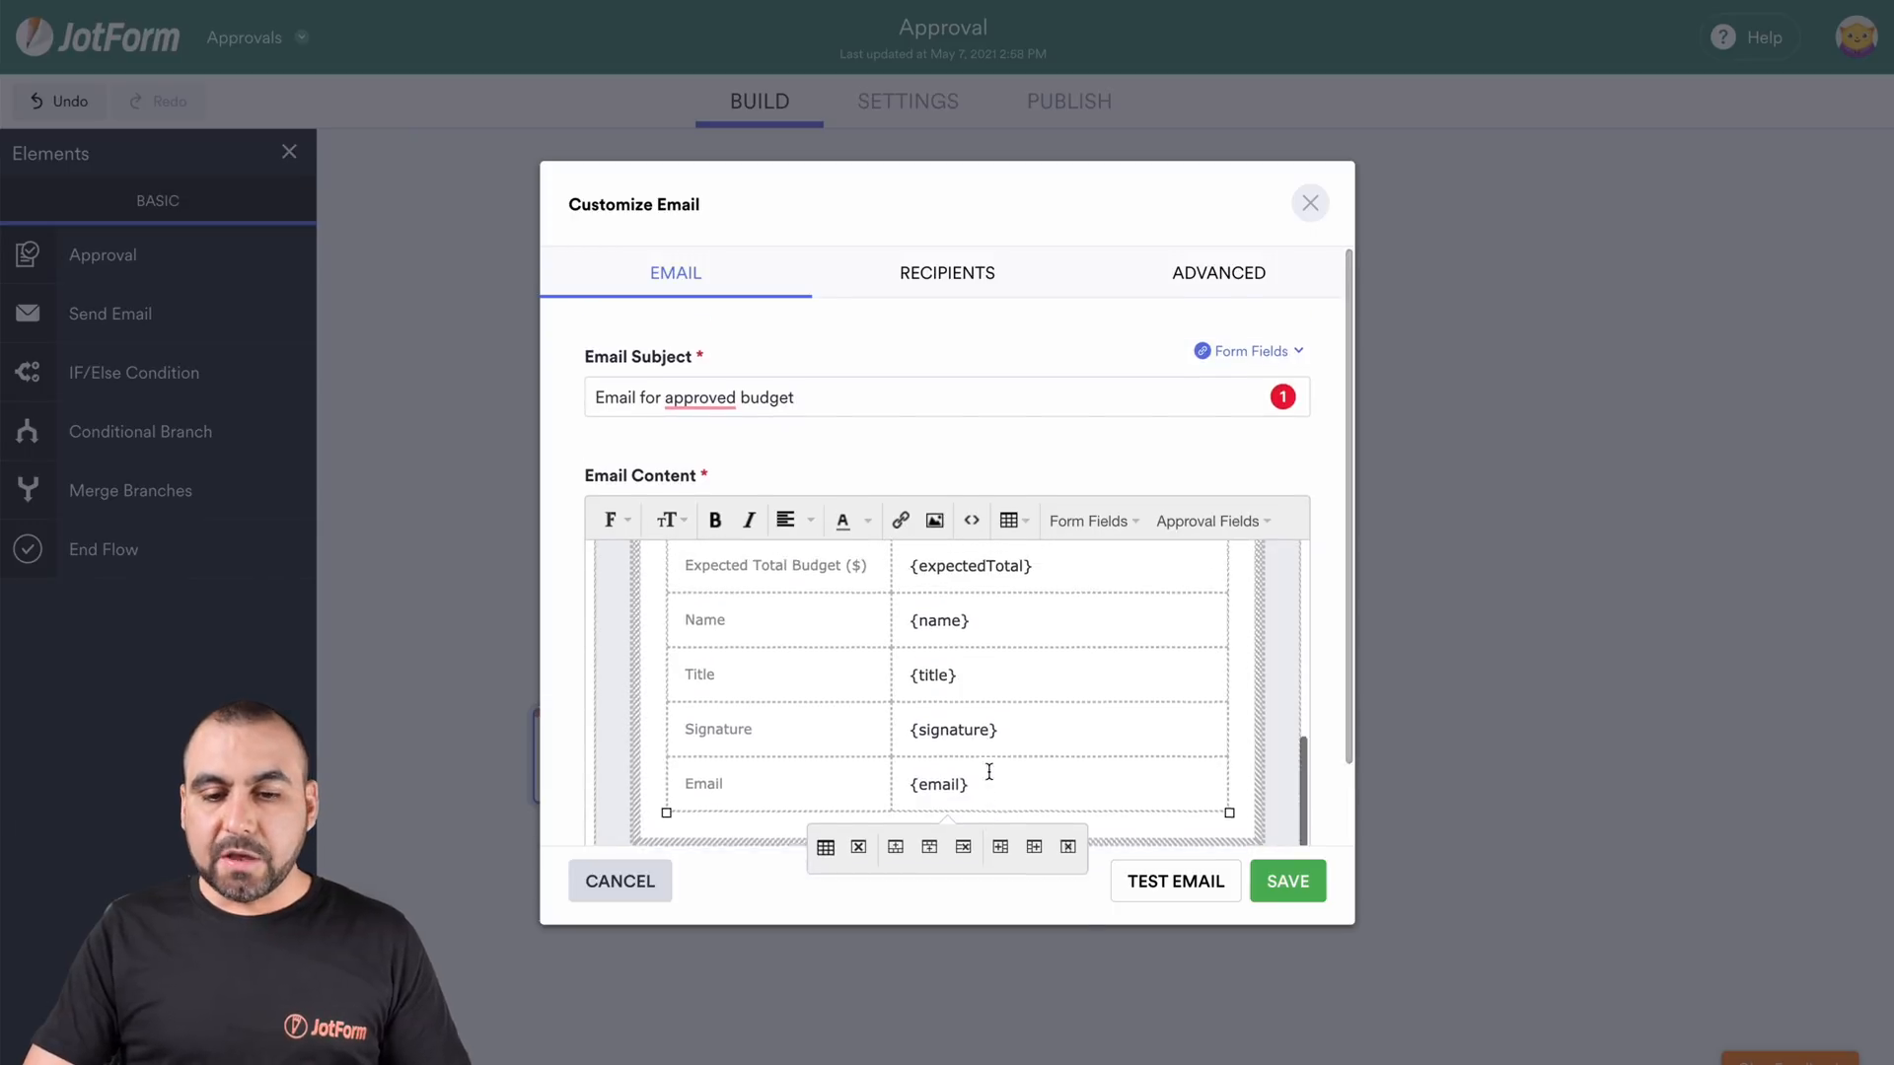
left_click(947, 272)
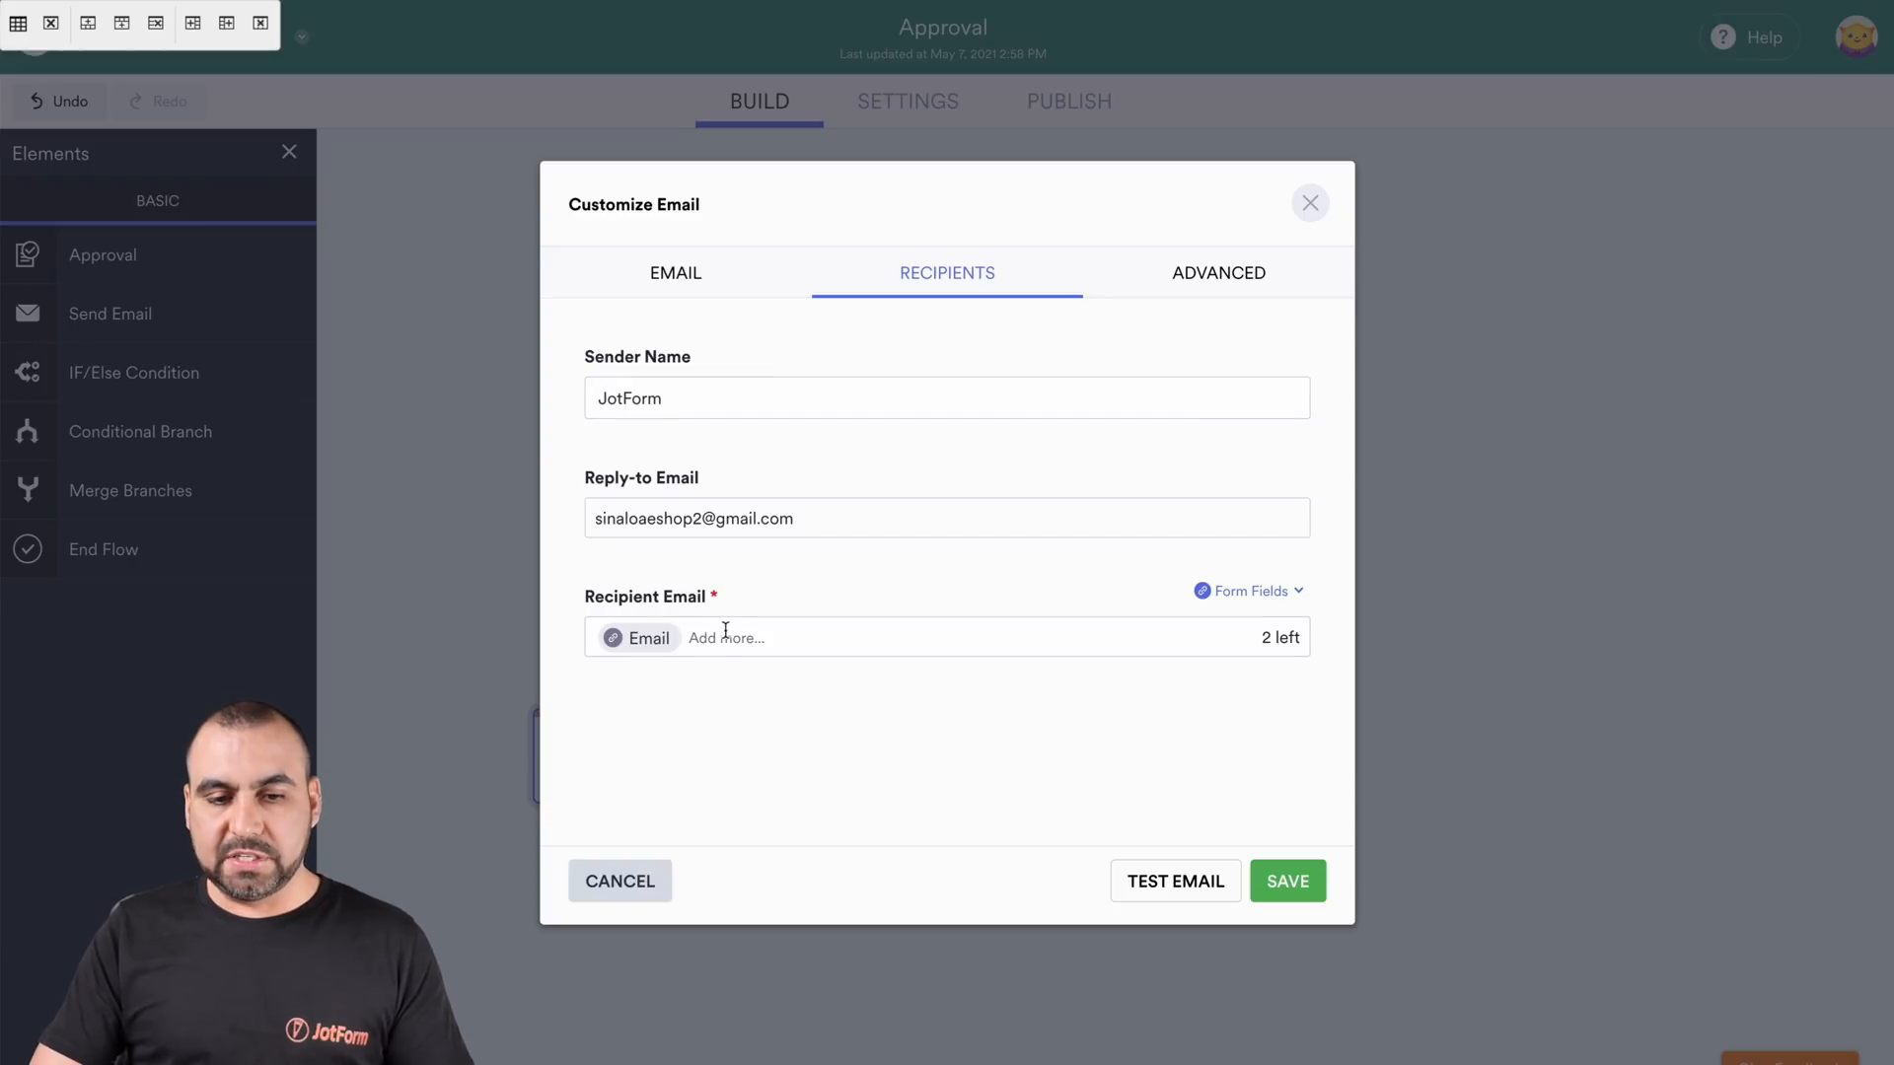
left_click(1284, 880)
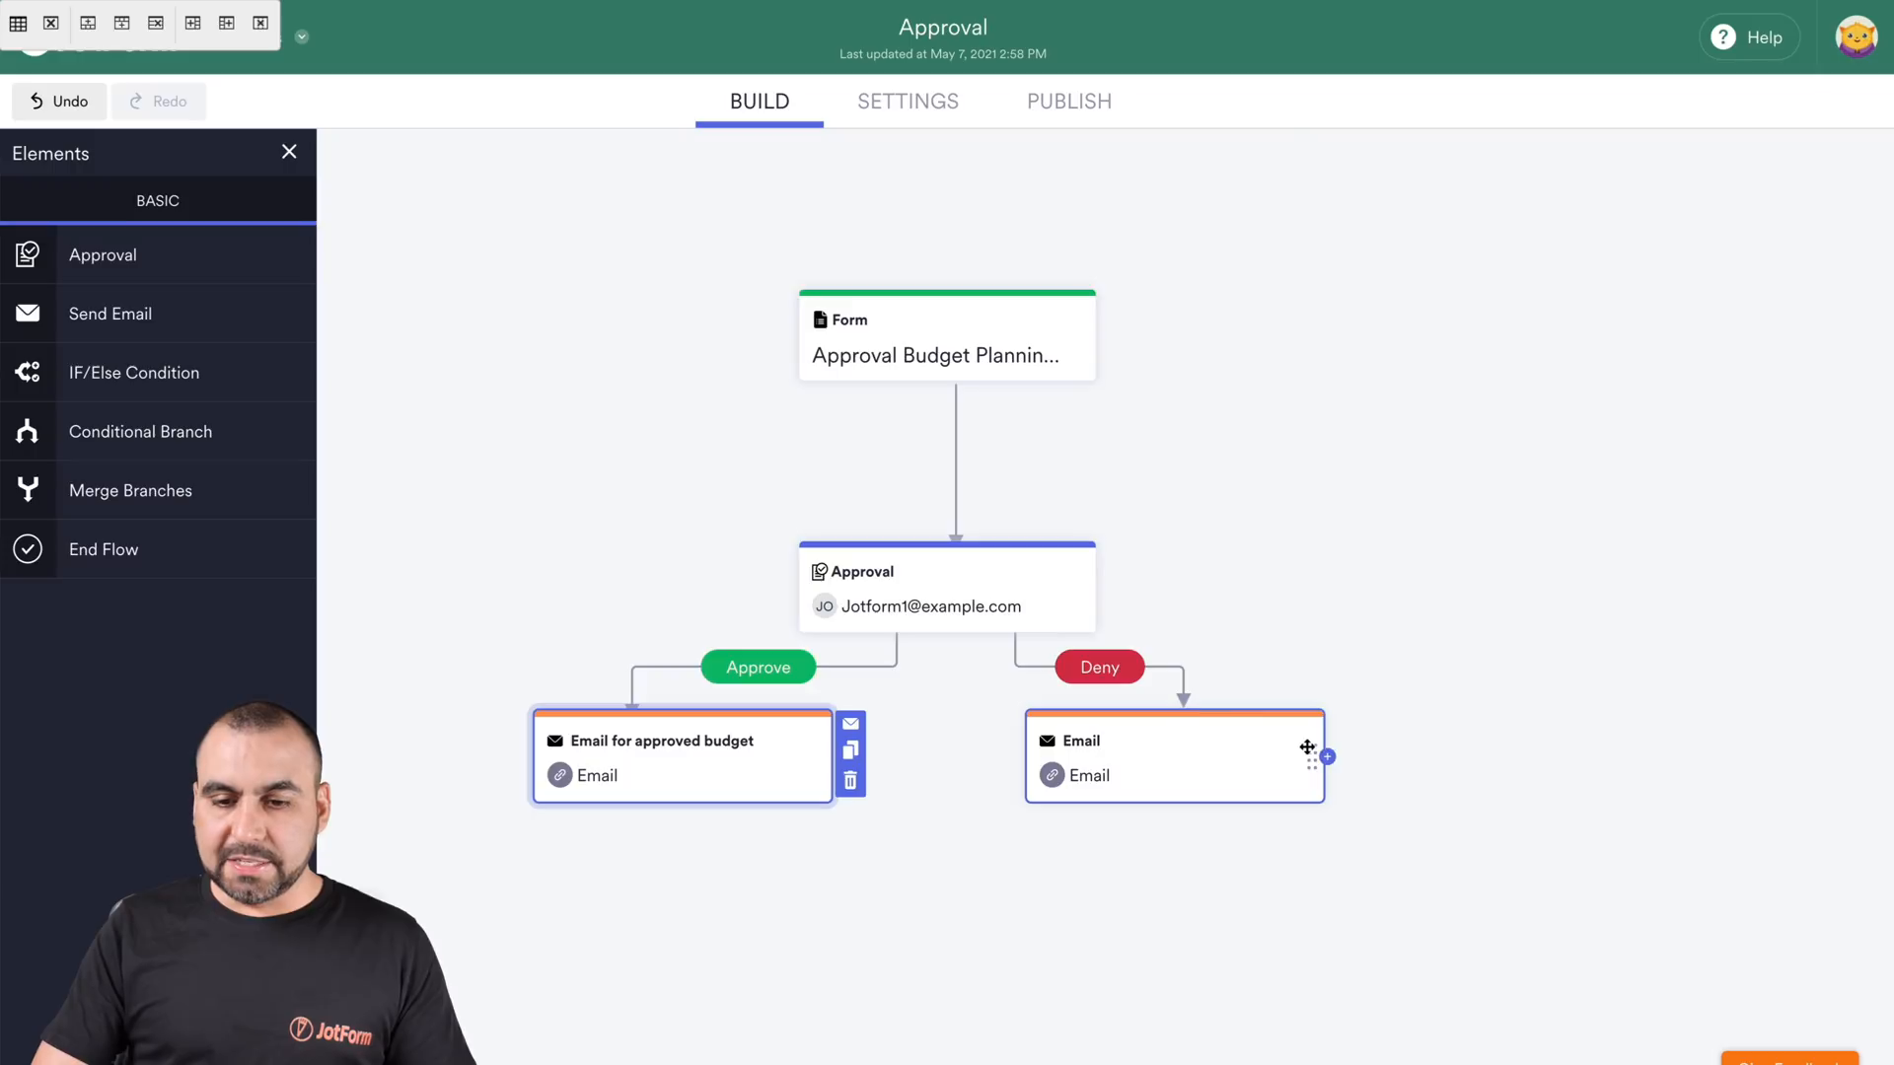
Step: Title the Deny-branch email 'Email for denied budget' and save it
left_click(1172, 740)
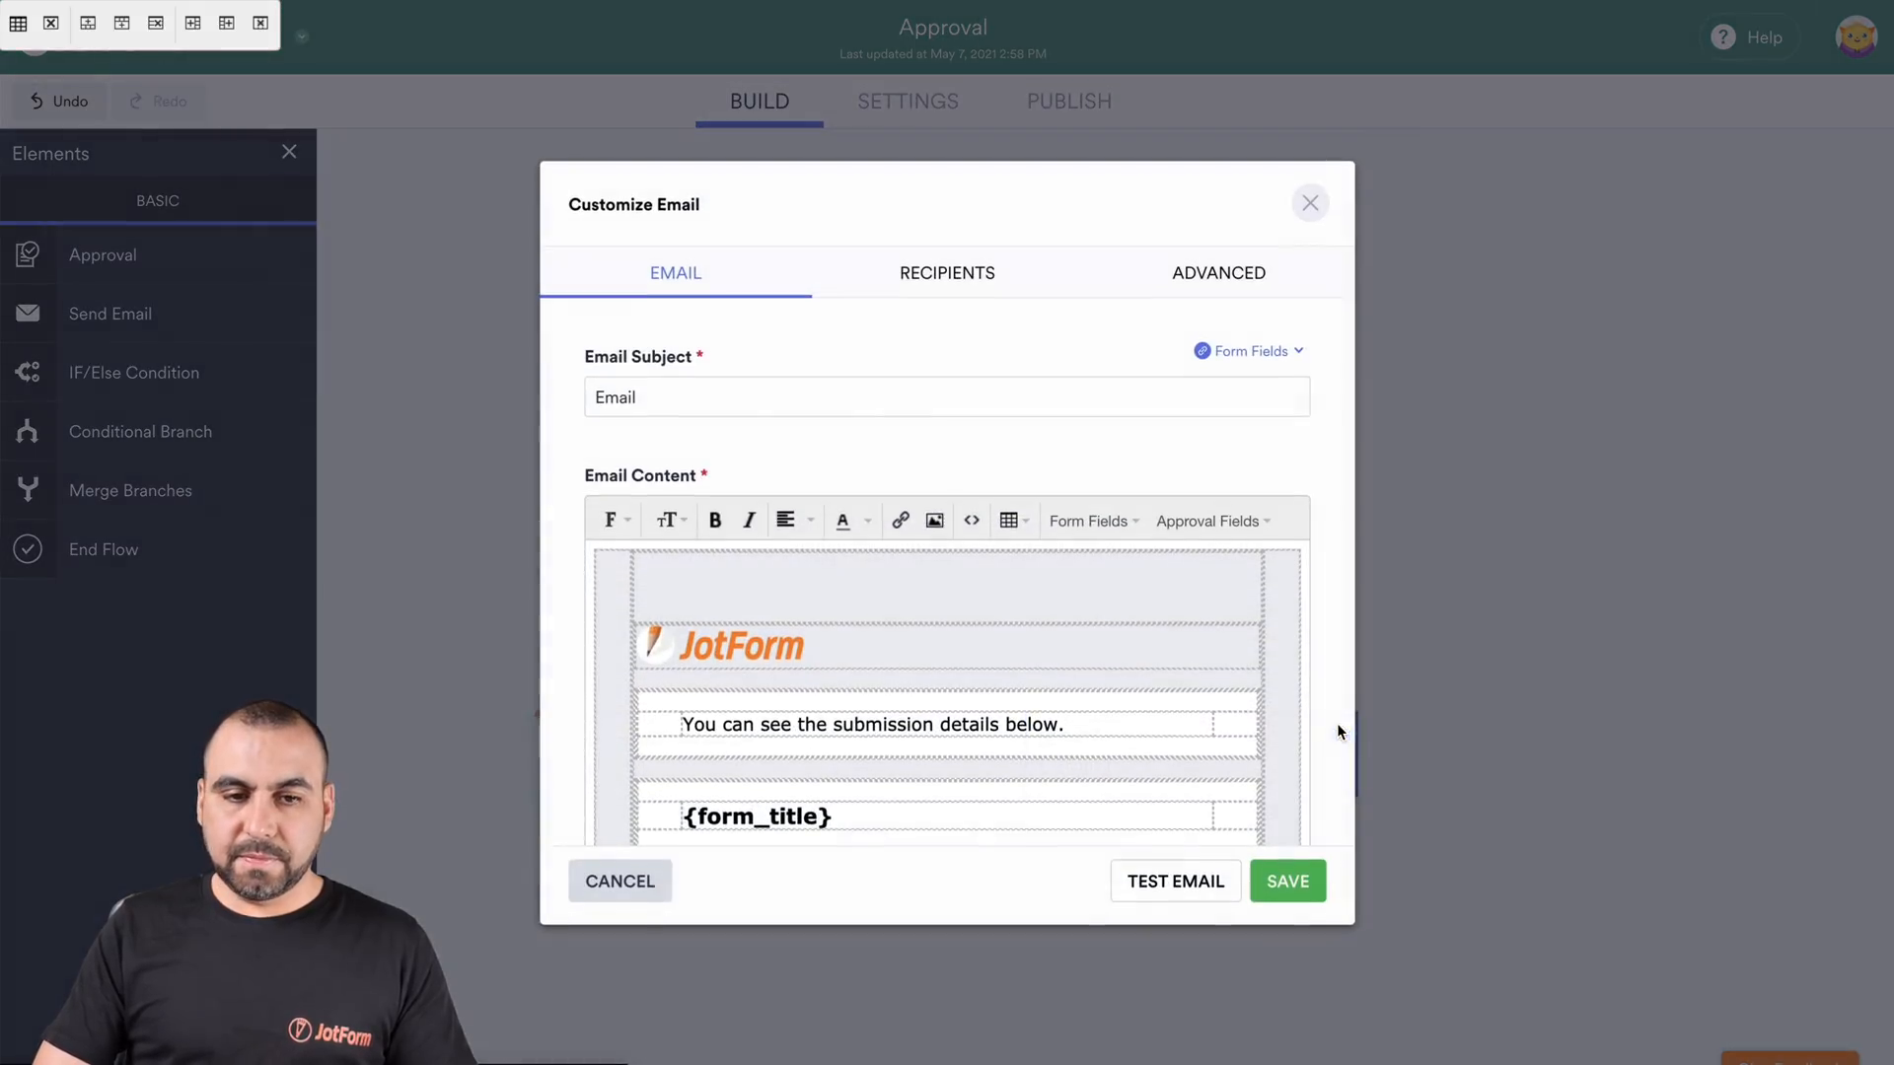
type("for")
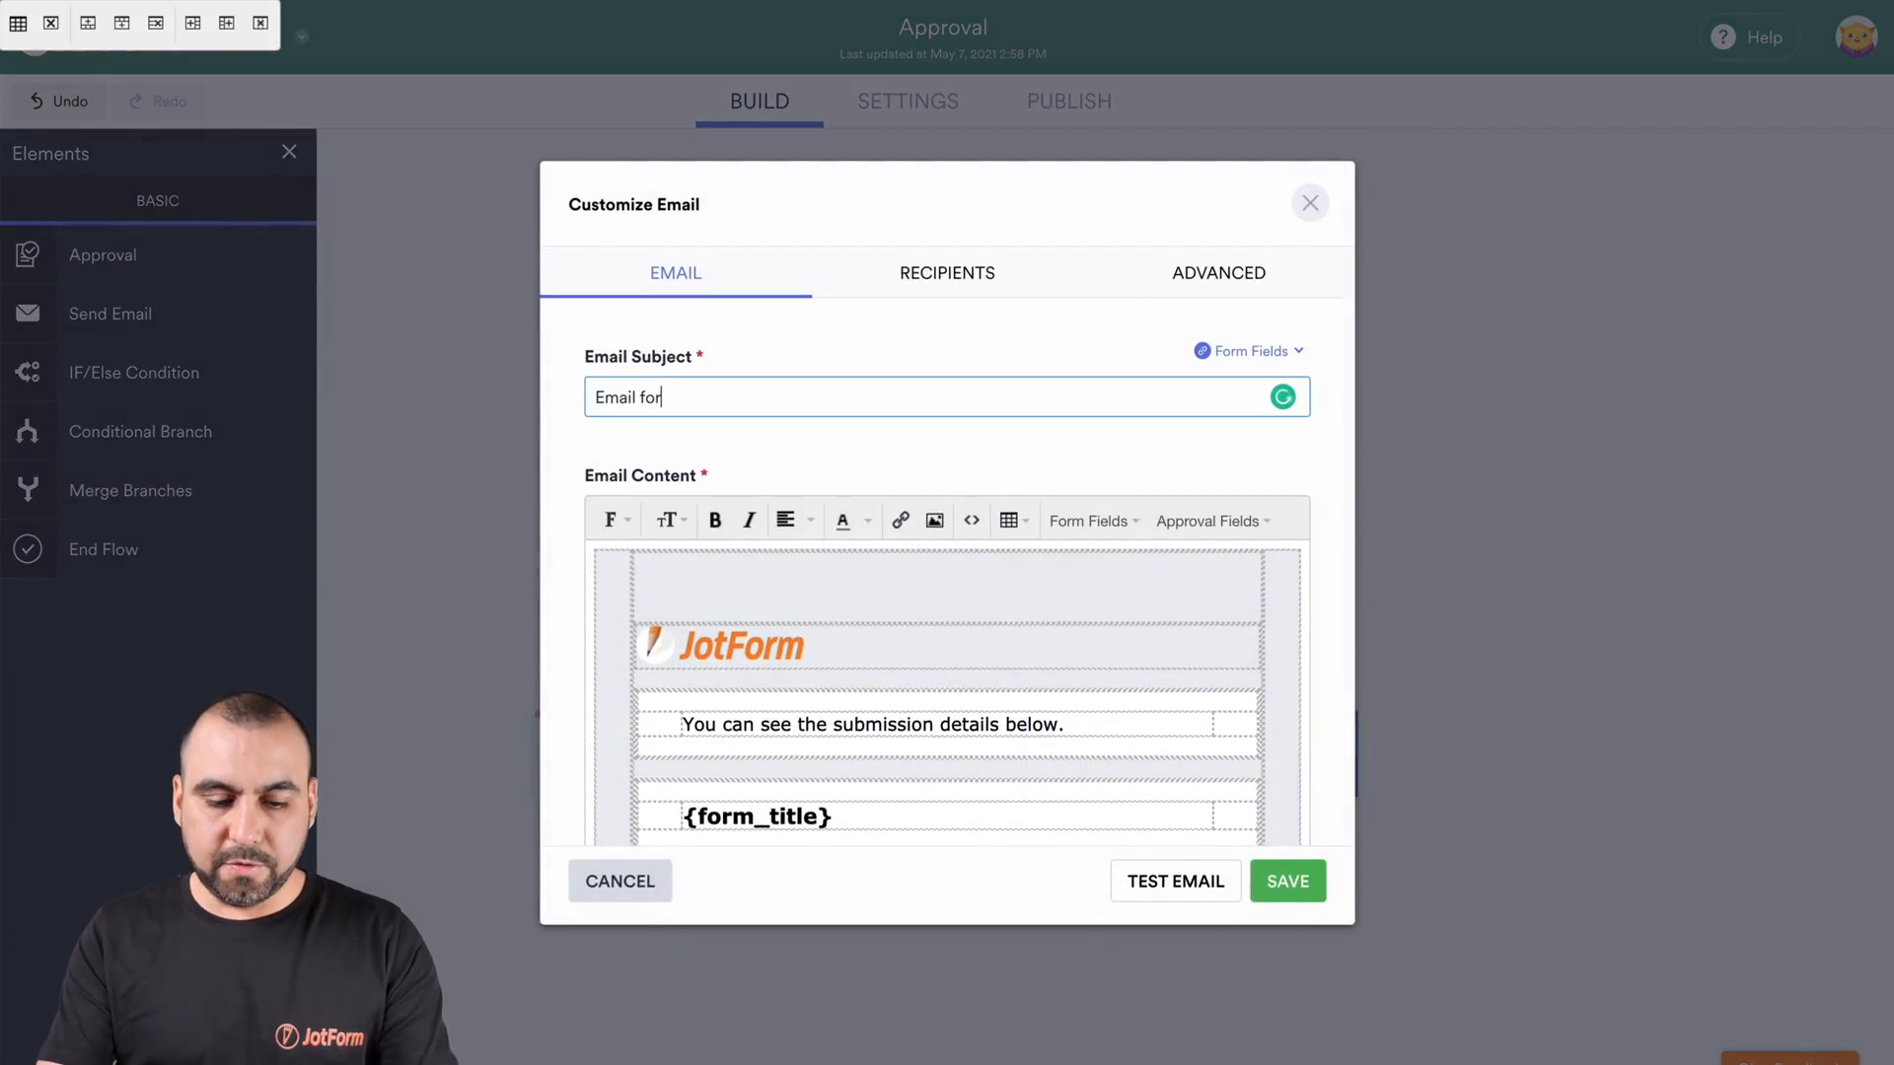
type("denied")
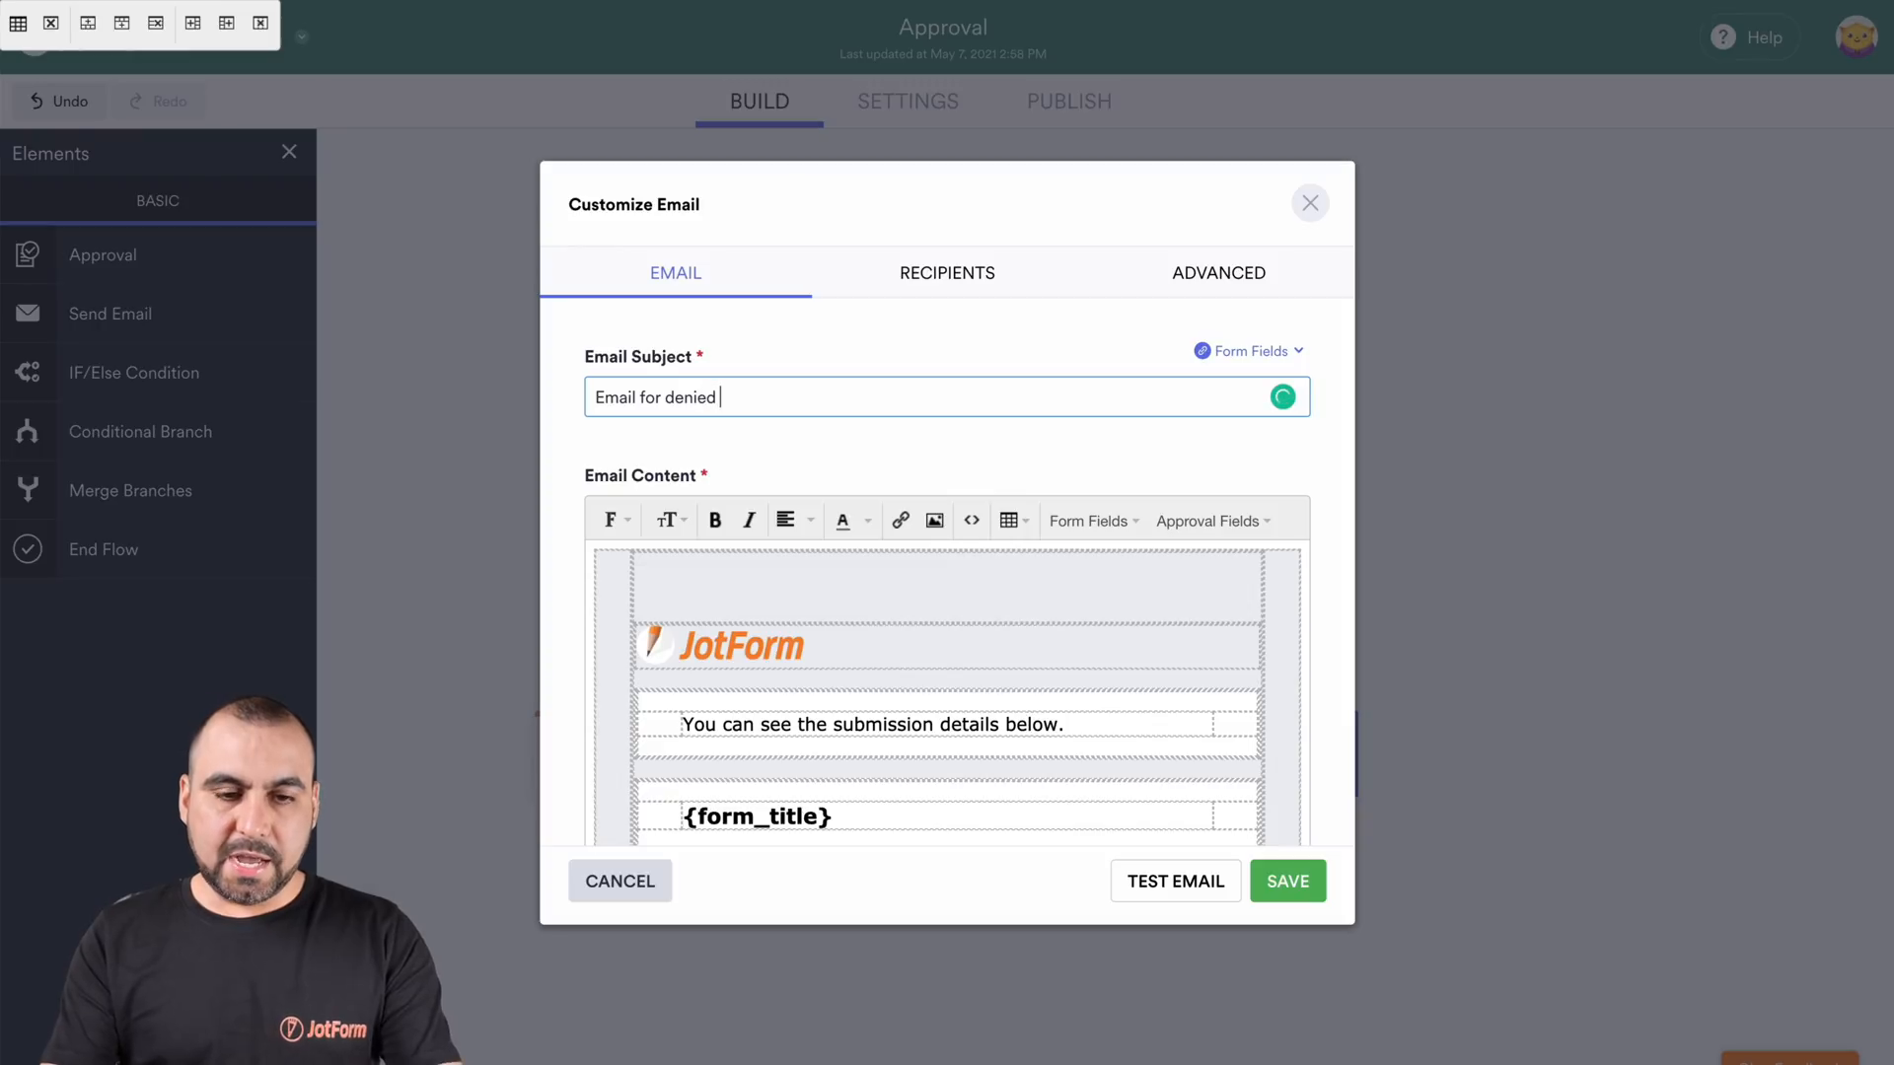
type("budget")
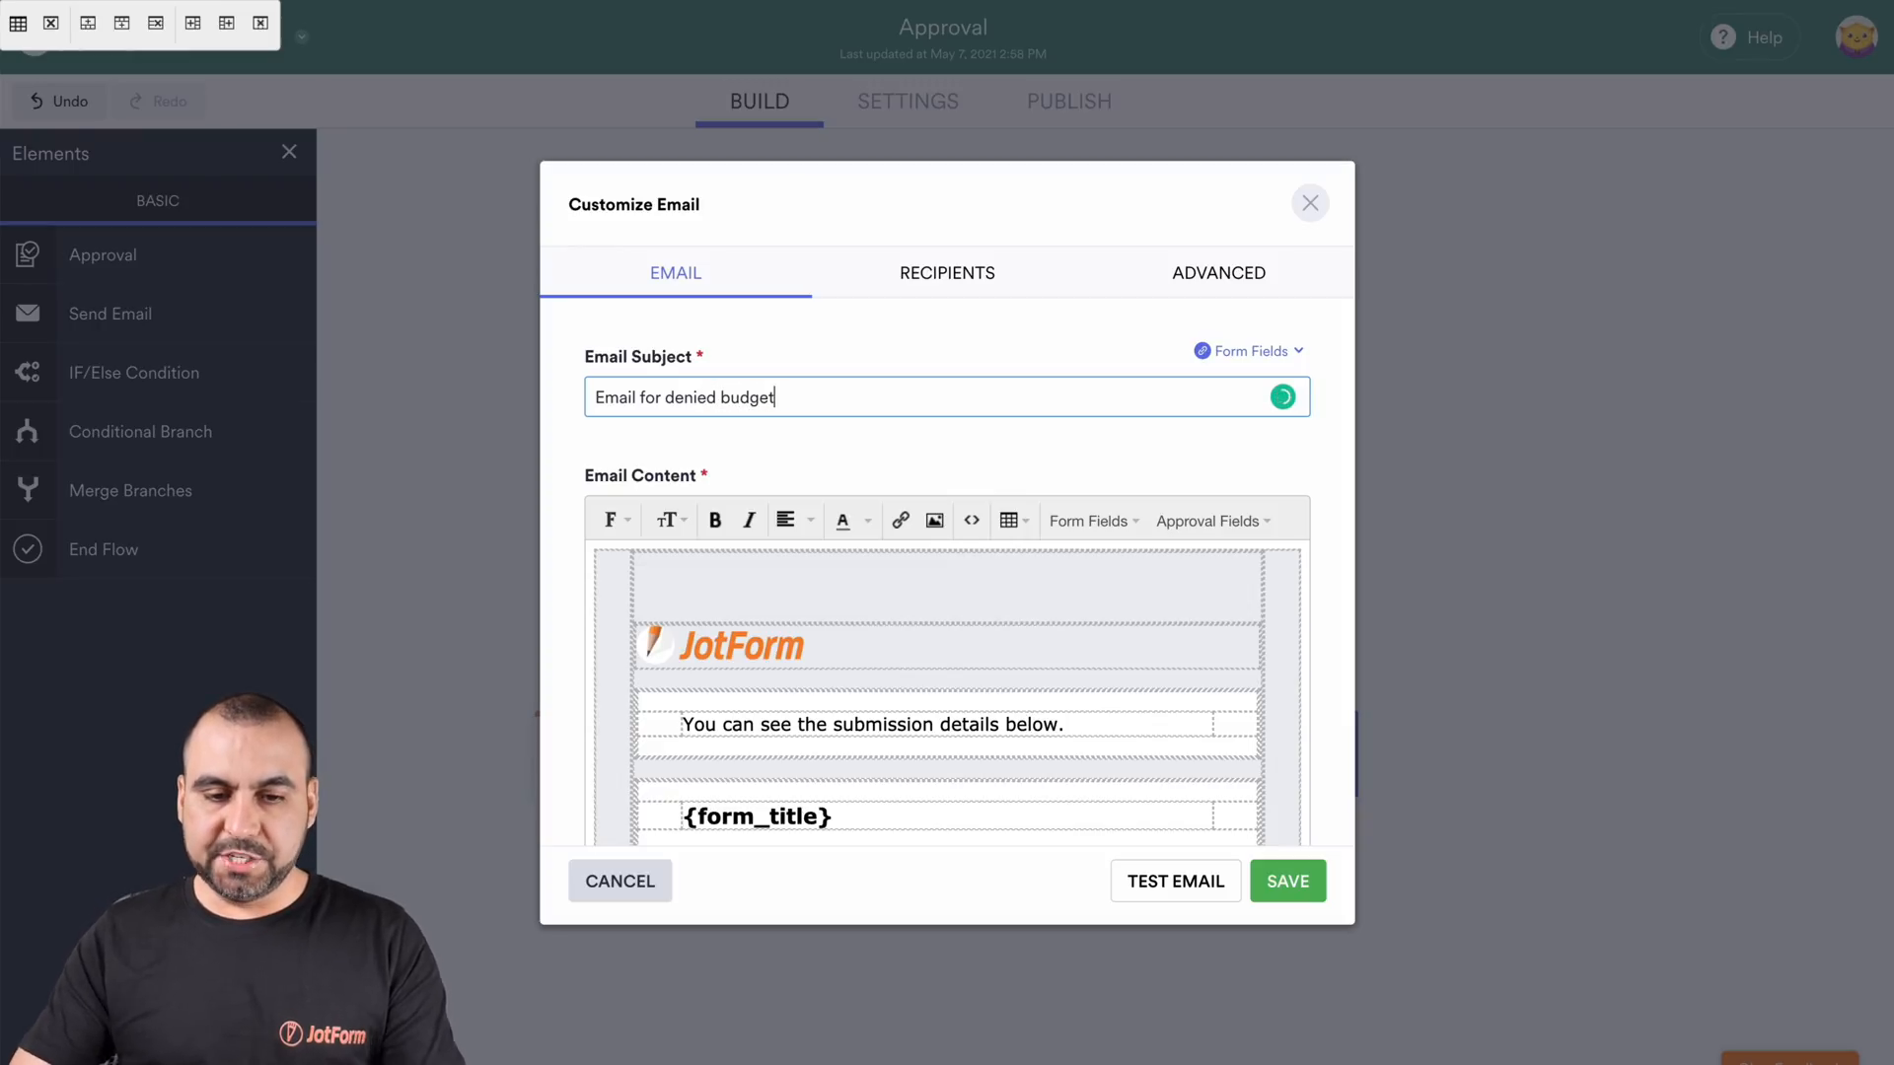
scroll("down", 3)
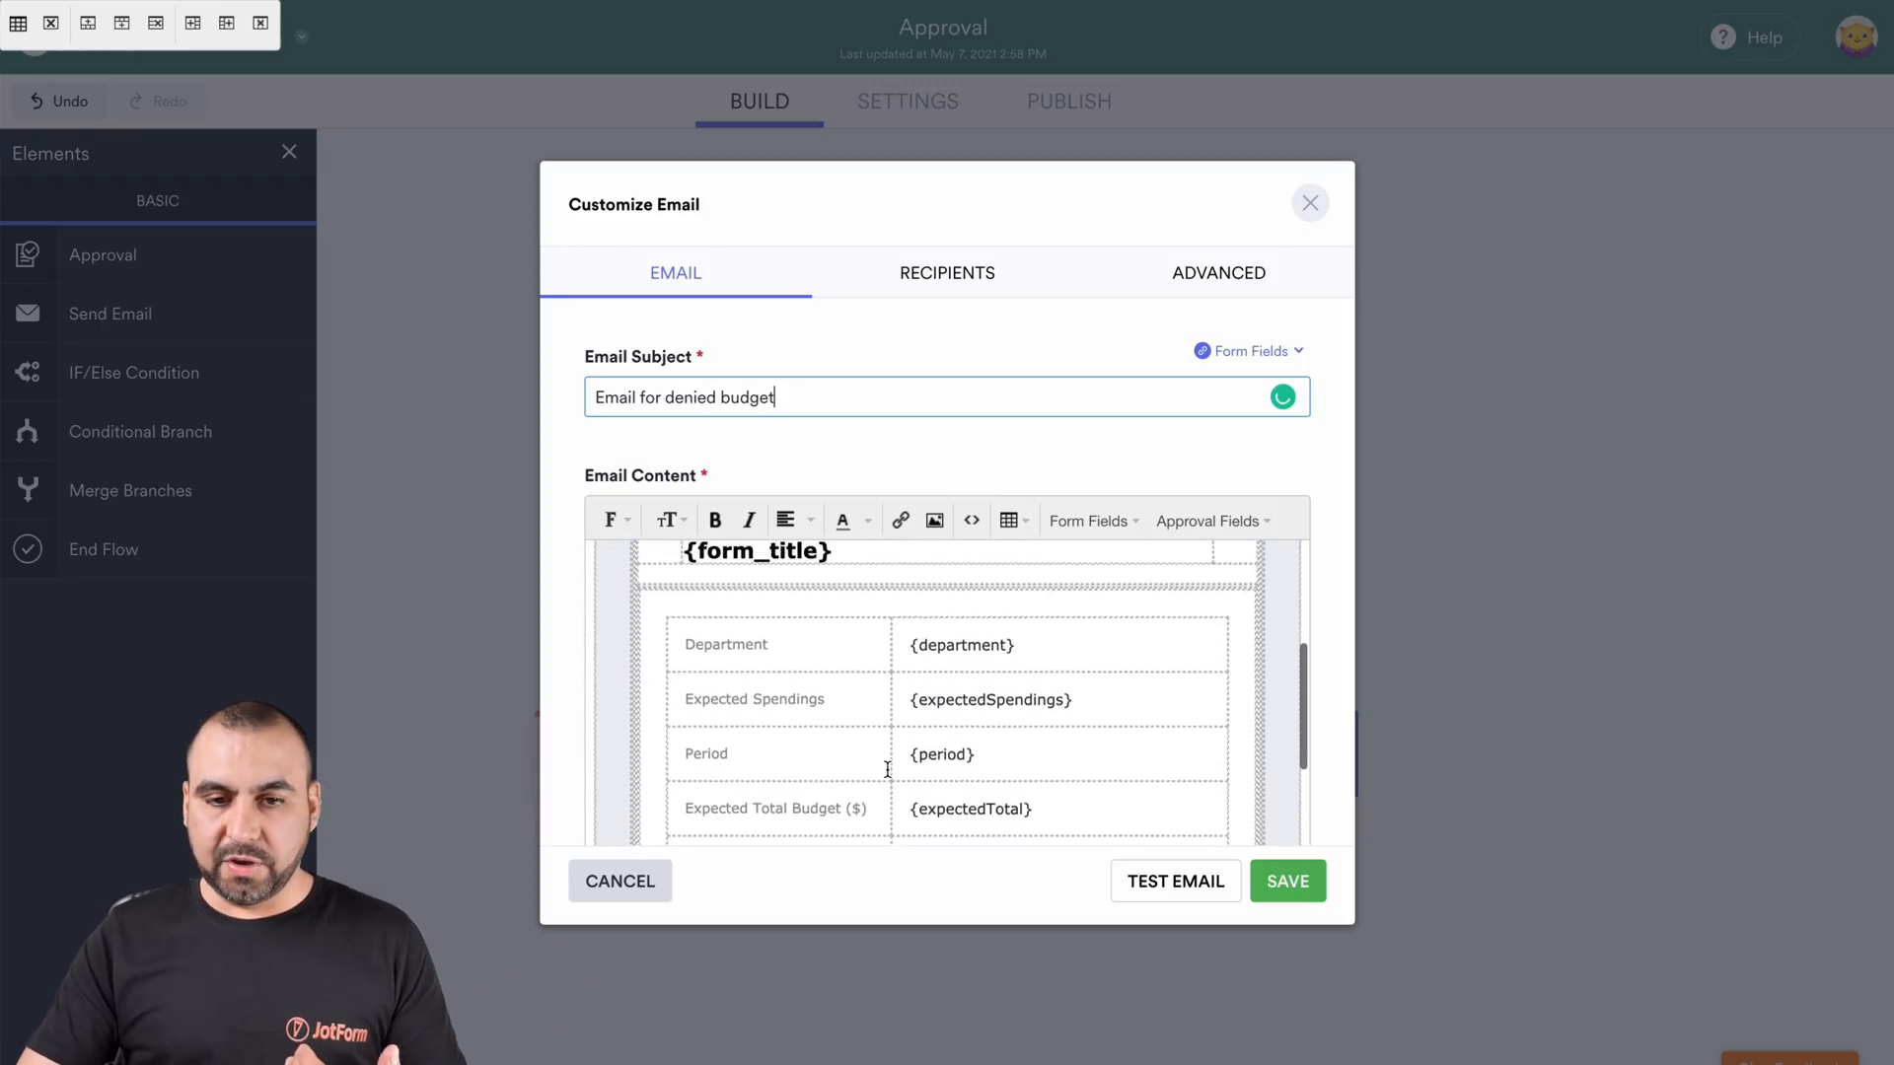
scroll("up", 3)
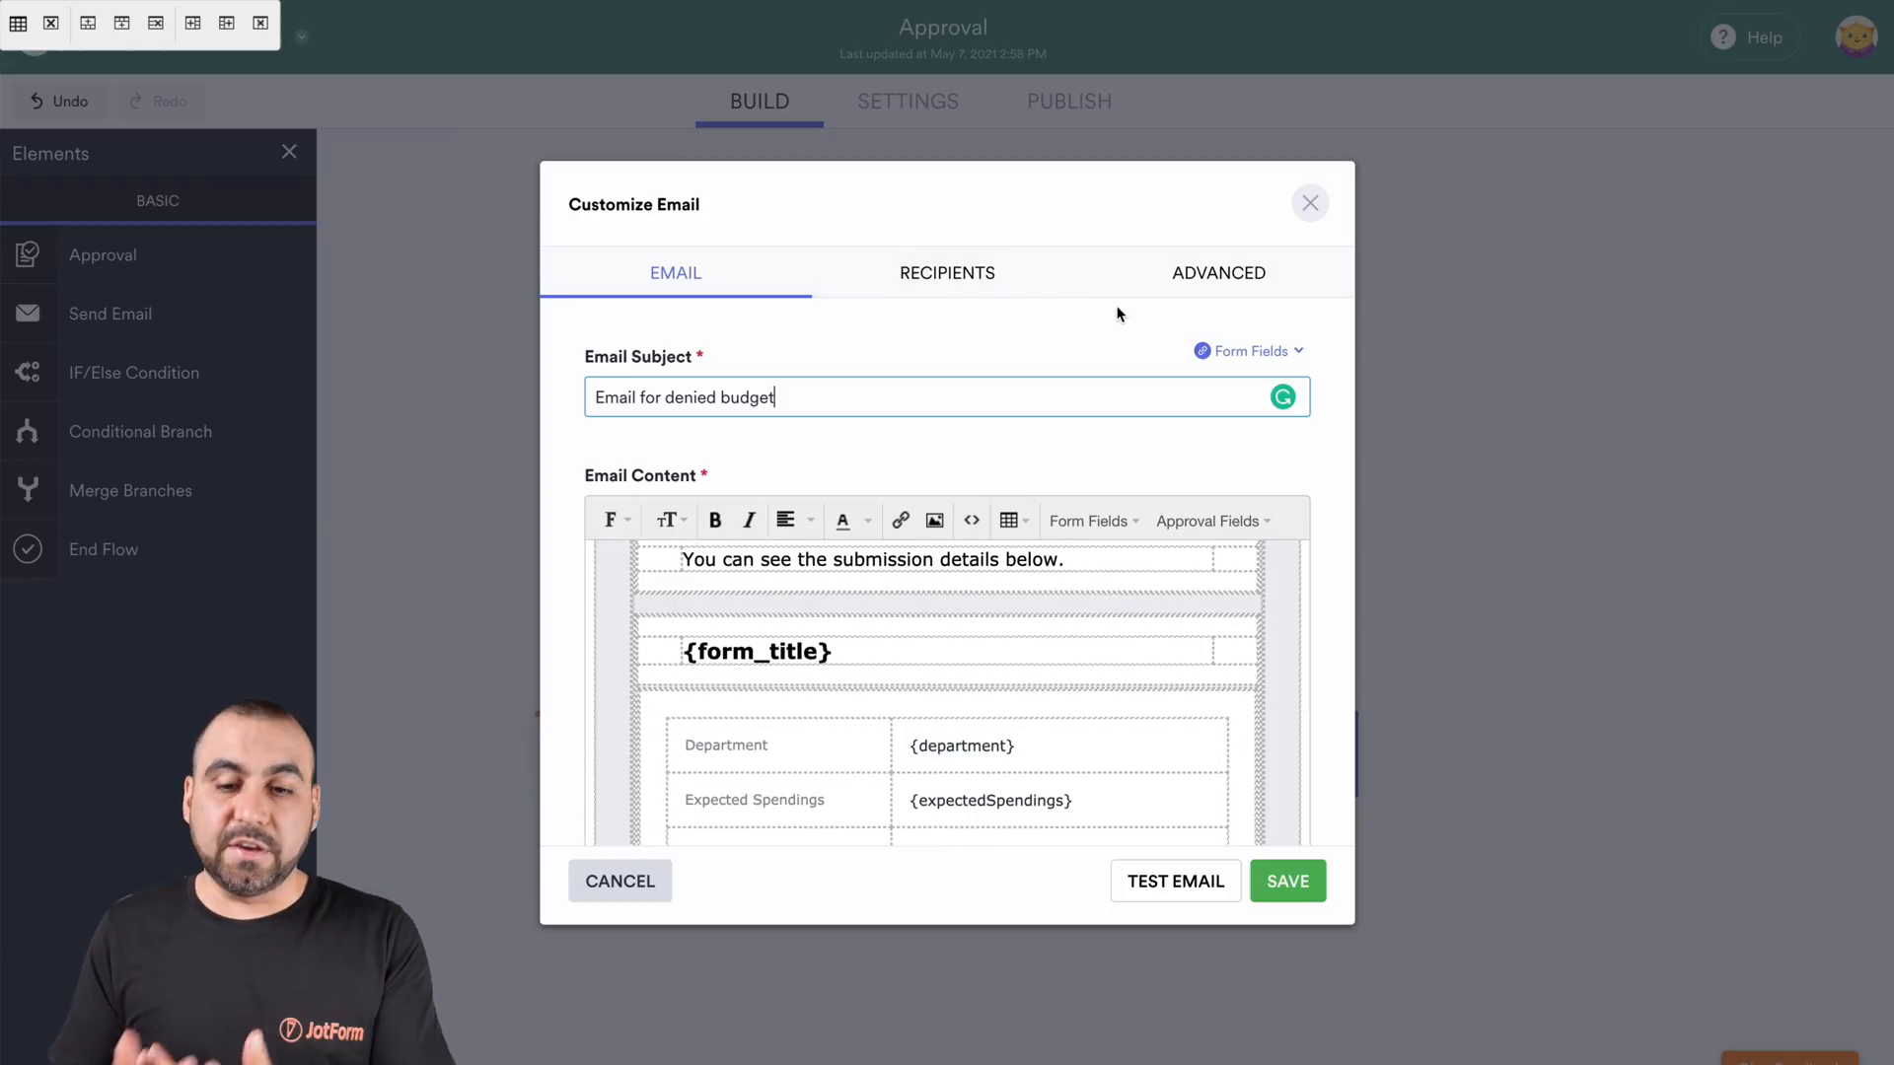
left_click(1284, 879)
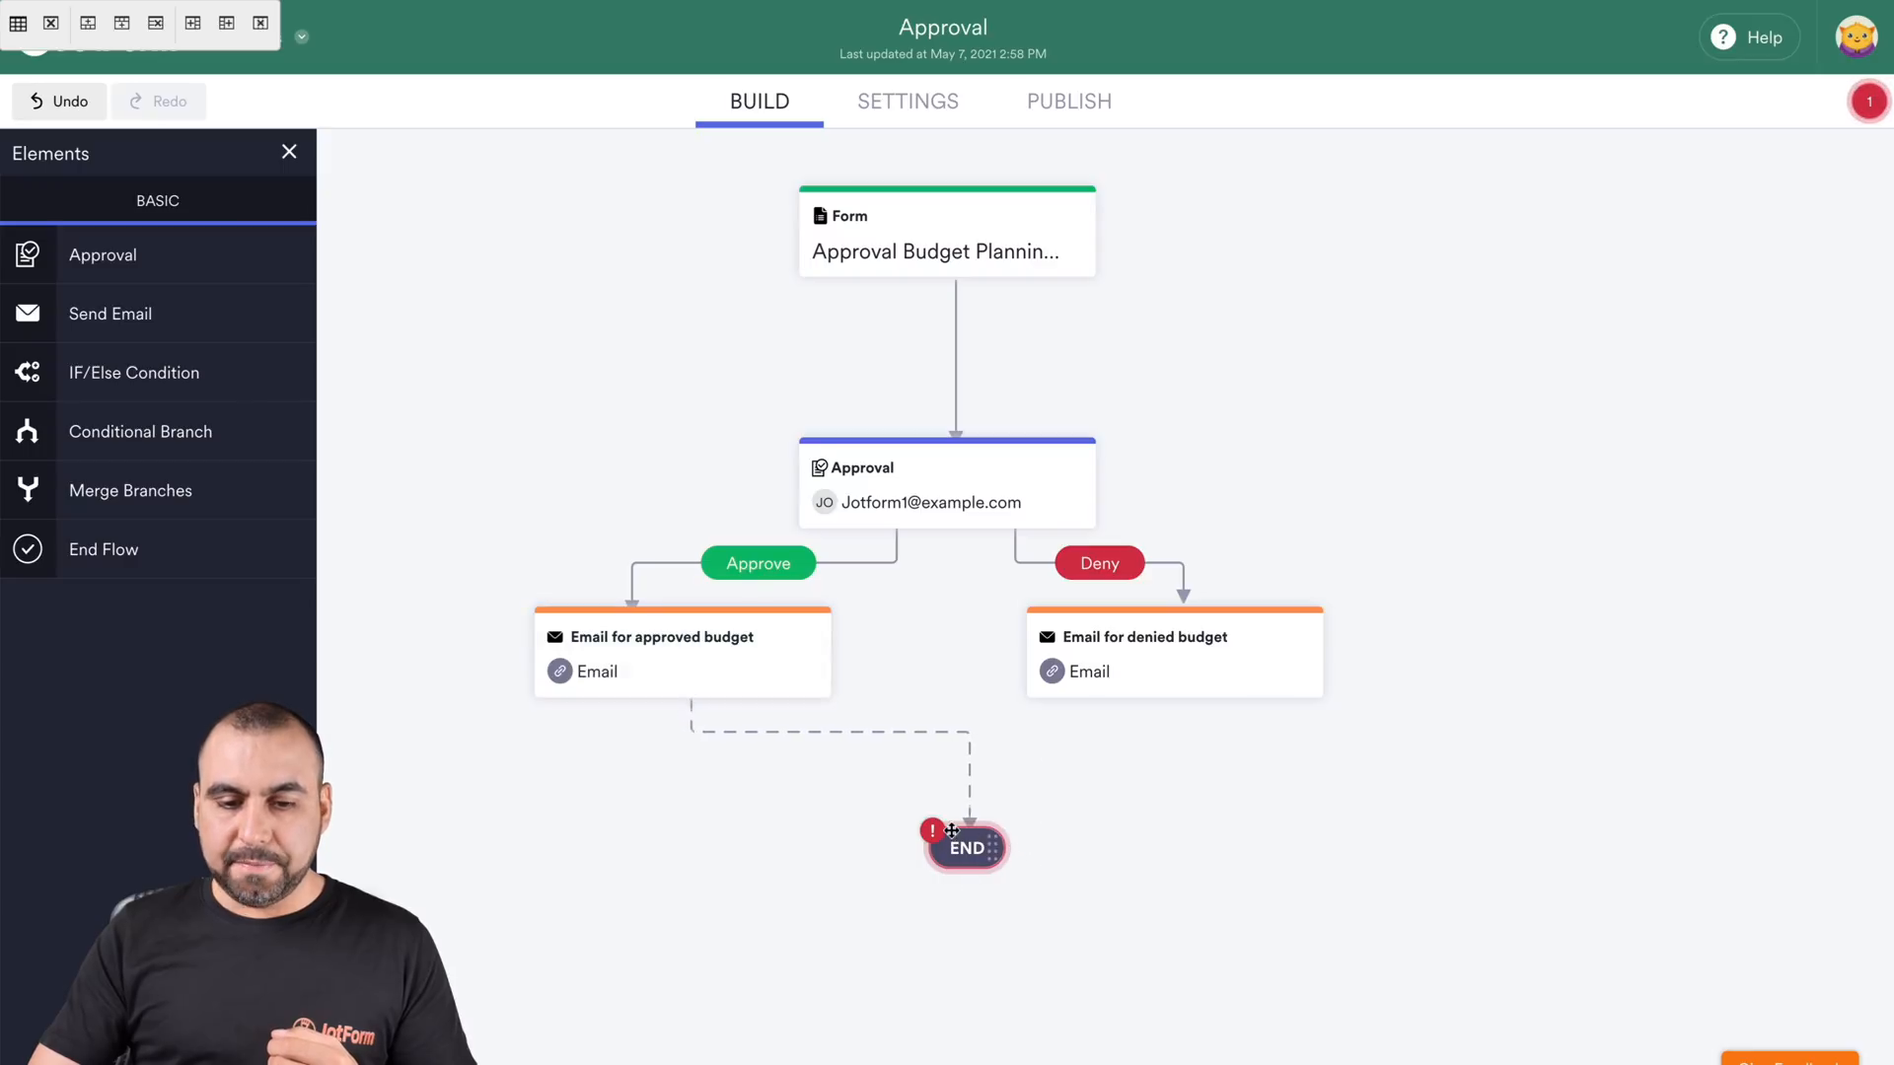
Step: Connect the denied-budget email to the shared END step
left_click(1171, 637)
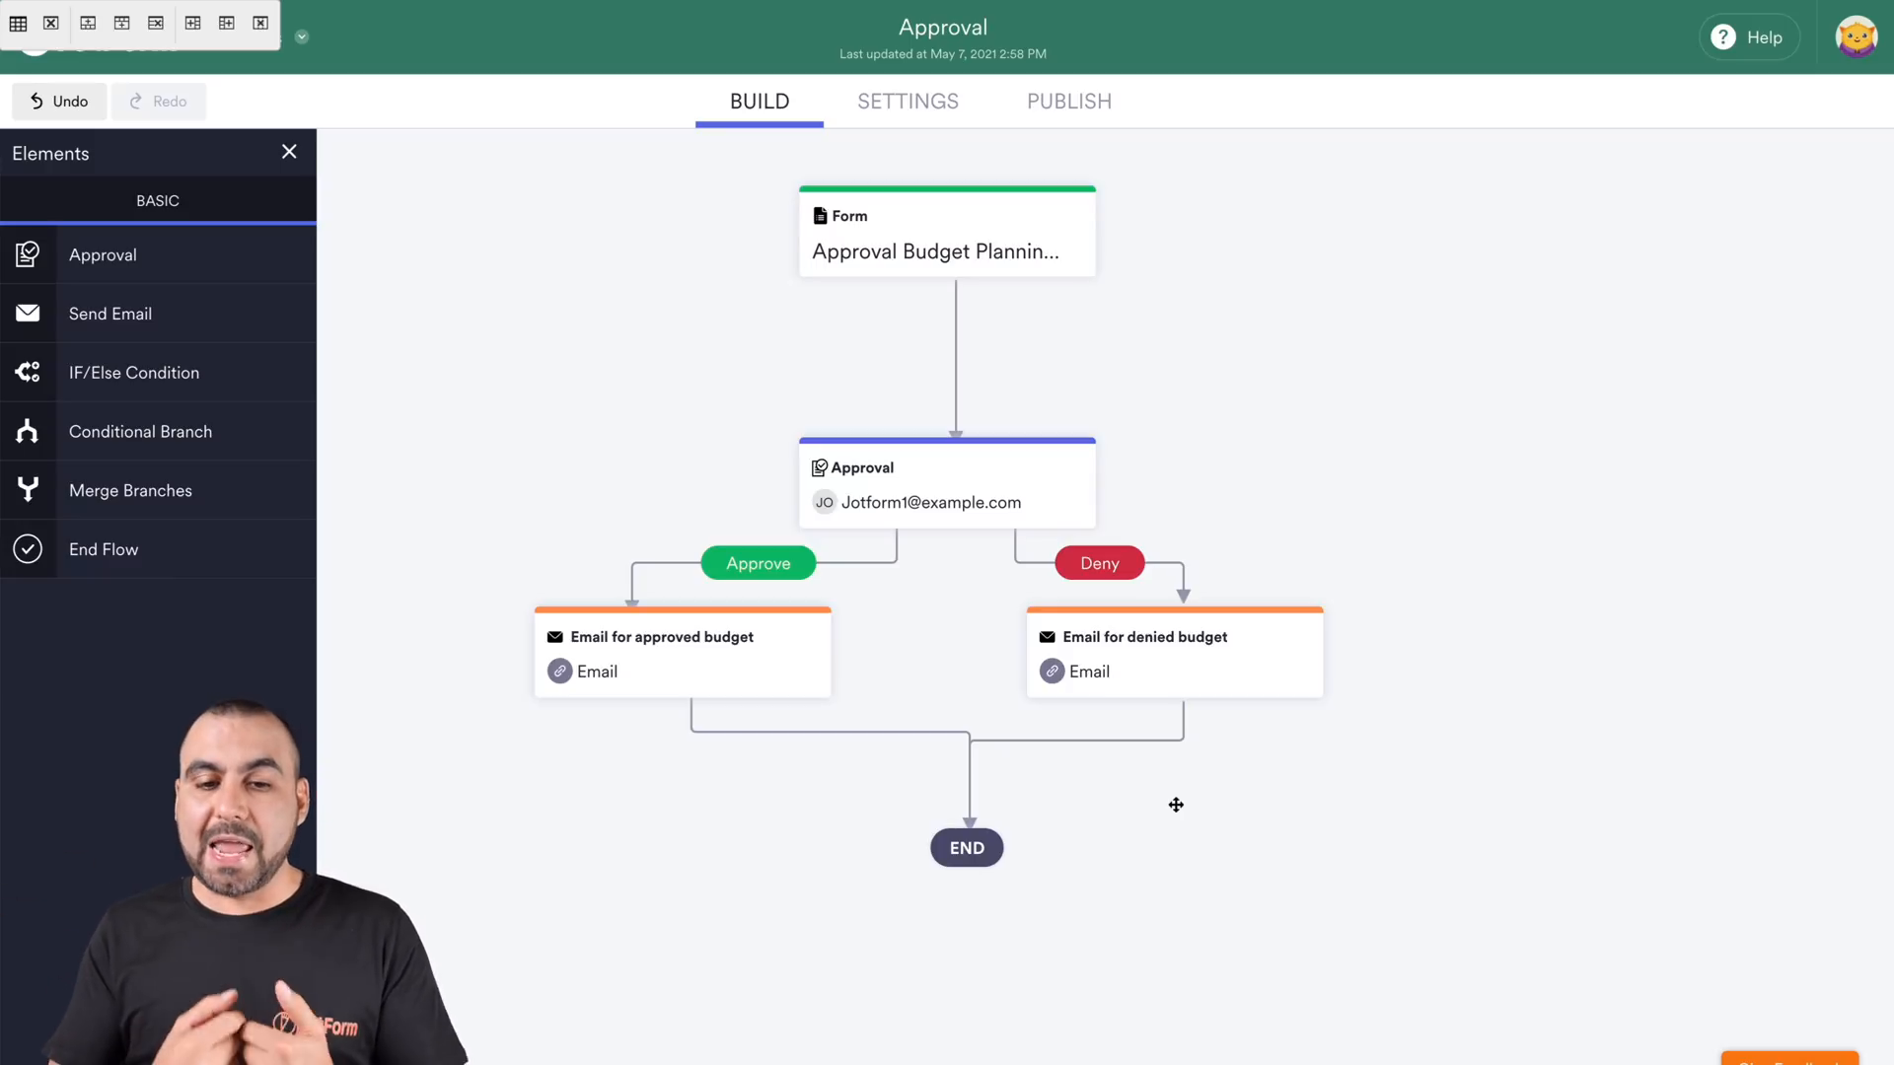
left_click(683, 653)
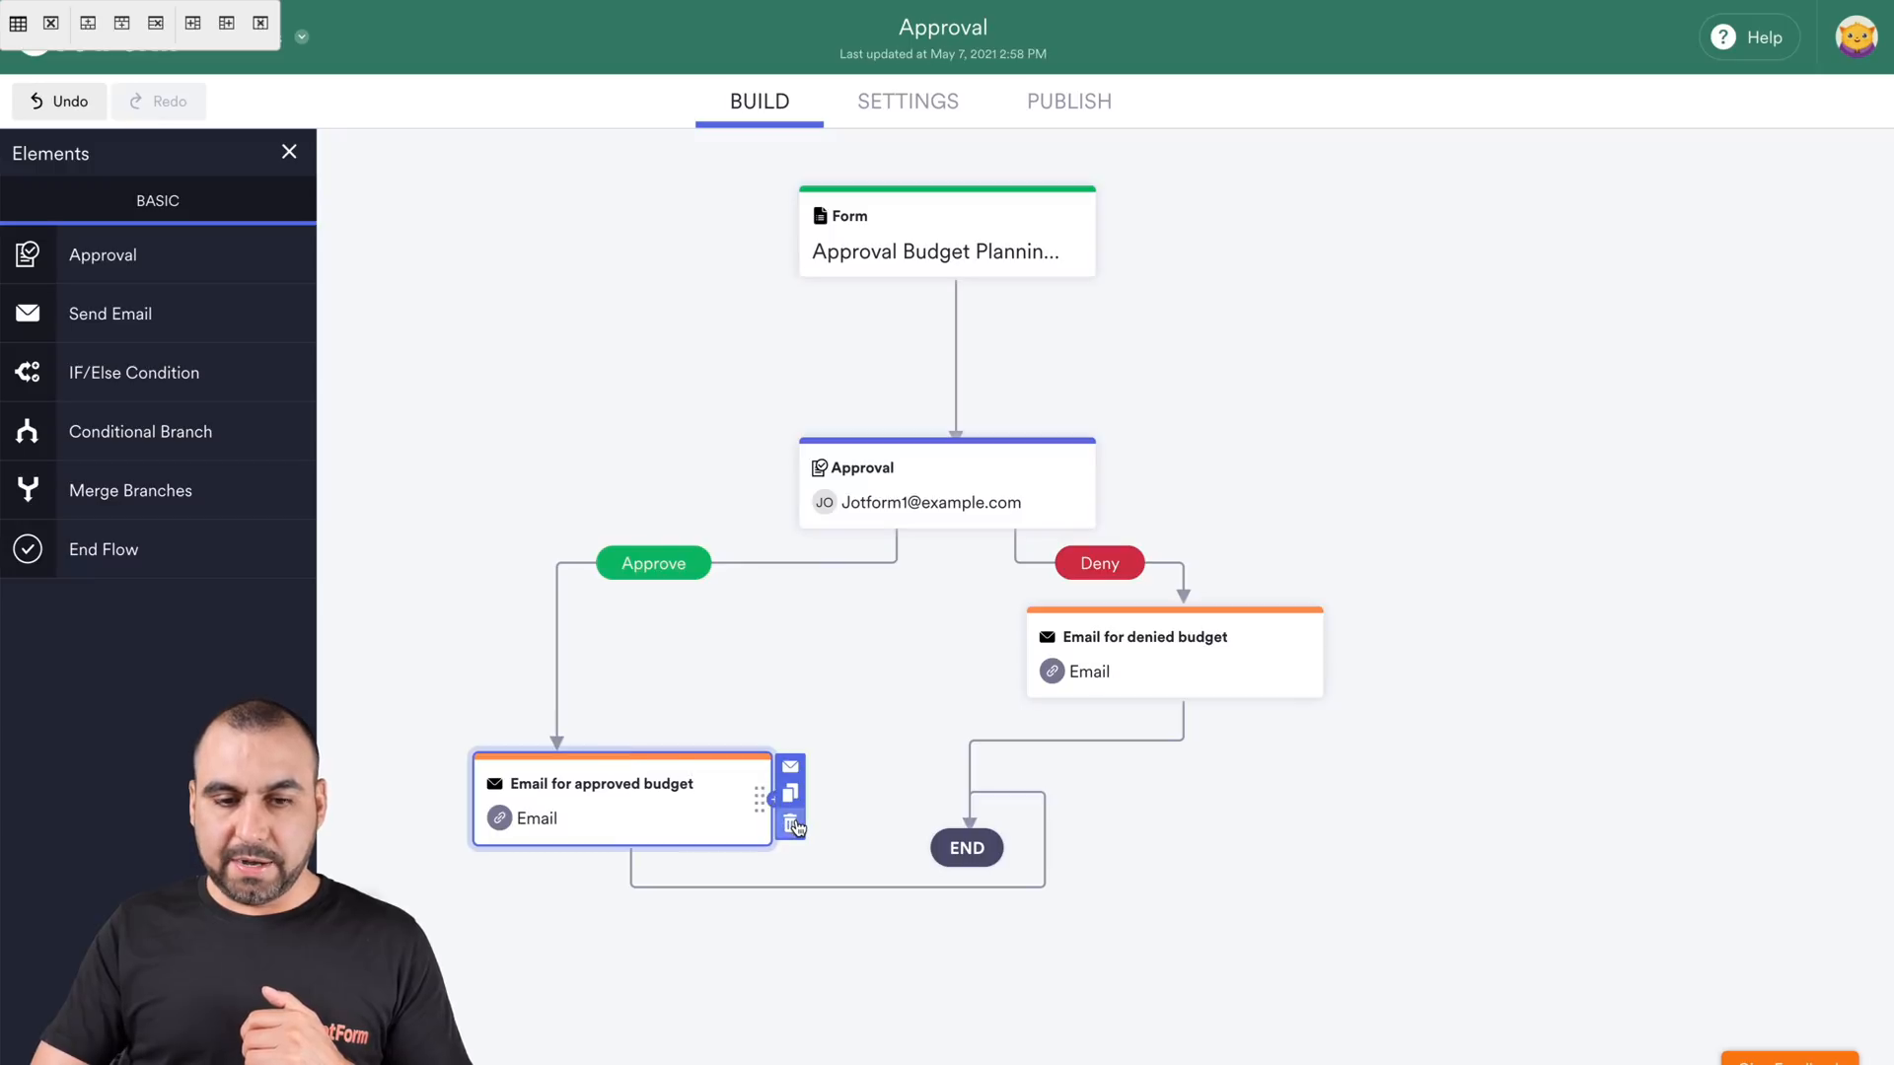
left_click(795, 827)
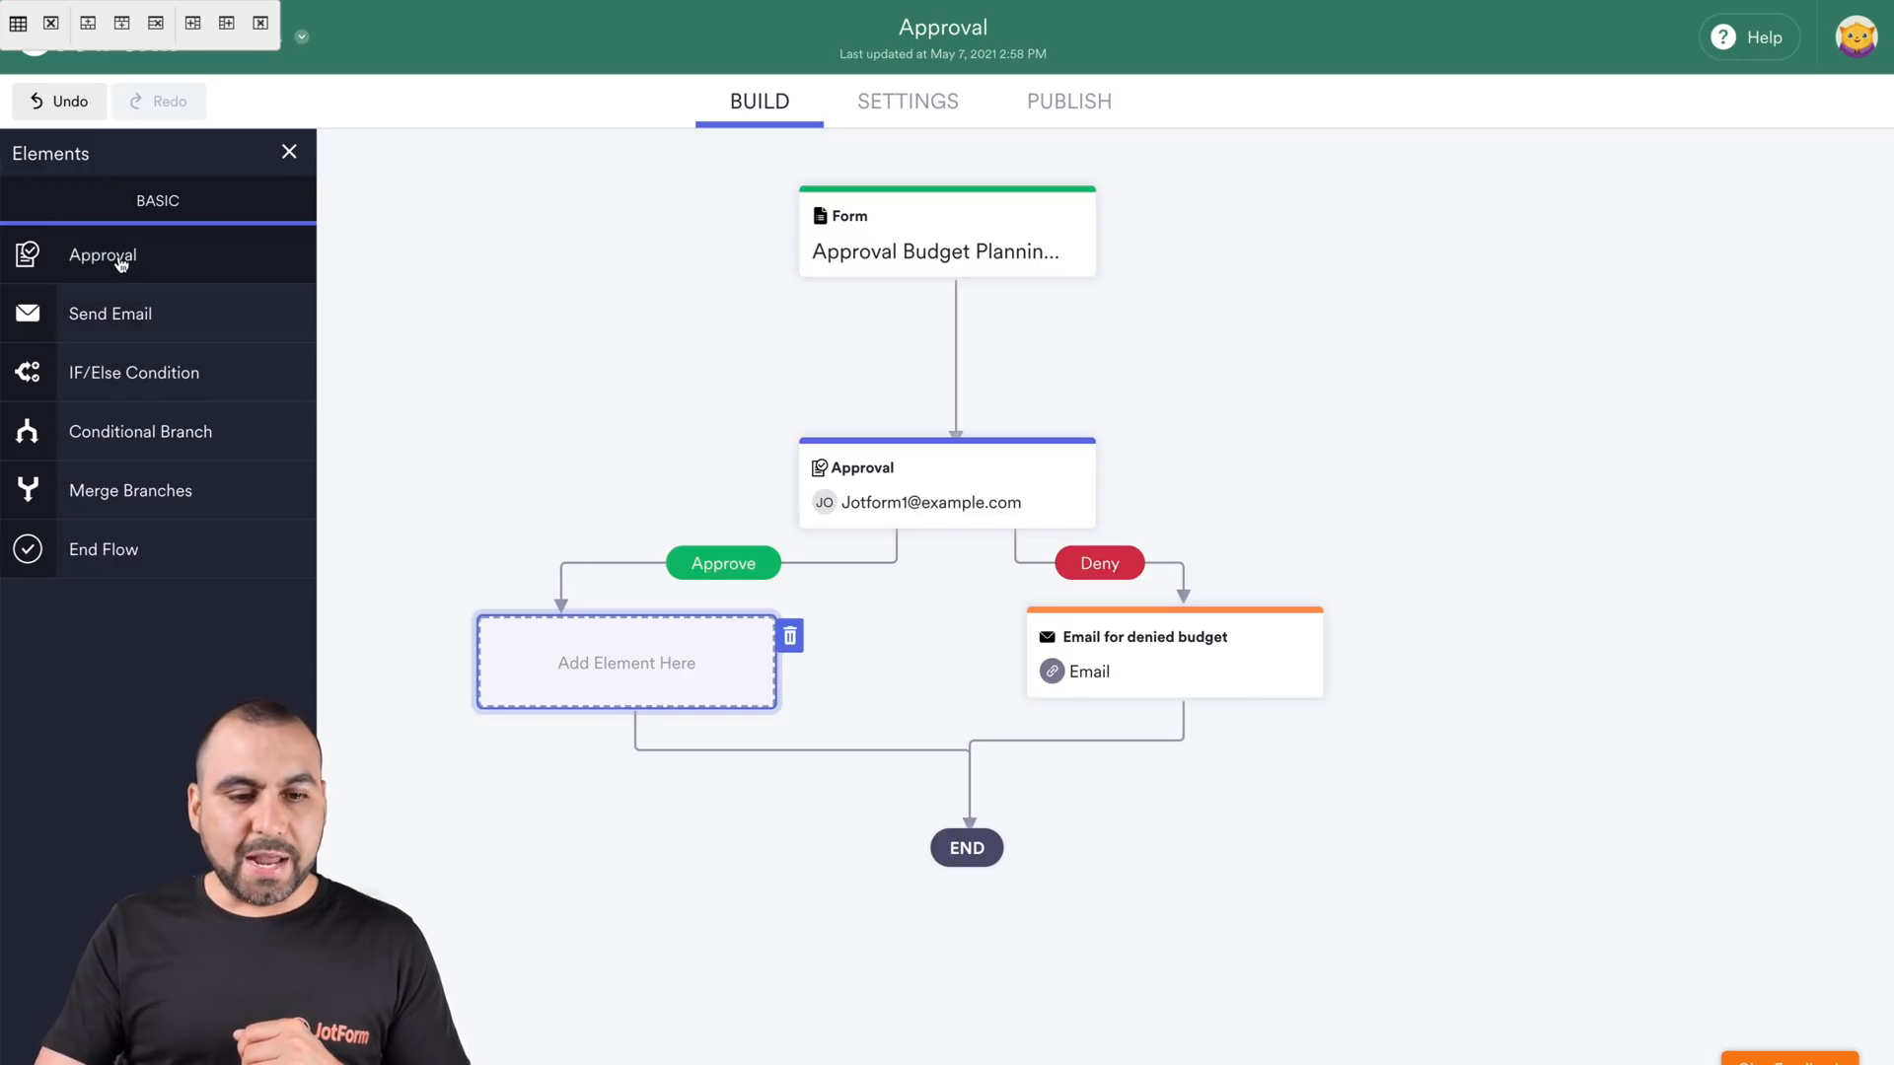
left_click(103, 254)
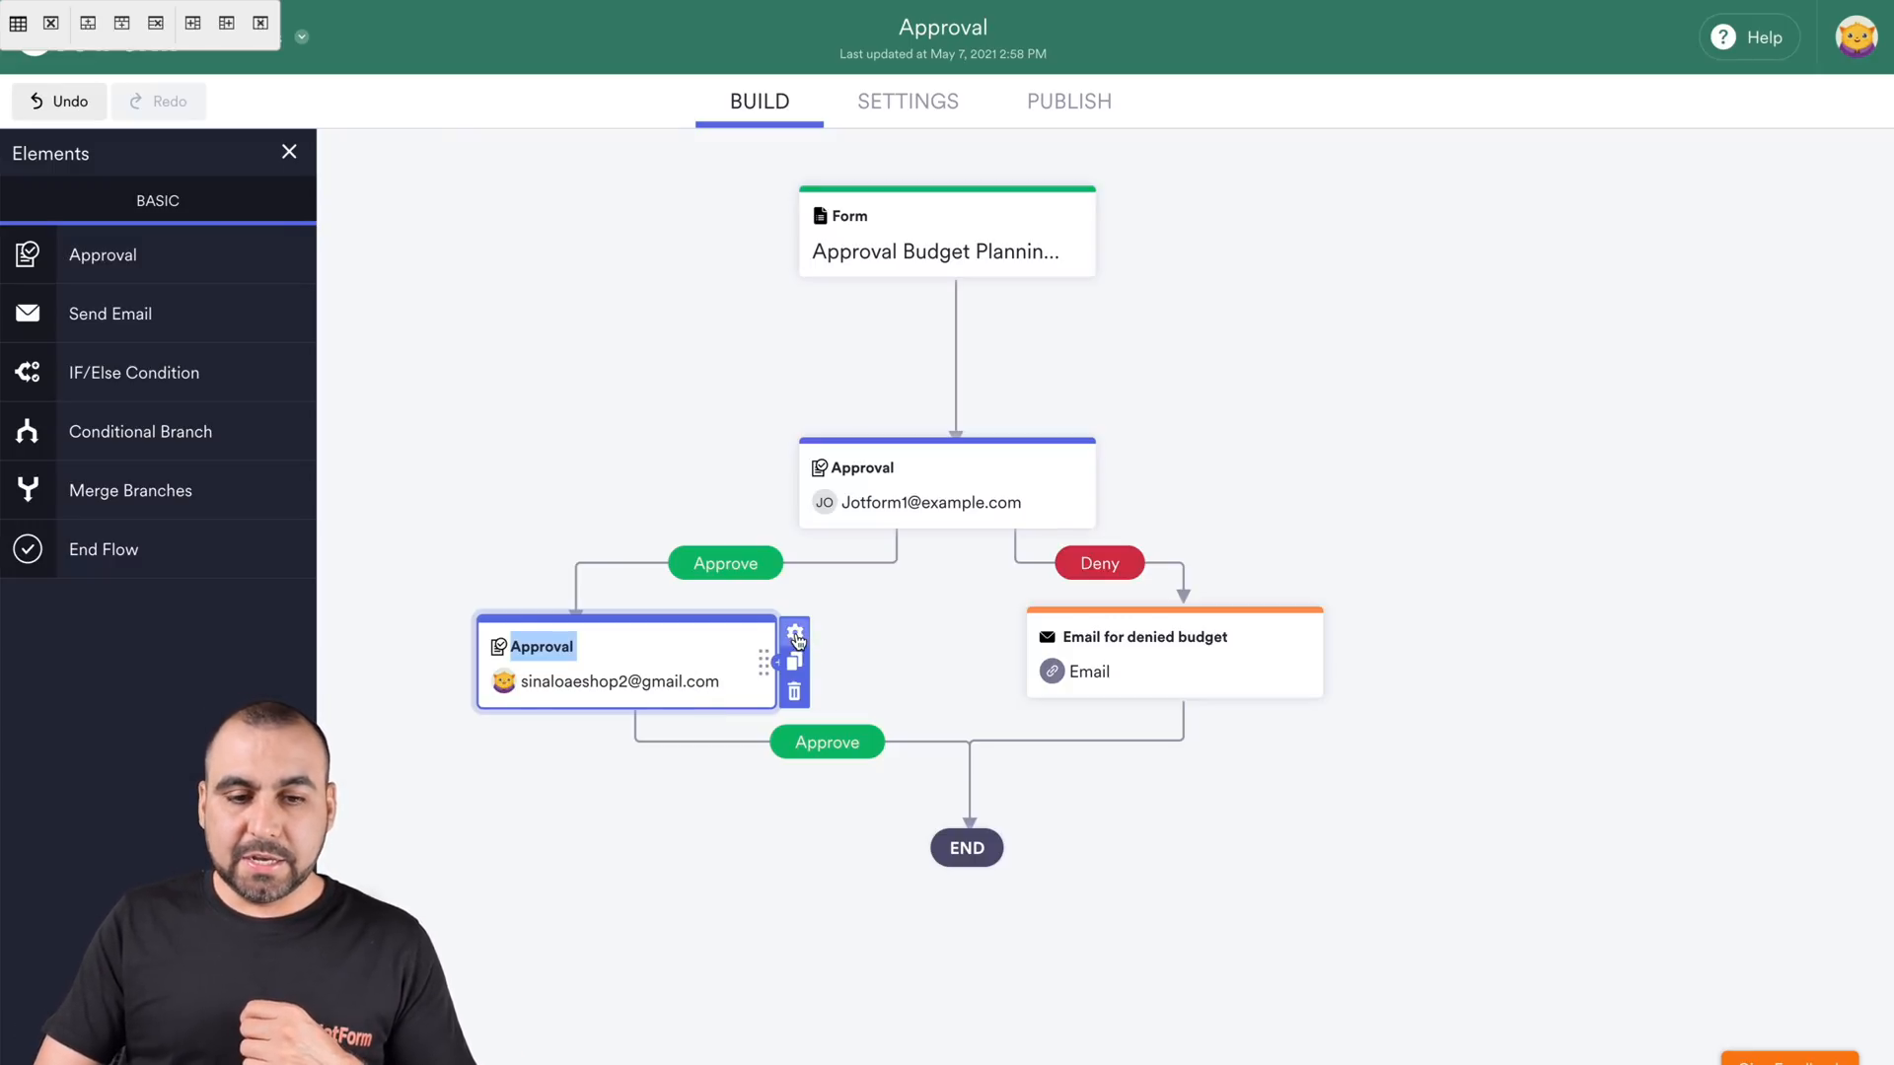
left_click(793, 631)
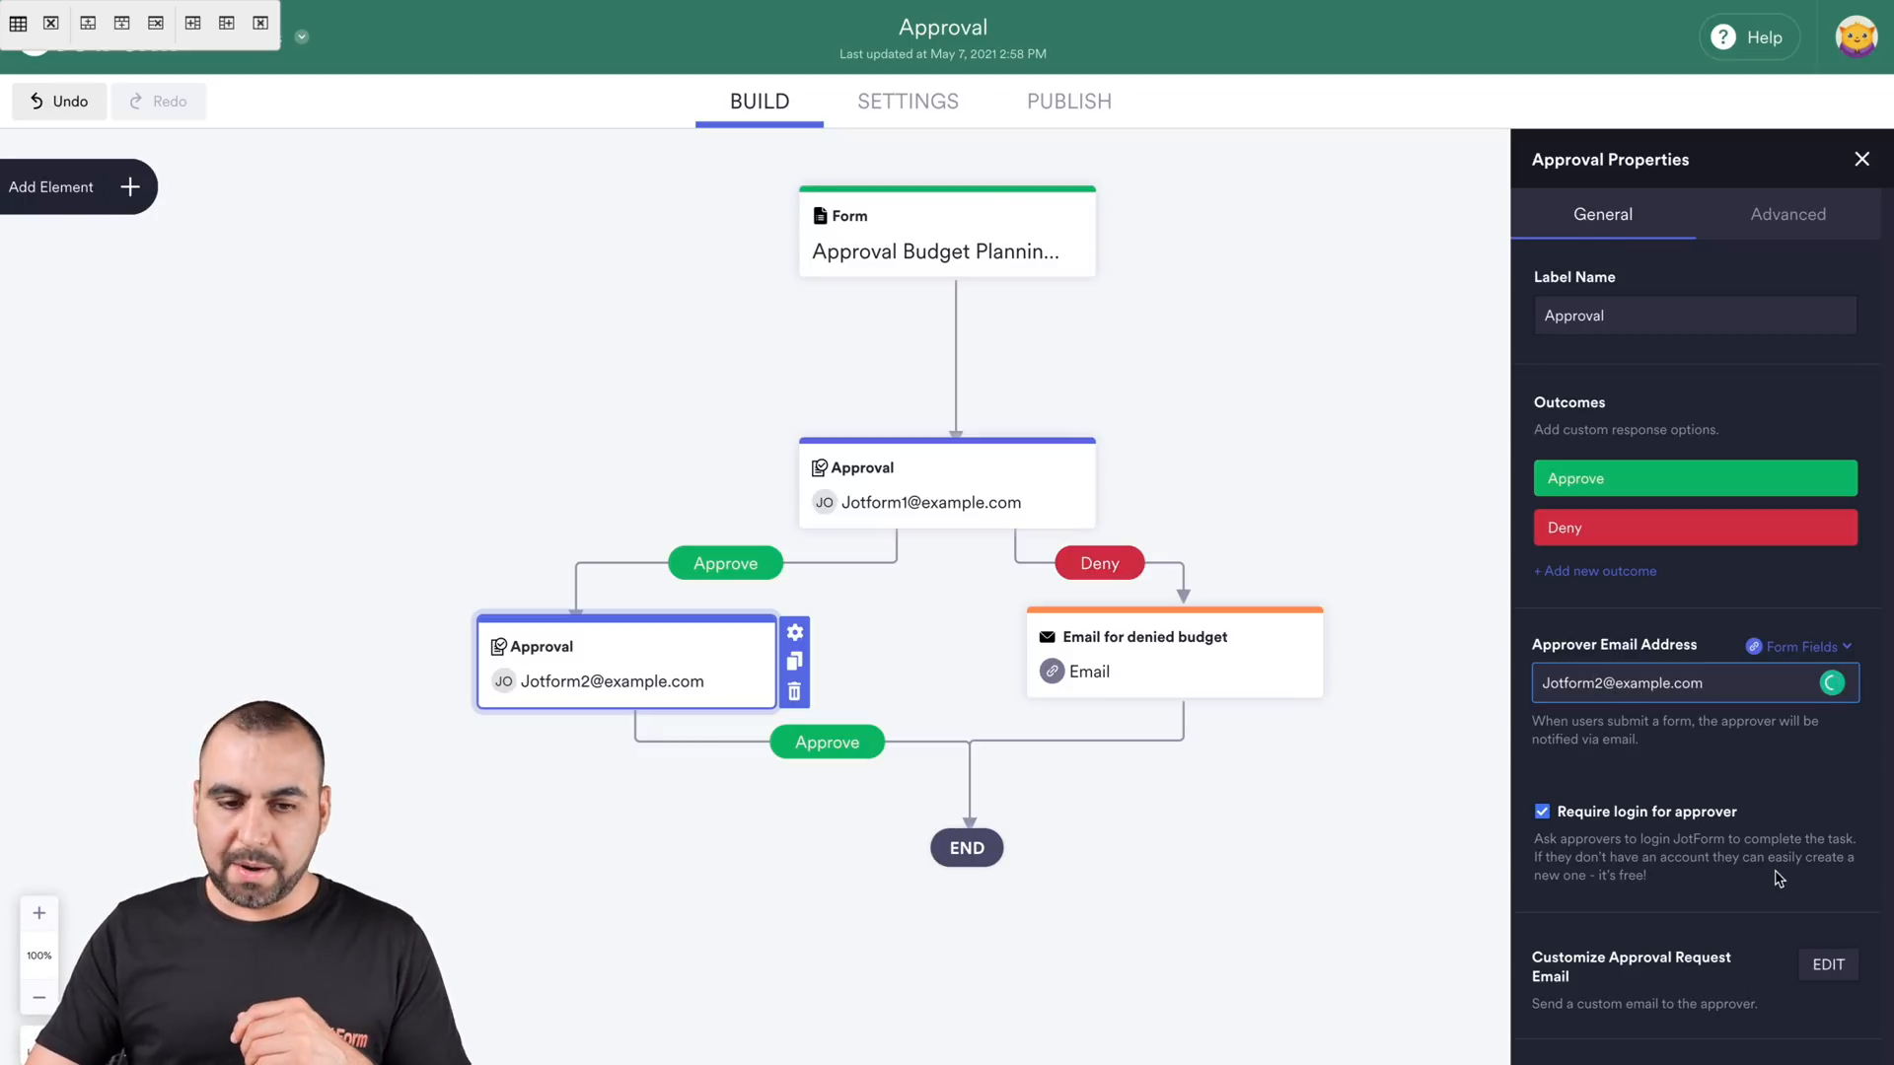
left_click(1860, 158)
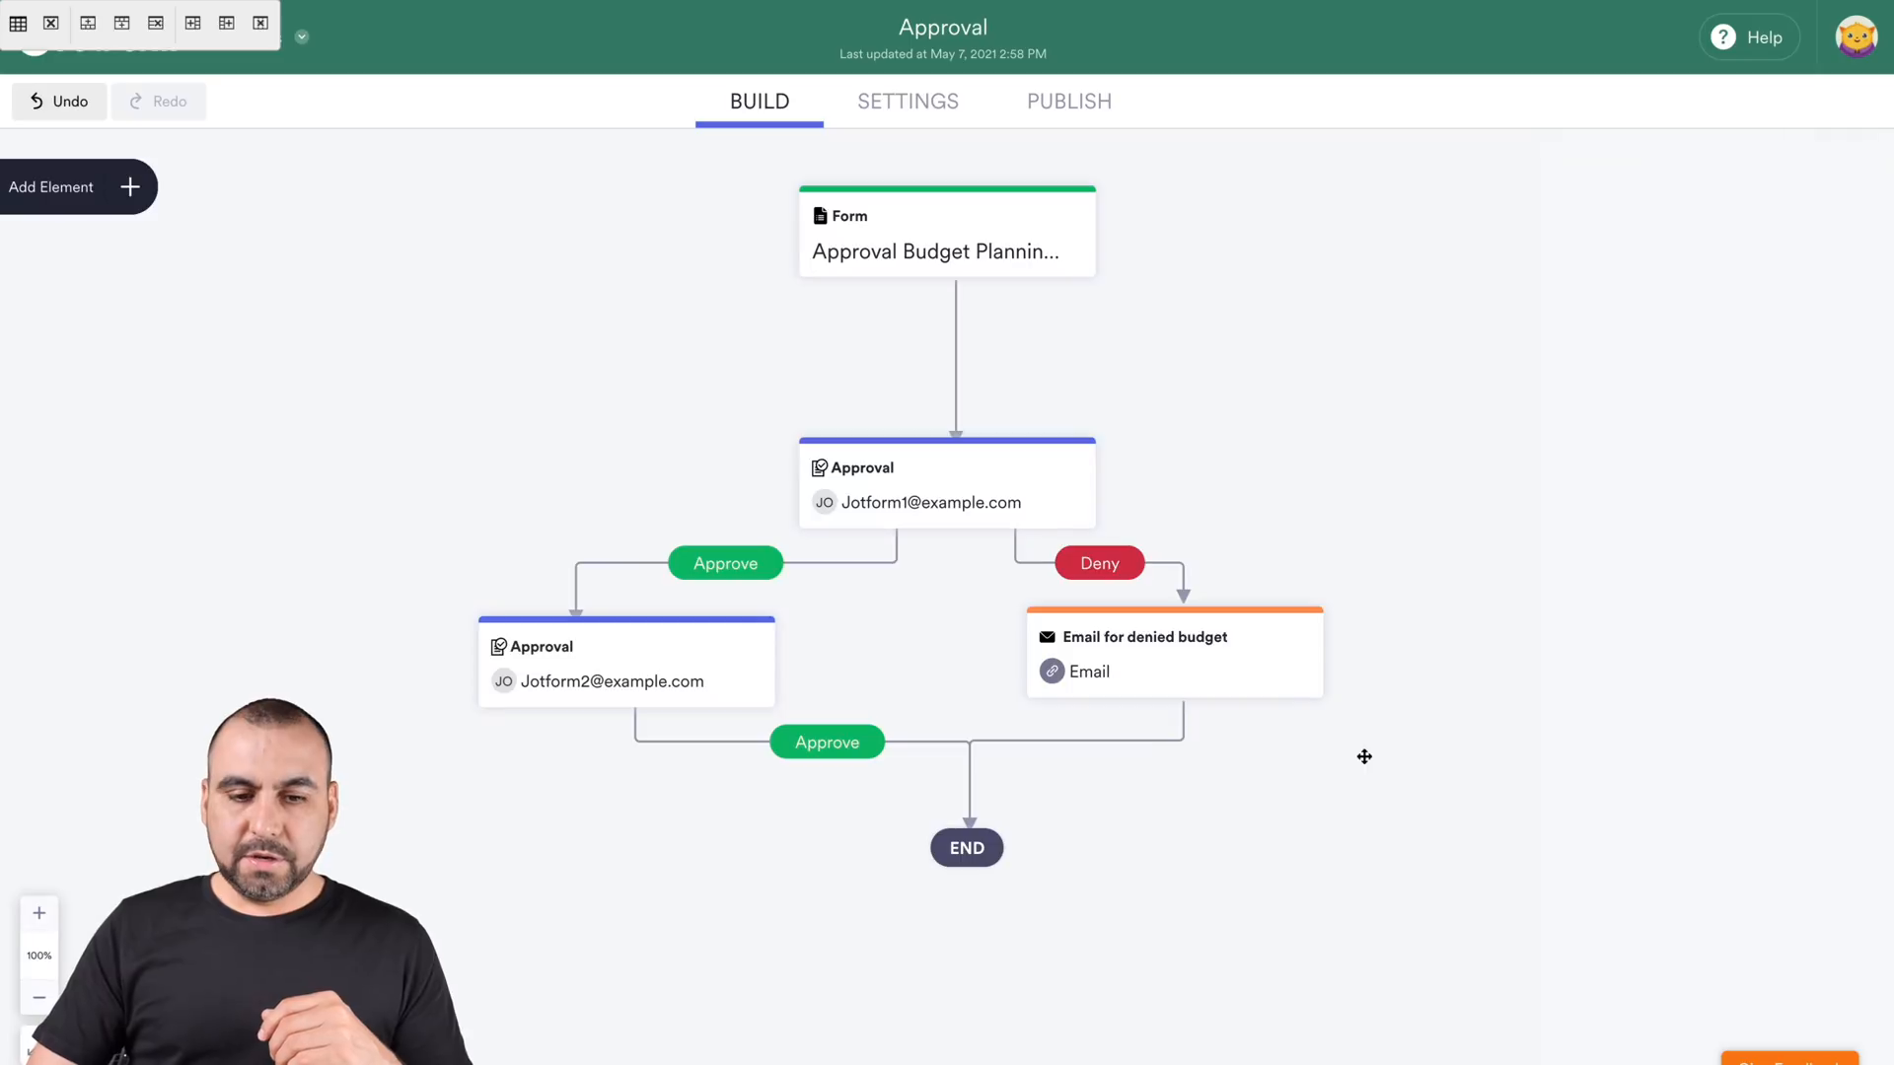
left_click(78, 187)
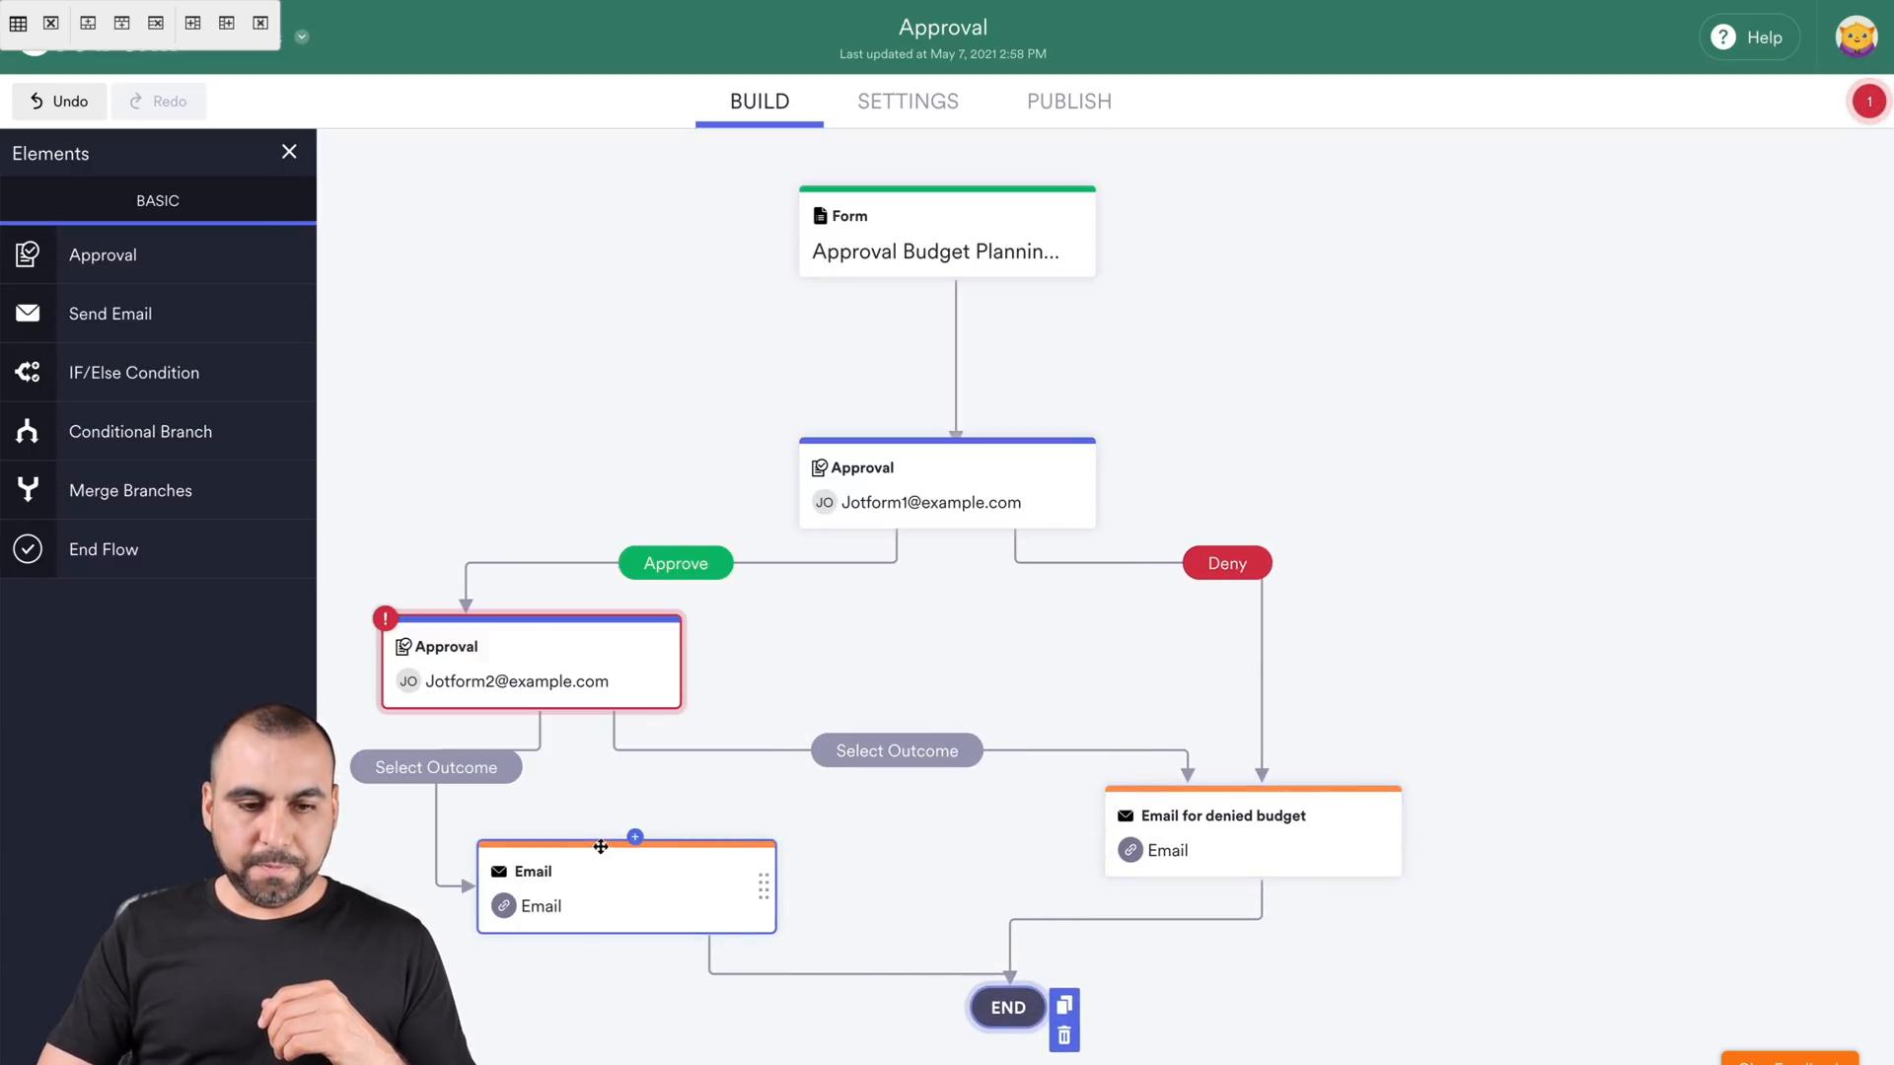
Step: Route the second approval's Approve to the new email and Deny to the denied-budget email
left_click(434, 767)
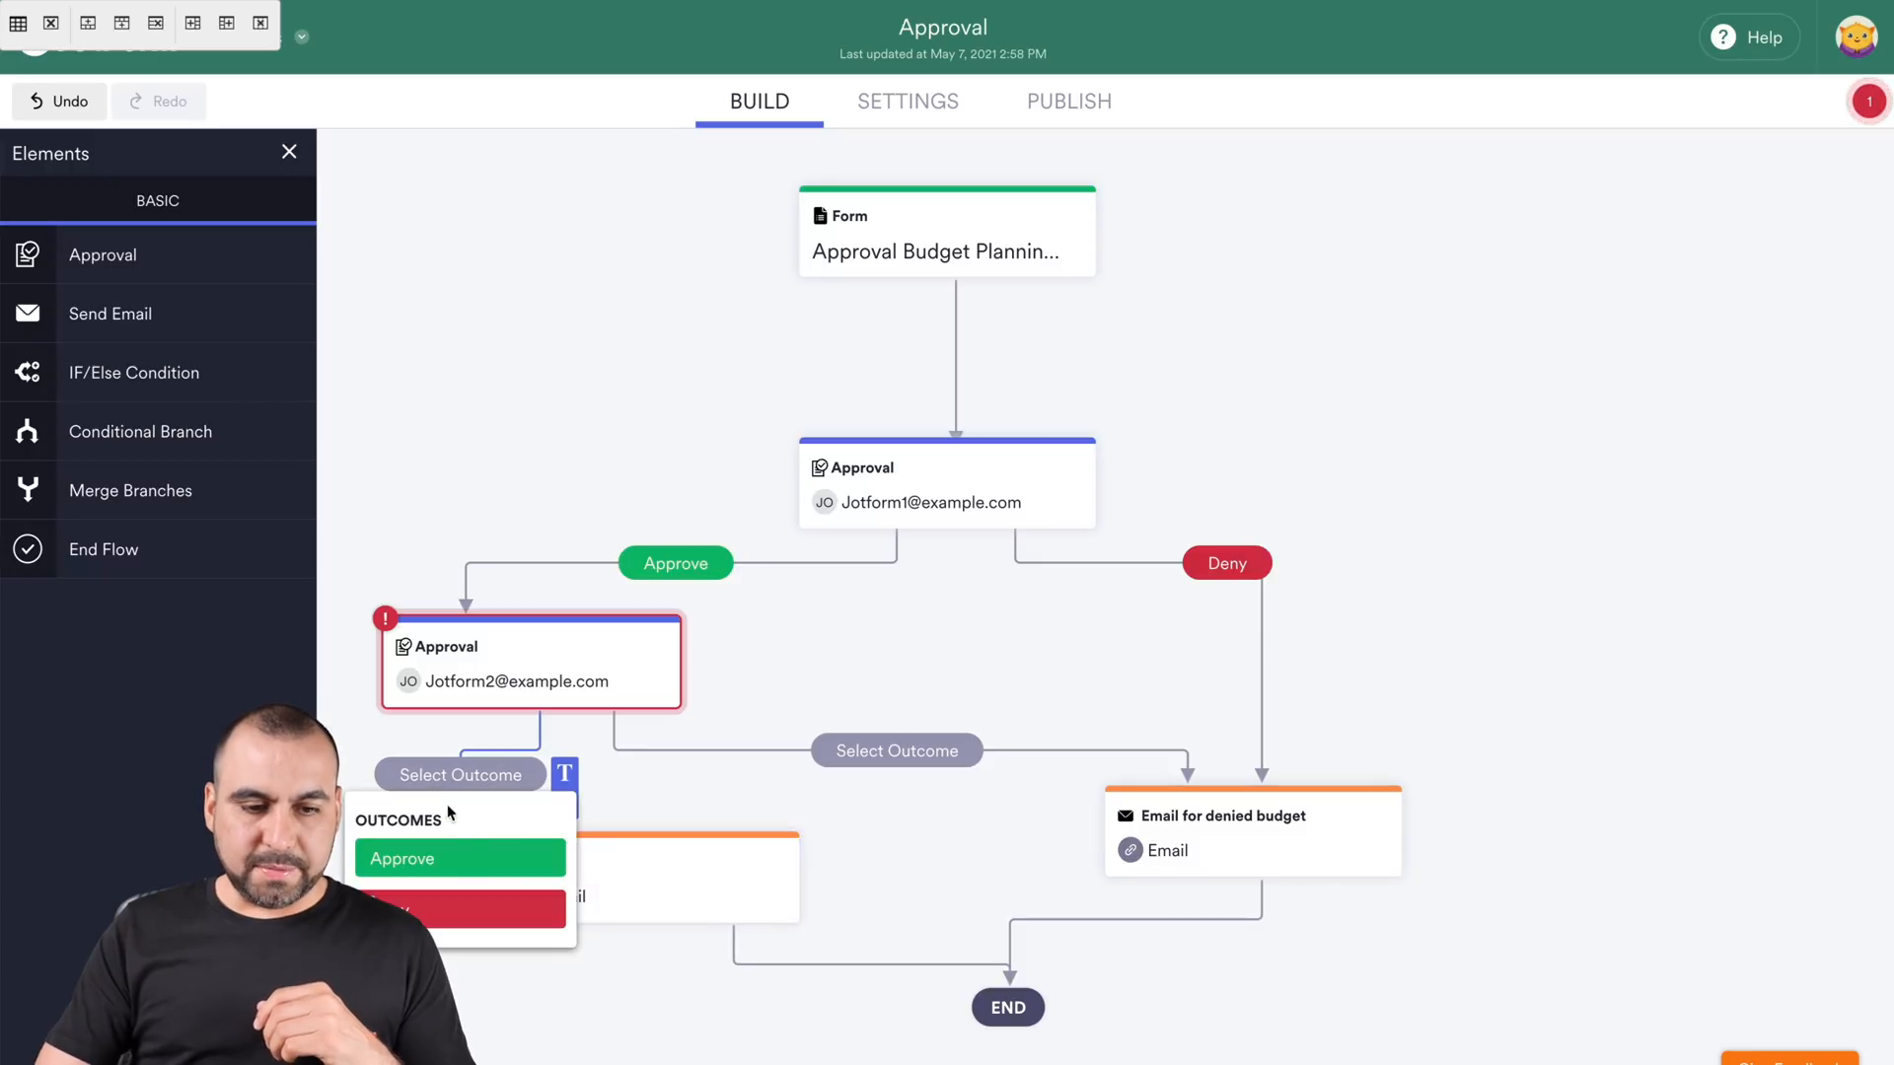
left_click(896, 749)
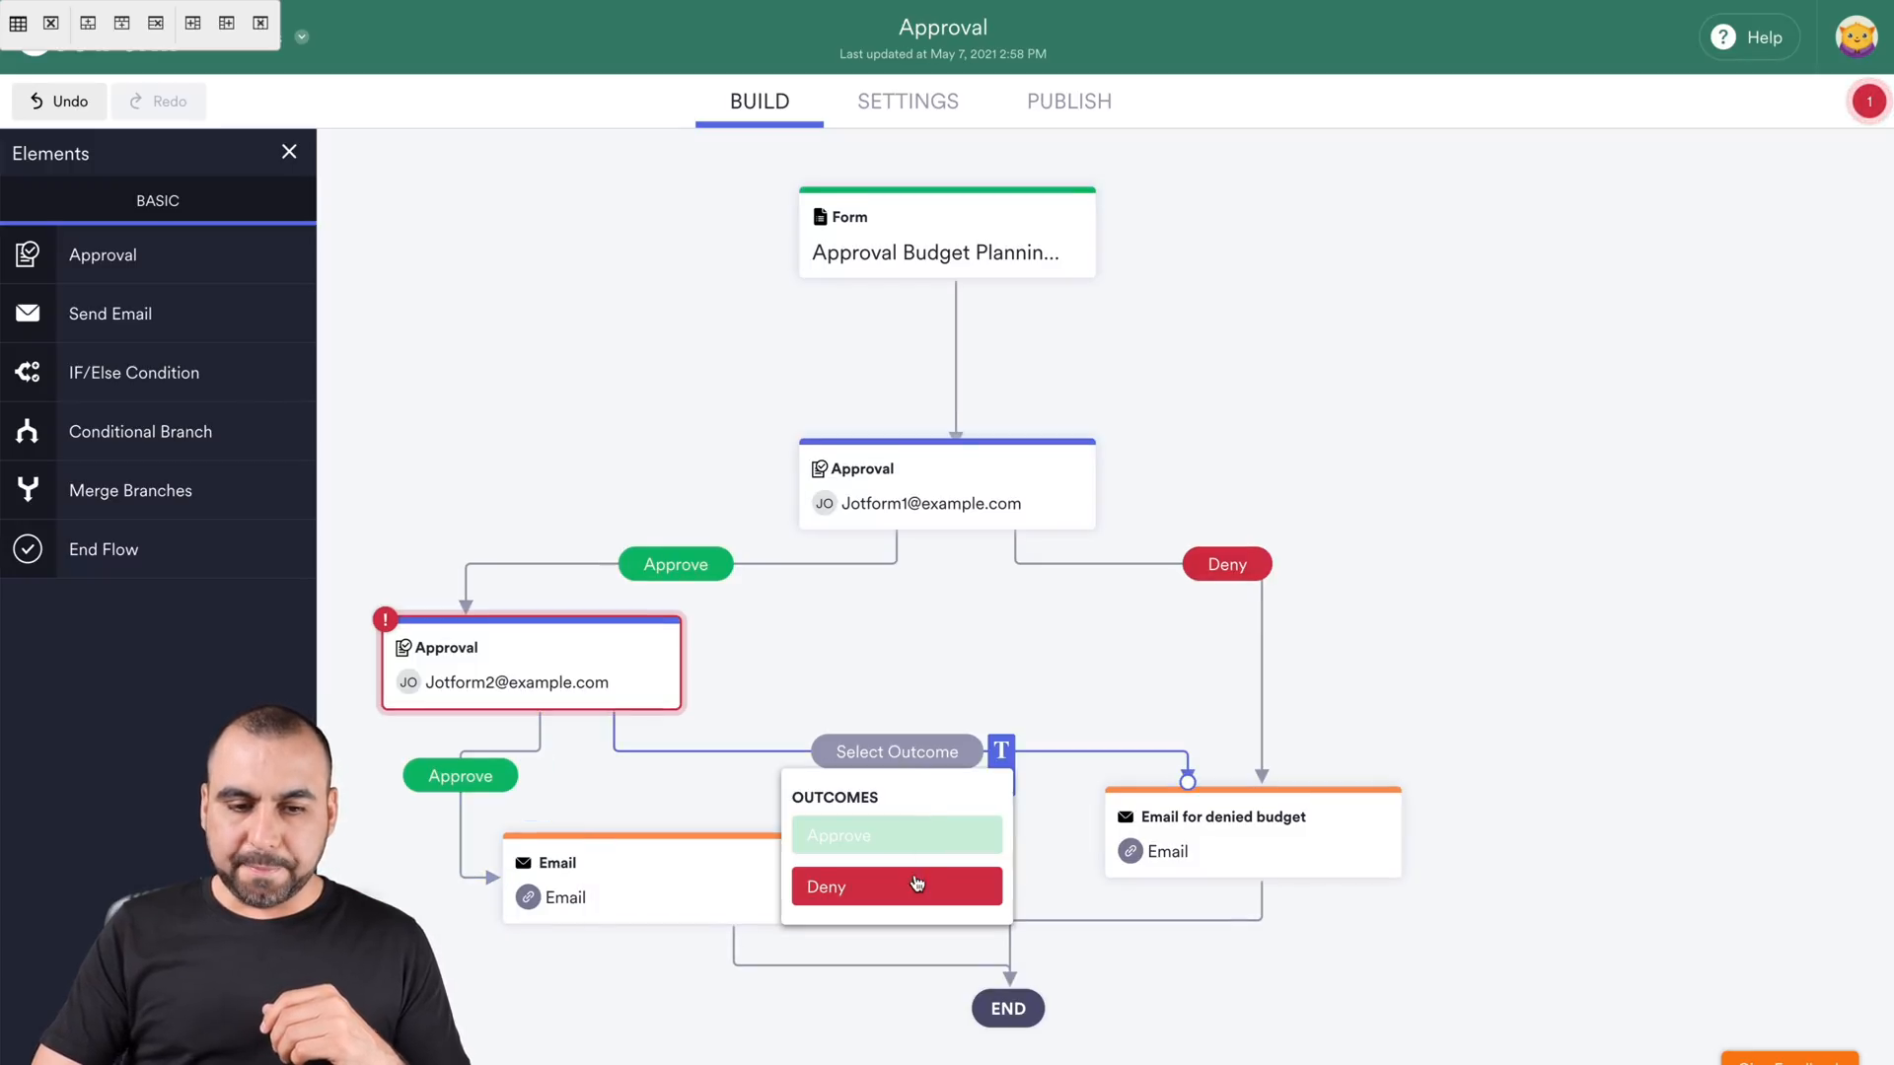
left_click(895, 886)
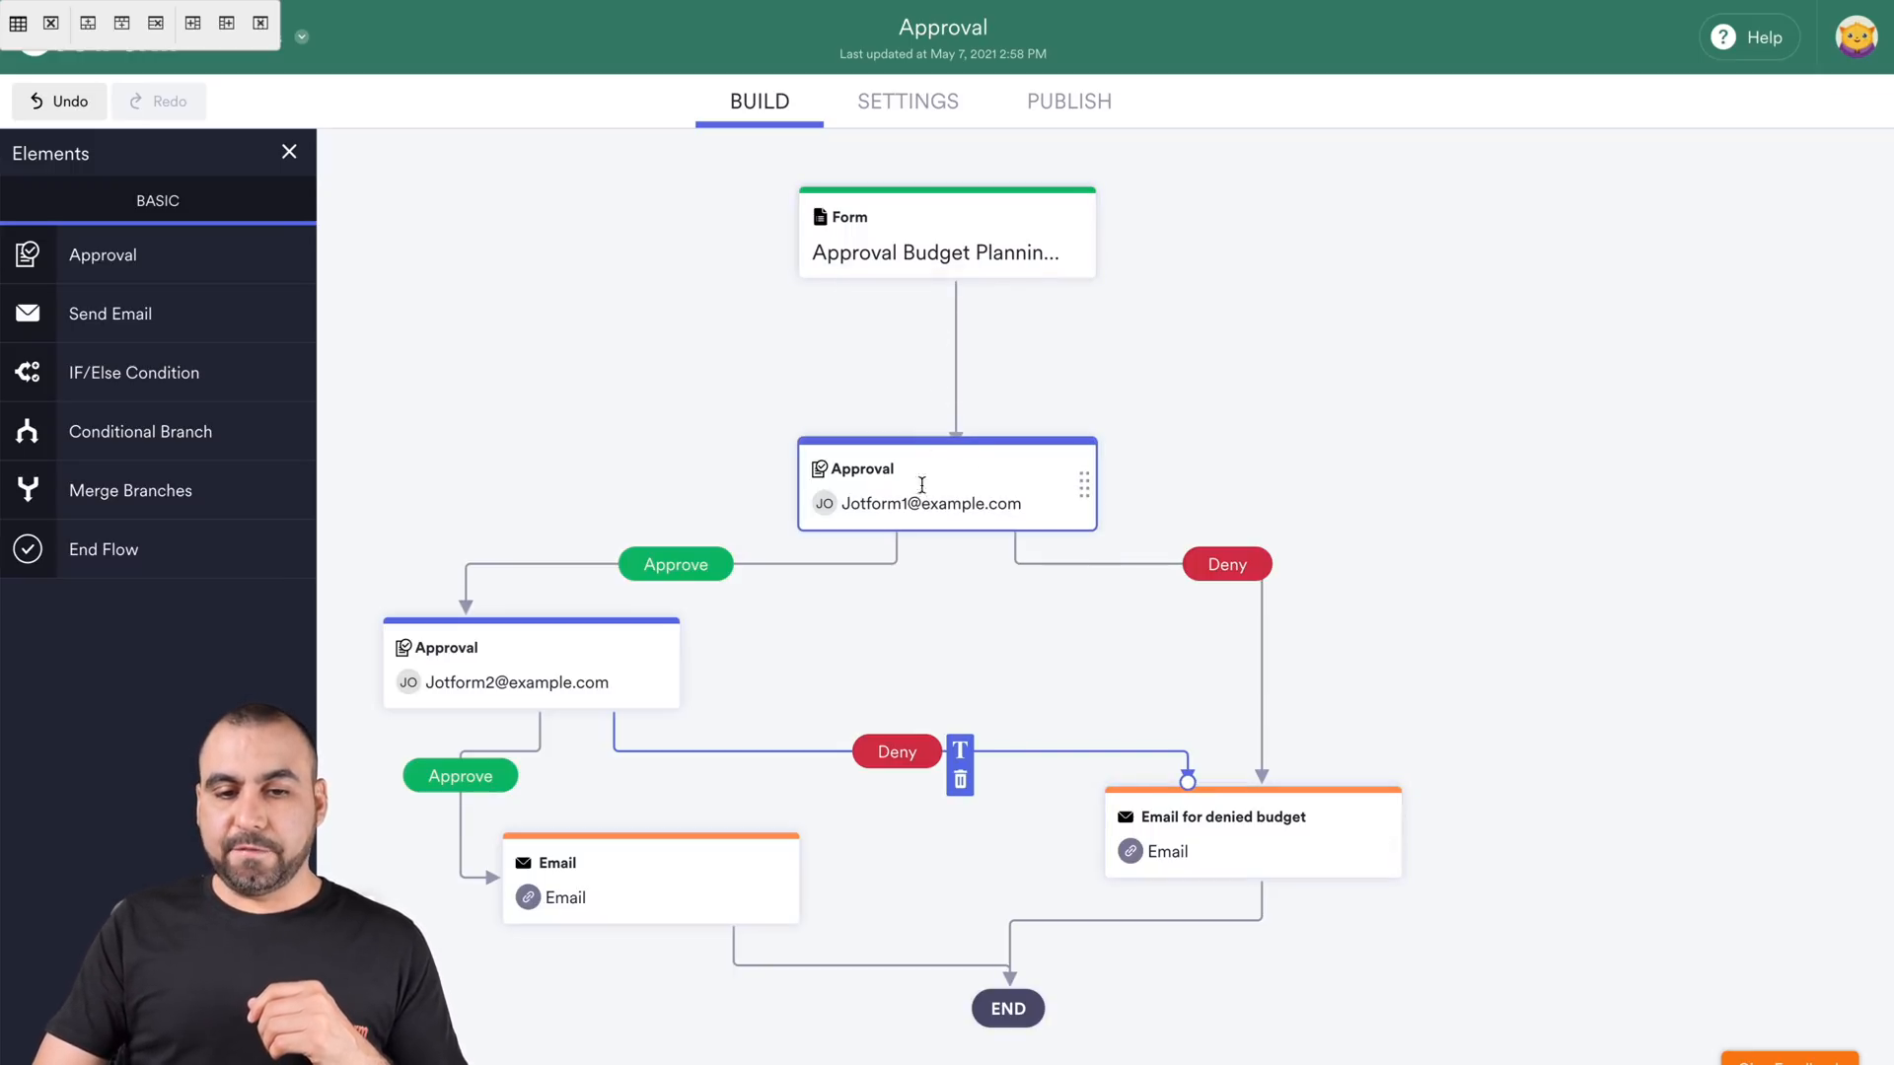
mouse_move(934, 503)
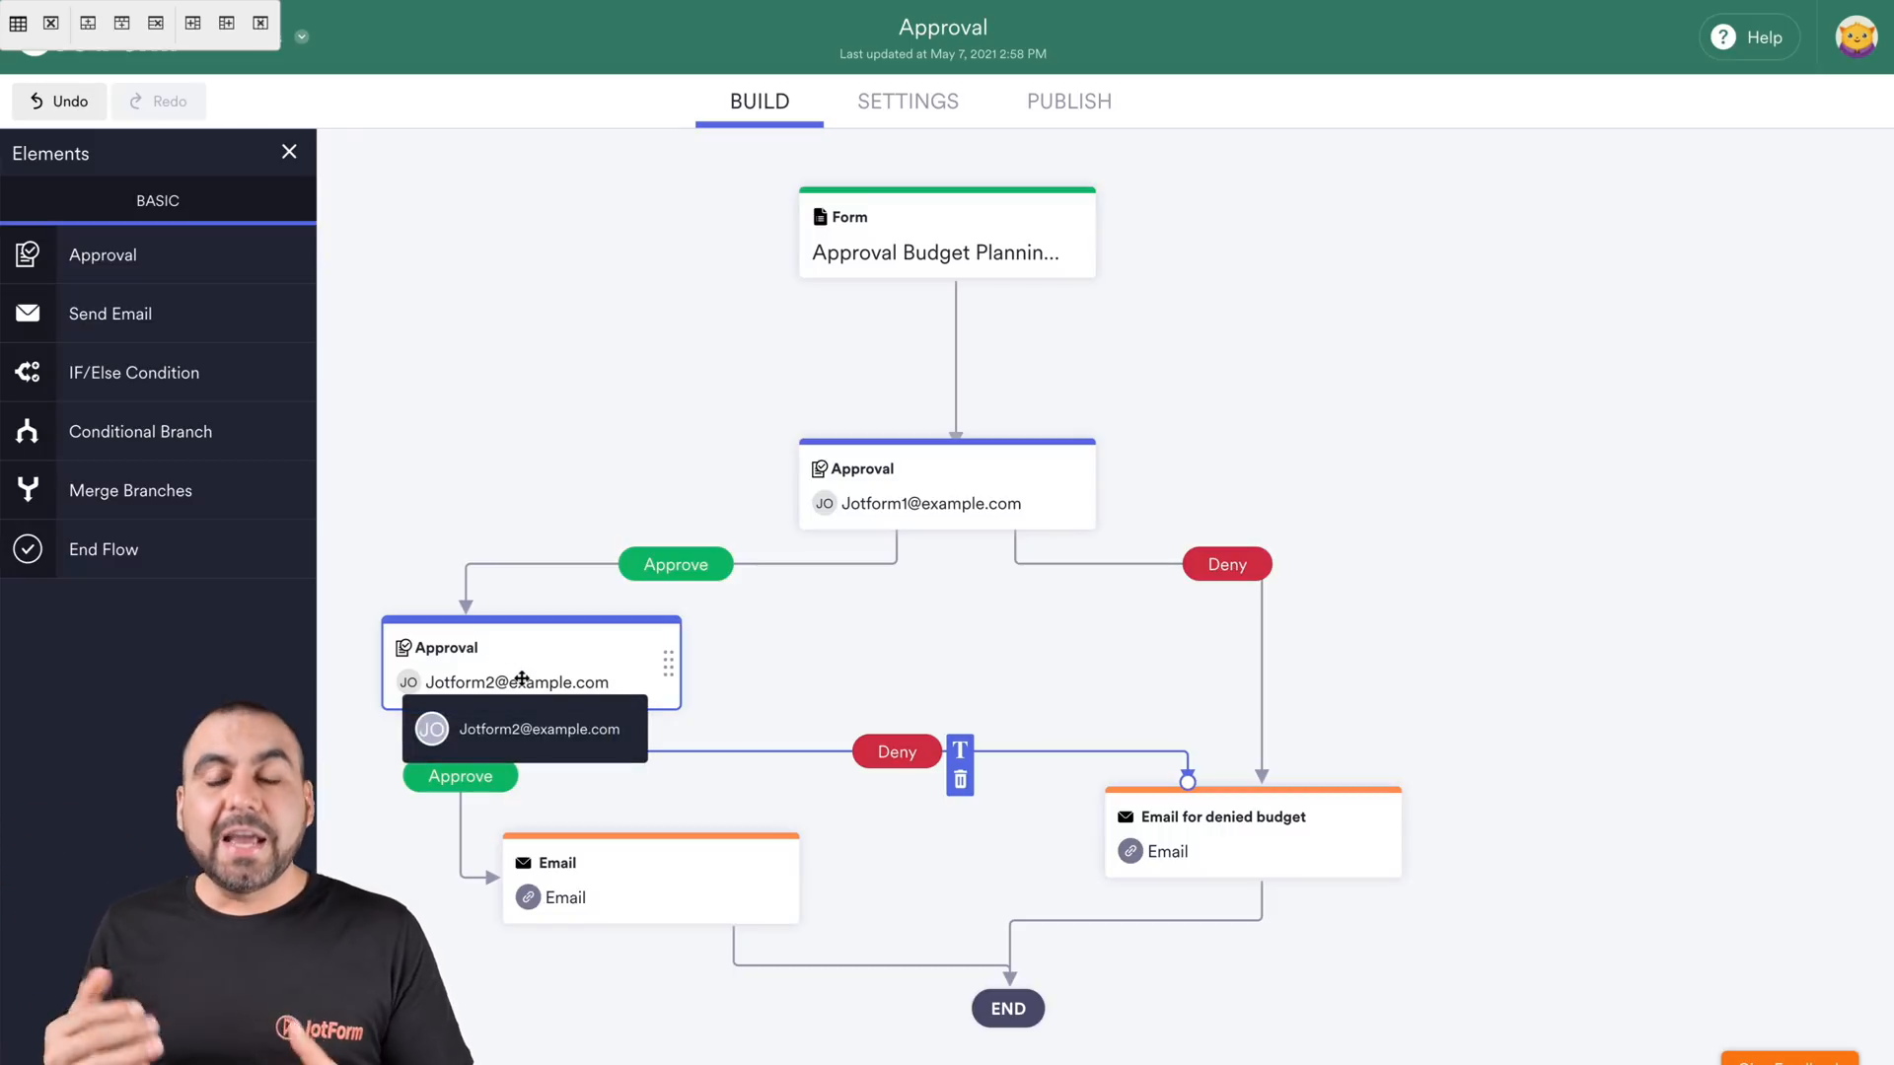
mouse_move(558, 743)
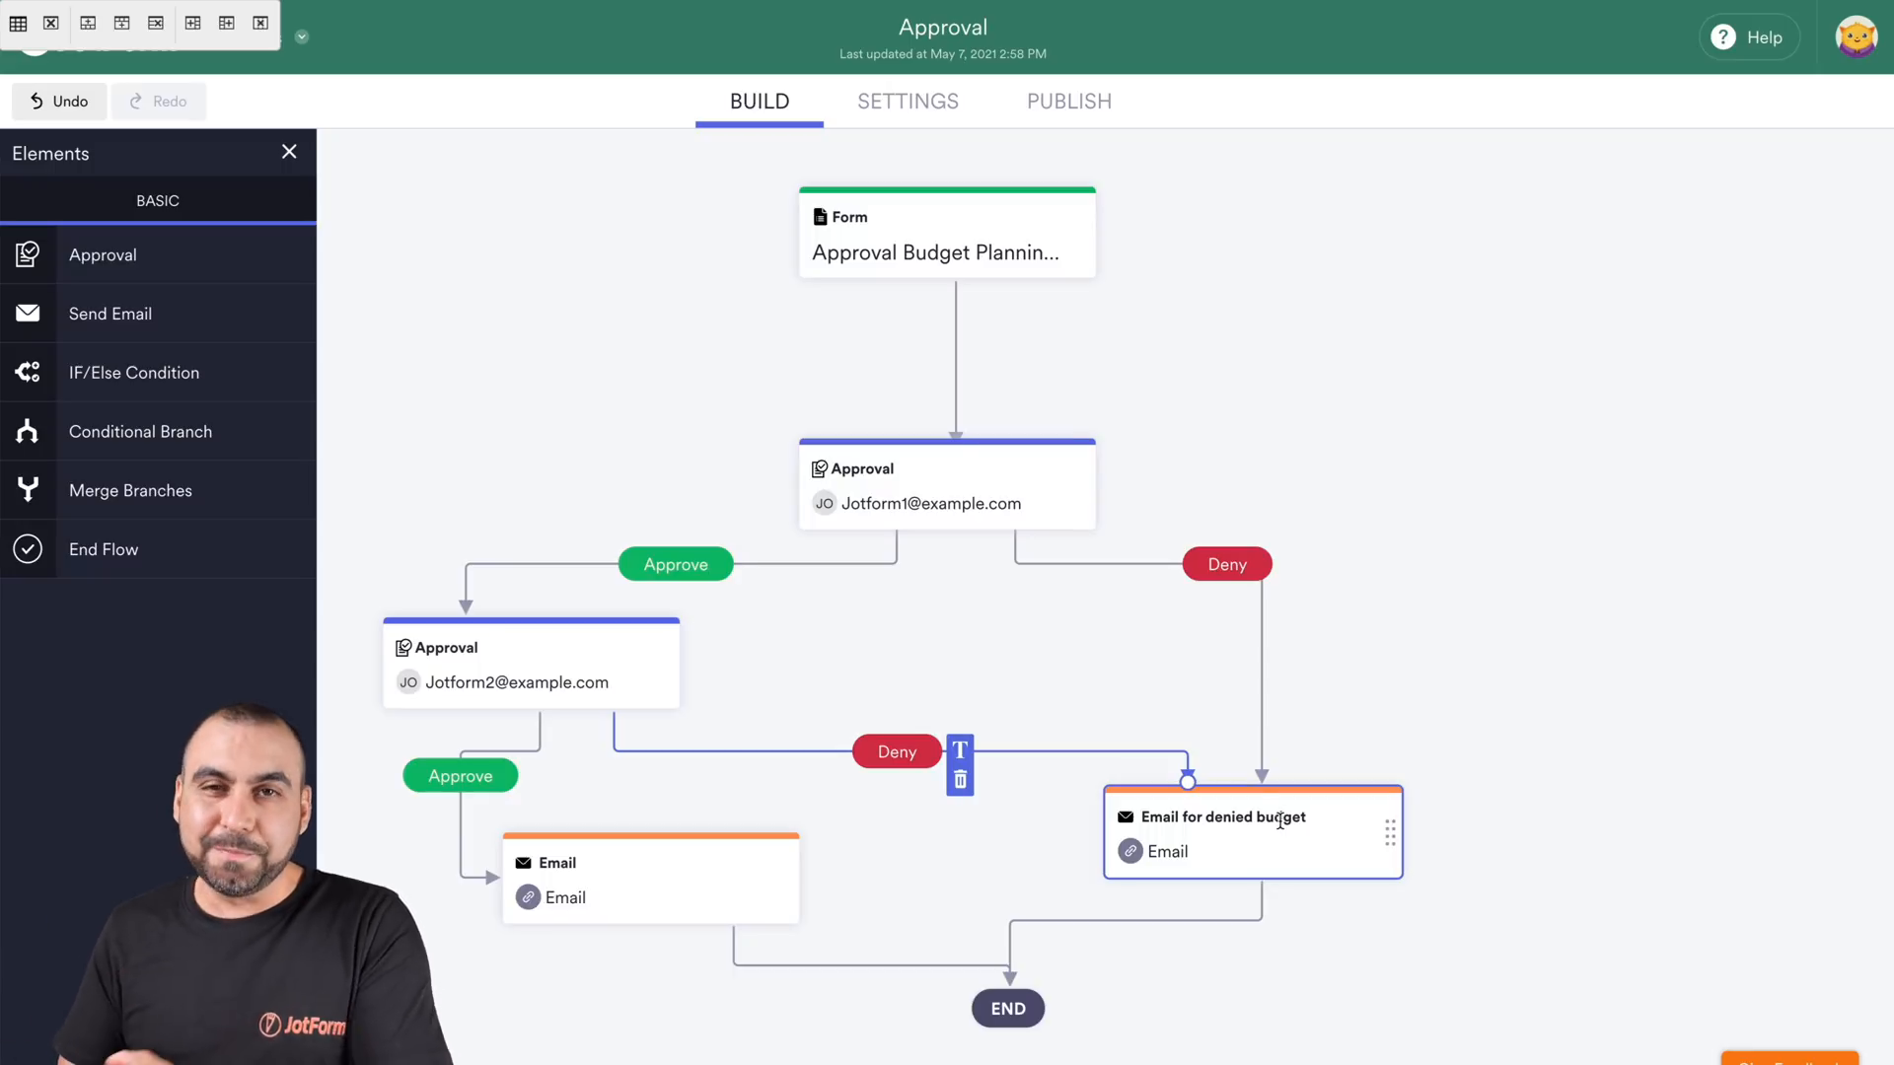
Step: Change the first approval step's approver, then open the published form from the Publish page
left_click(945, 483)
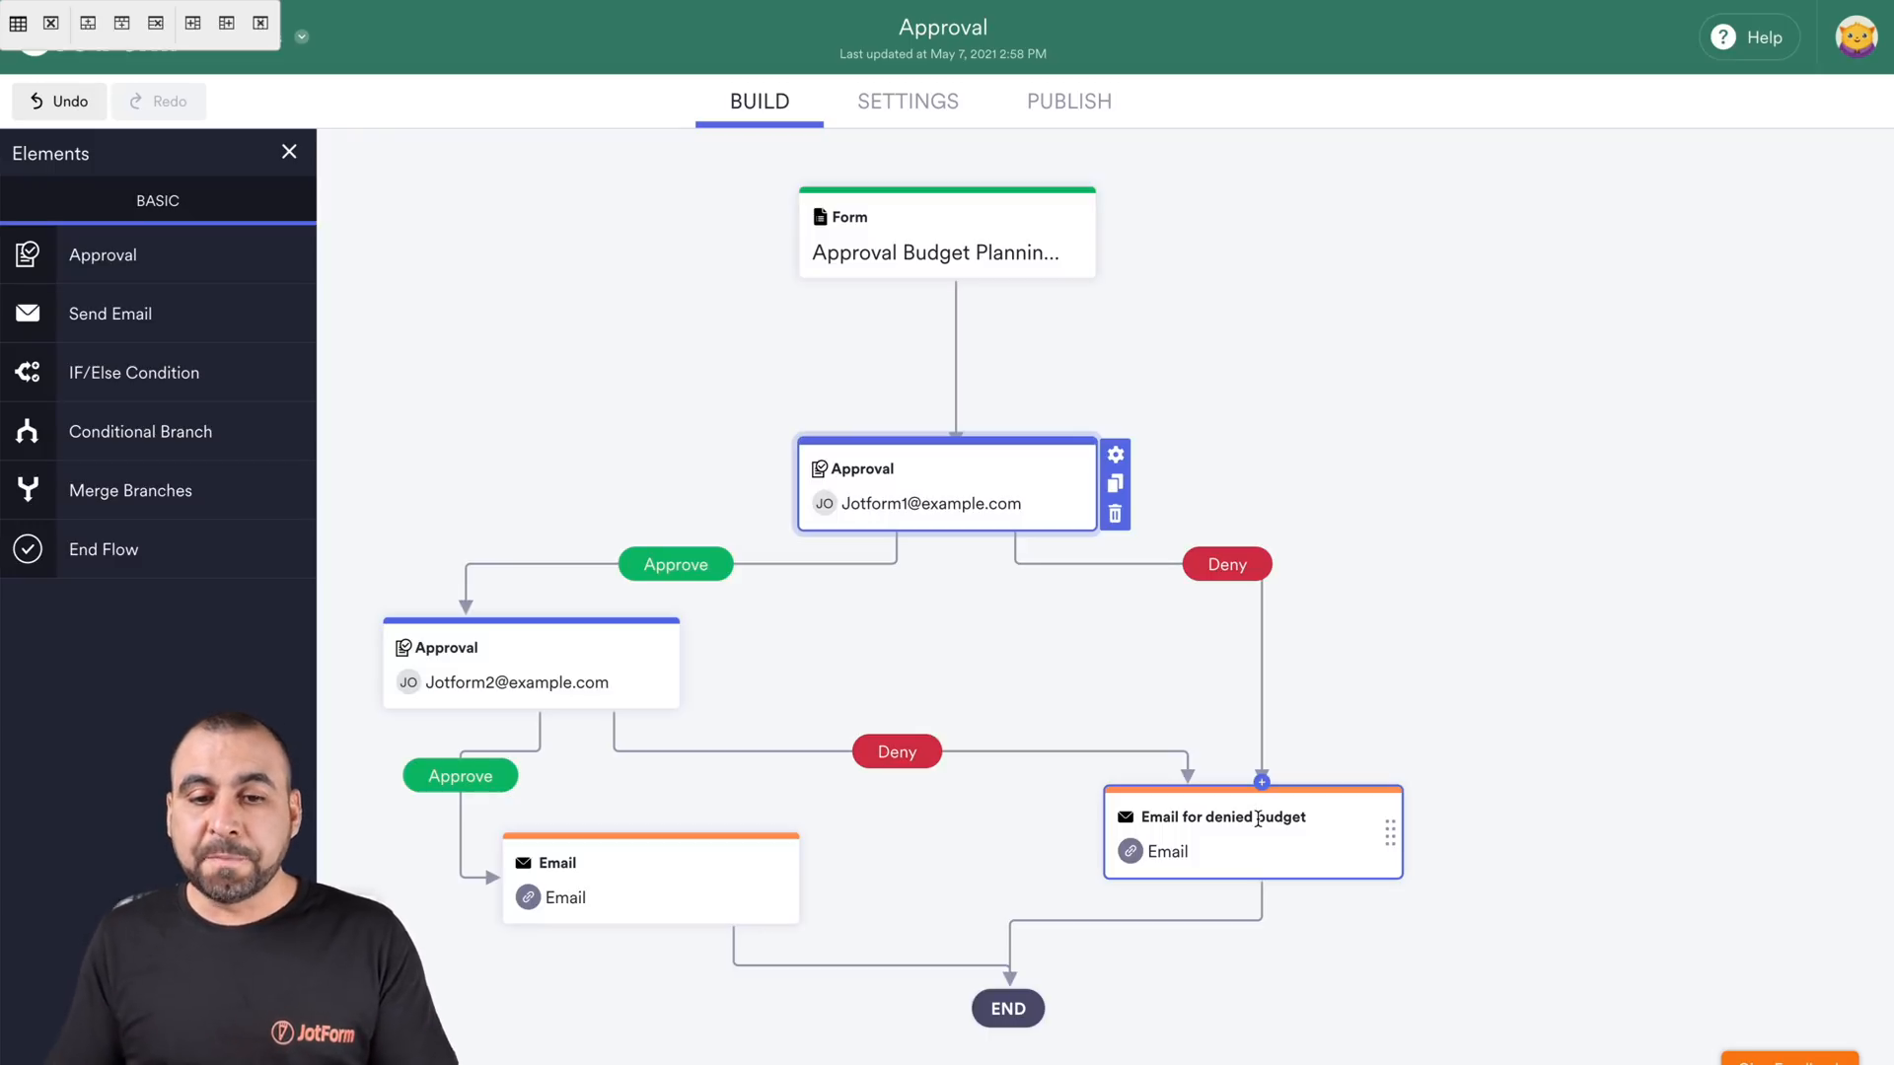
left_click(1113, 454)
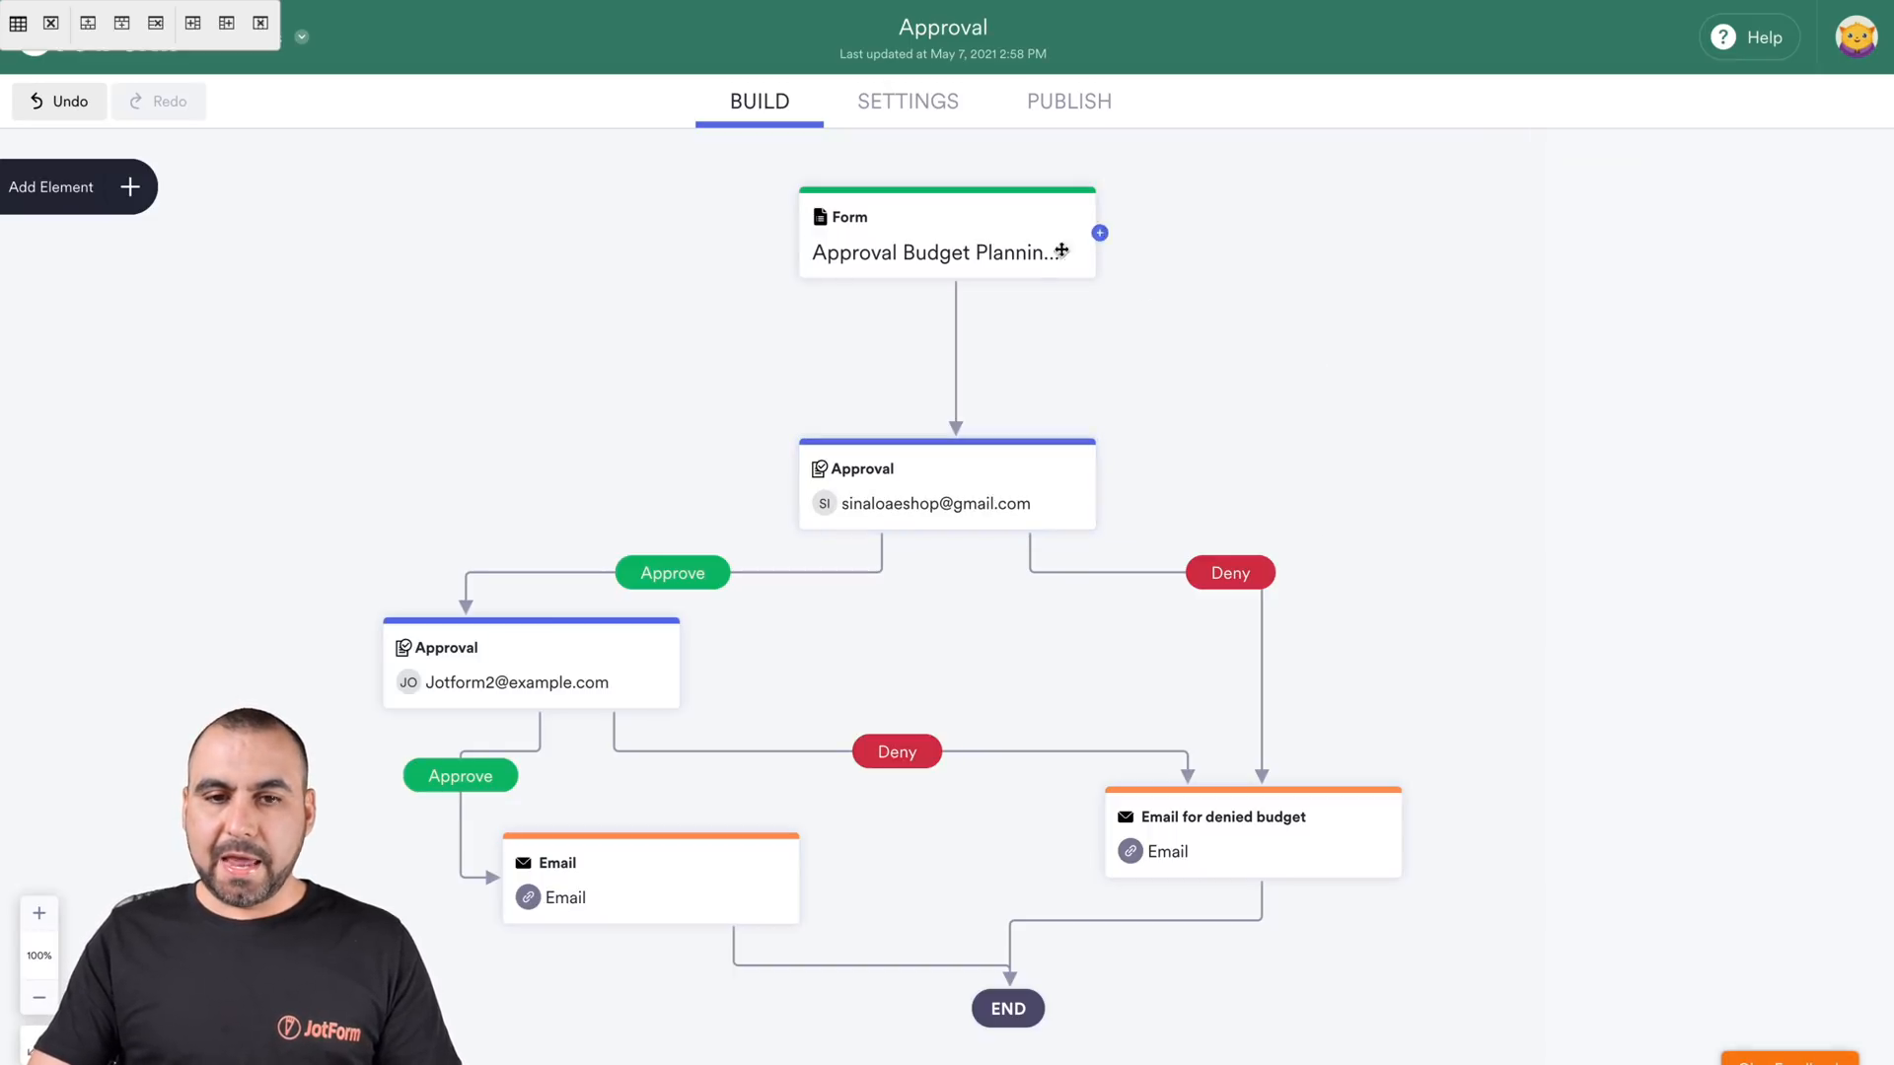
left_click(1068, 101)
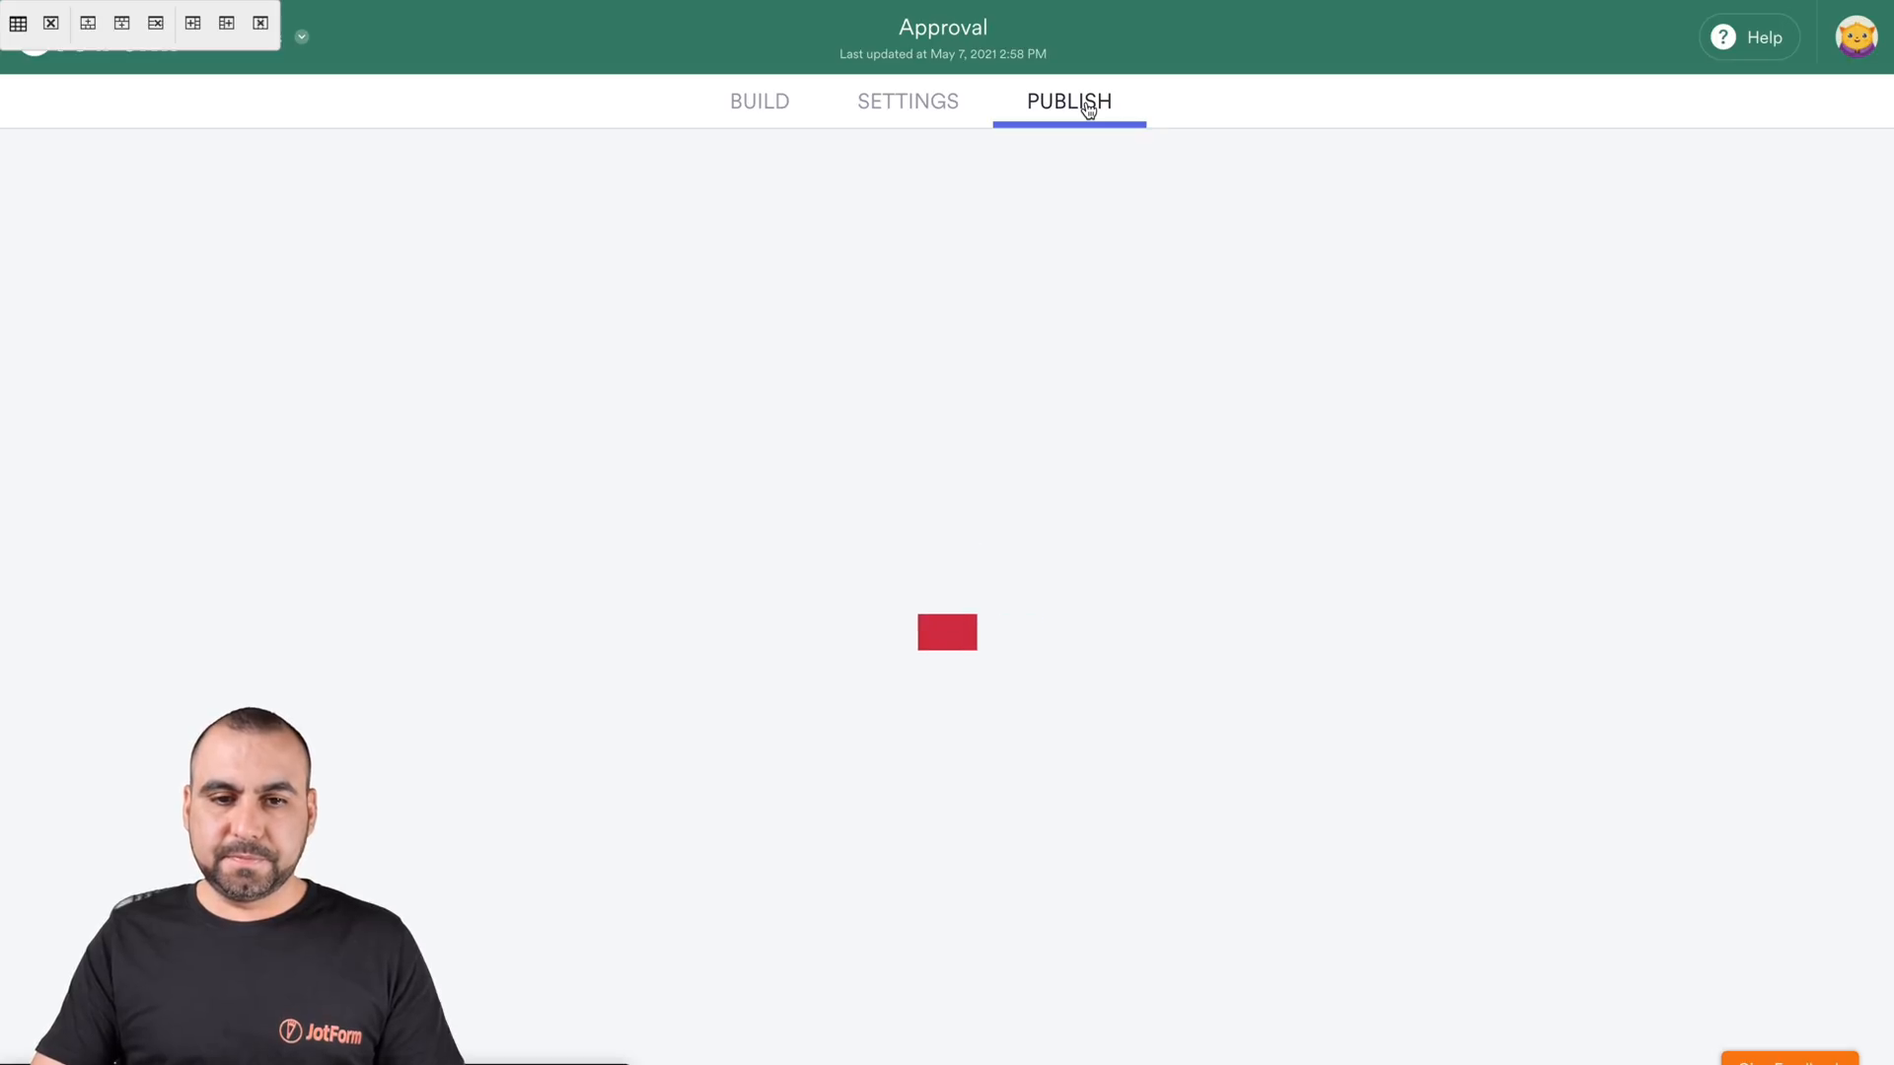
left_click(1067, 101)
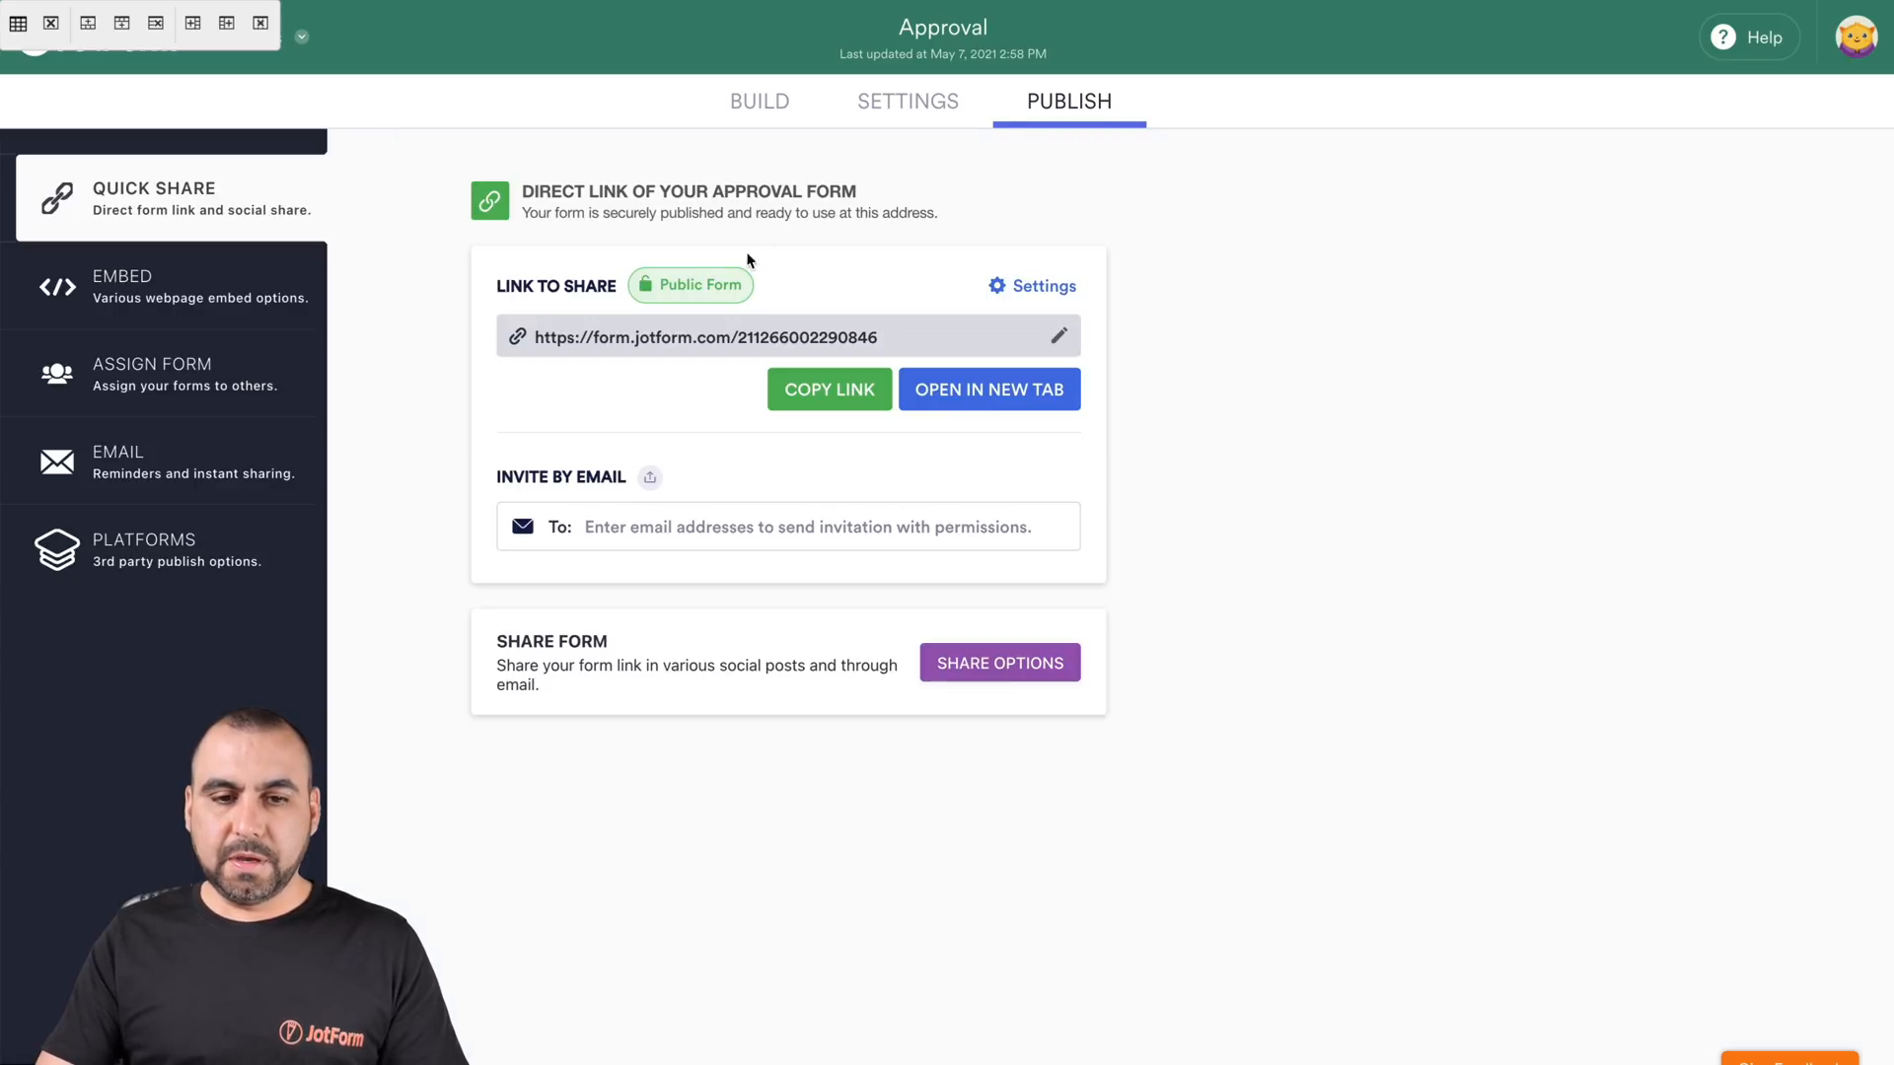
left_click(828, 388)
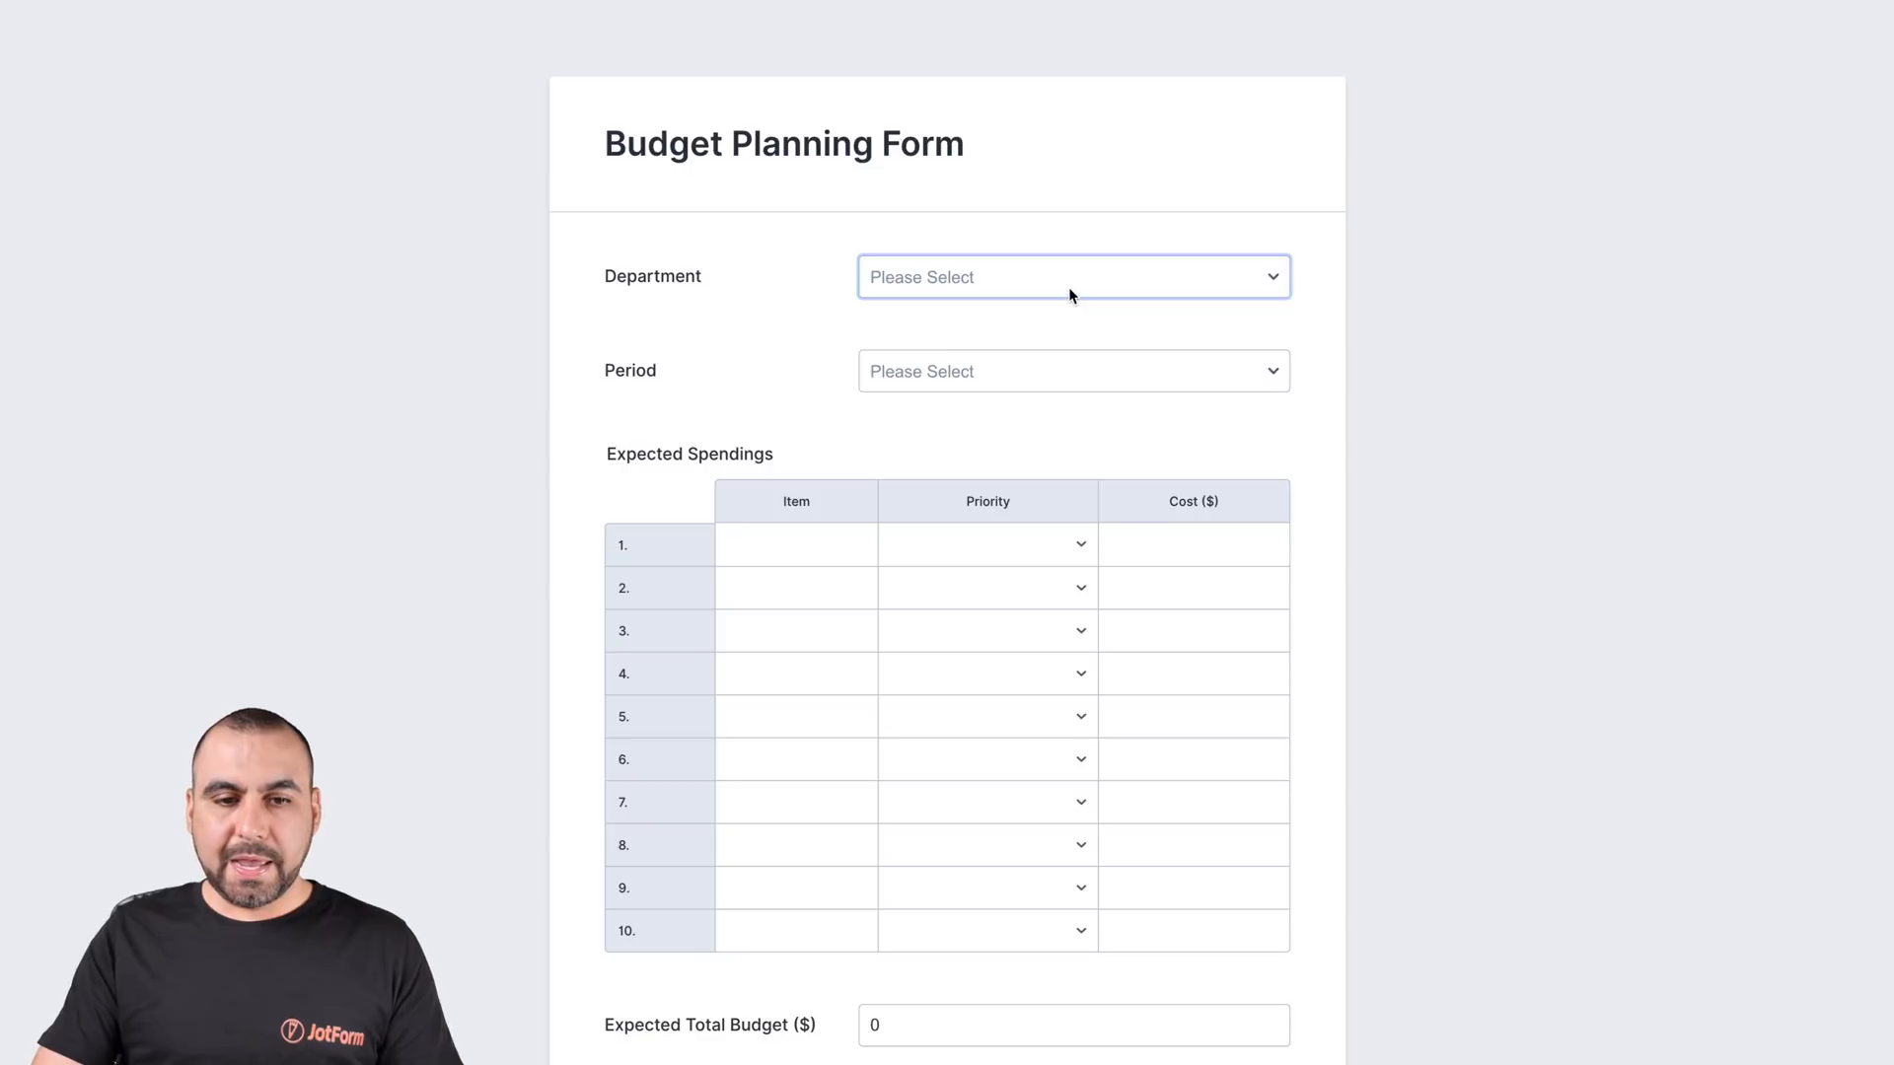
Step: Choose the Sales department and enter a medical supplies item with Normal priority and cost 1500
left_click(1069, 276)
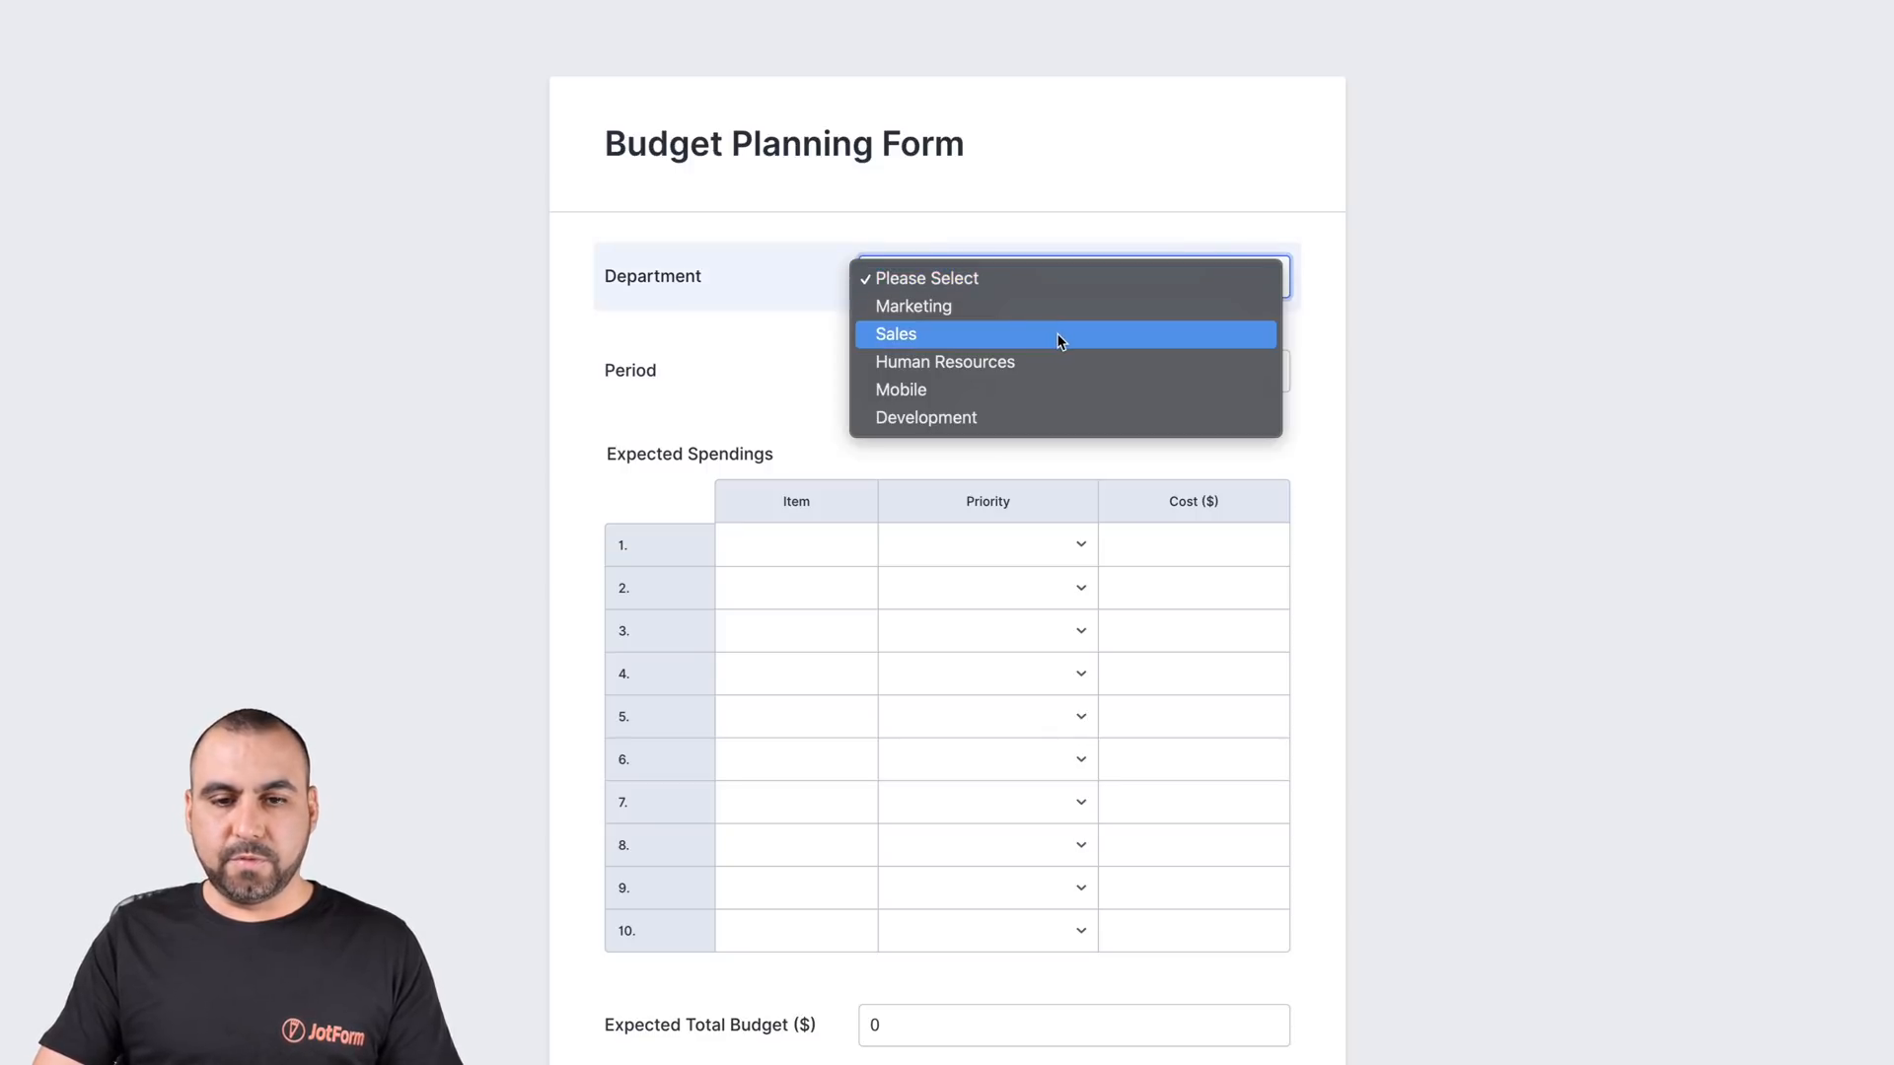
left_click(895, 333)
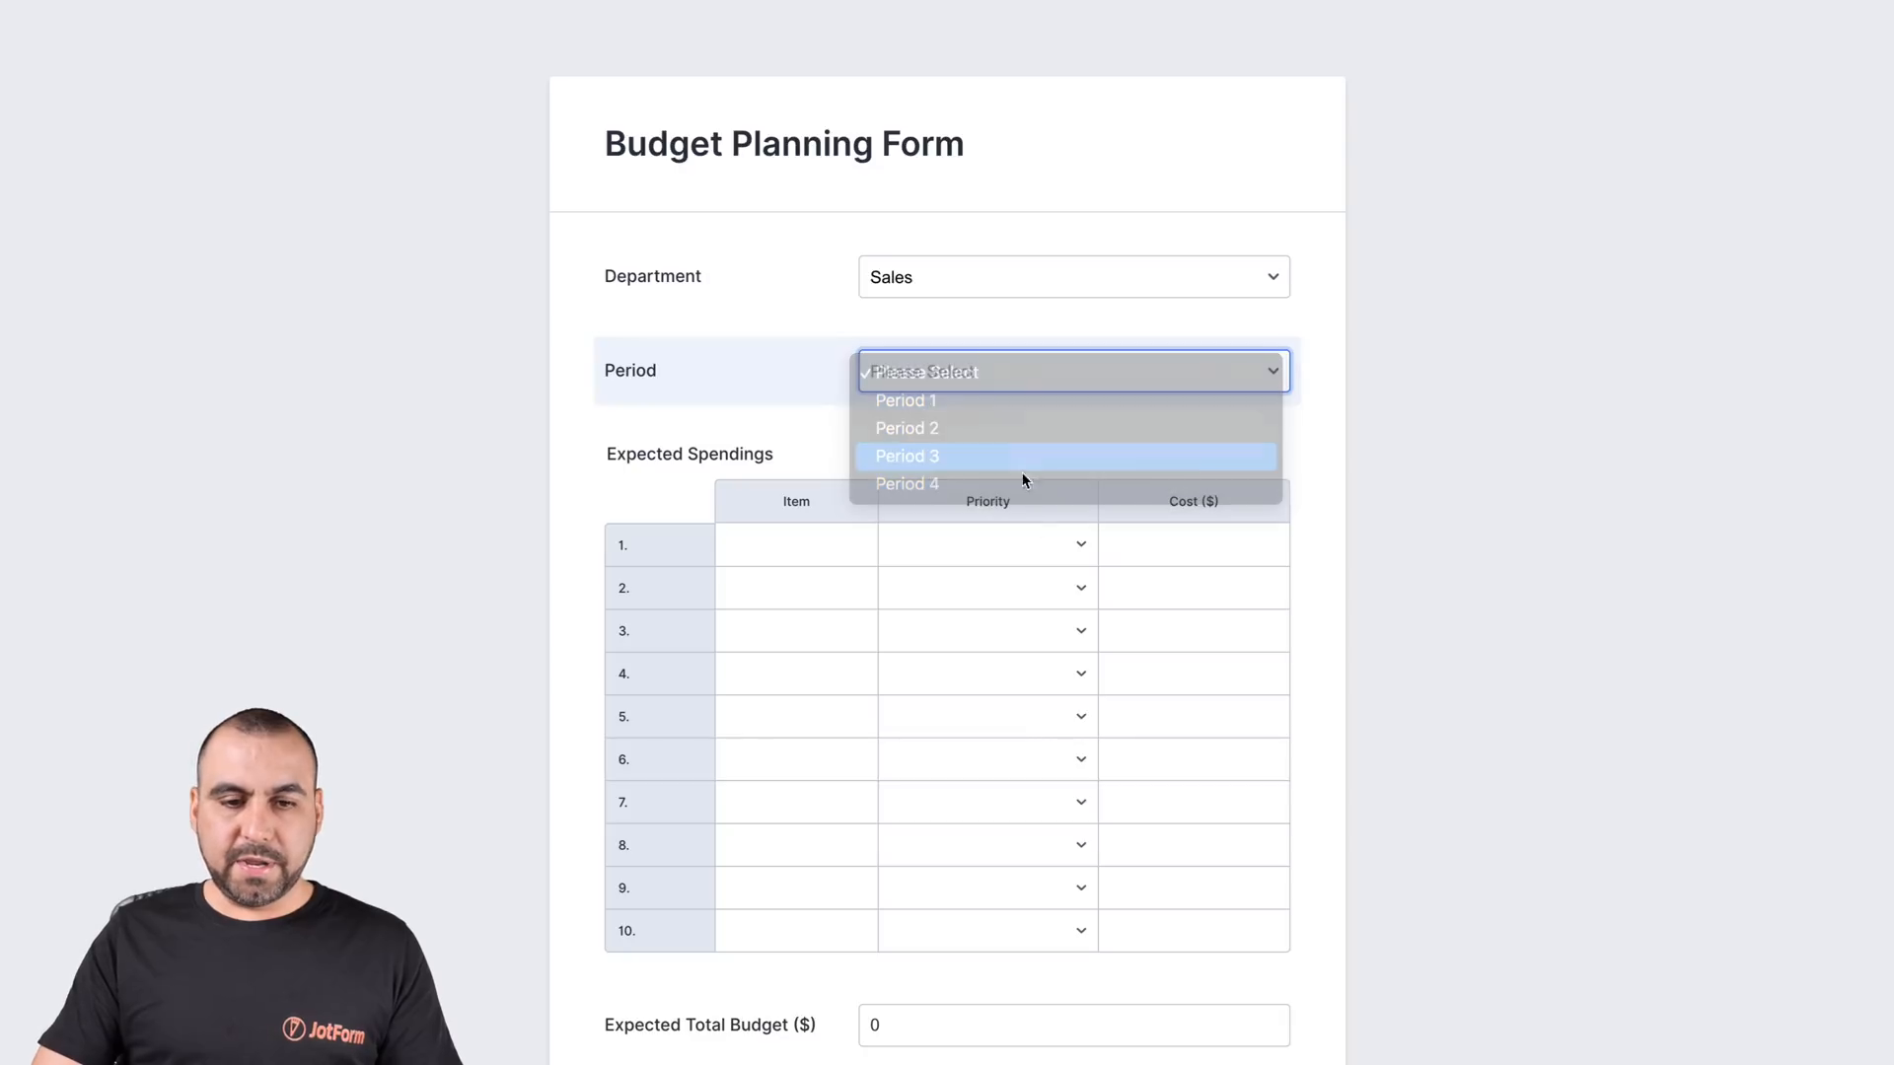
left_click(907, 456)
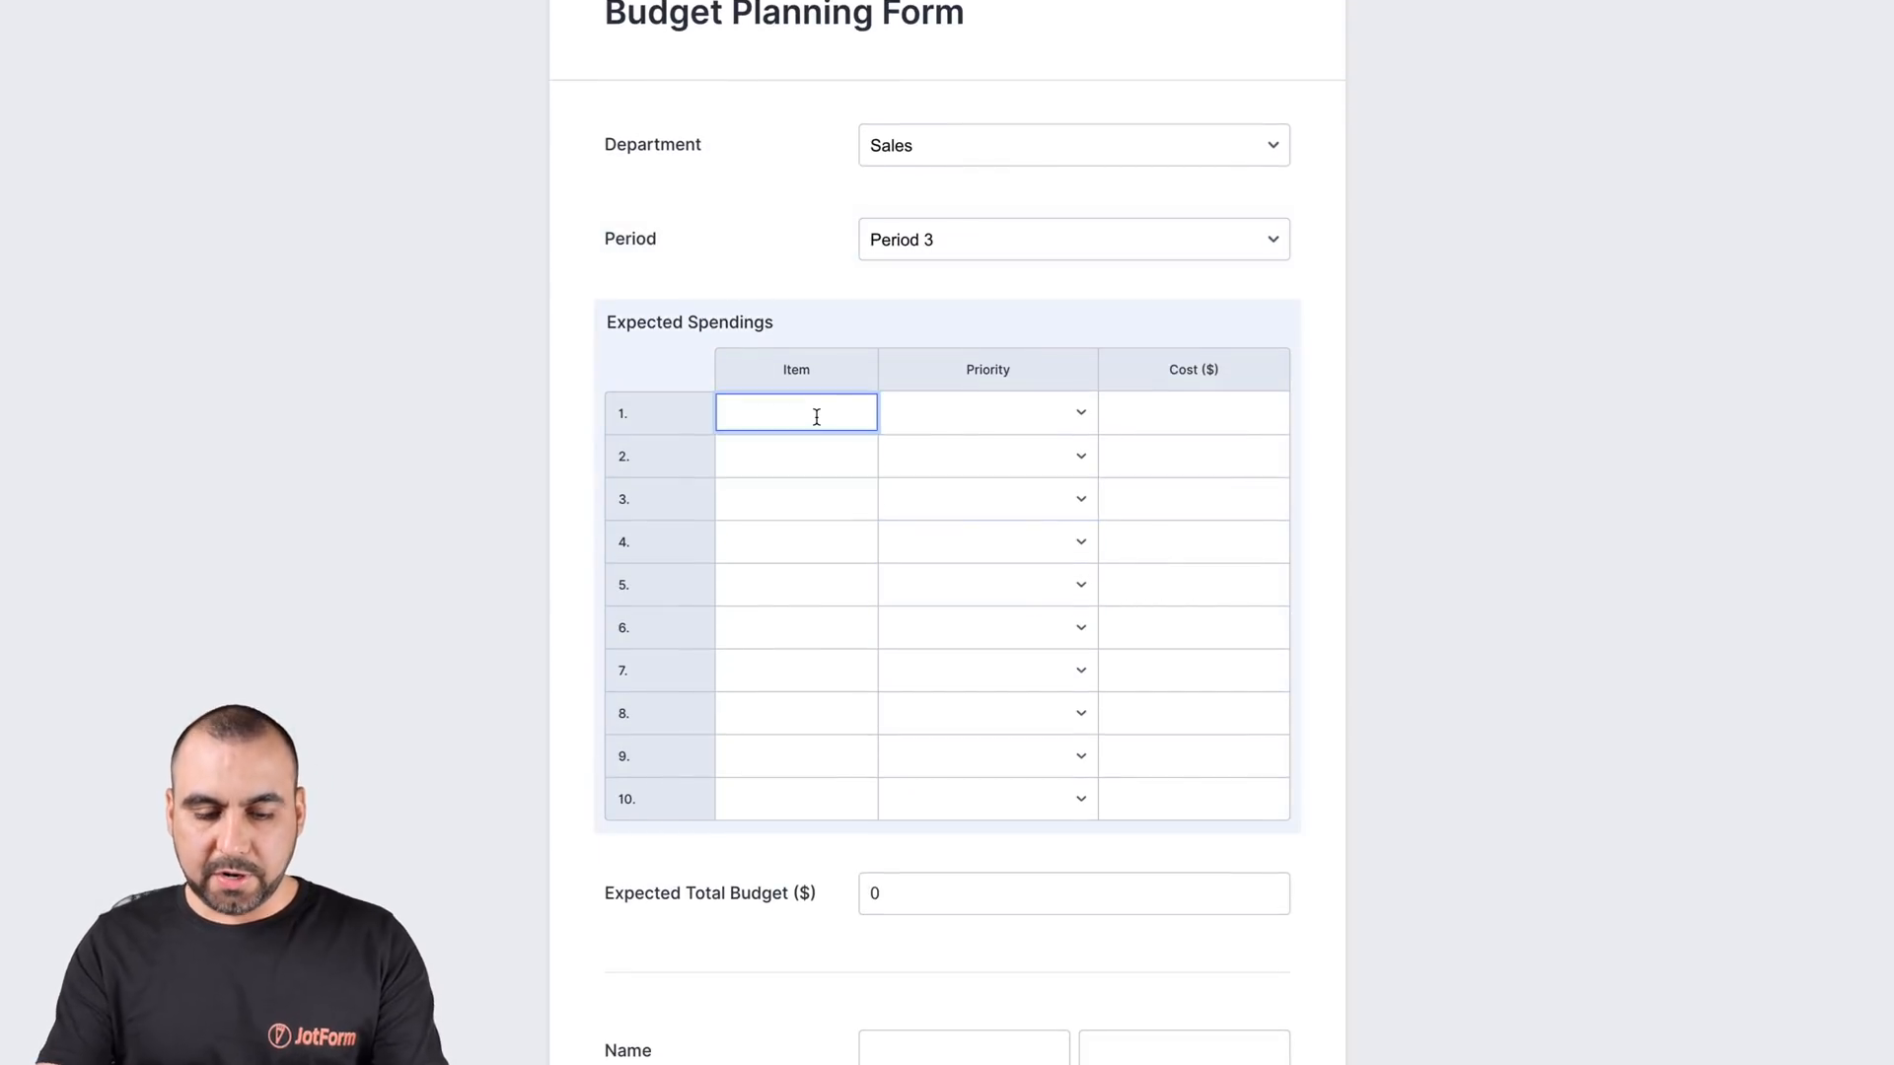
type("supplied")
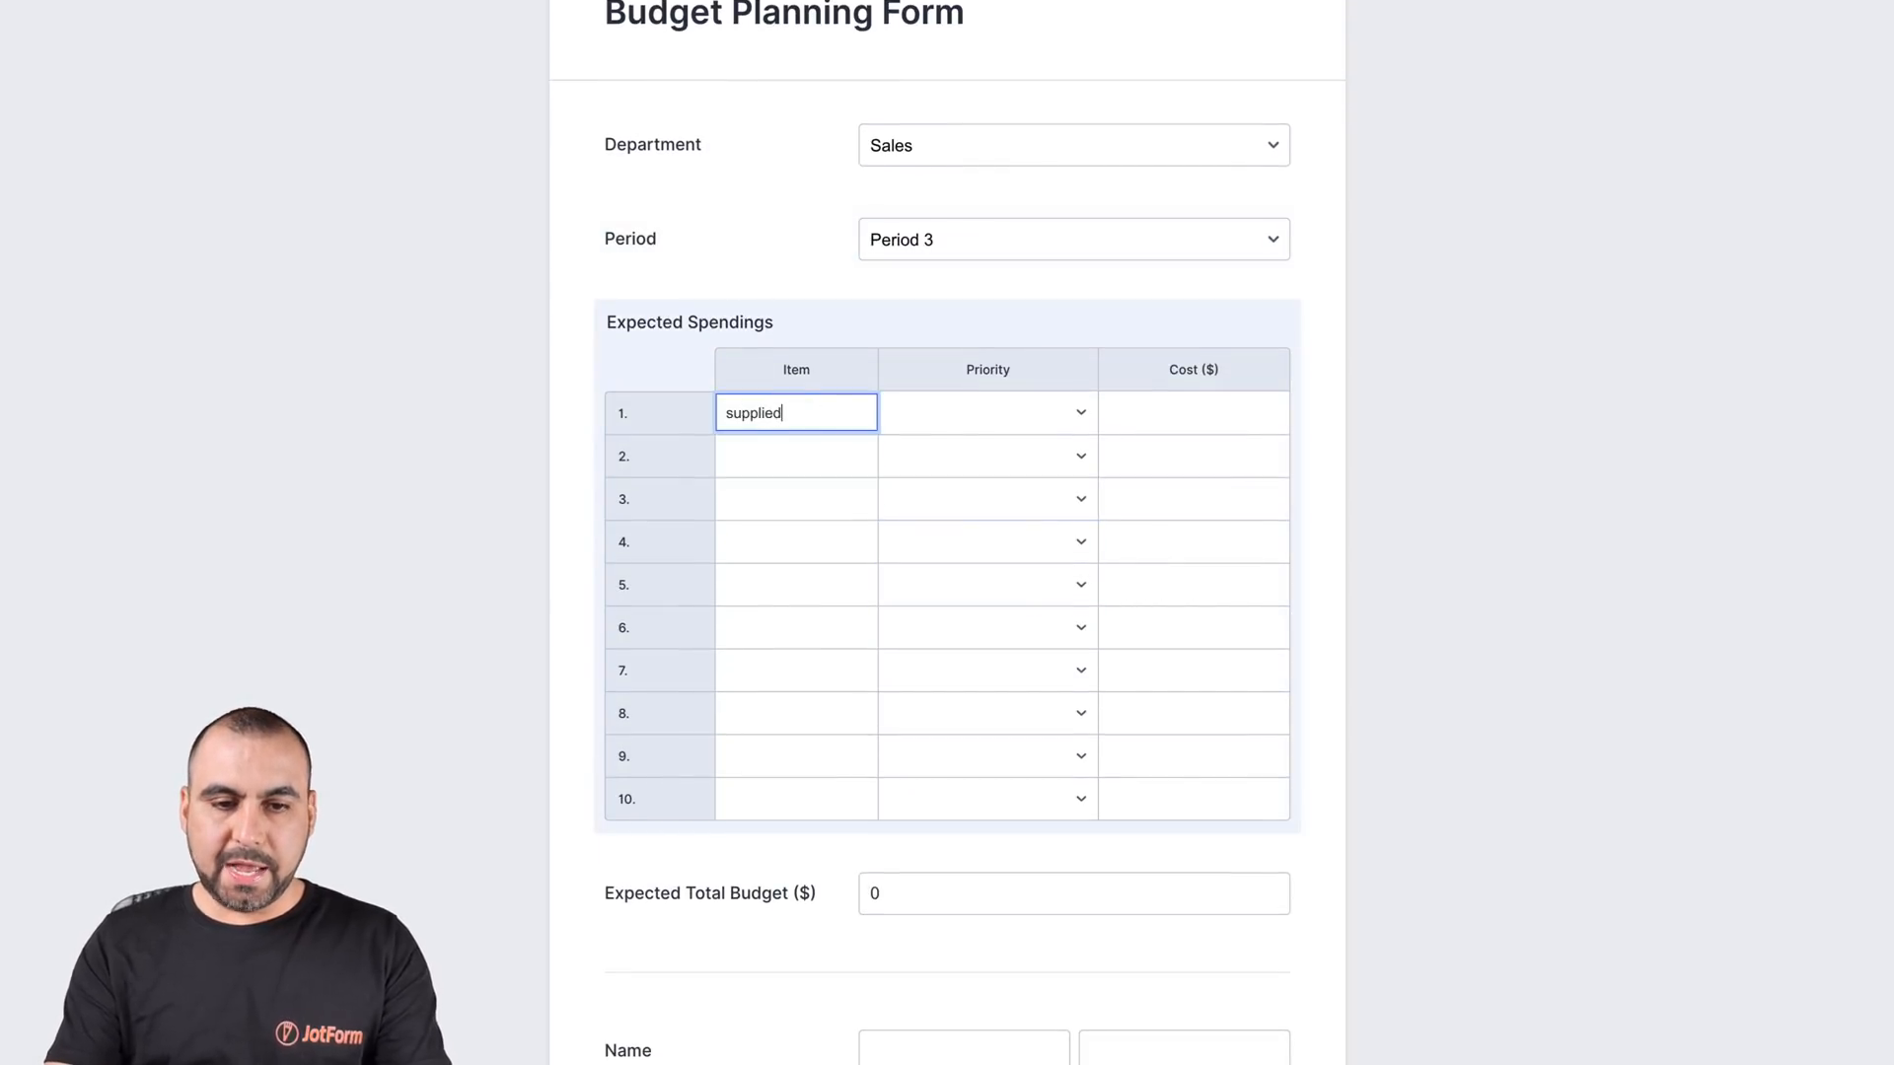
type("supplies for me")
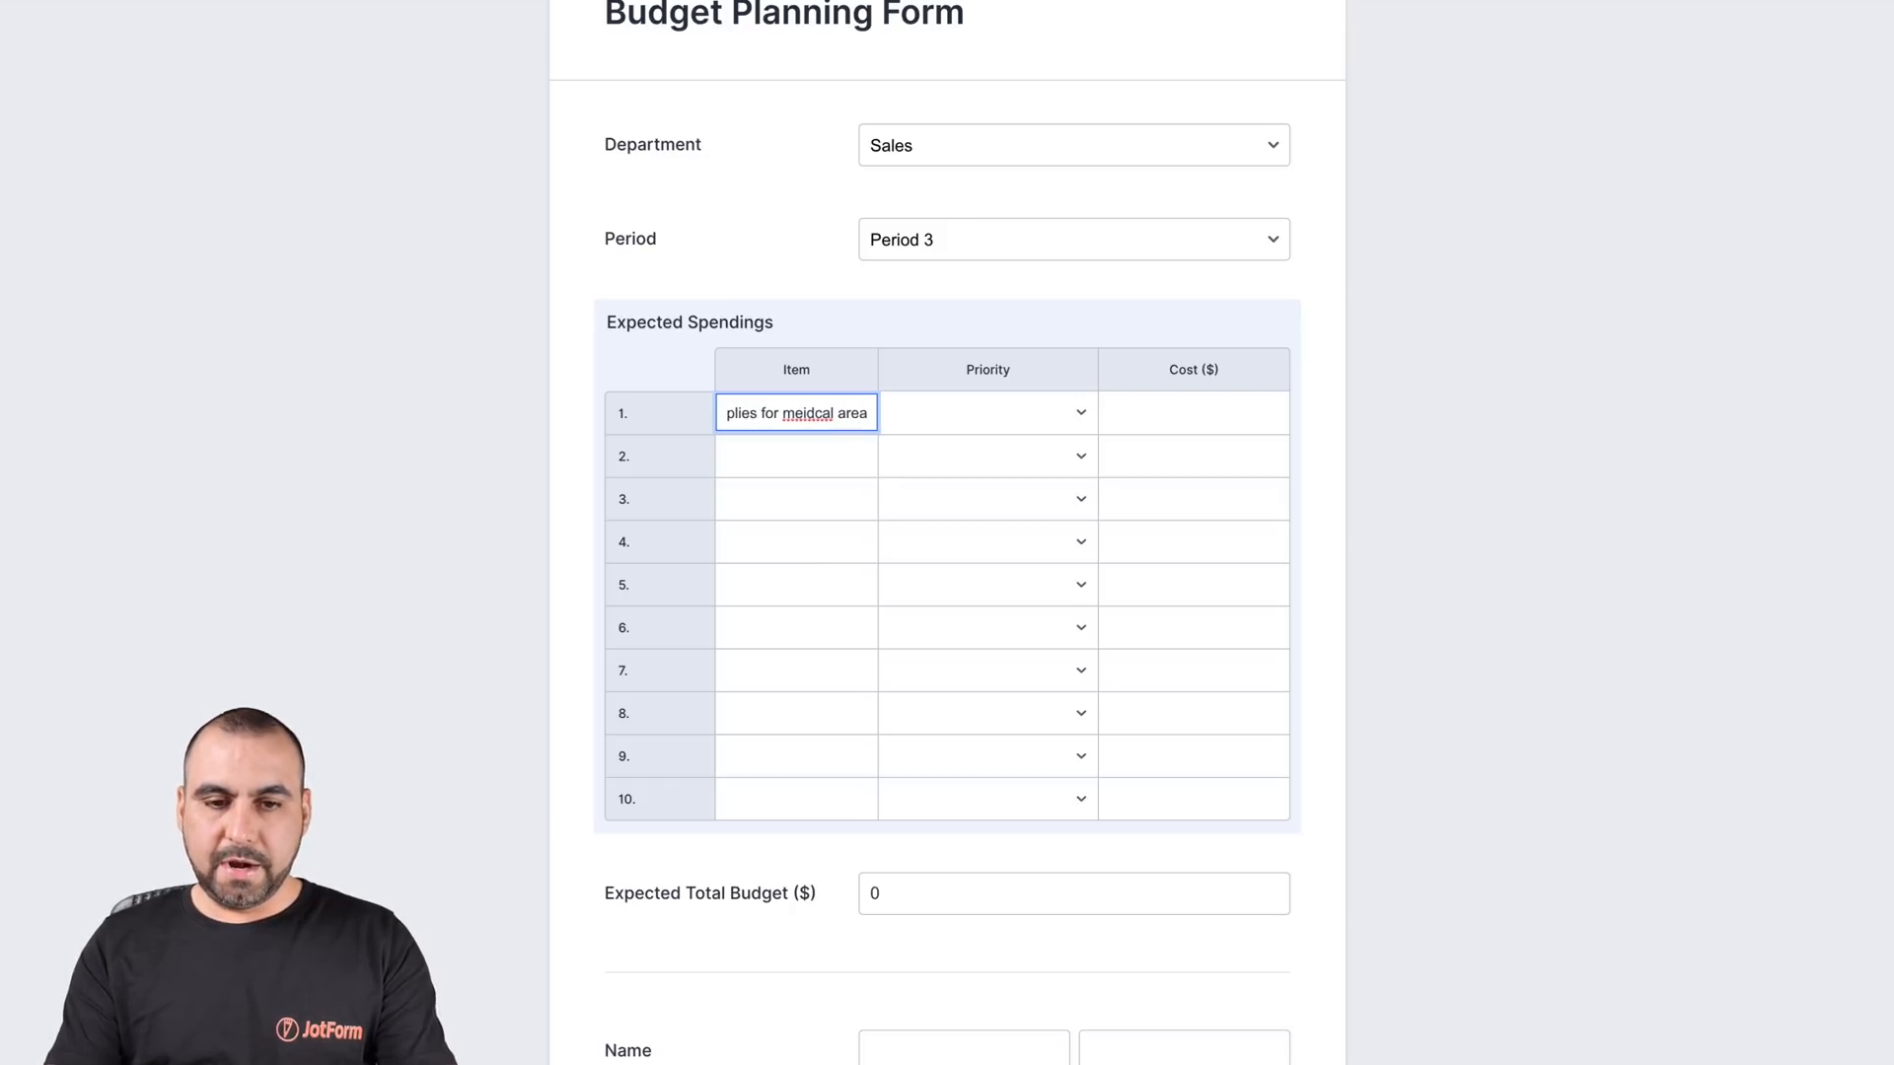
double_click(803, 412)
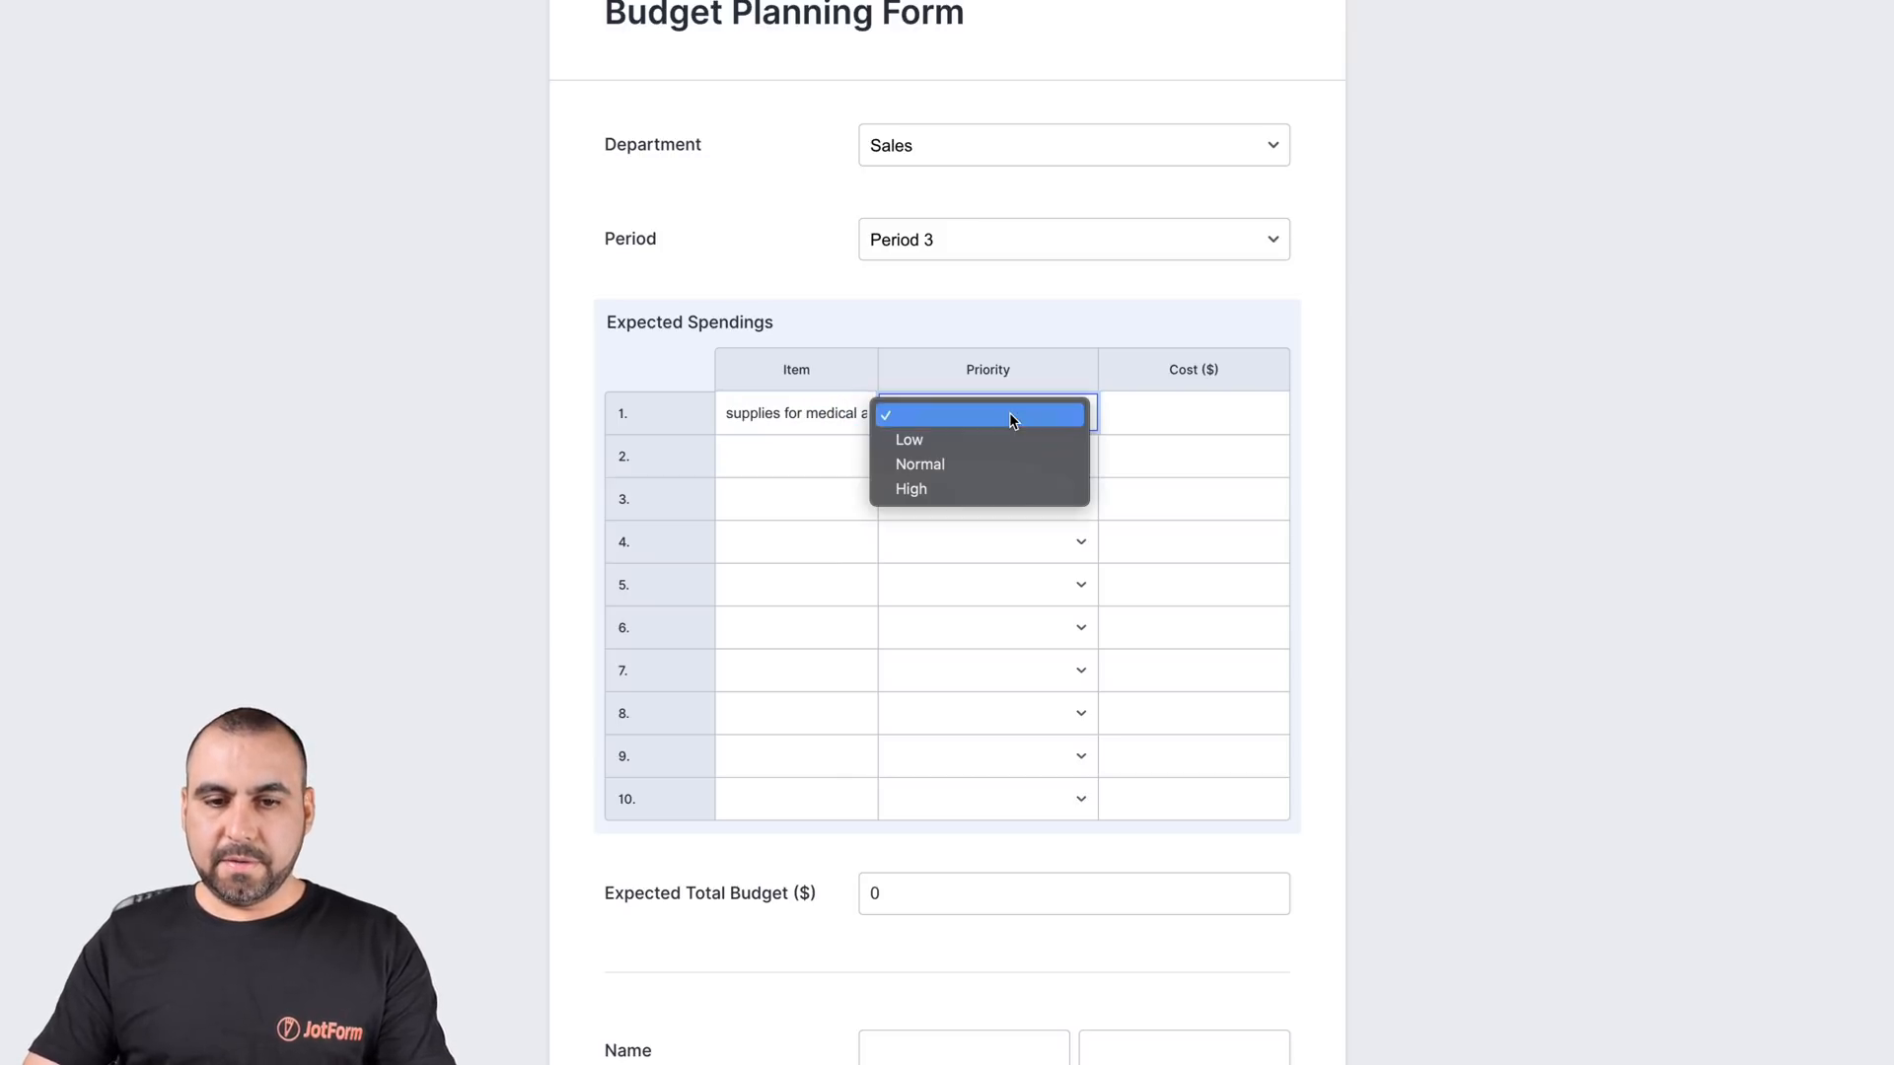
left_click(920, 464)
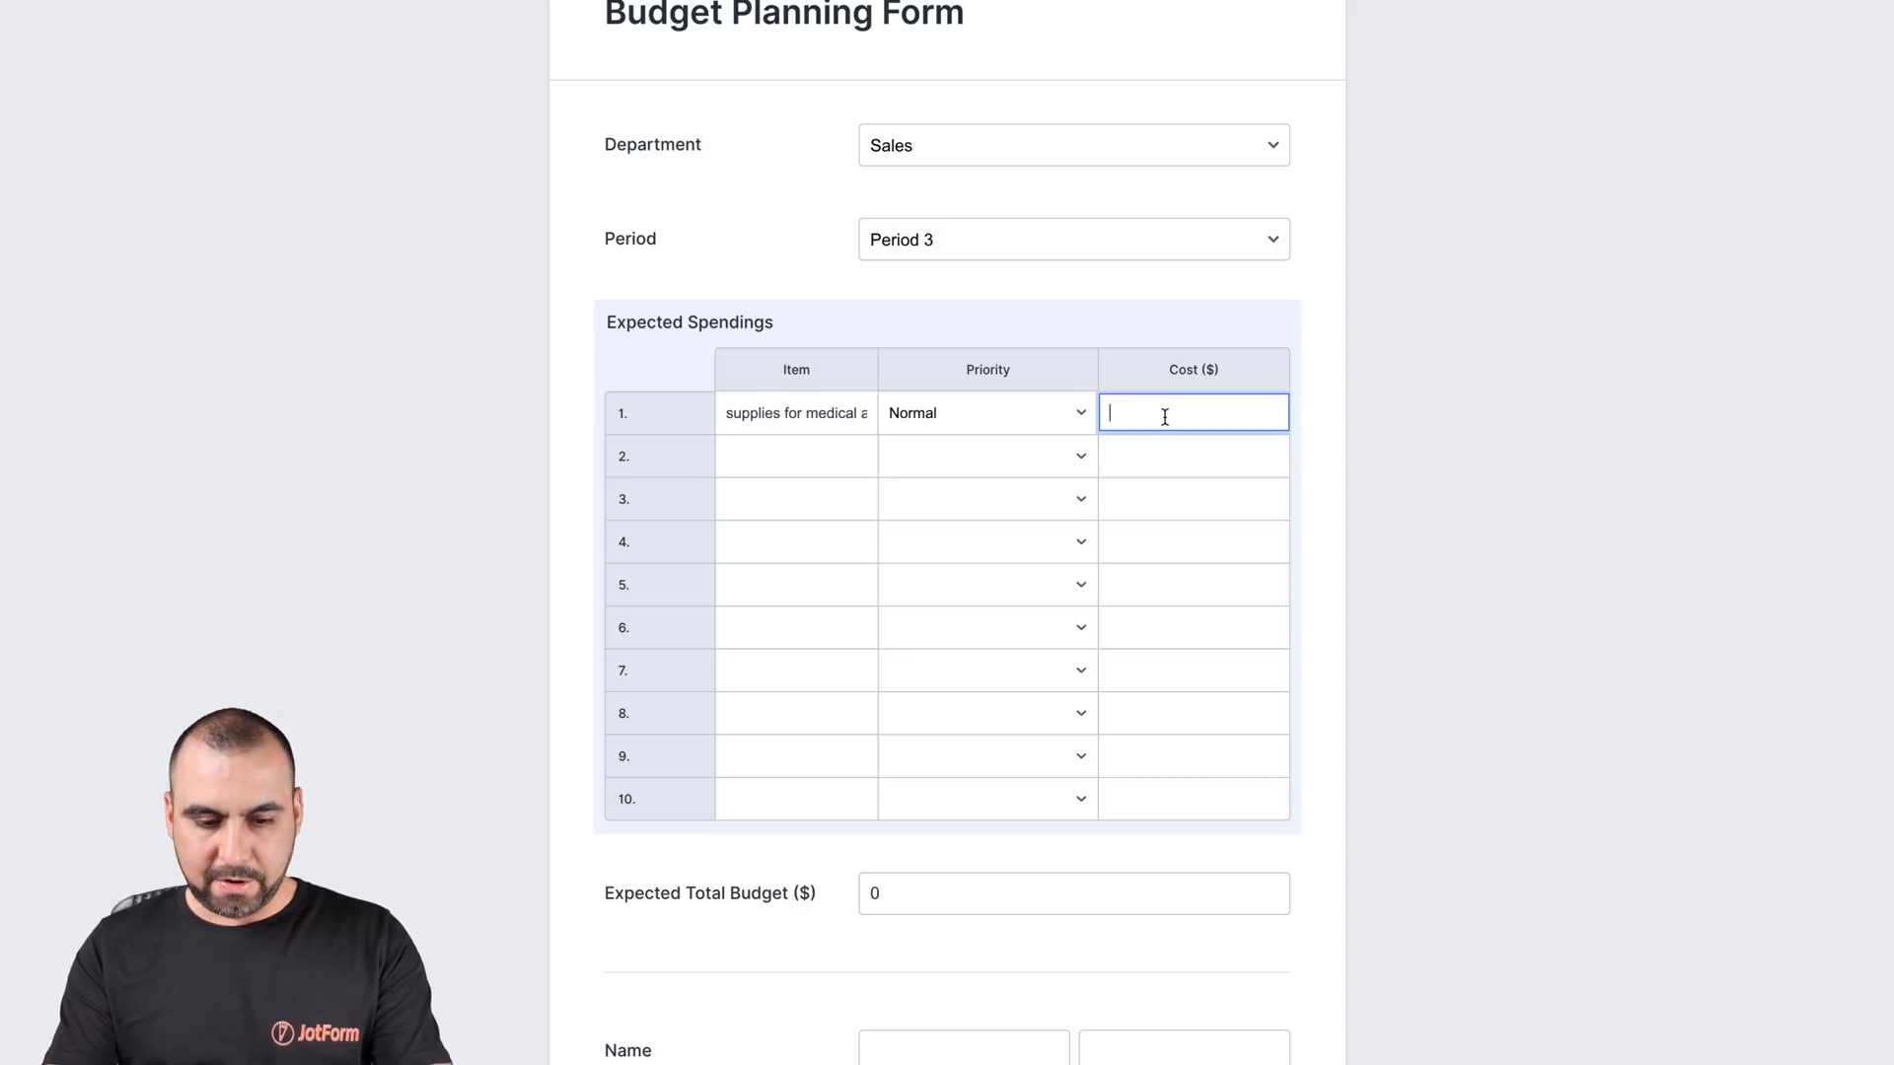
type("1500")
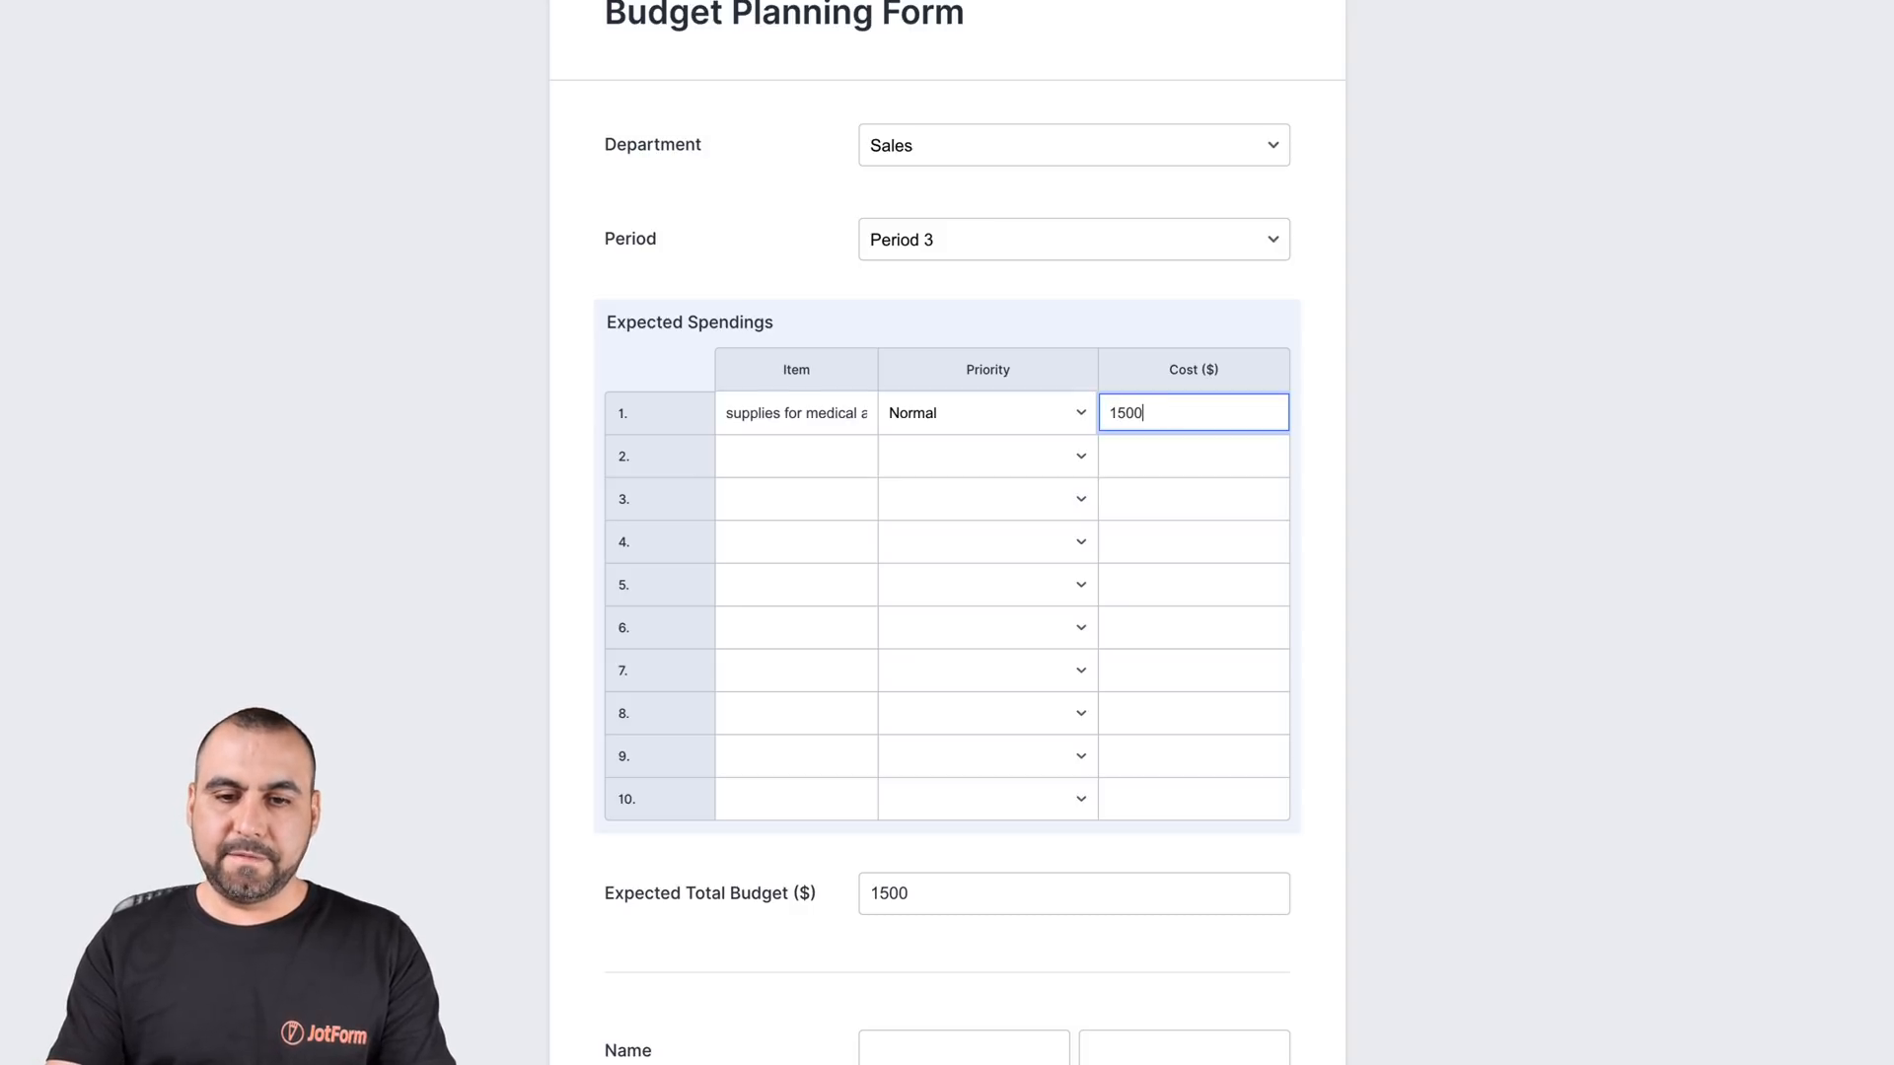
scroll("down", 3)
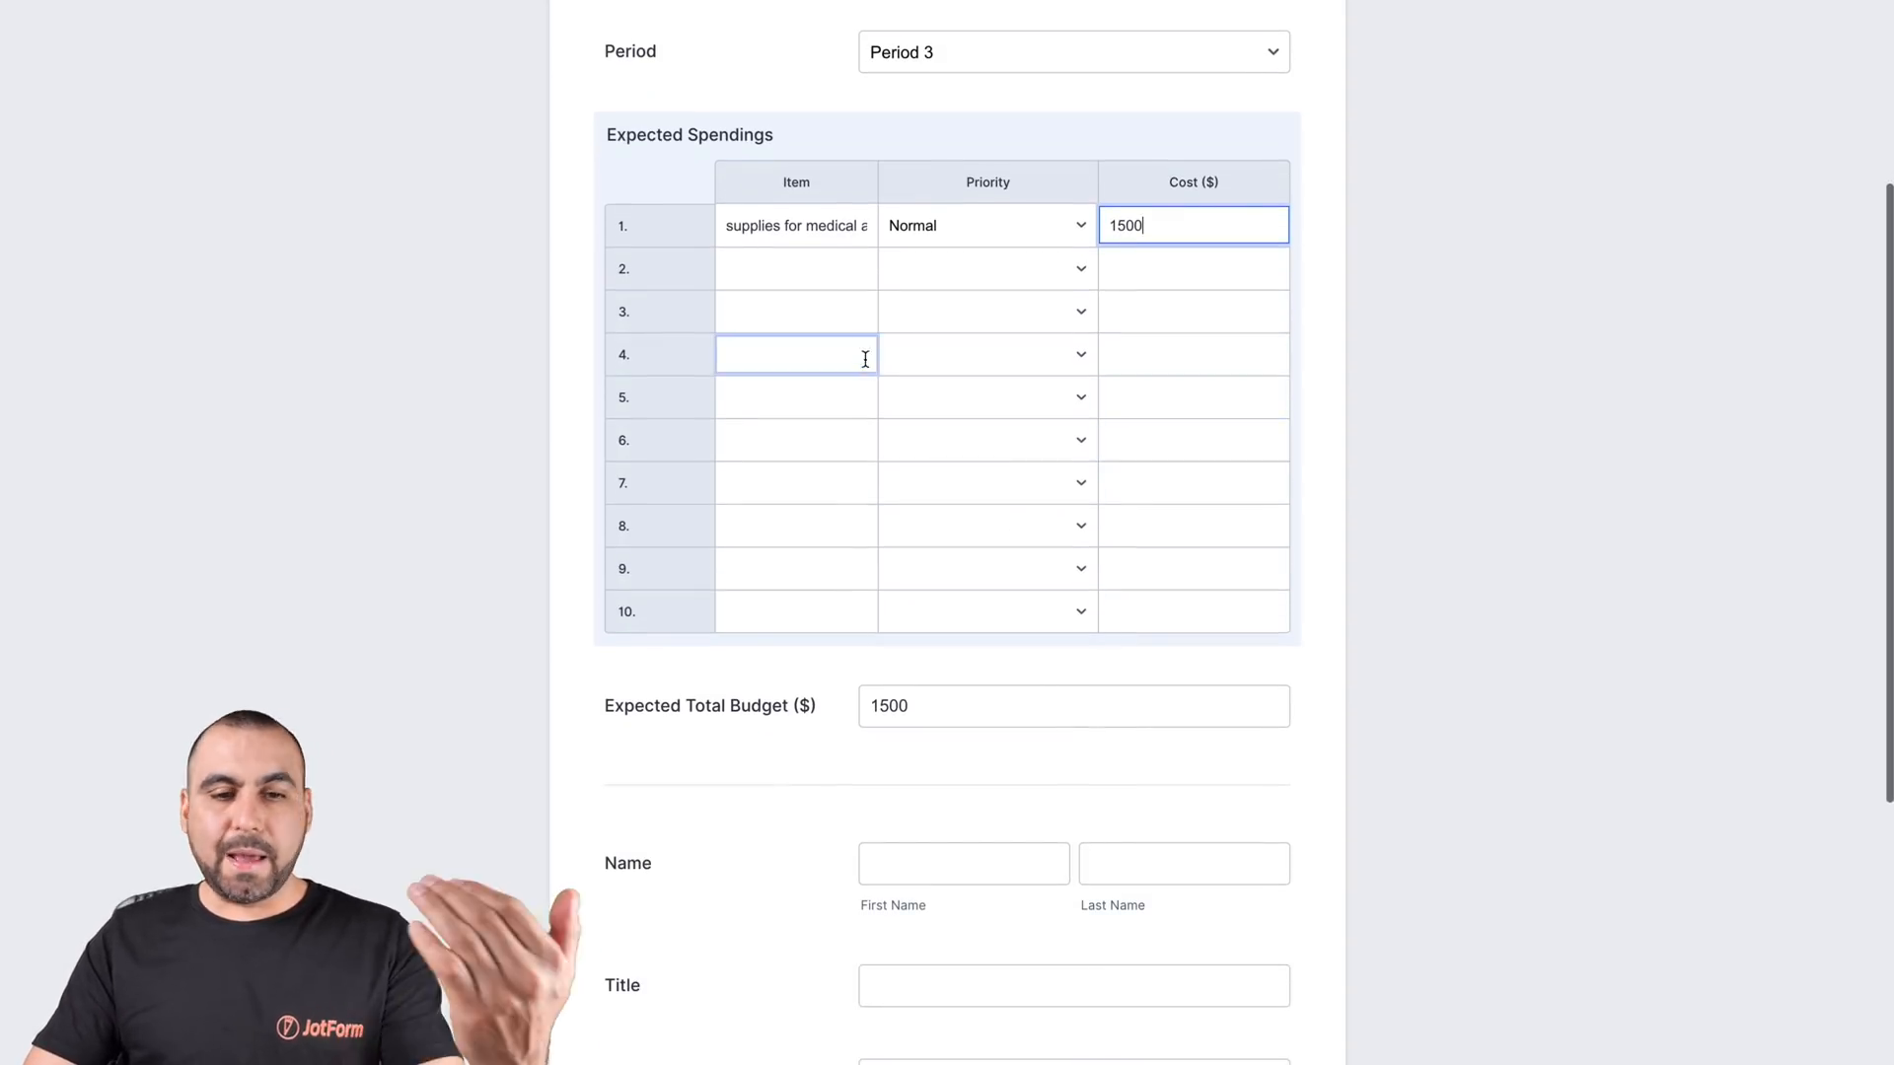
scroll("down", 3)
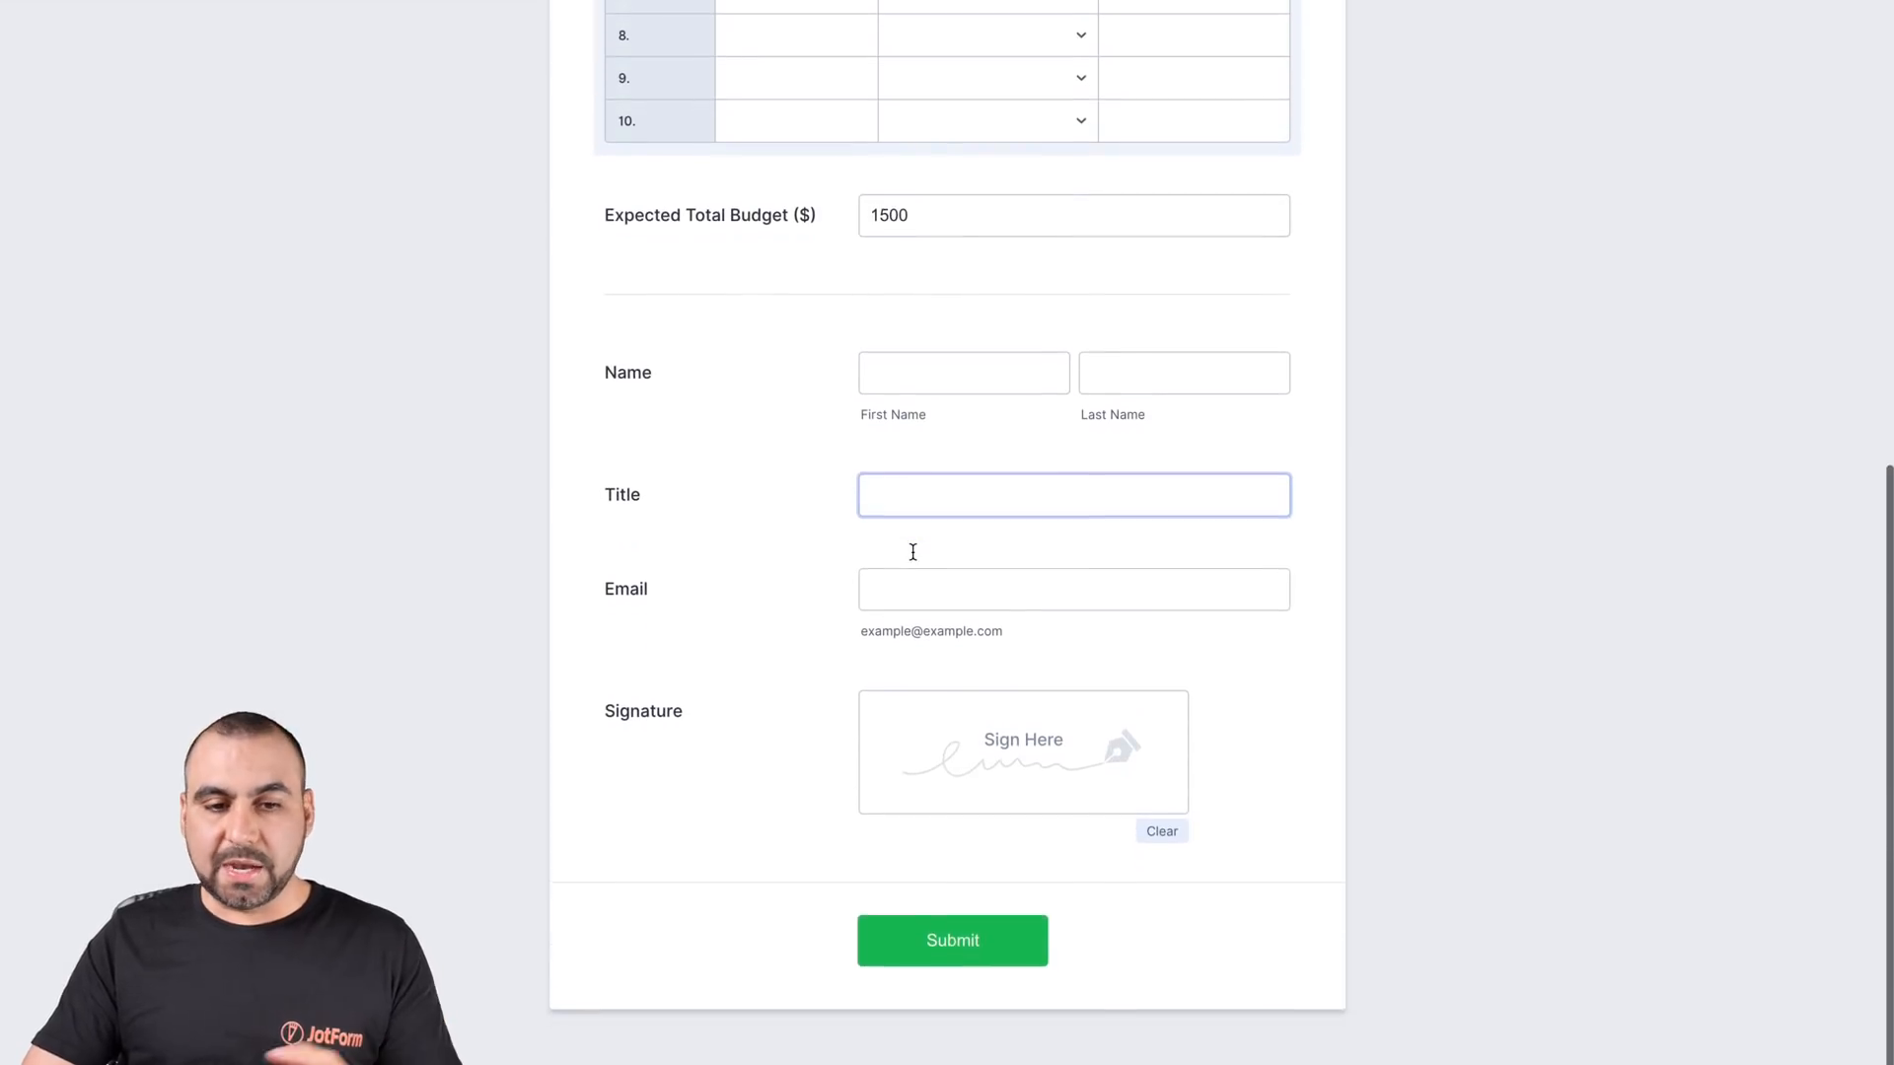
type("jorge")
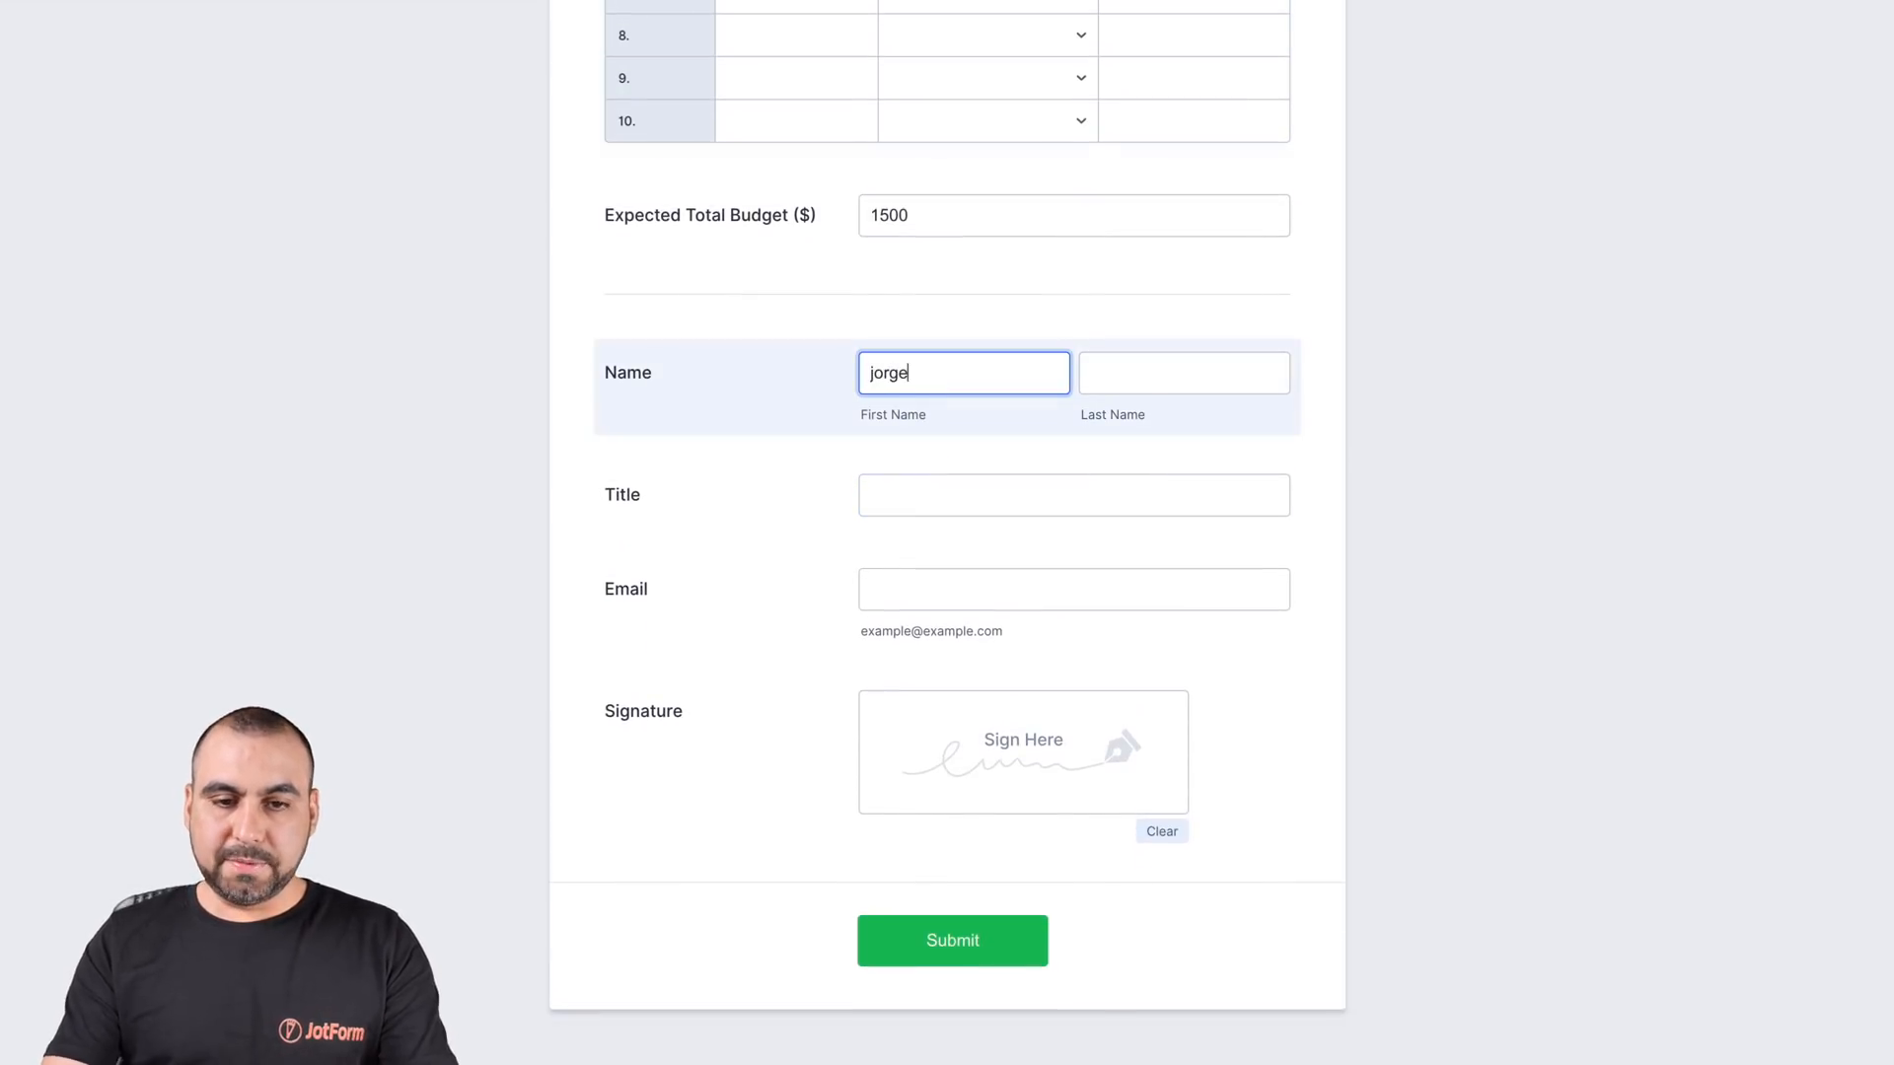
left_click(1074, 494)
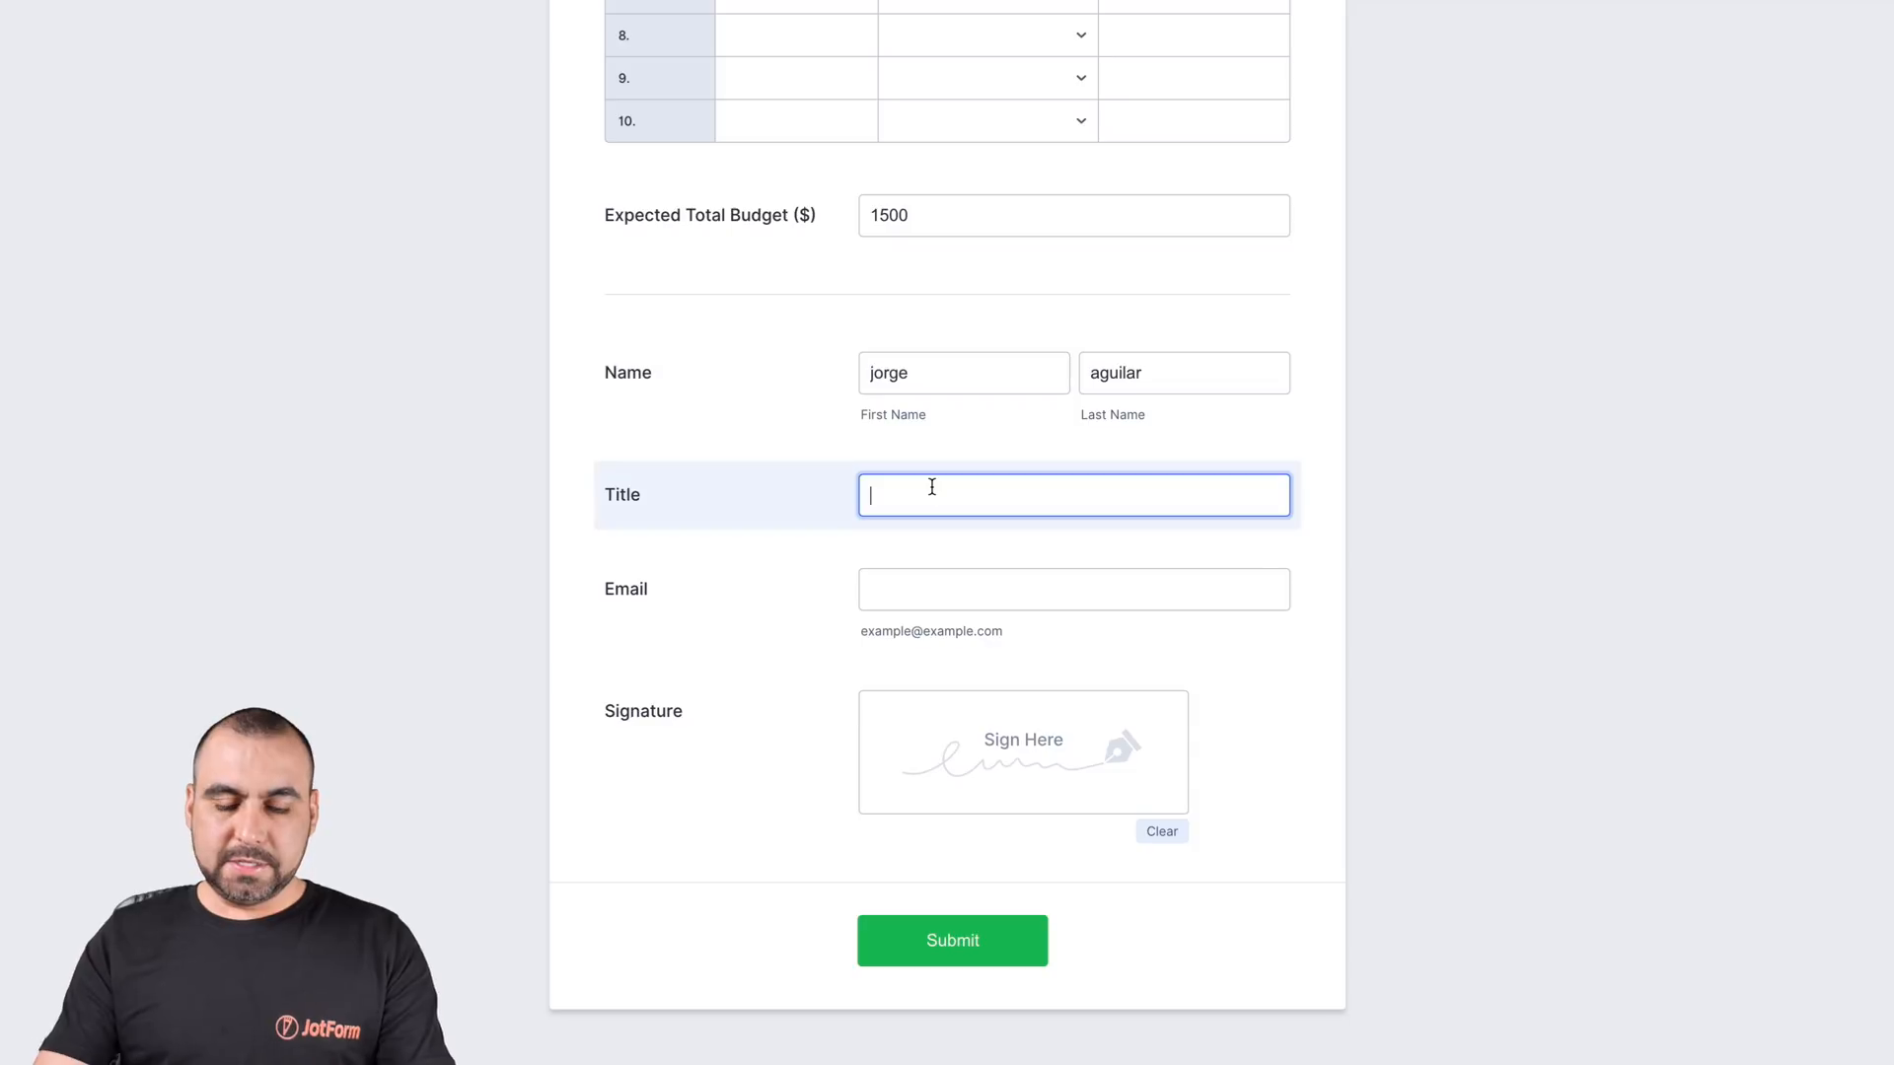
type("budget f")
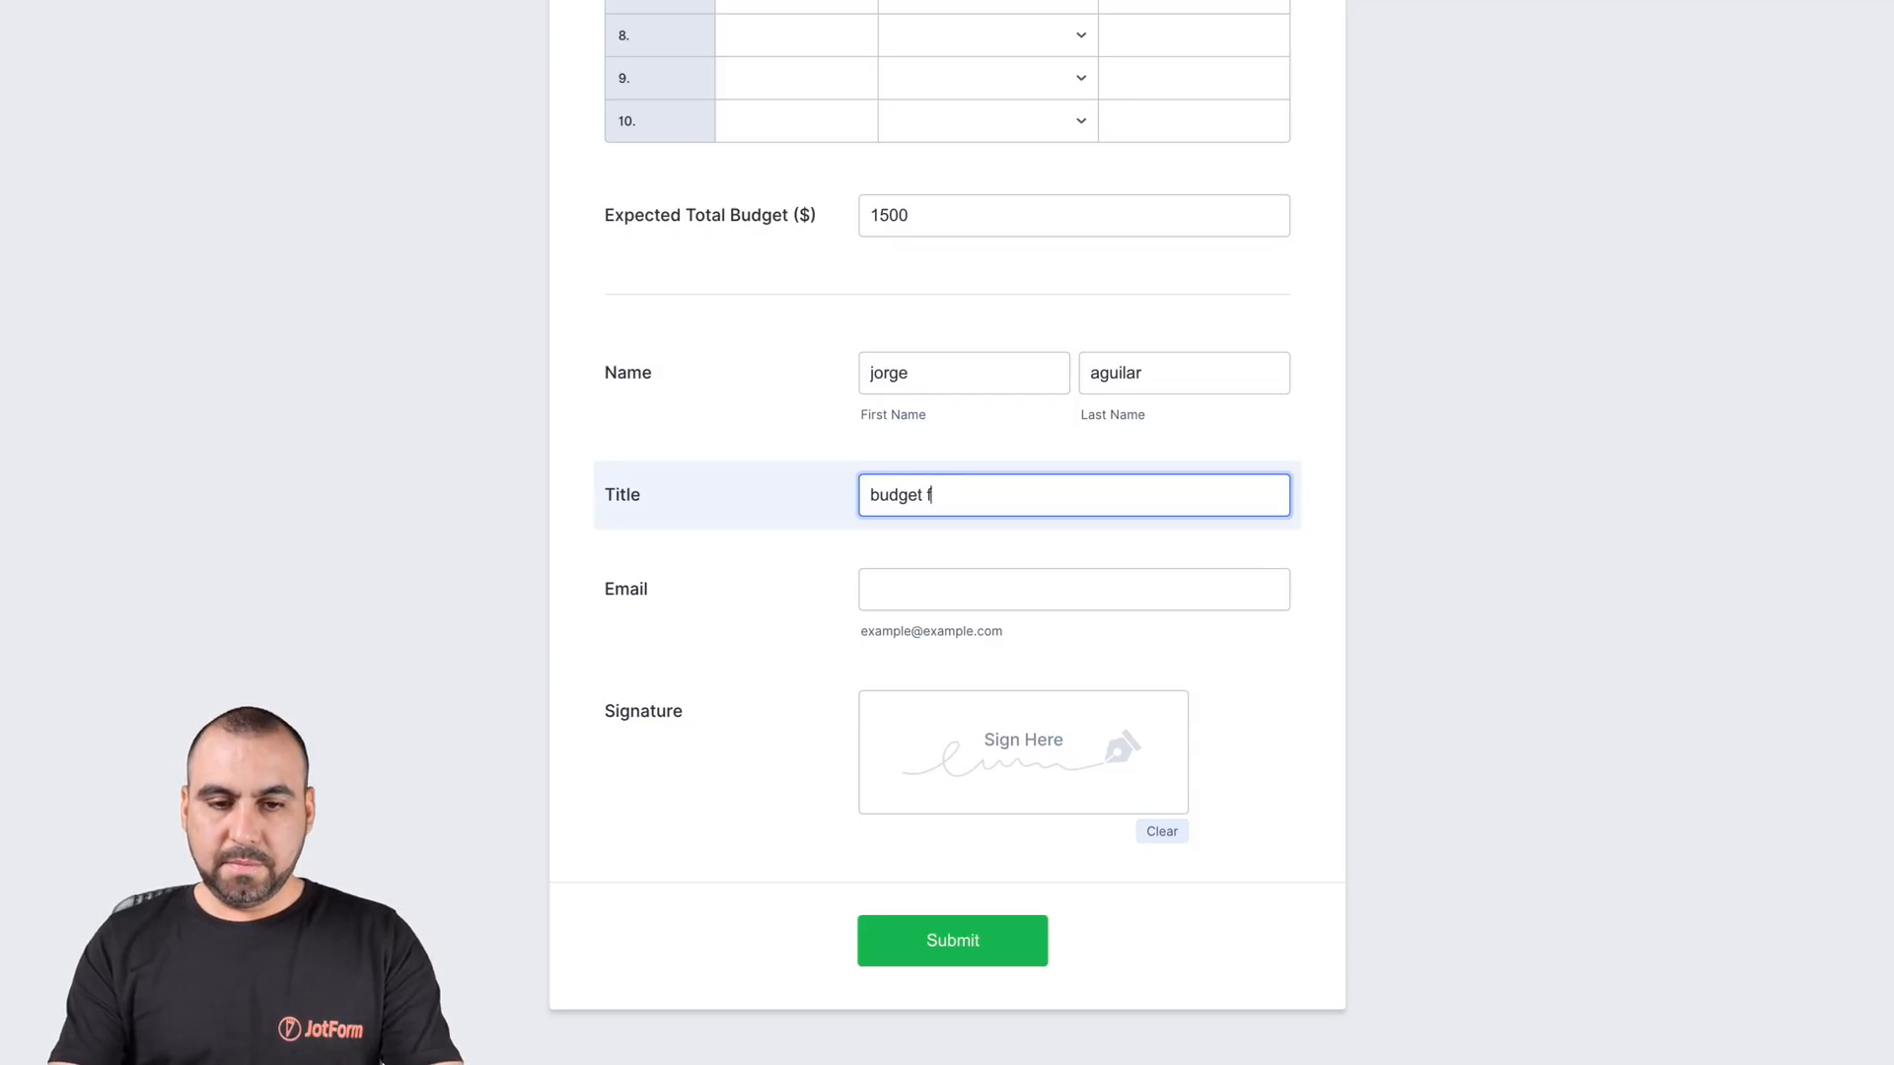
type("or medical")
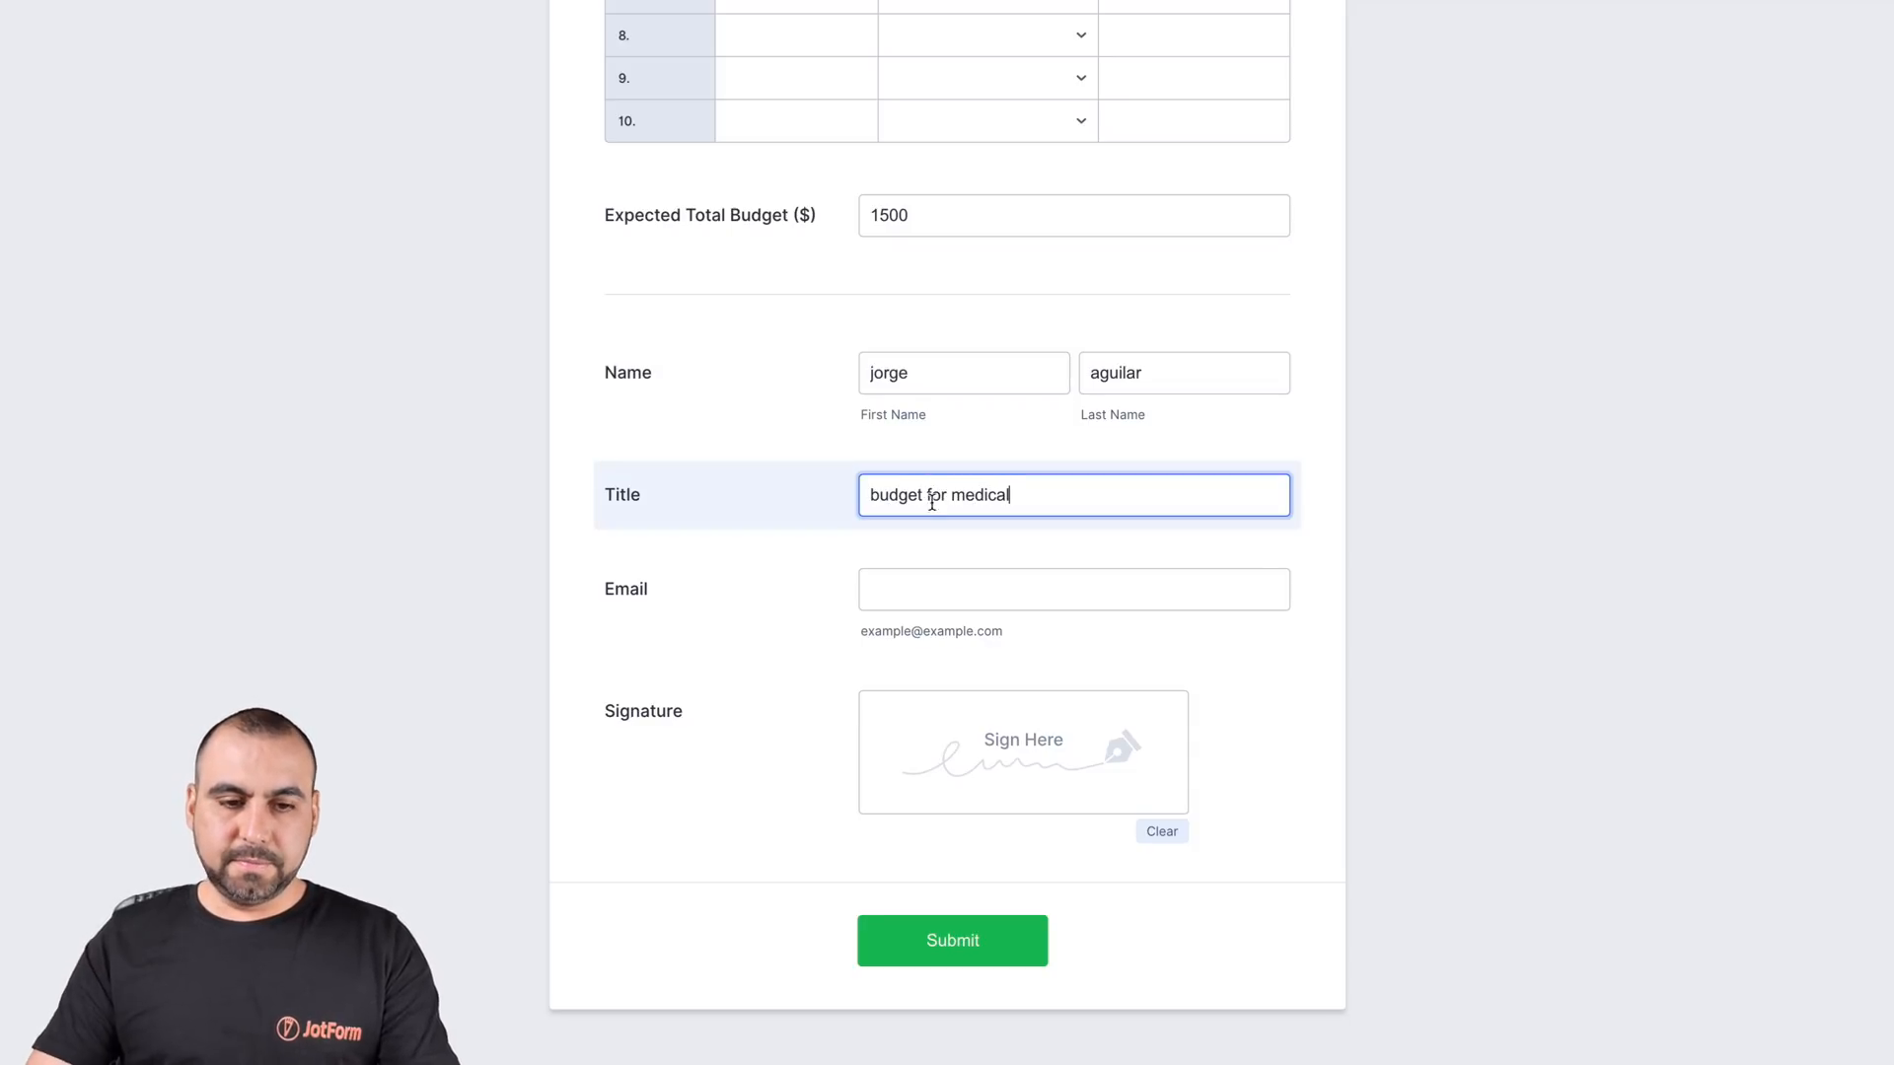
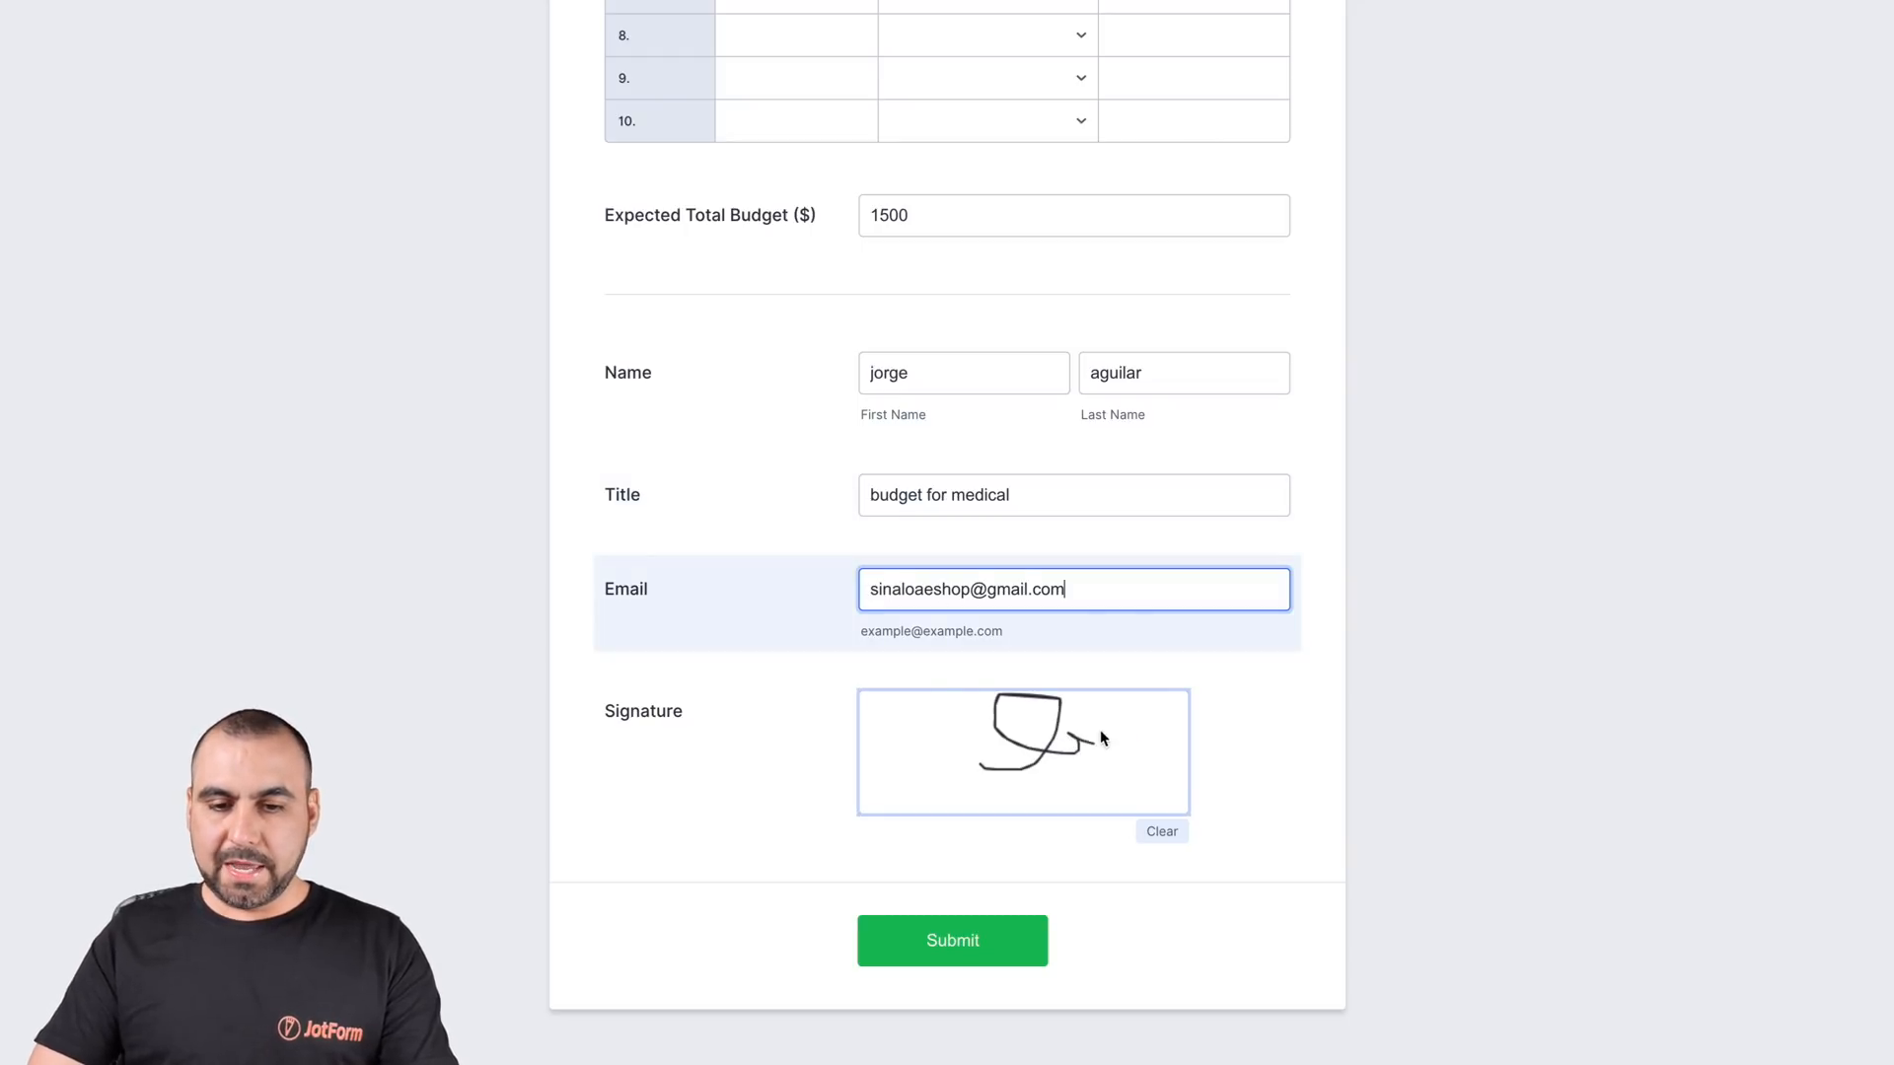
left_click(951, 939)
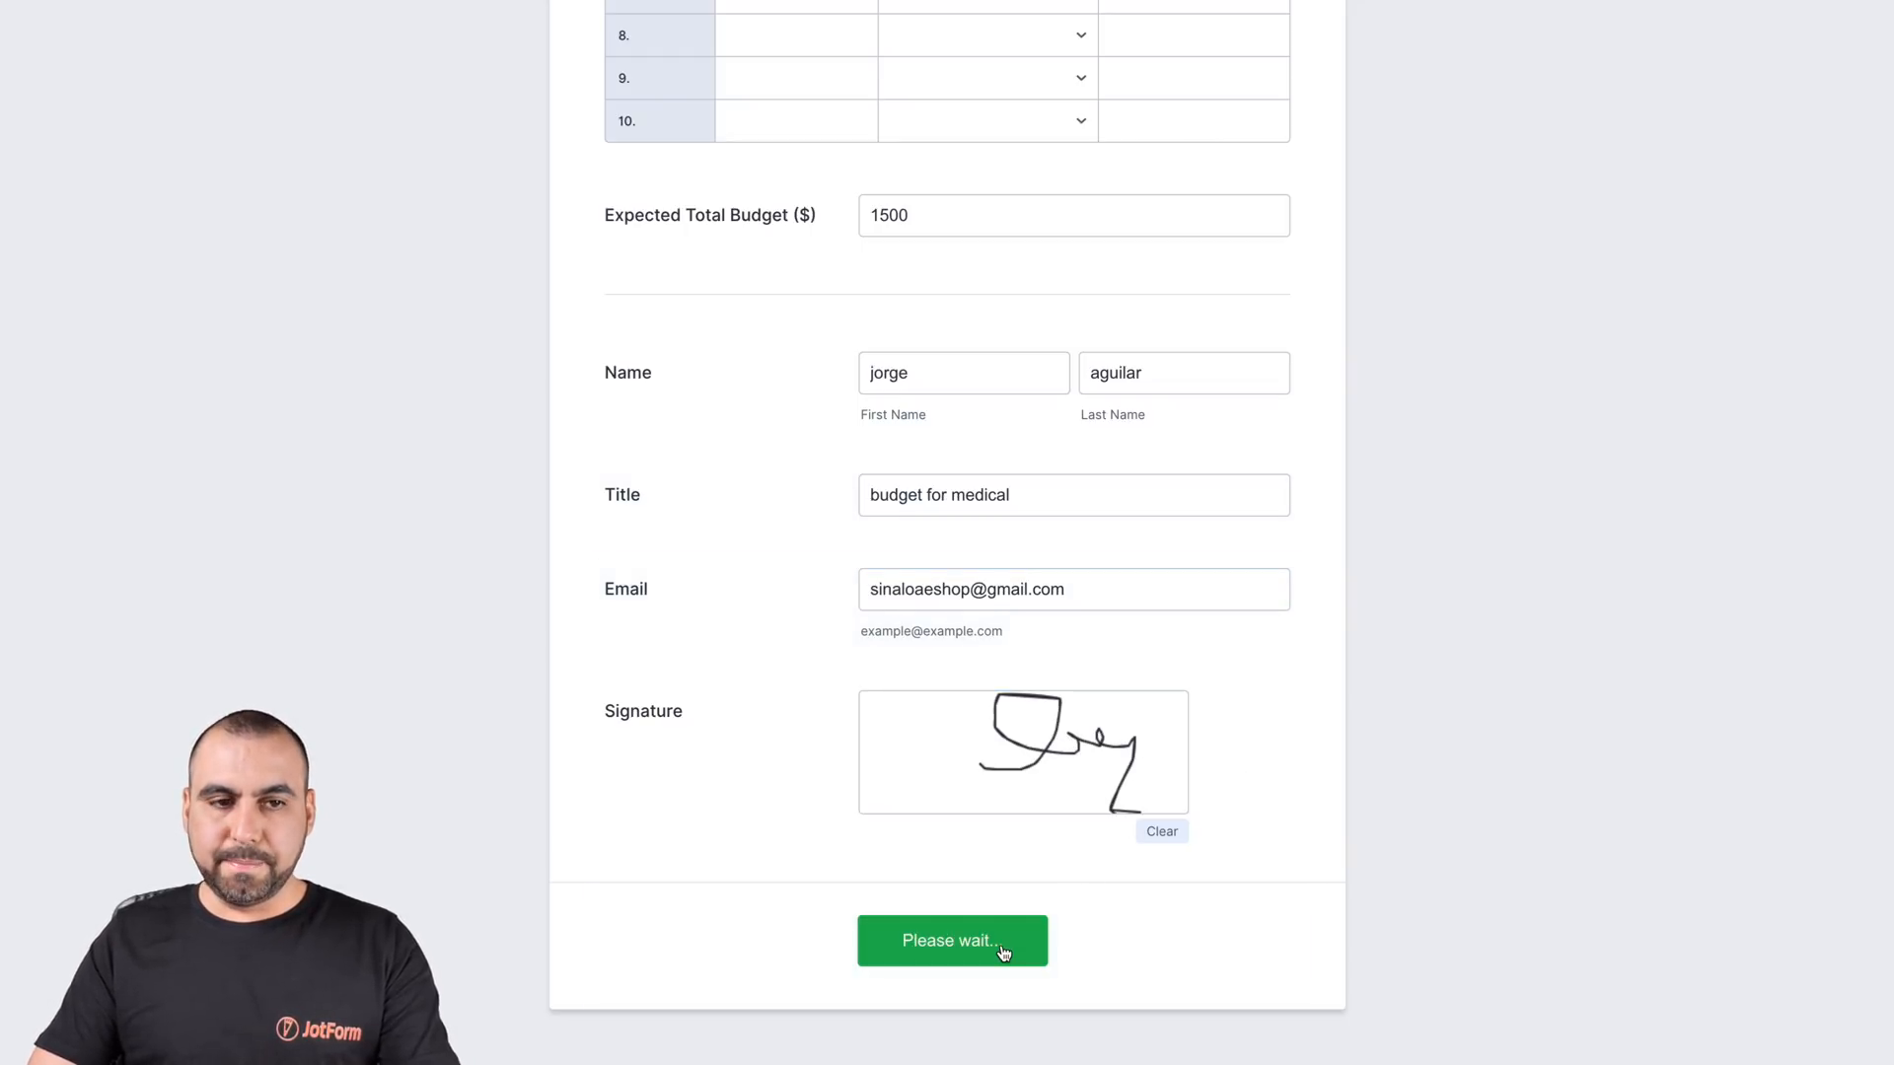
left_click(951, 939)
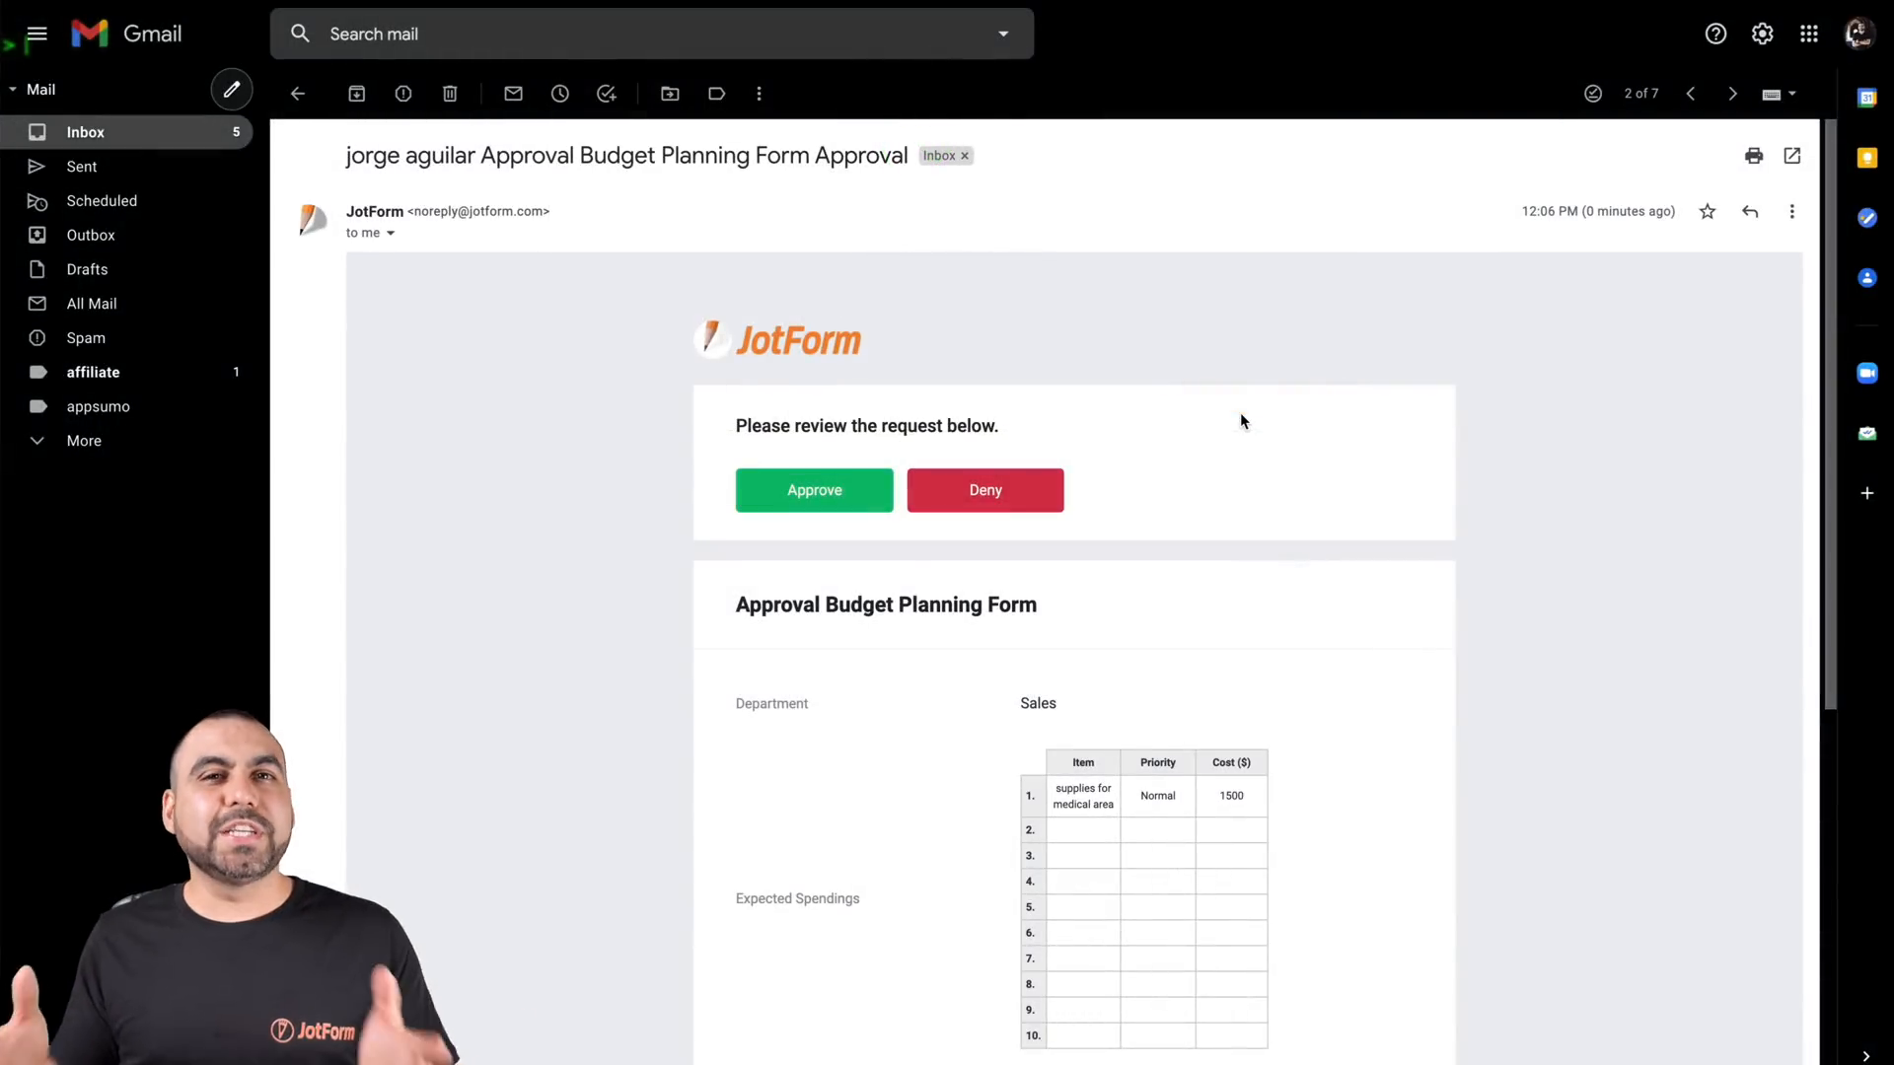
Step: Review the approval request email's budget details and Approve/Deny buttons, then reach the pending approvals list
scroll("up", 3)
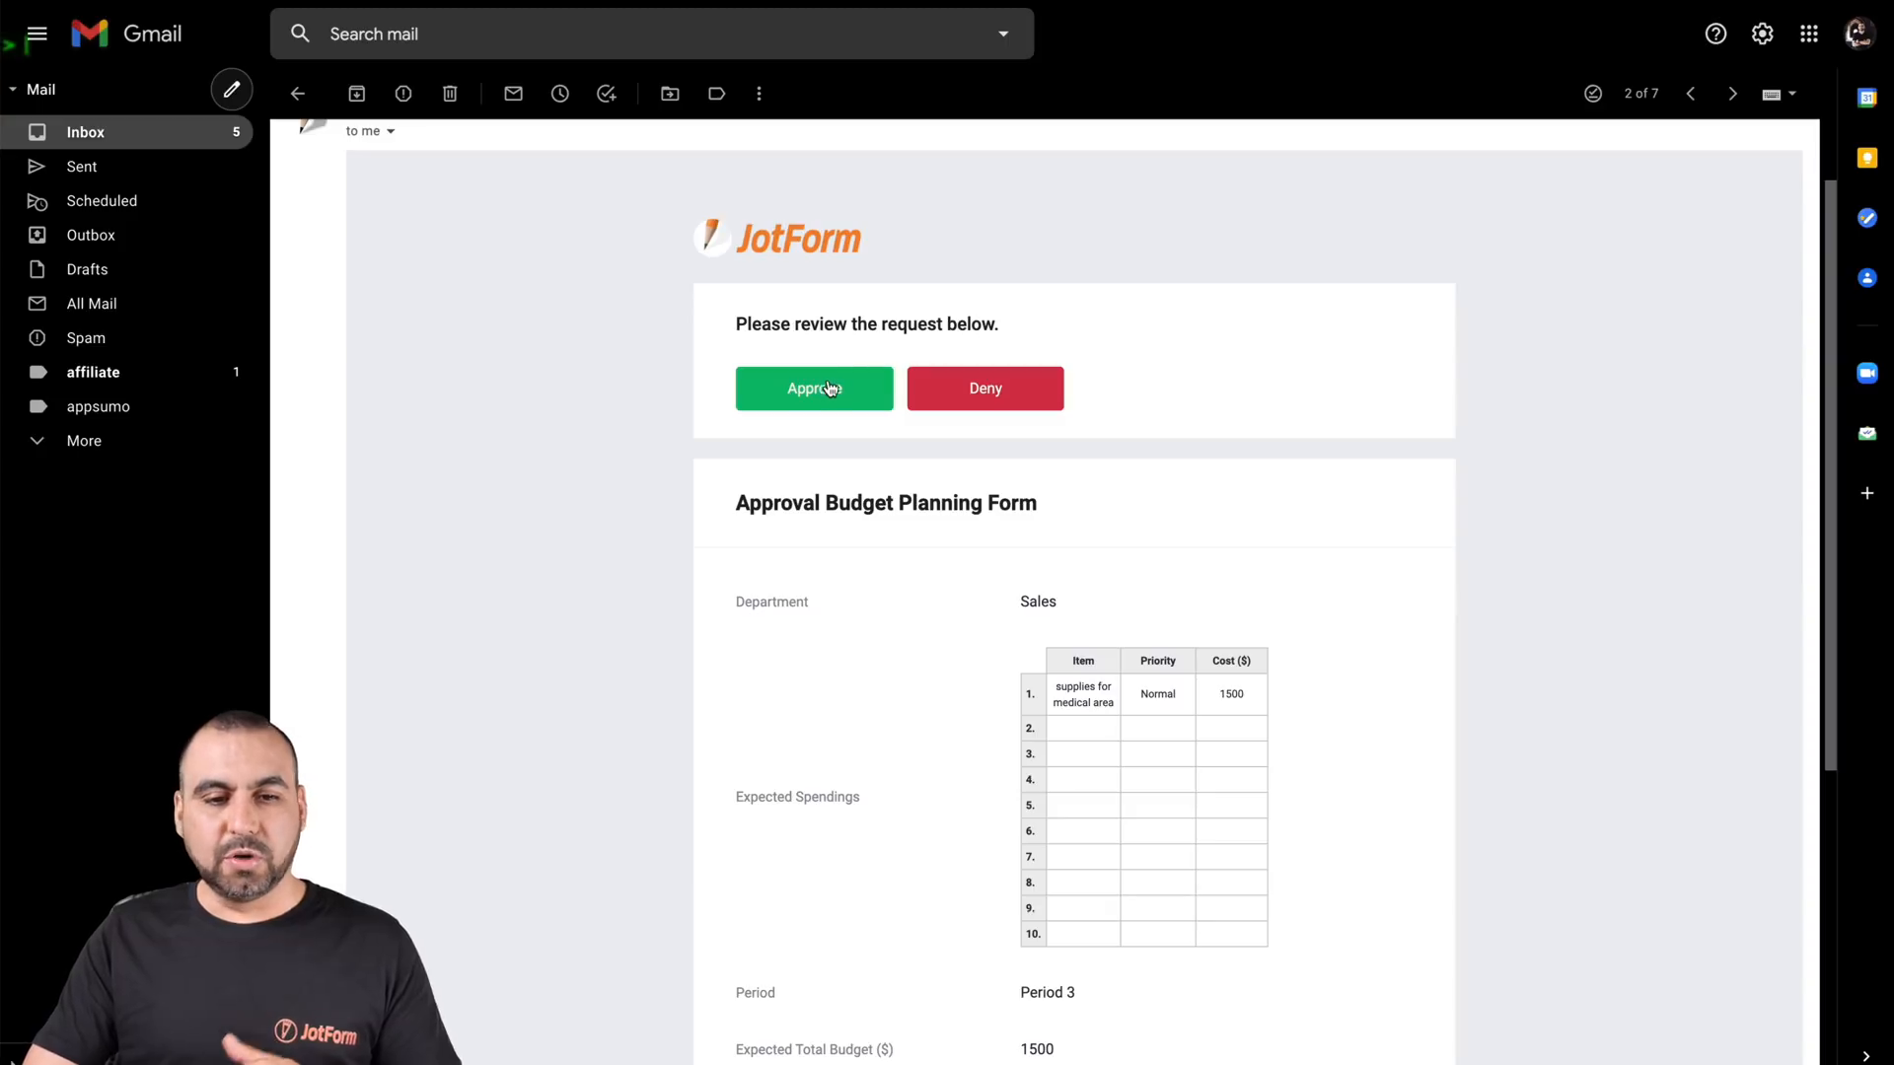
scroll("down", 3)
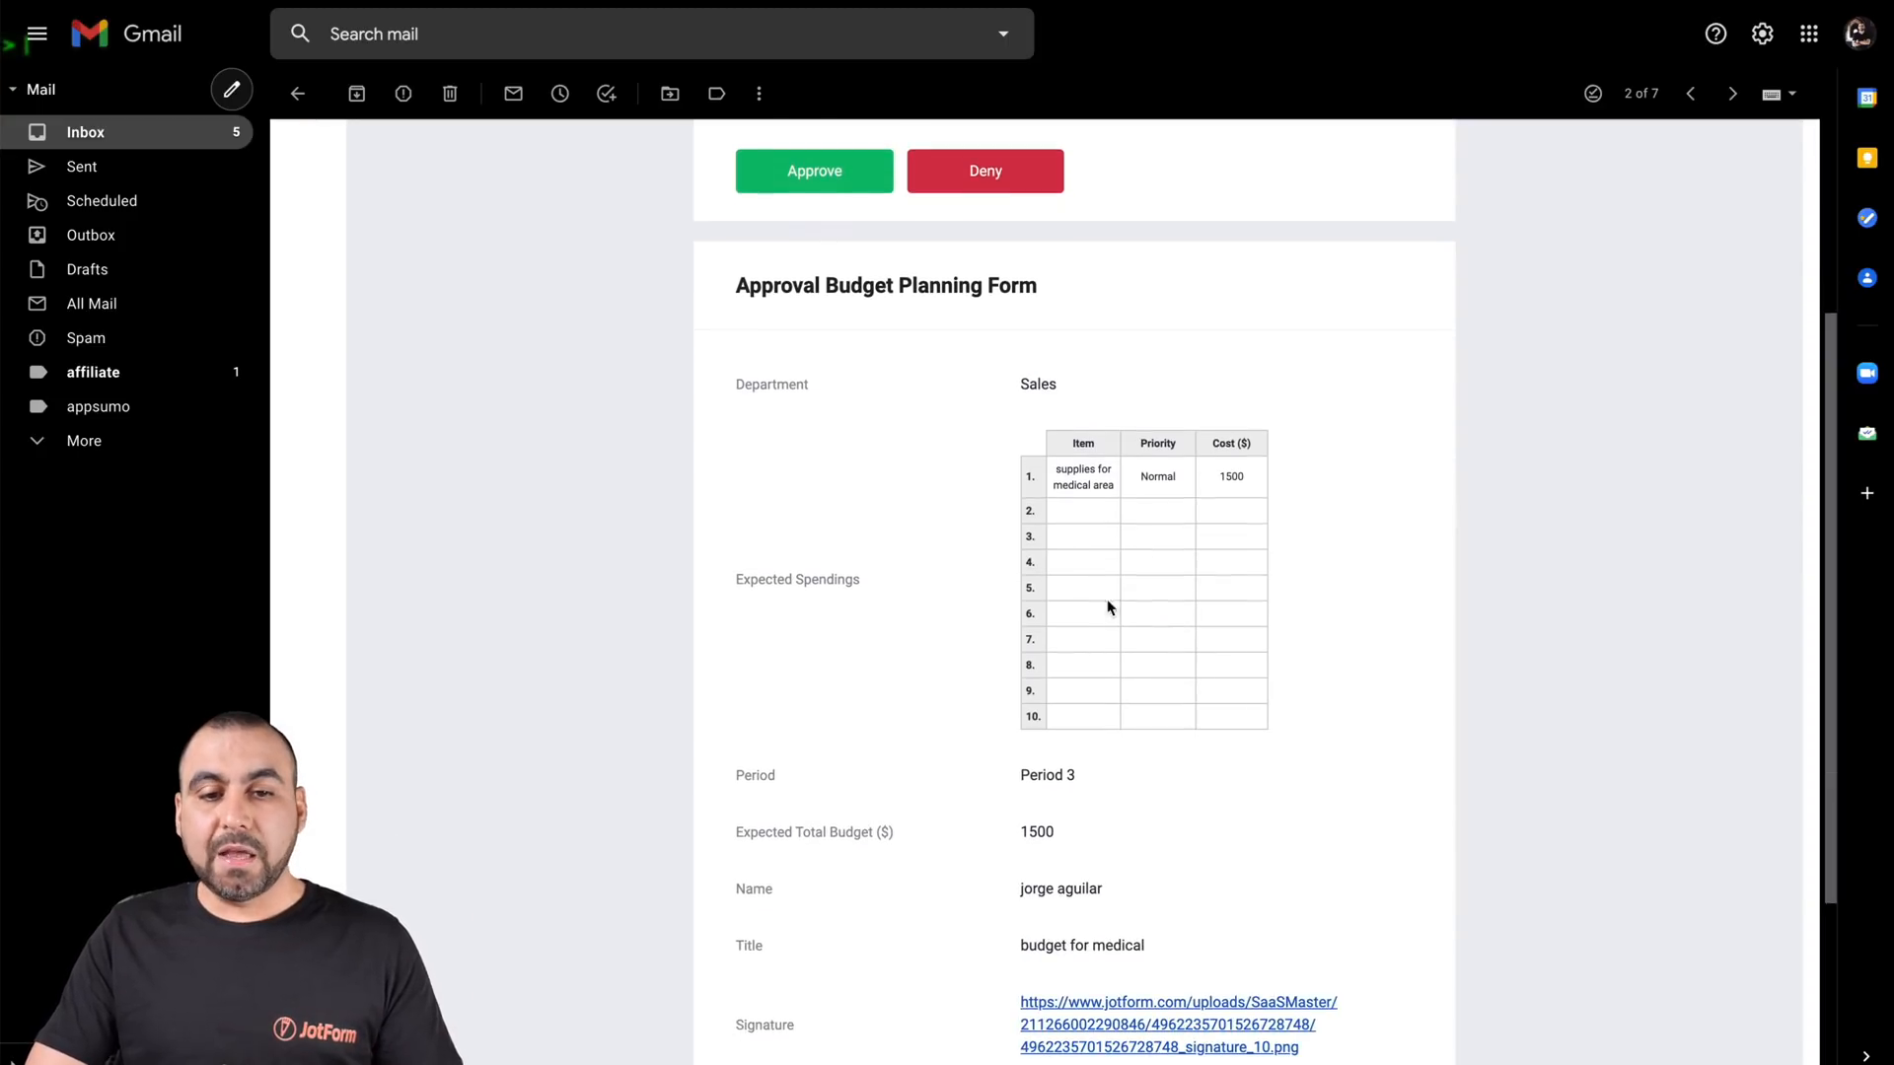
mouse_move(751, 293)
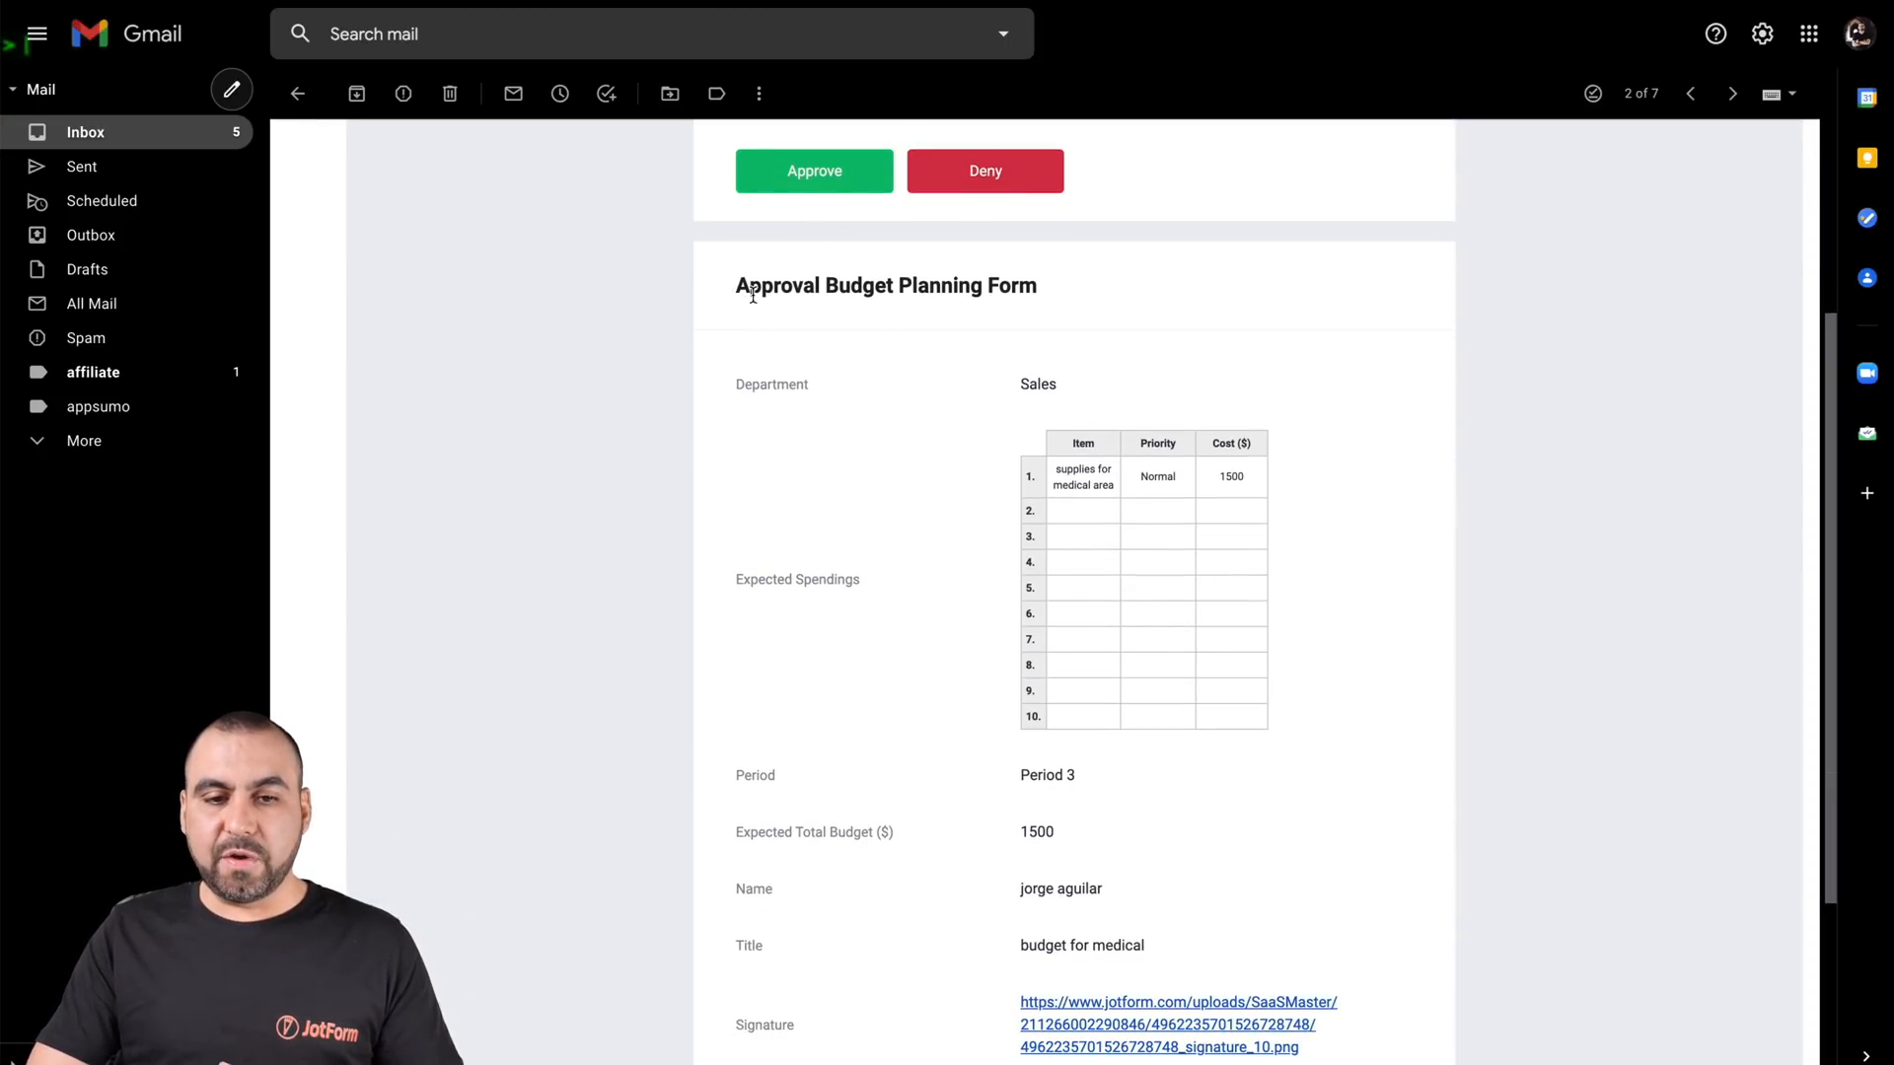
mouse_move(1073, 499)
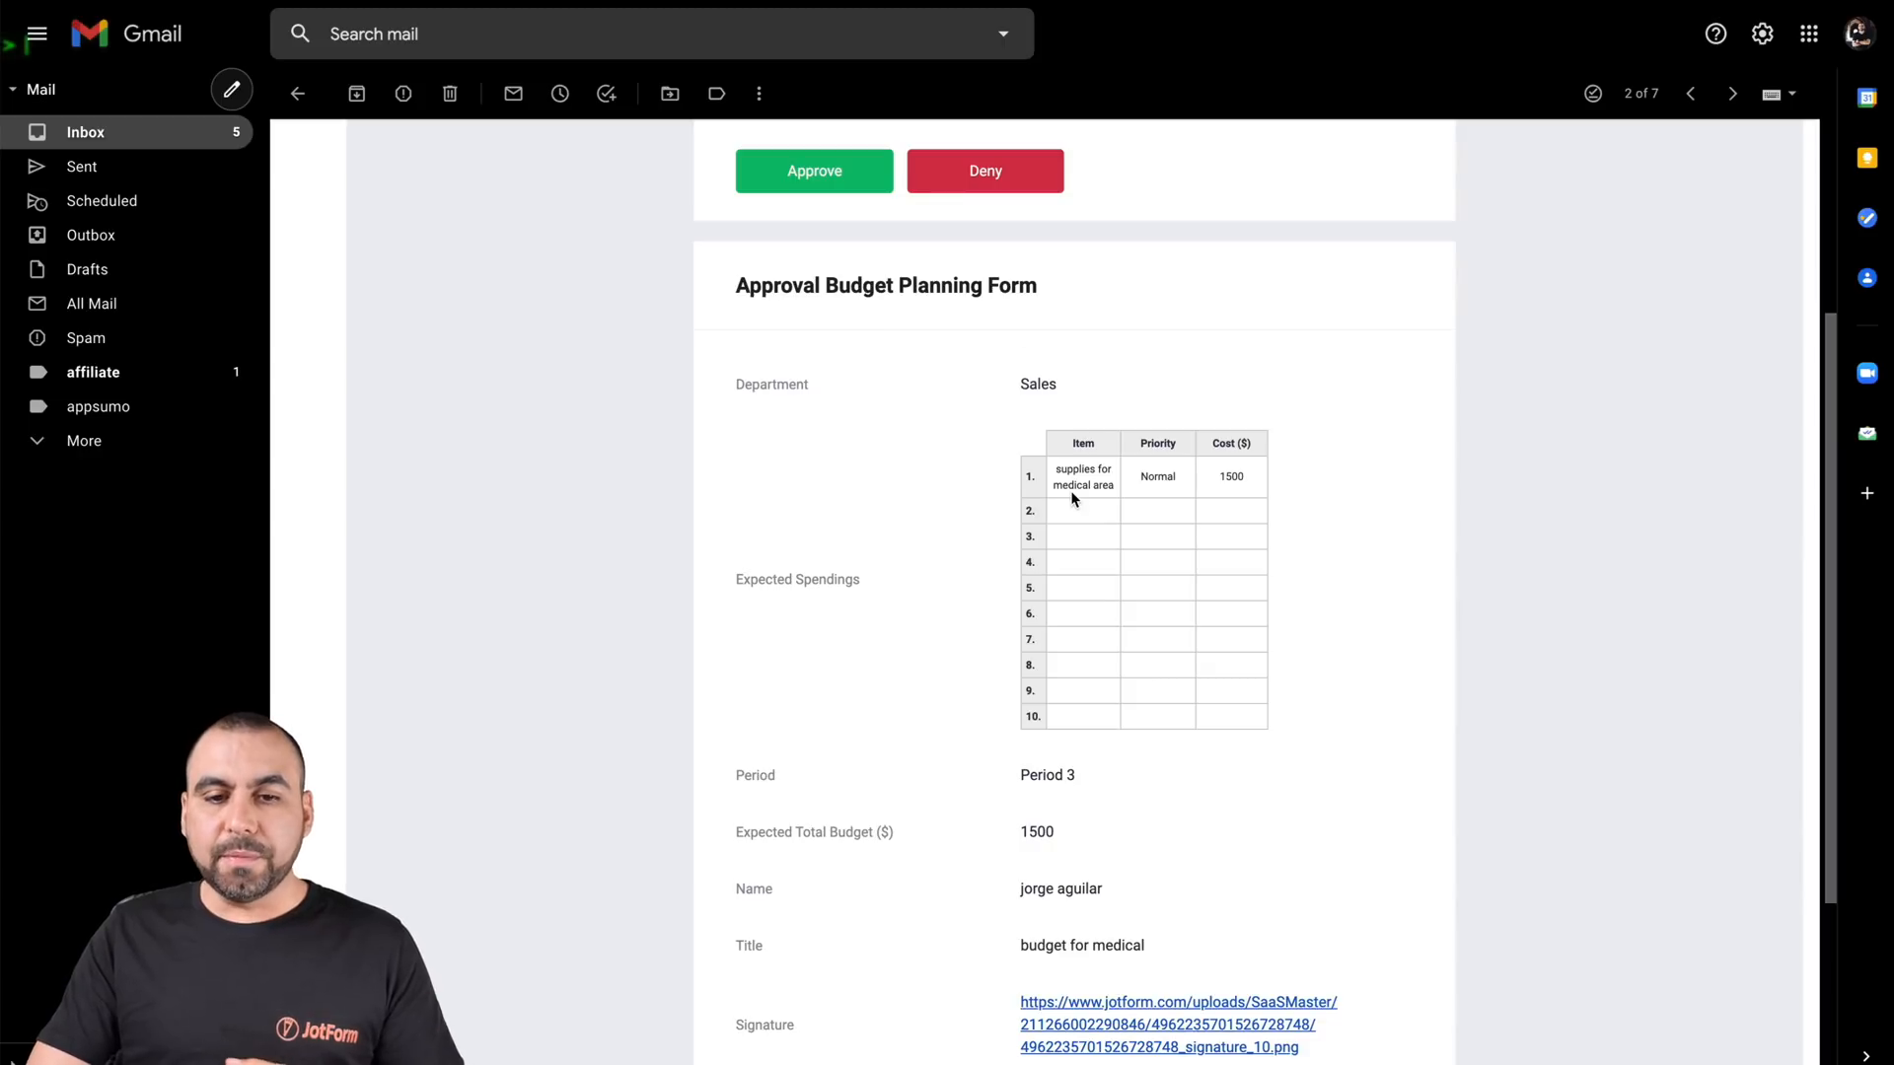
scroll("down", 3)
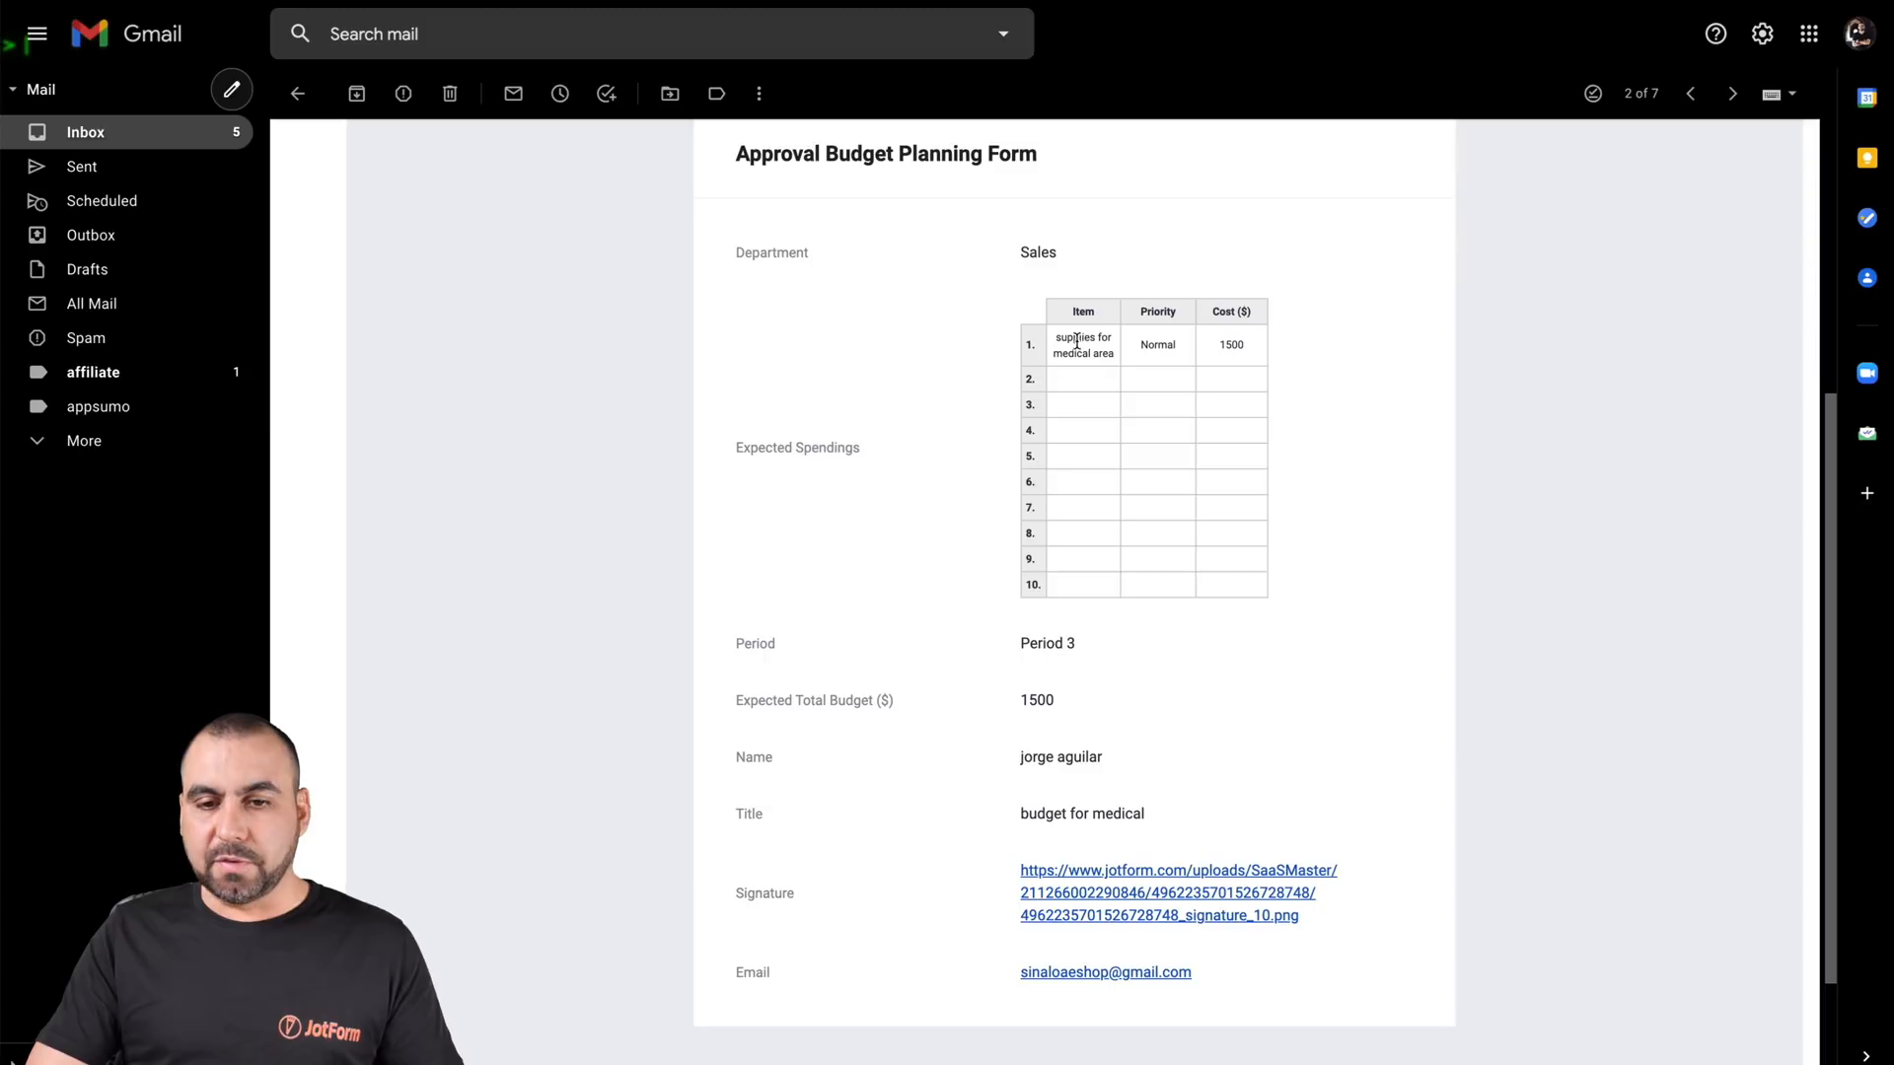
mouse_move(1265, 371)
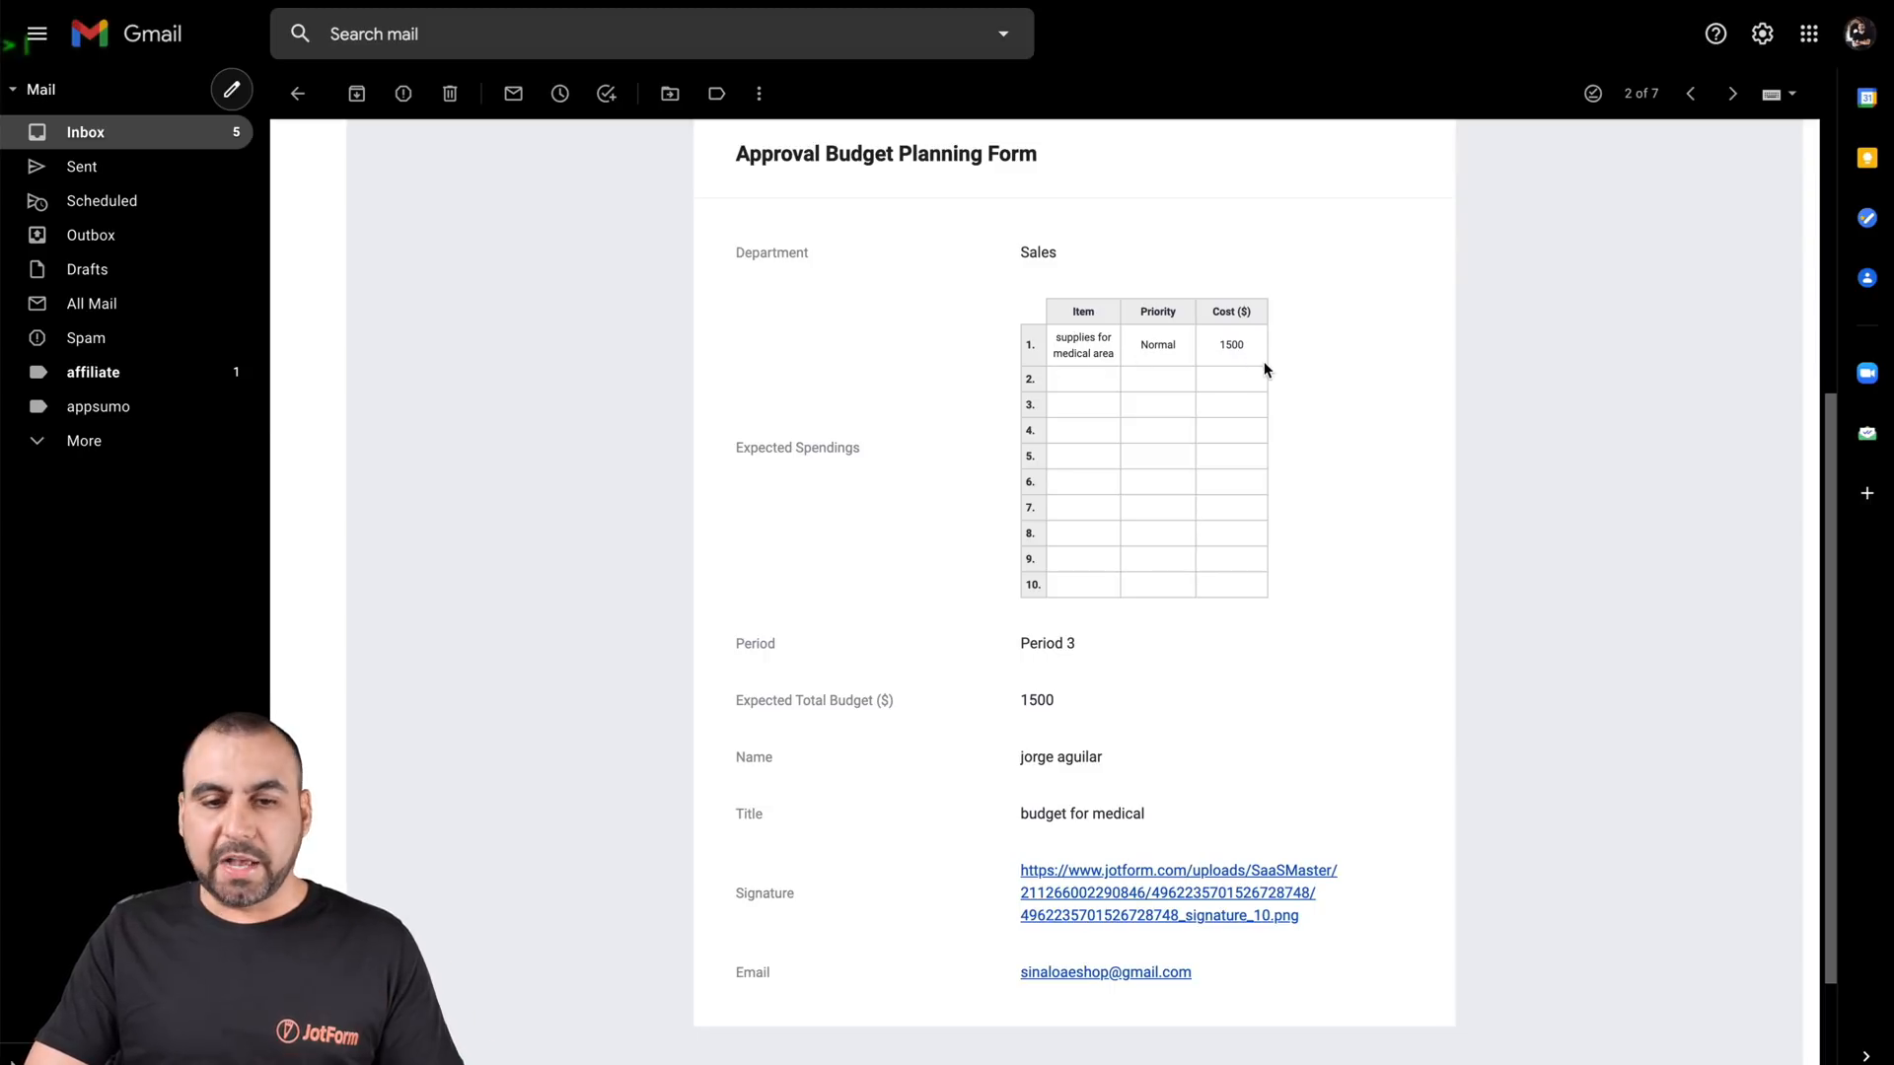
scroll("down", 3)
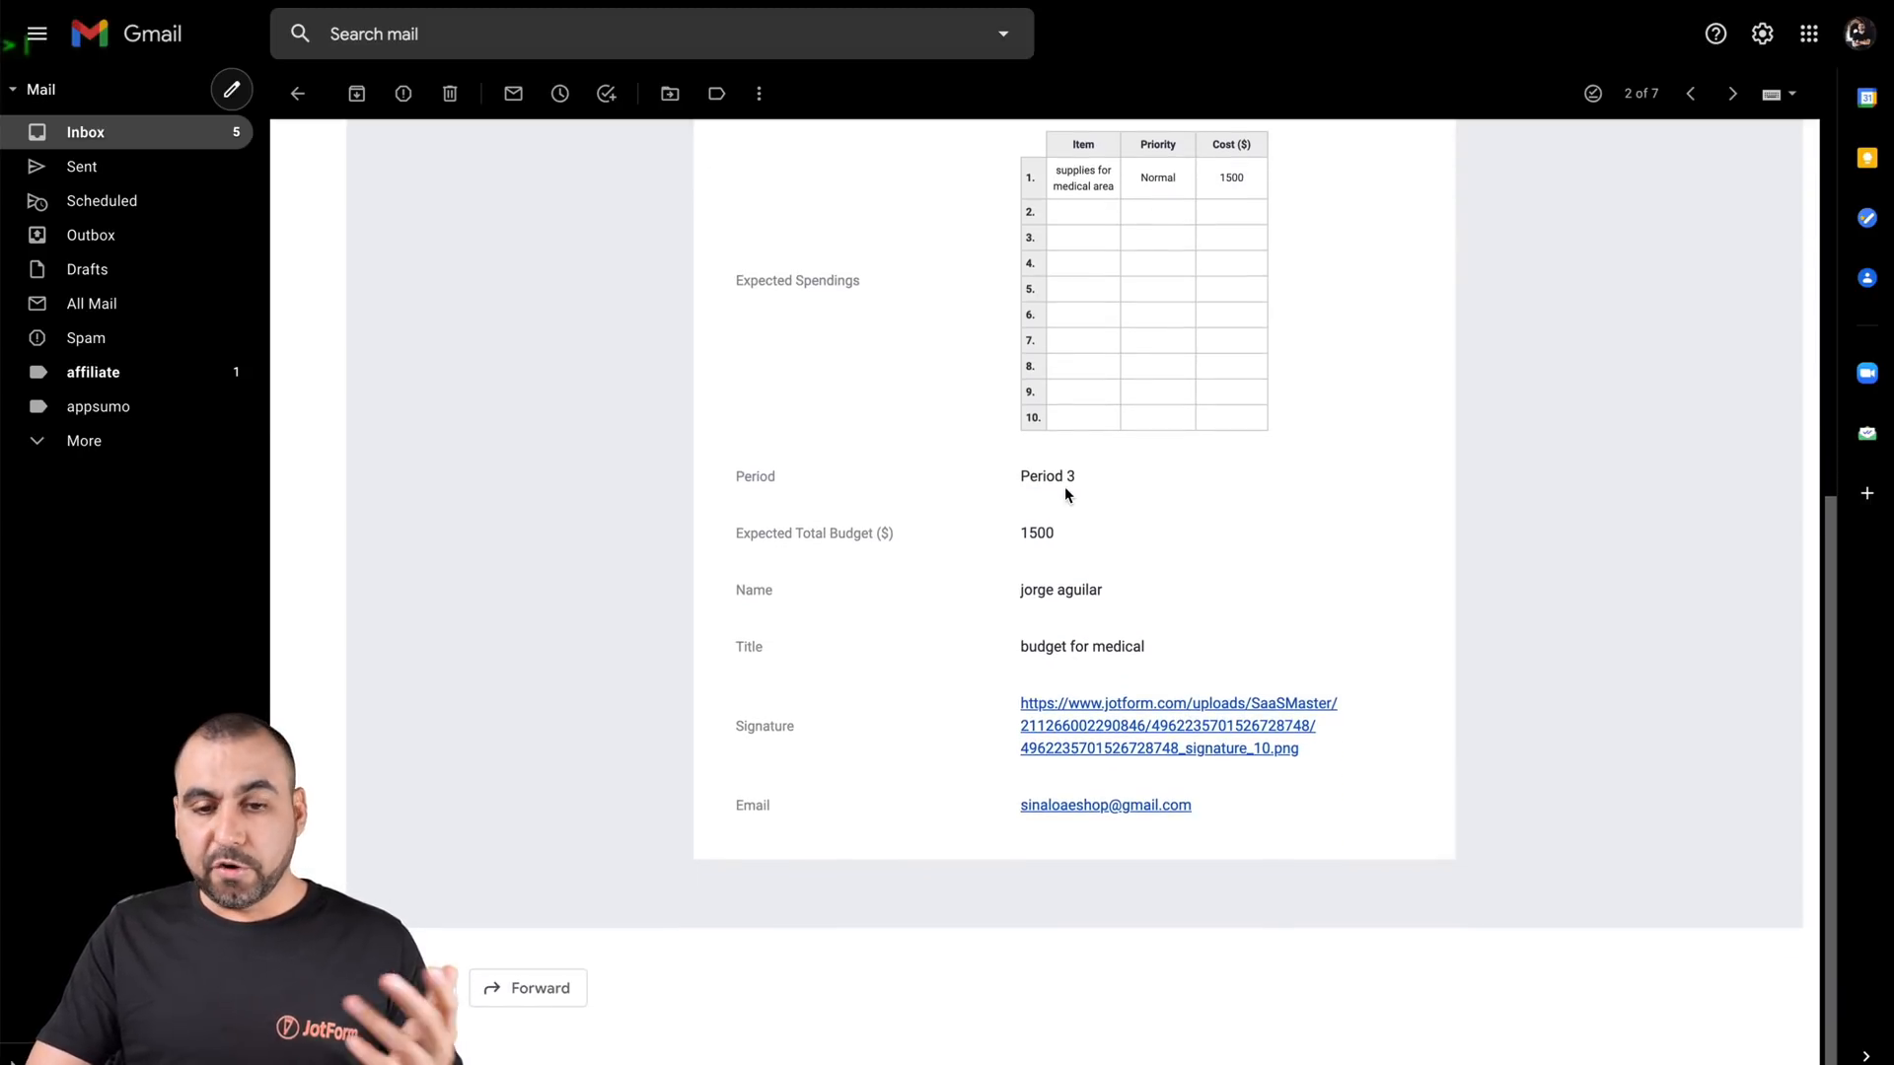
mouse_move(1059, 608)
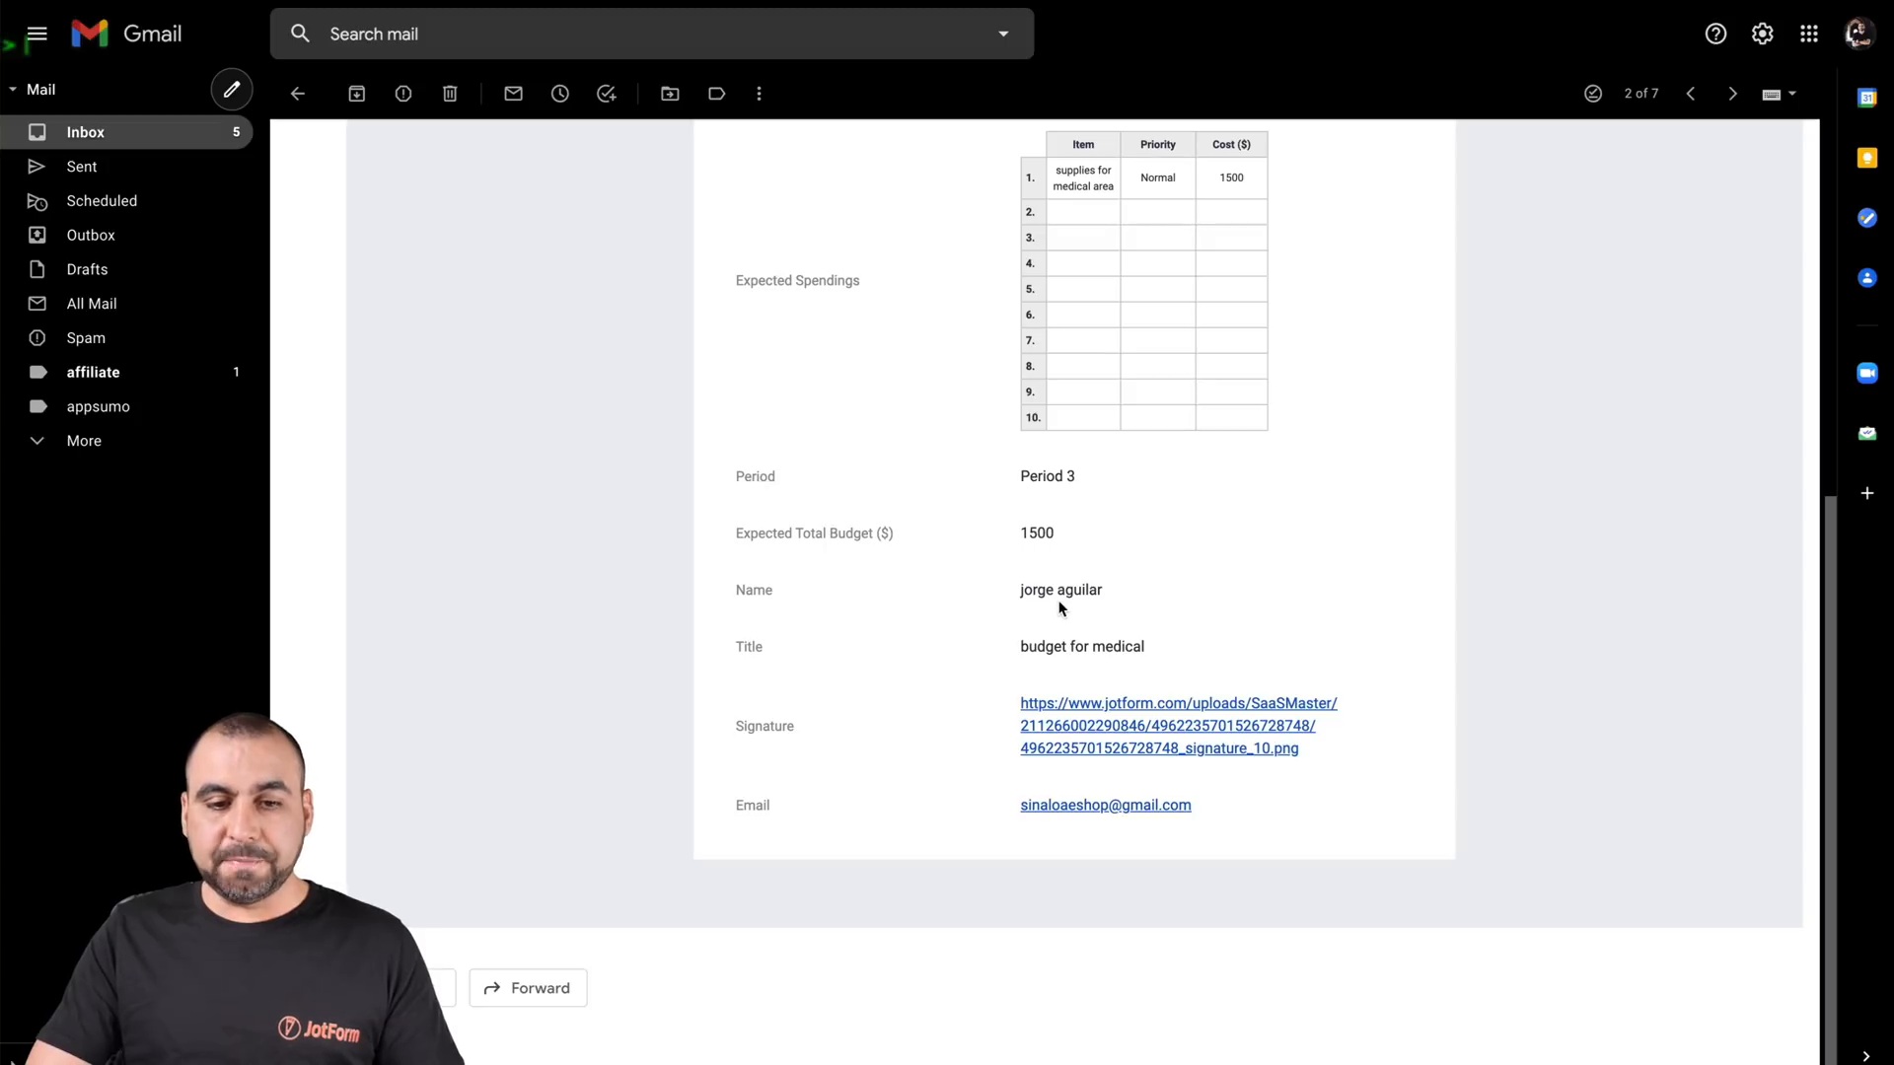
mouse_move(1099, 752)
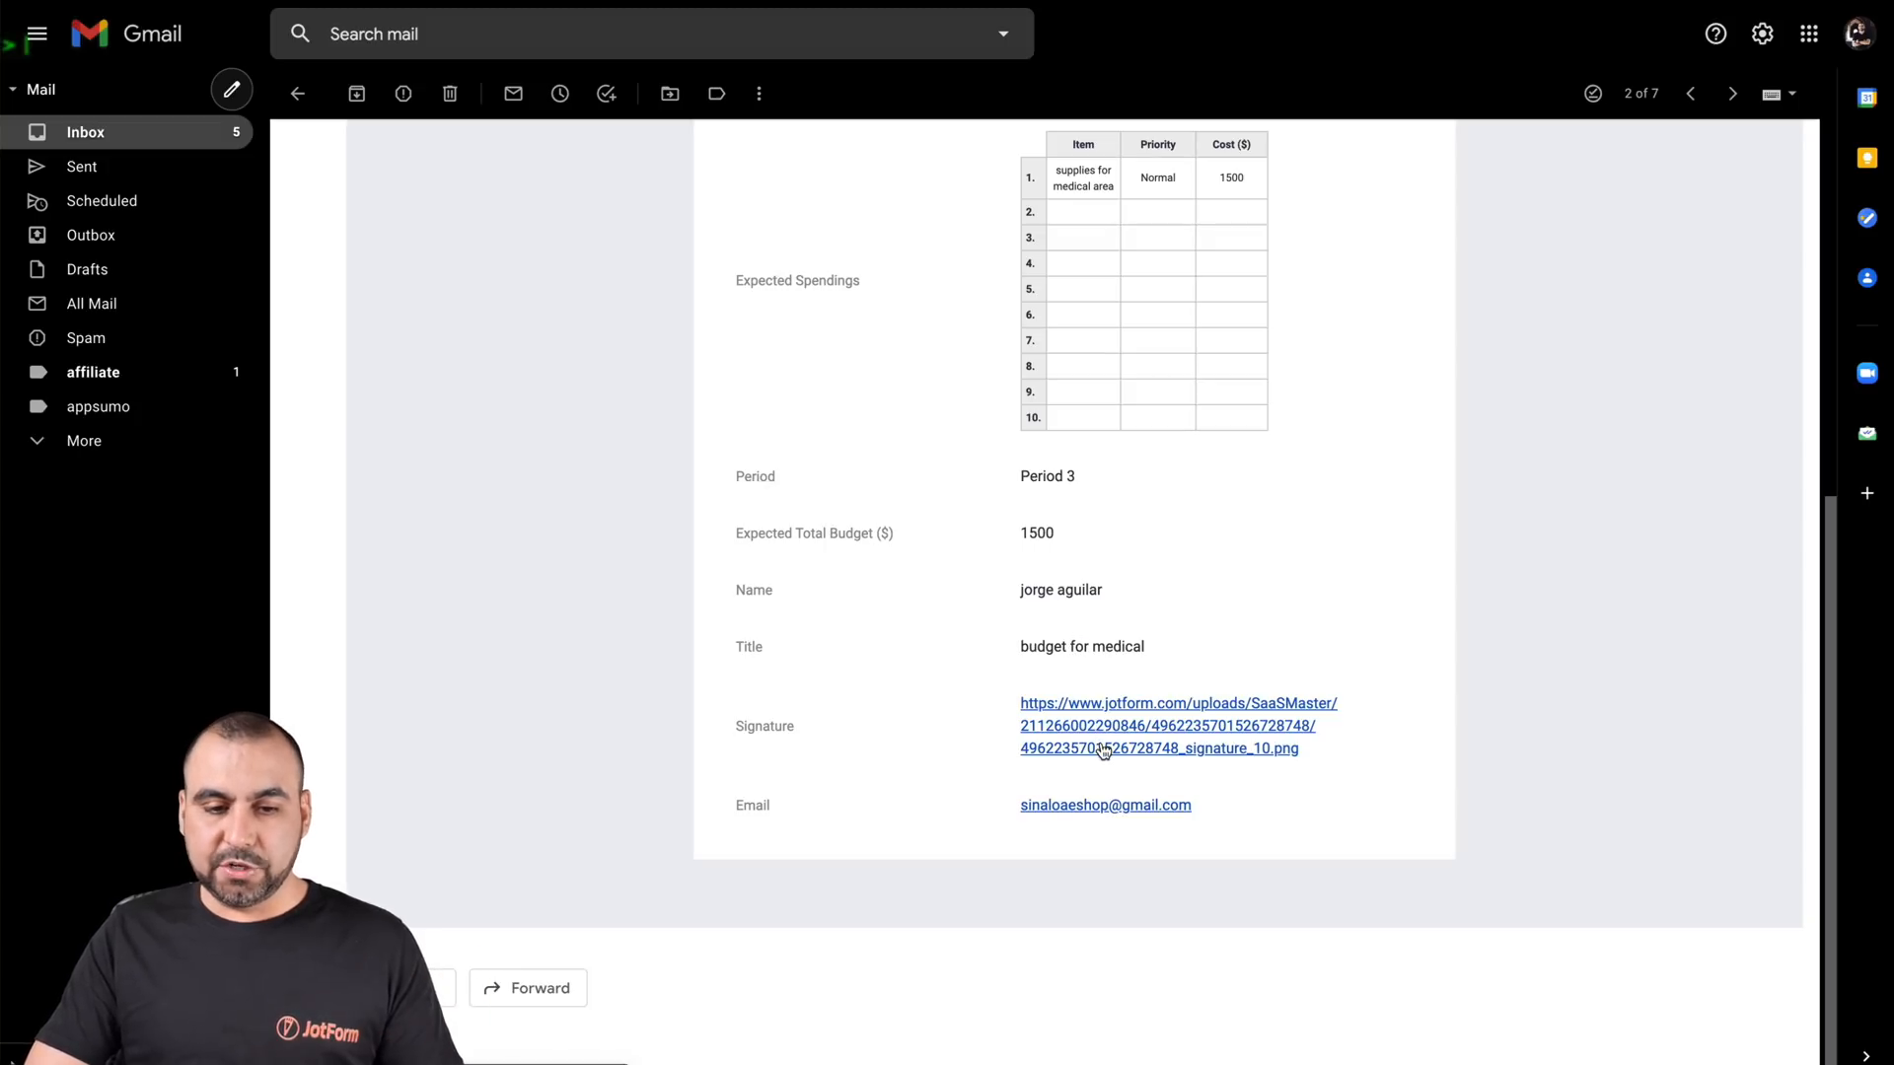
scroll("up", 3)
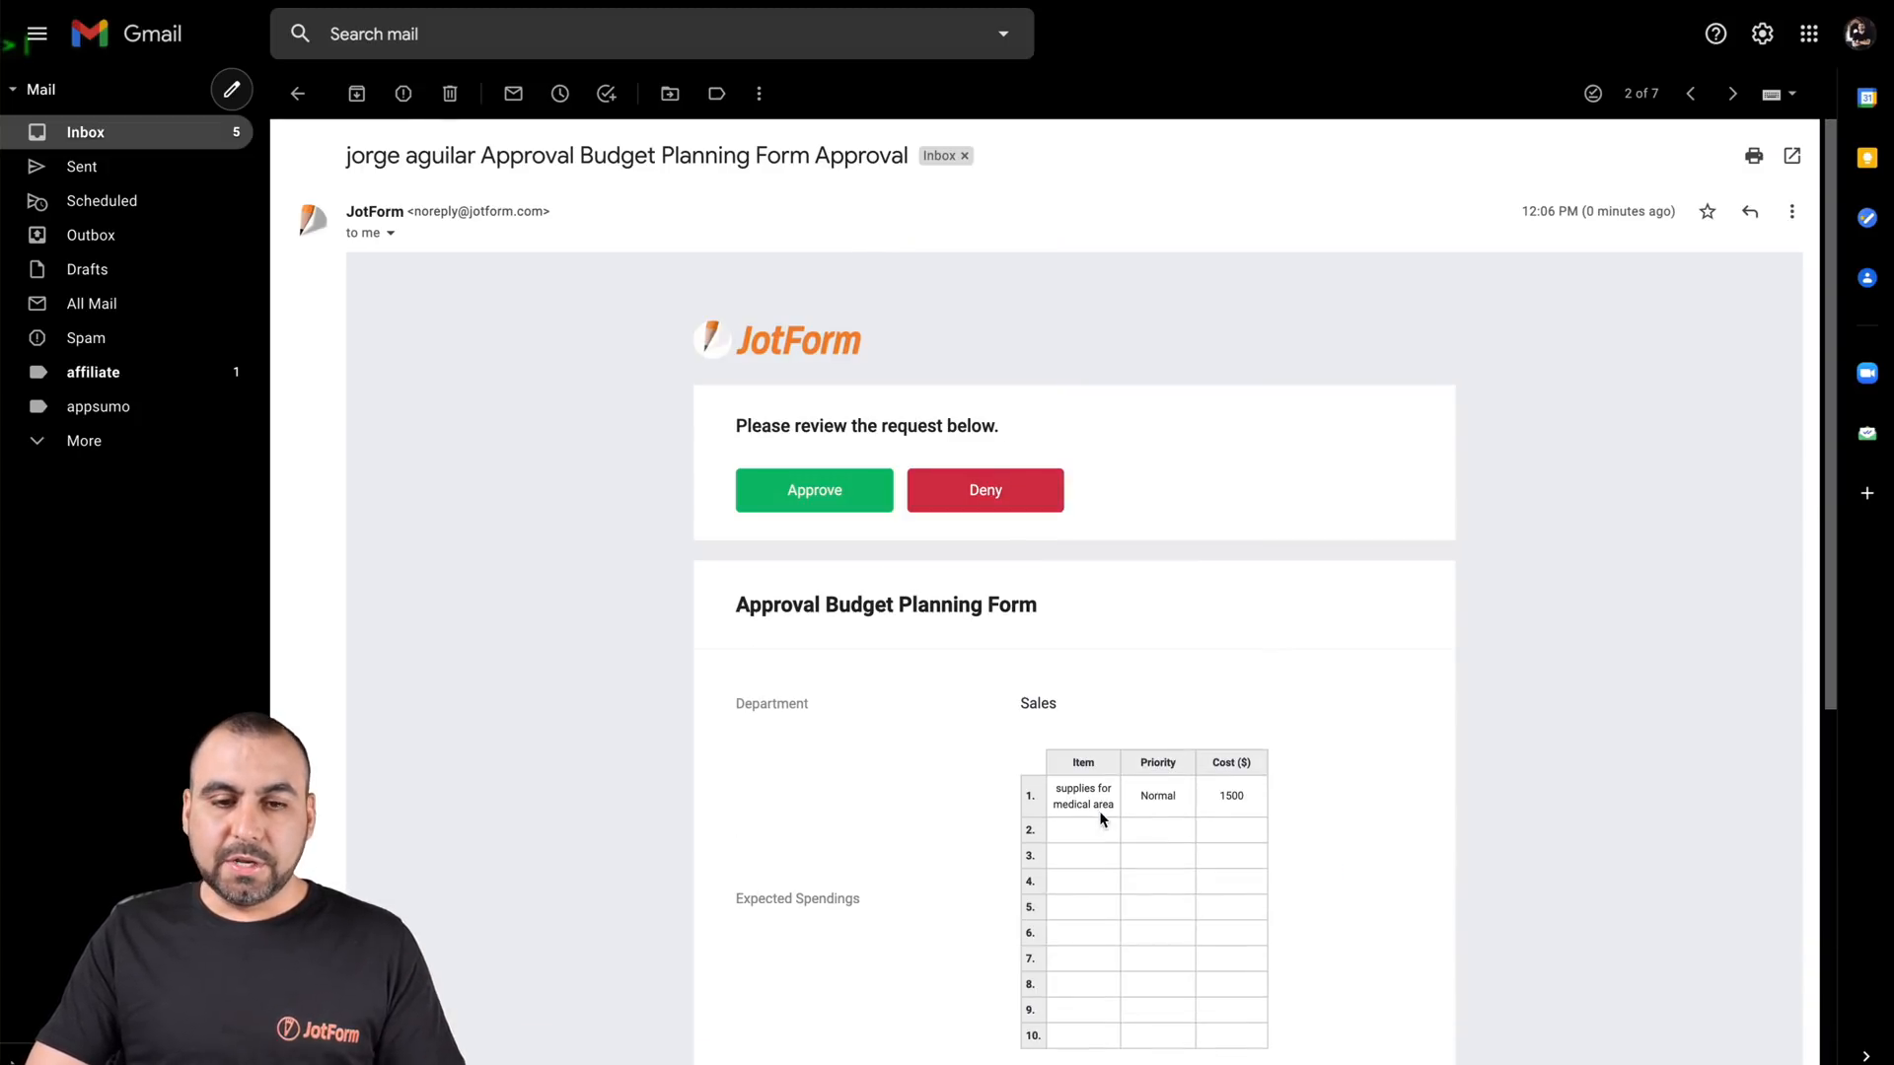
mouse_move(930, 578)
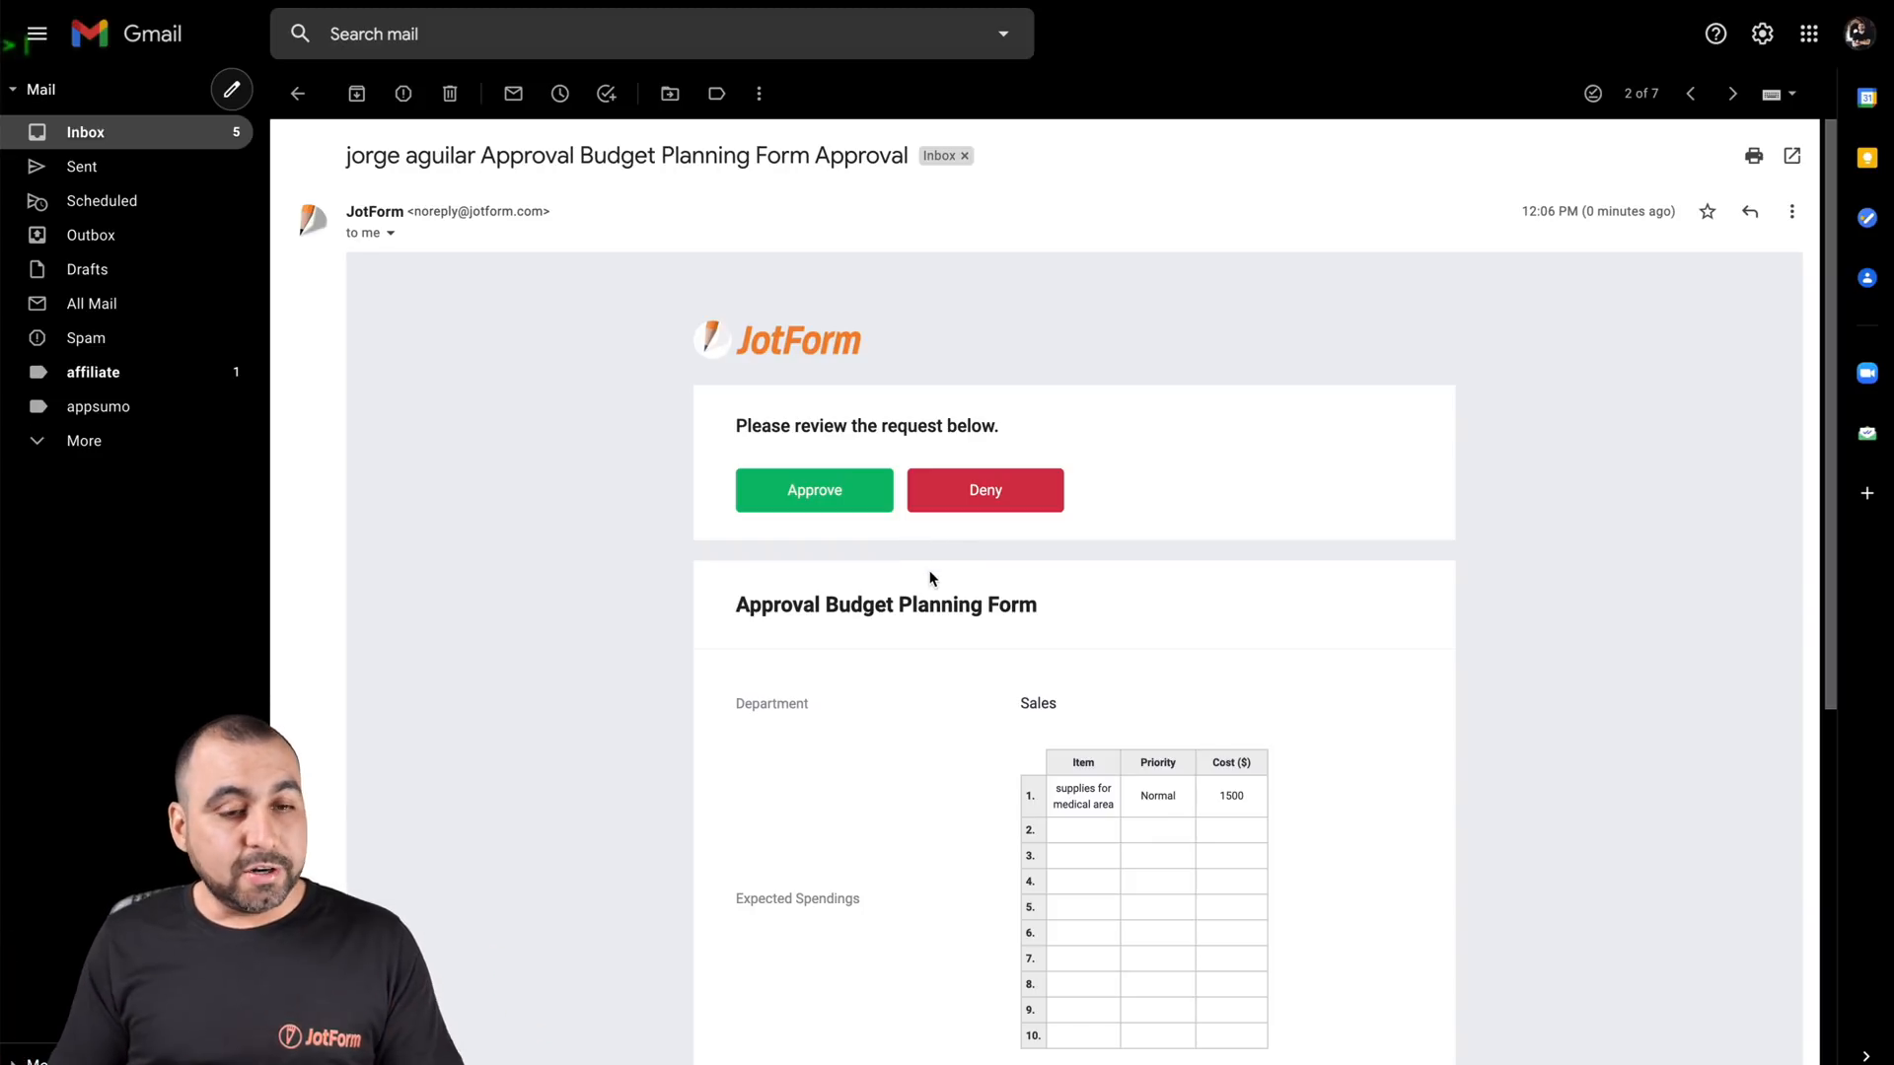
mouse_move(983, 499)
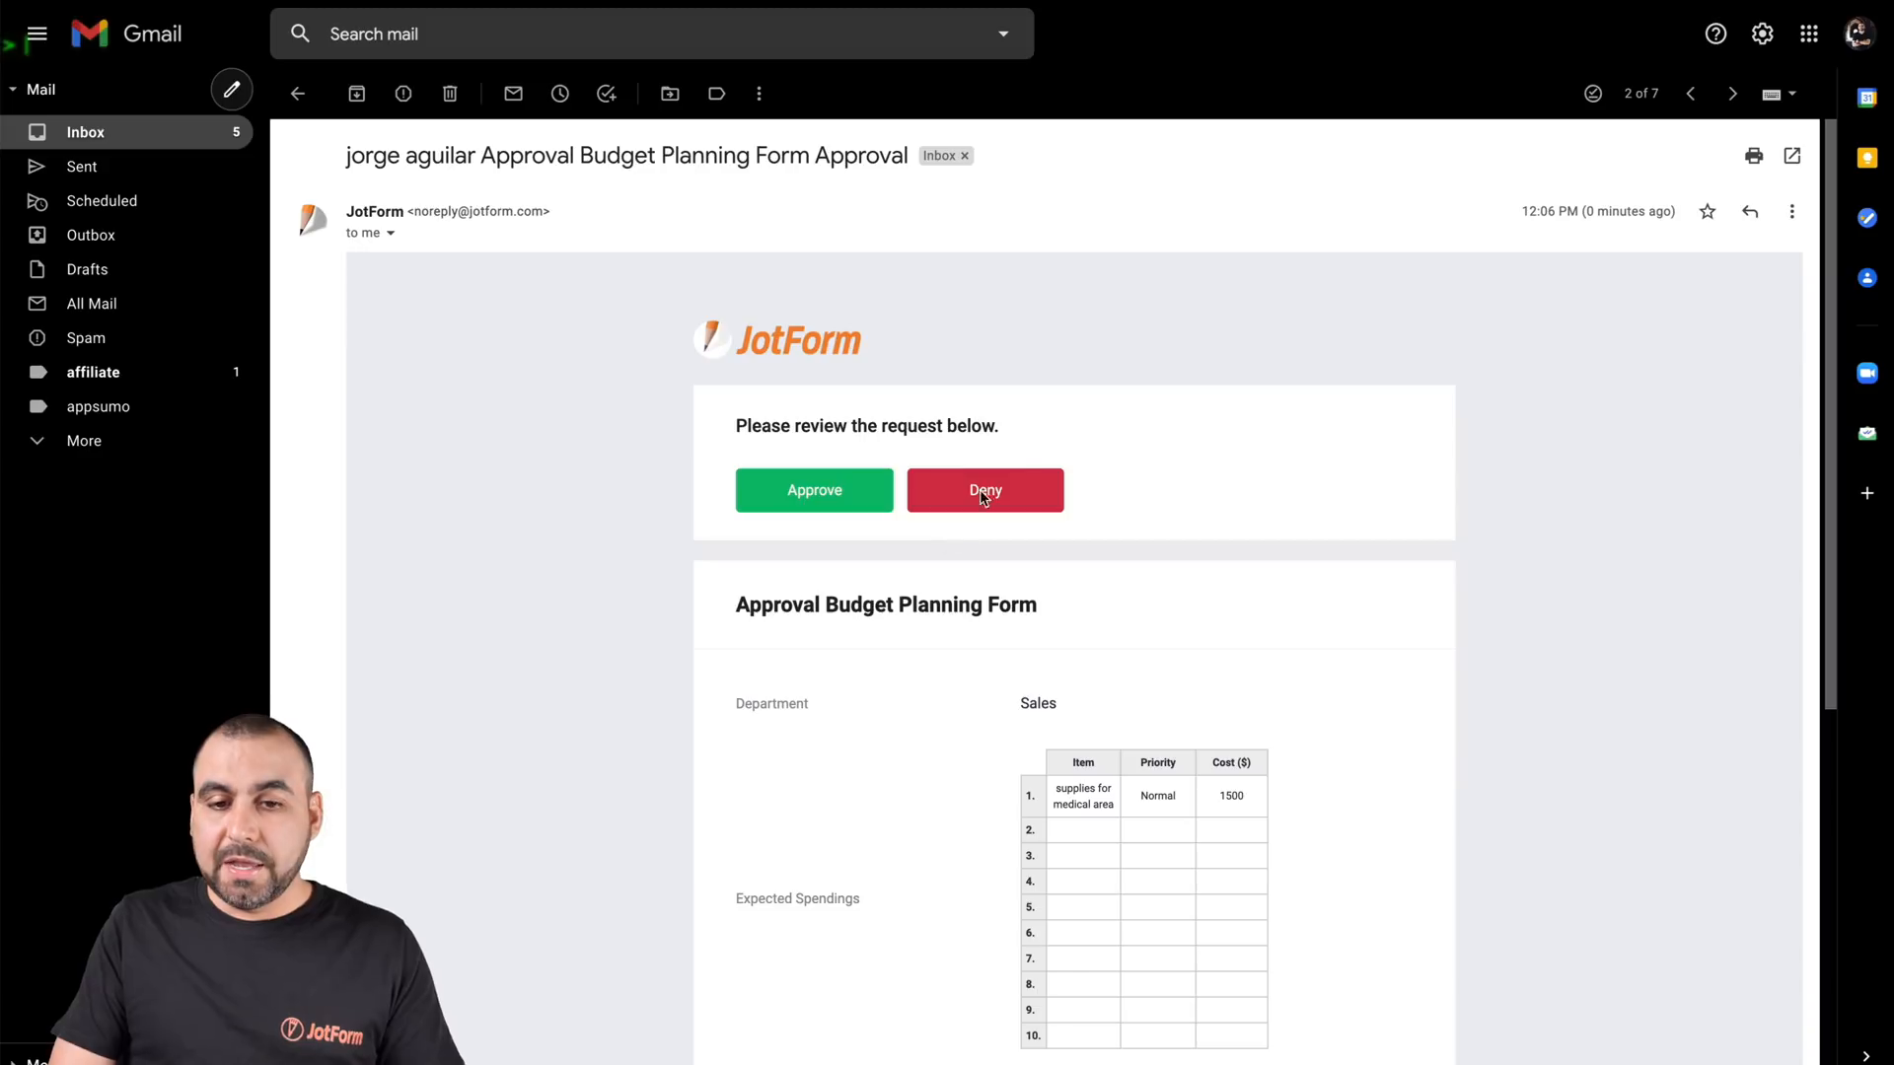
left_click(985, 489)
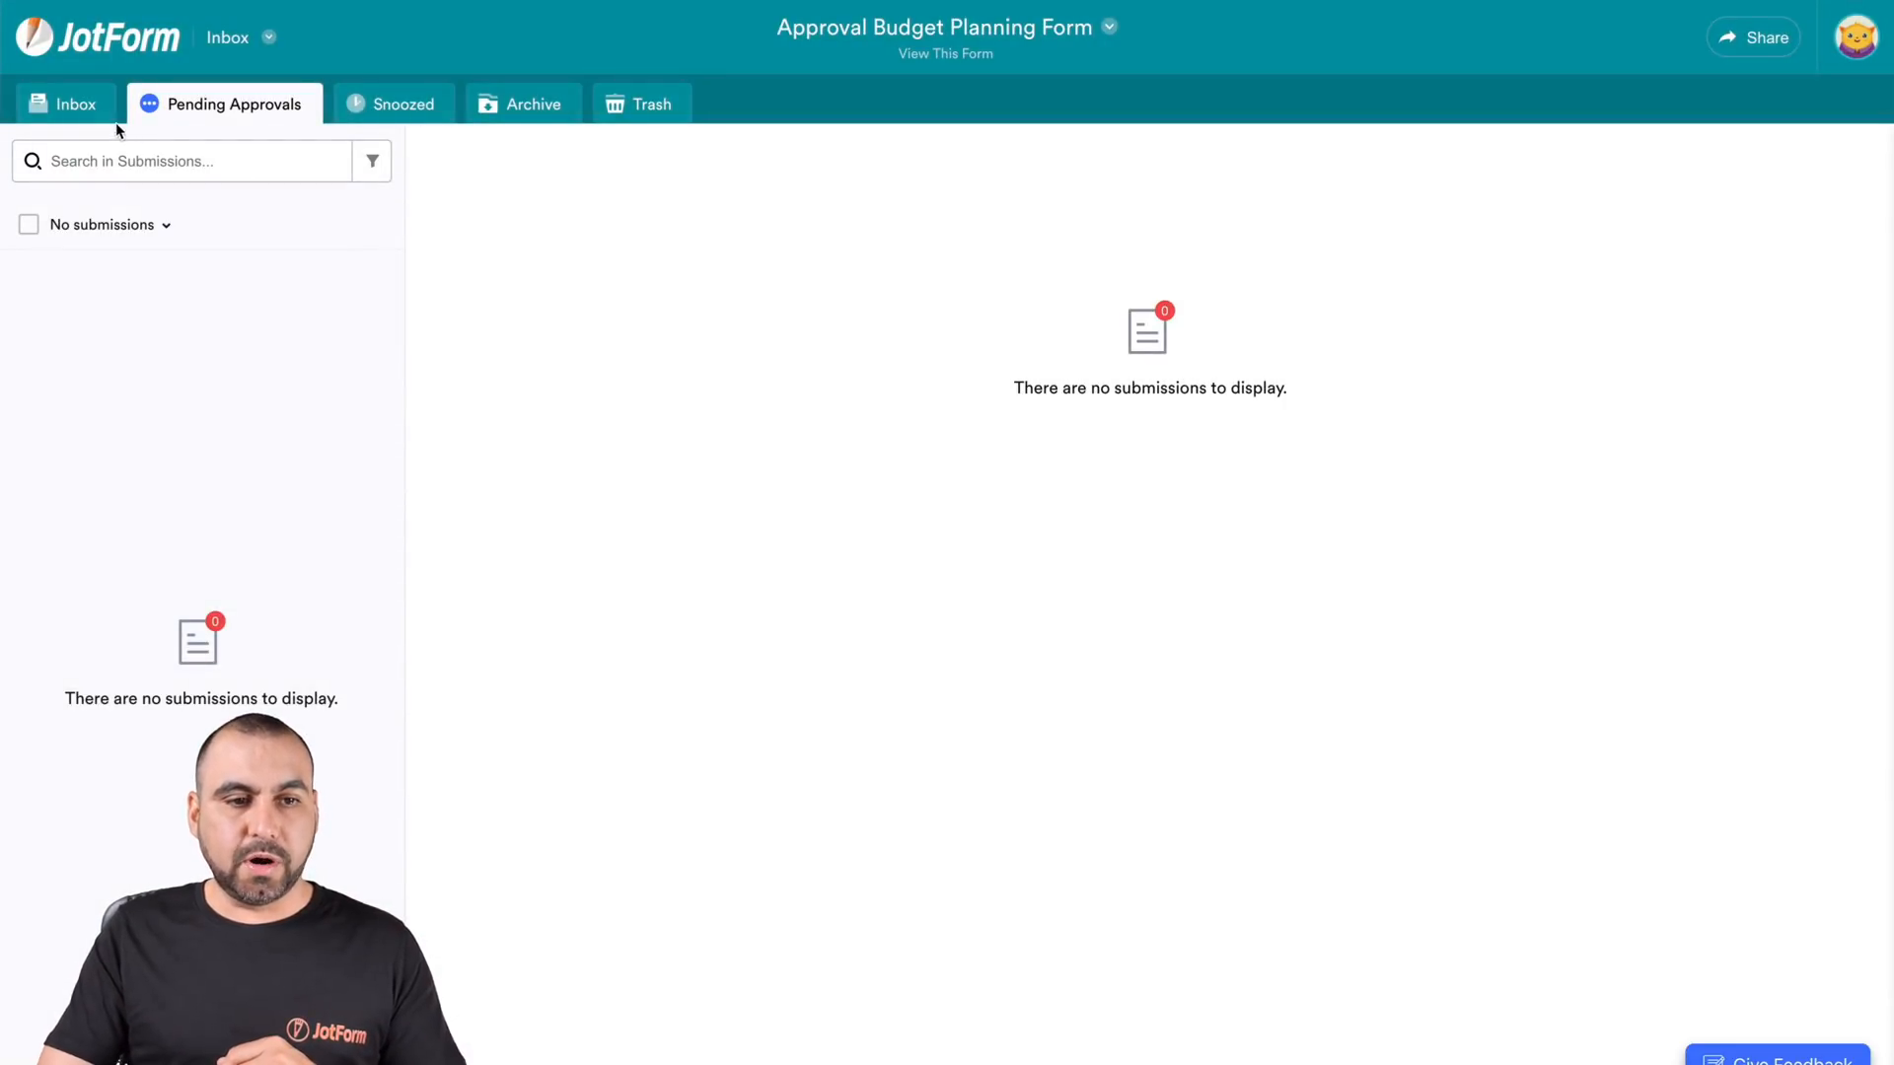
left_click(75, 104)
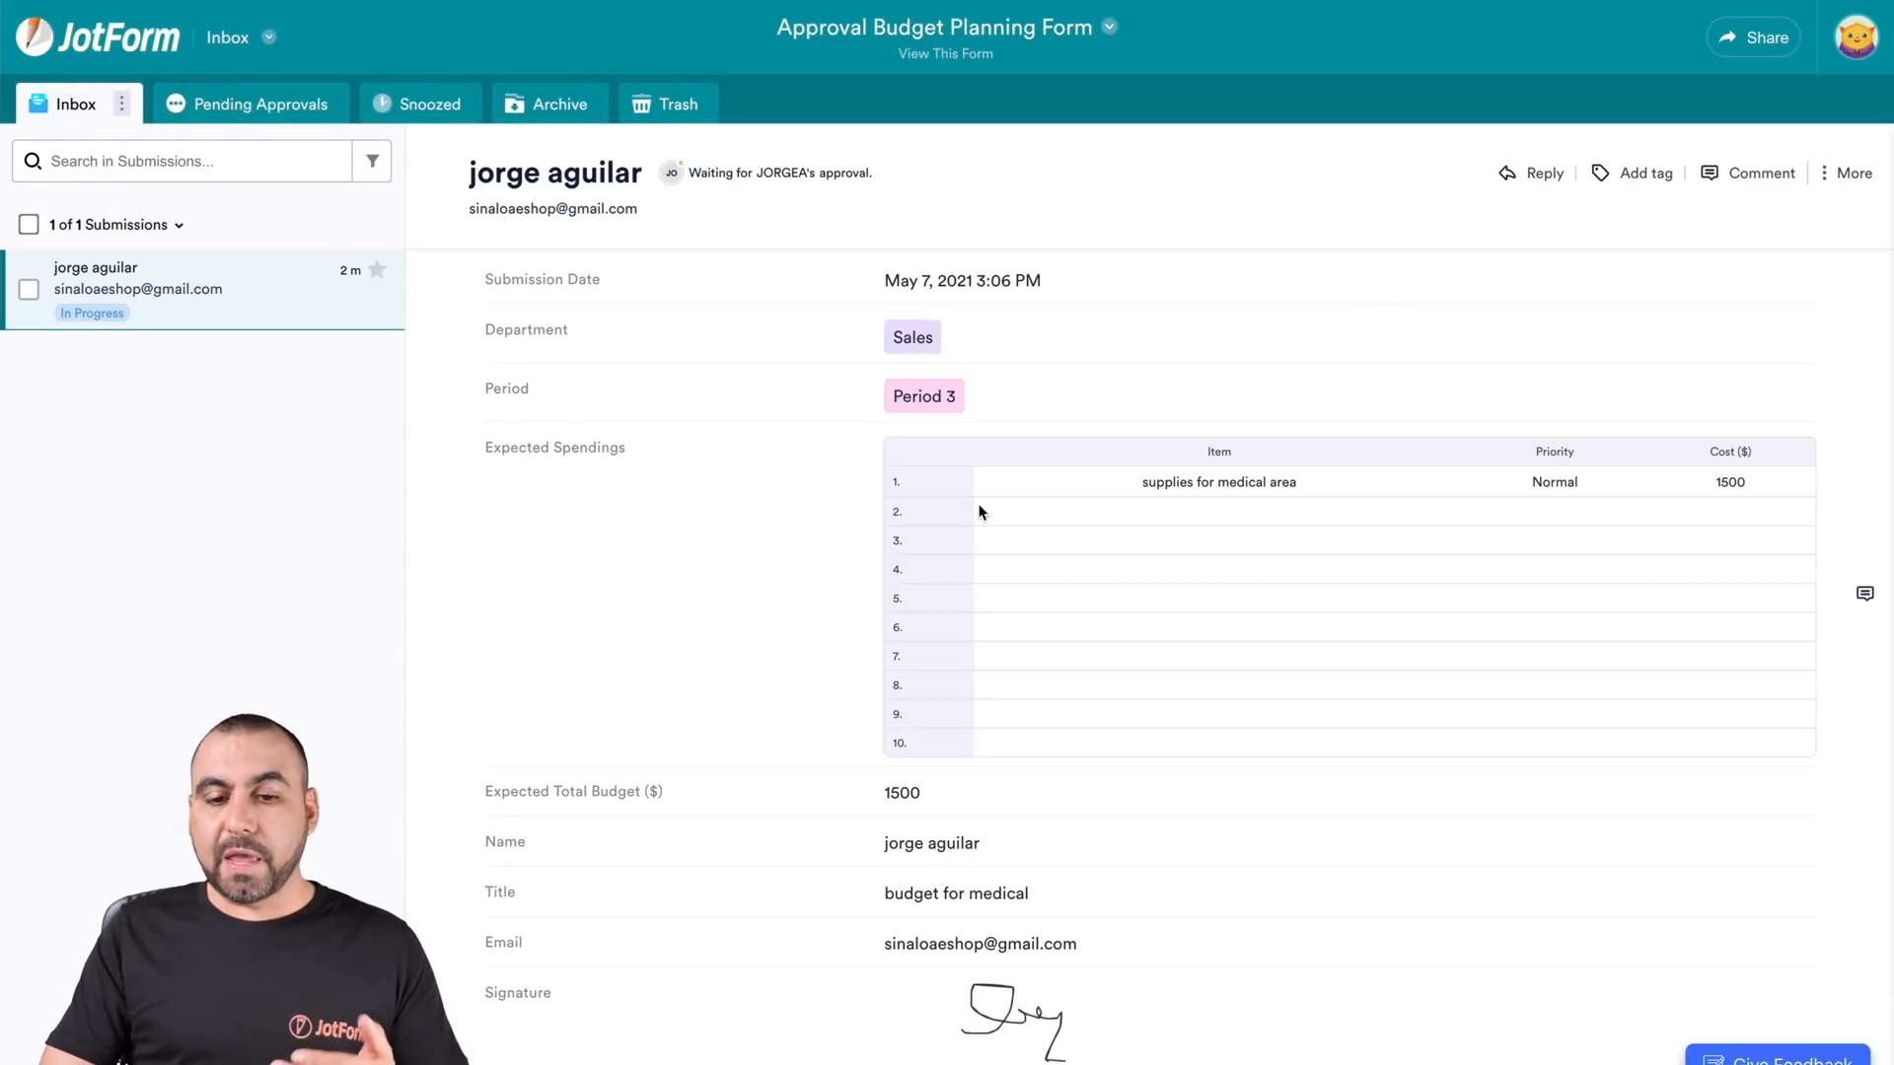
mouse_move(1308, 807)
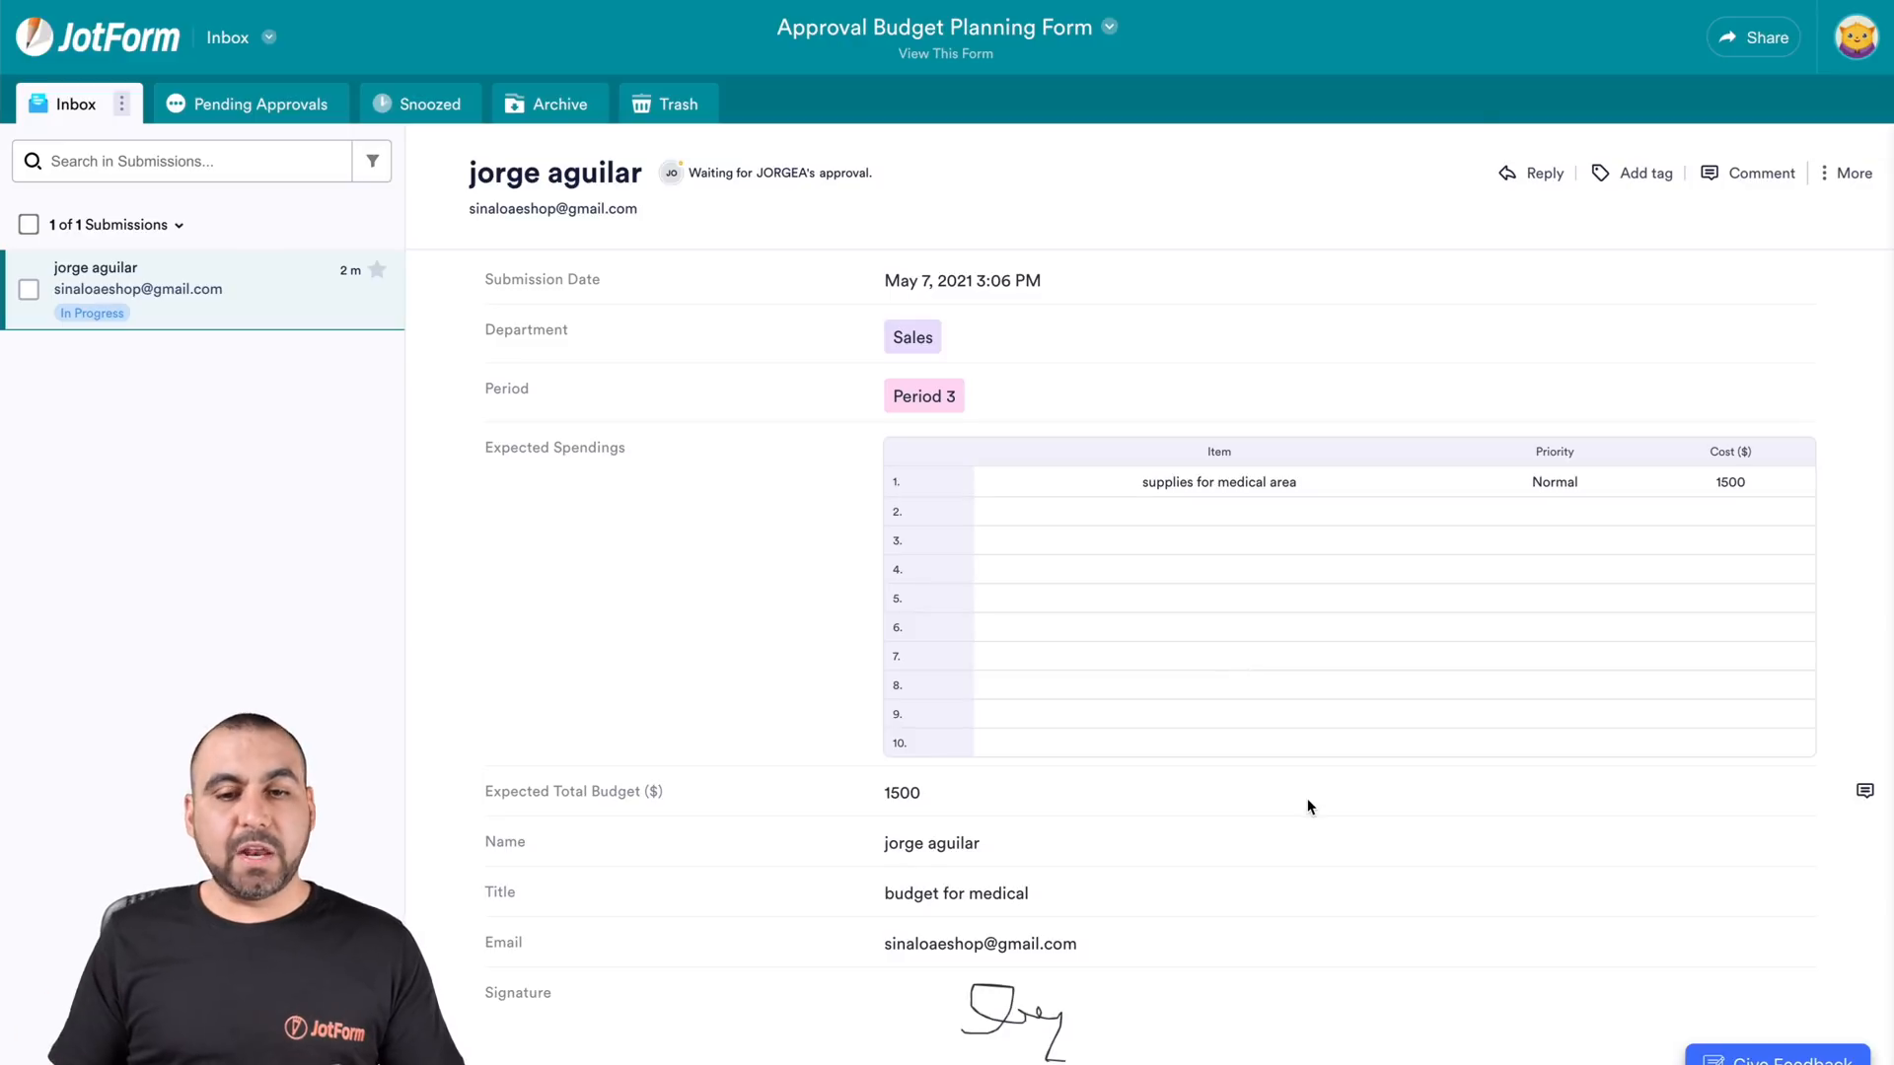